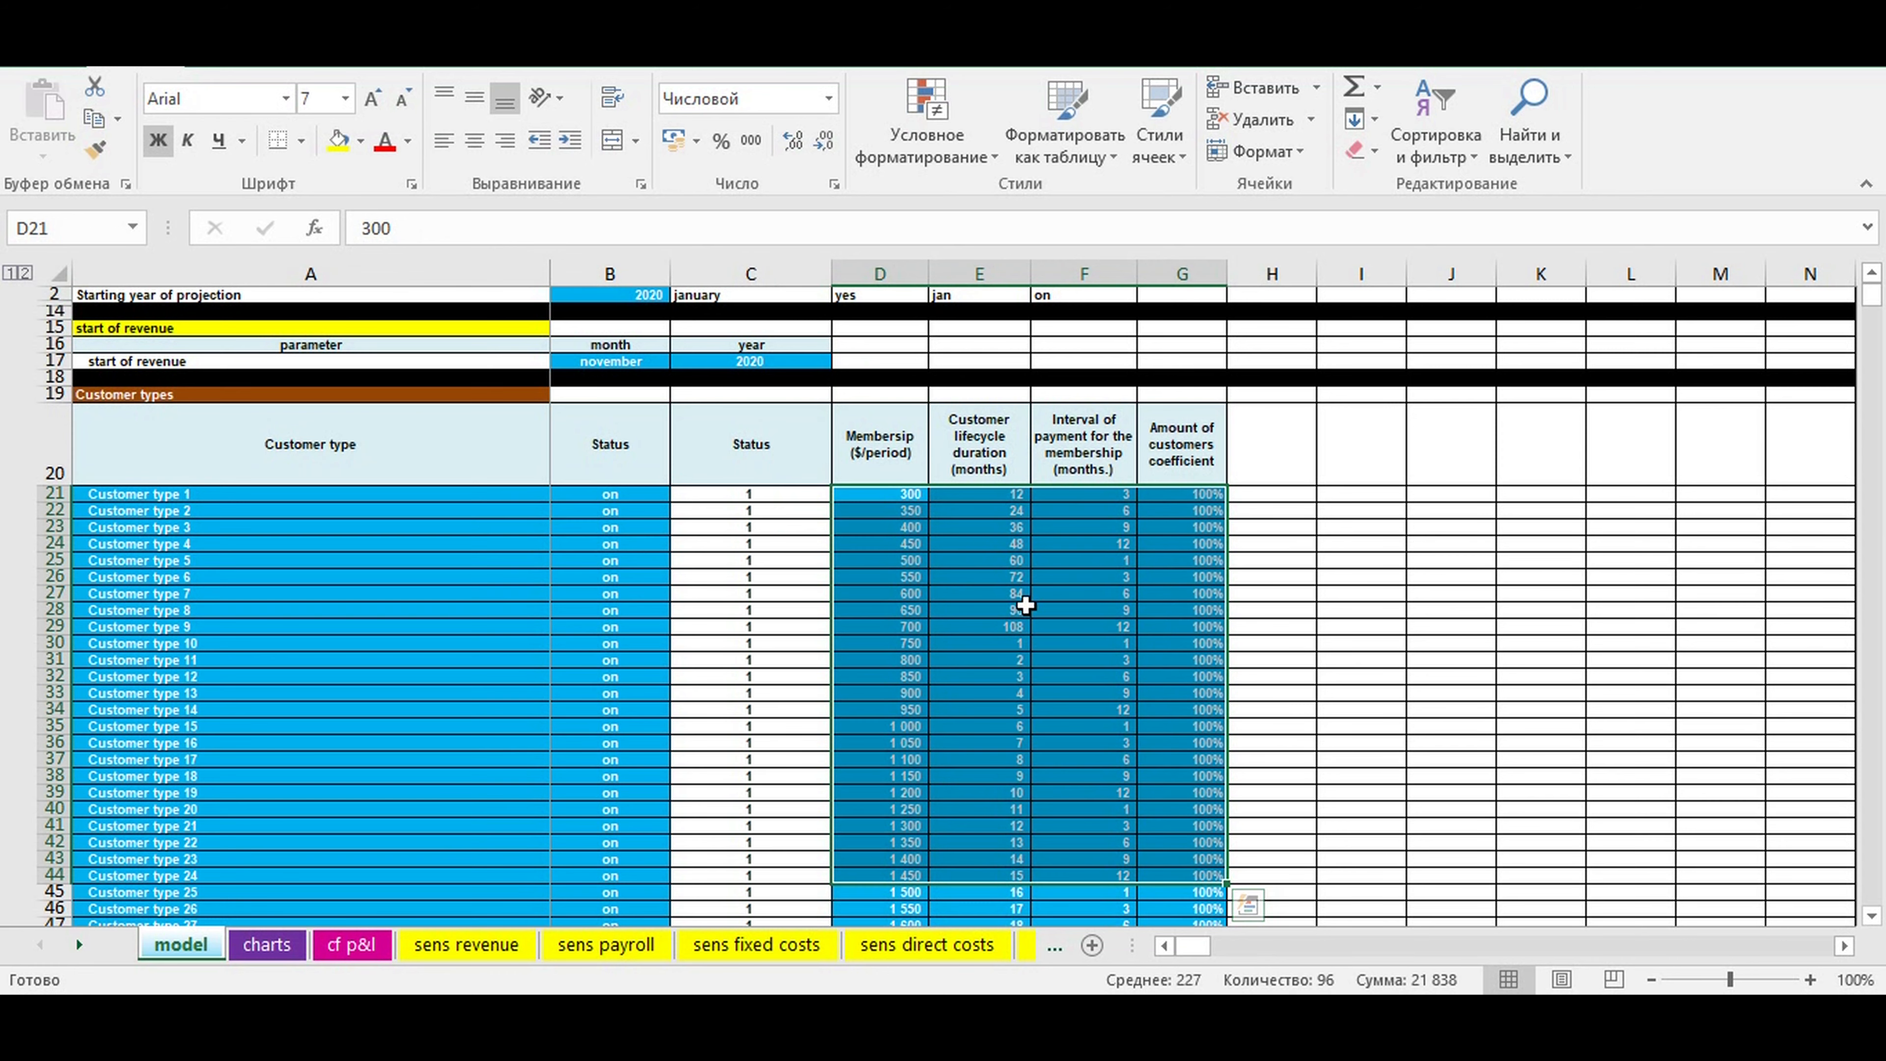
# Check the projection start year, revenue start month and the Customer types section.
pyautogui.click(610, 294)
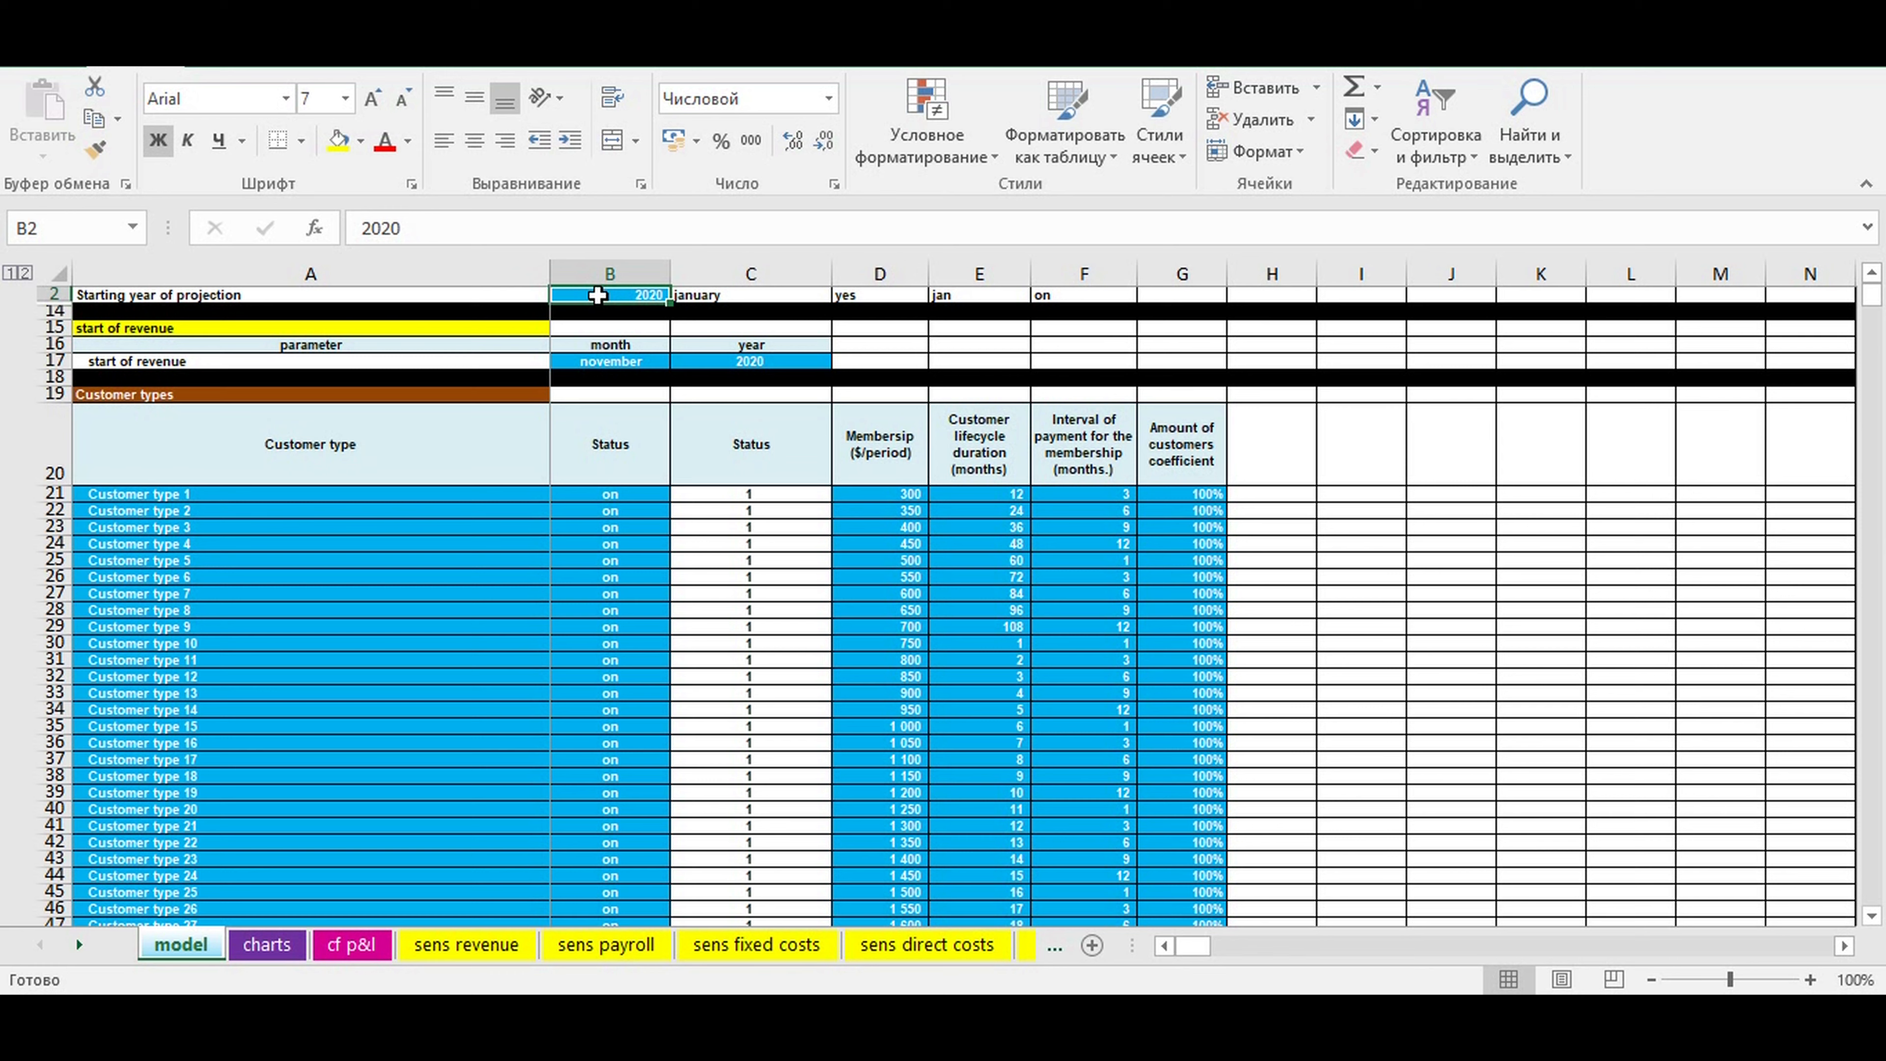
pyautogui.moveTo(620, 361)
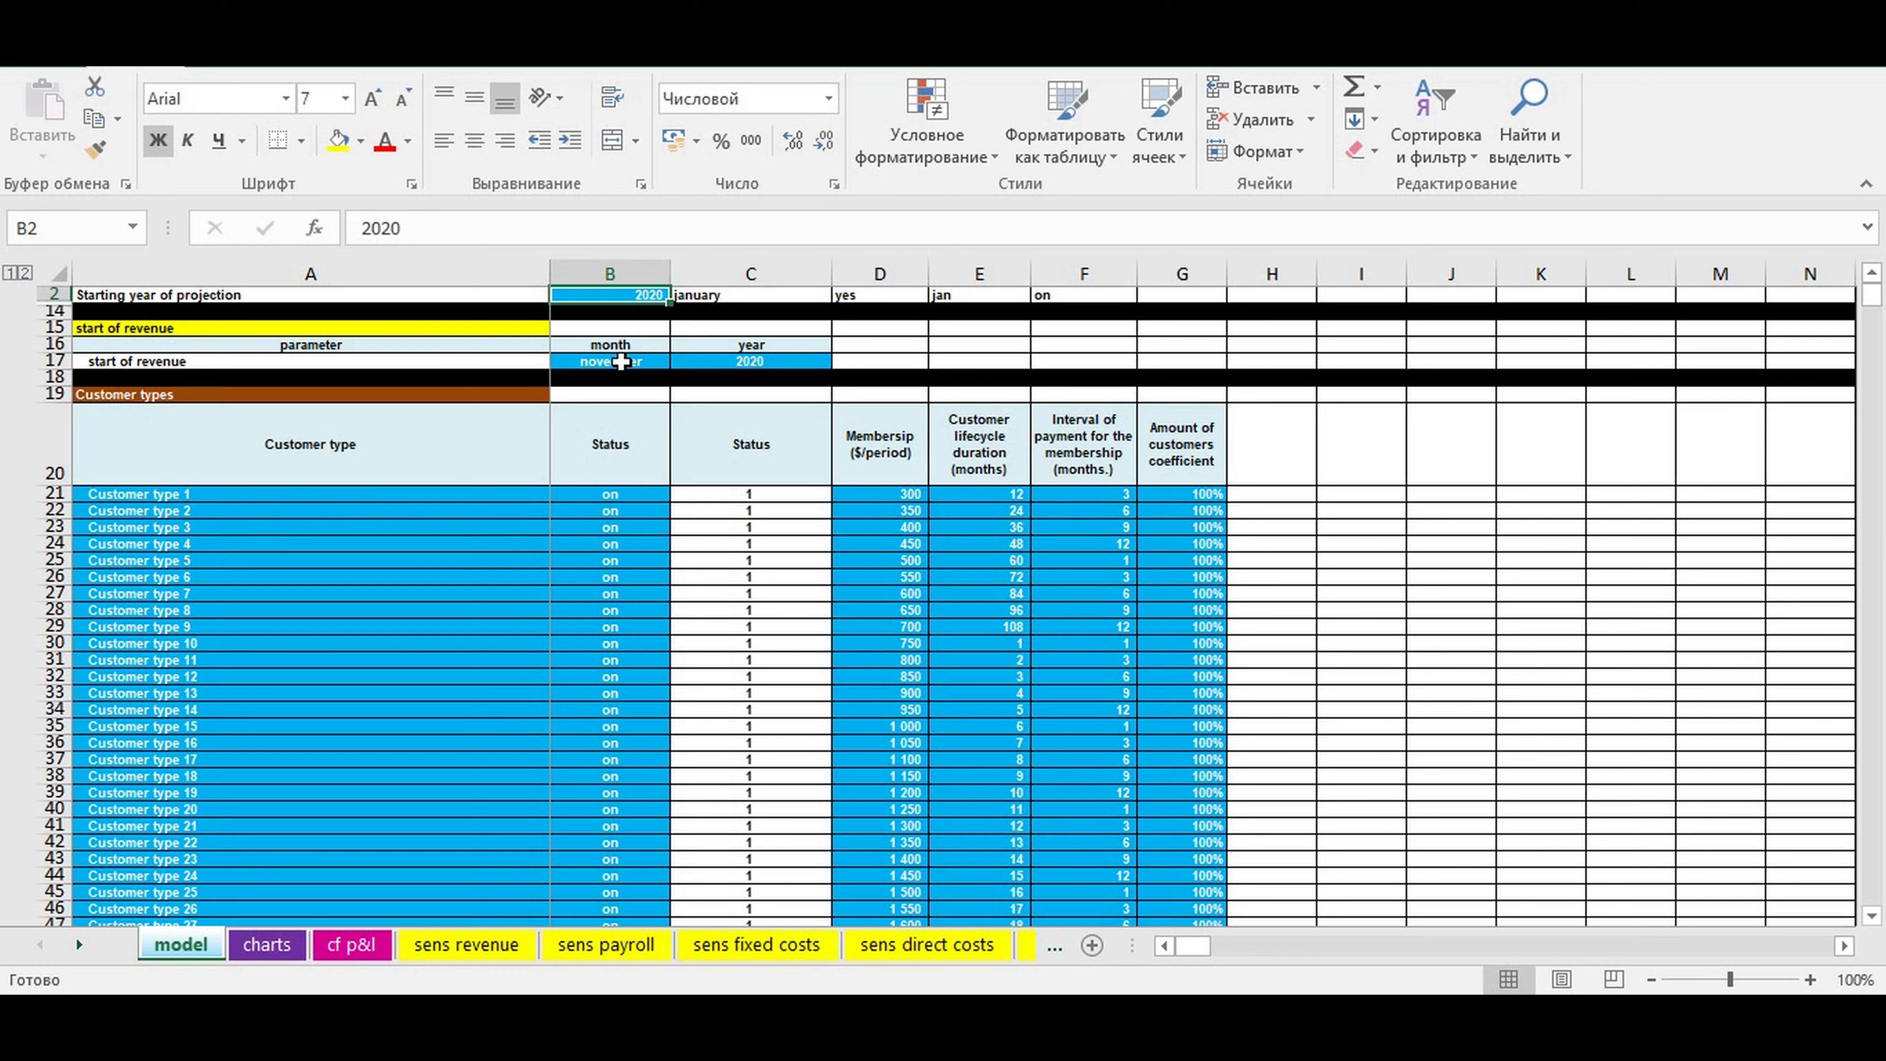
pyautogui.click(840, 360)
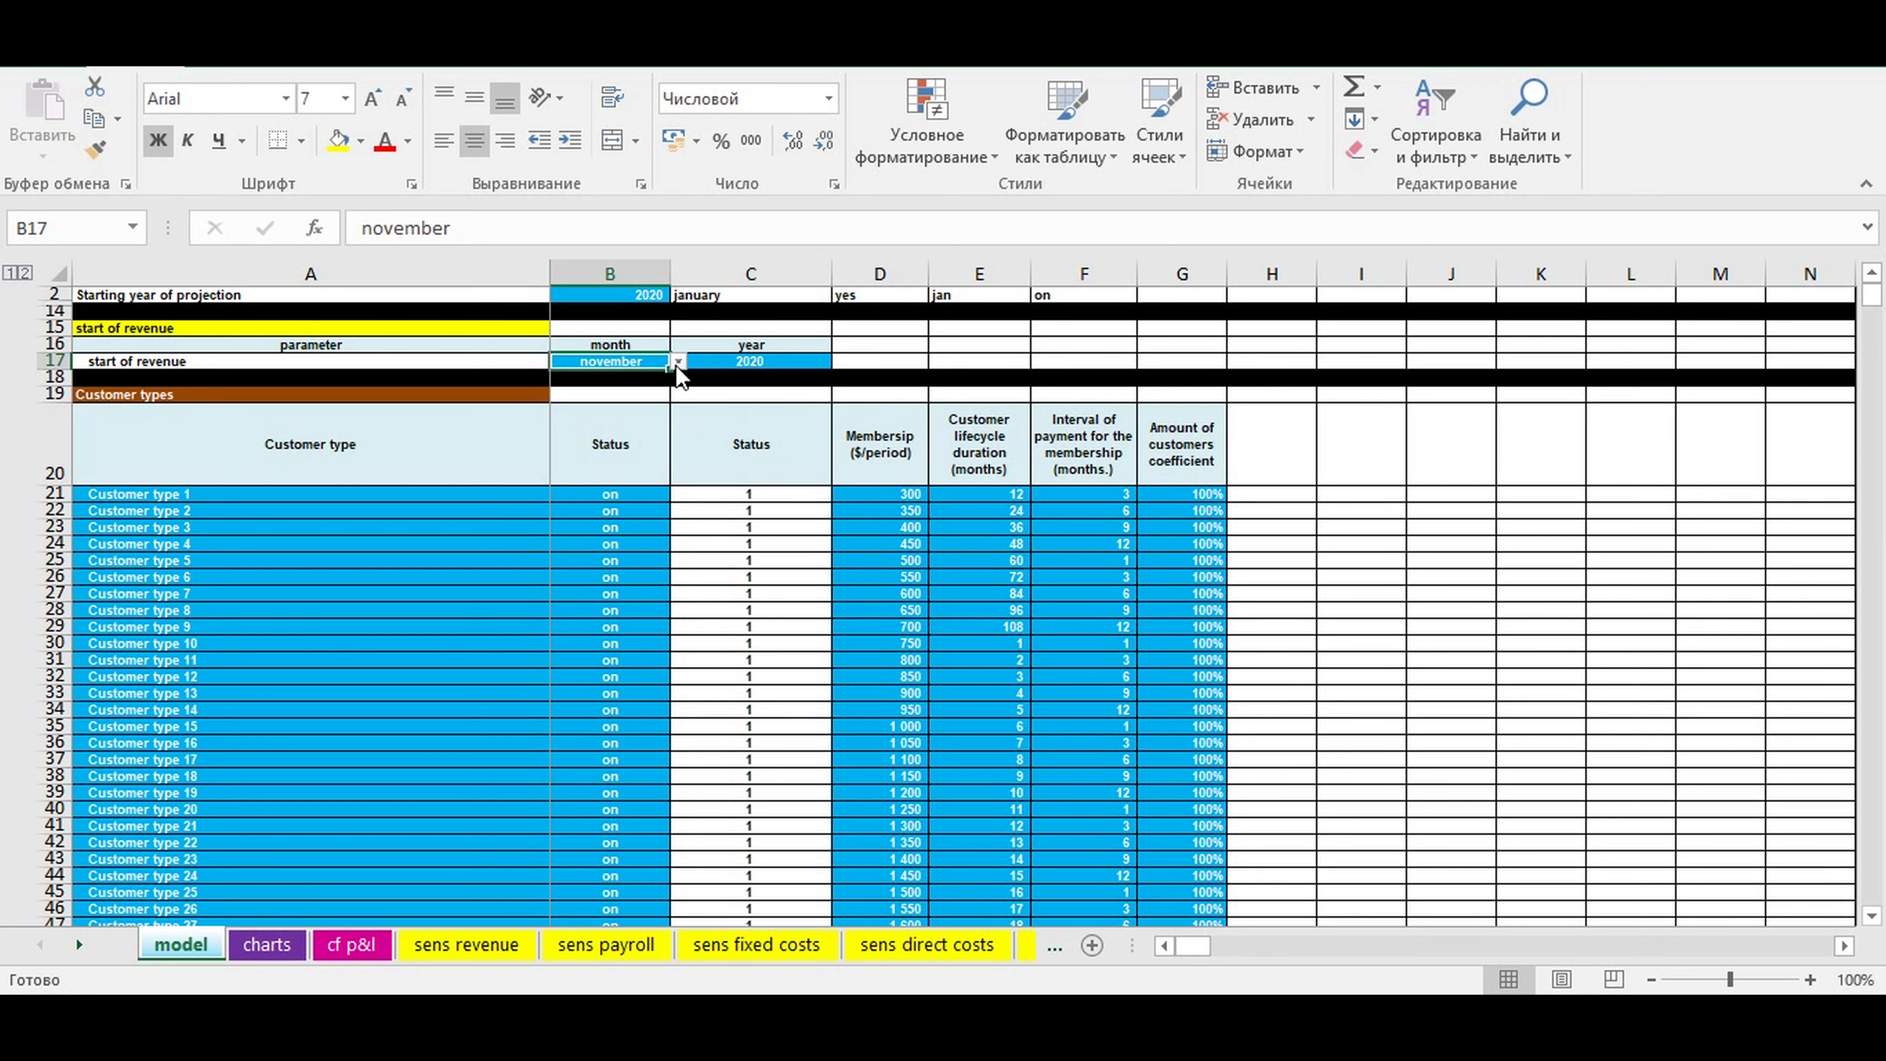
pyautogui.click(677, 360)
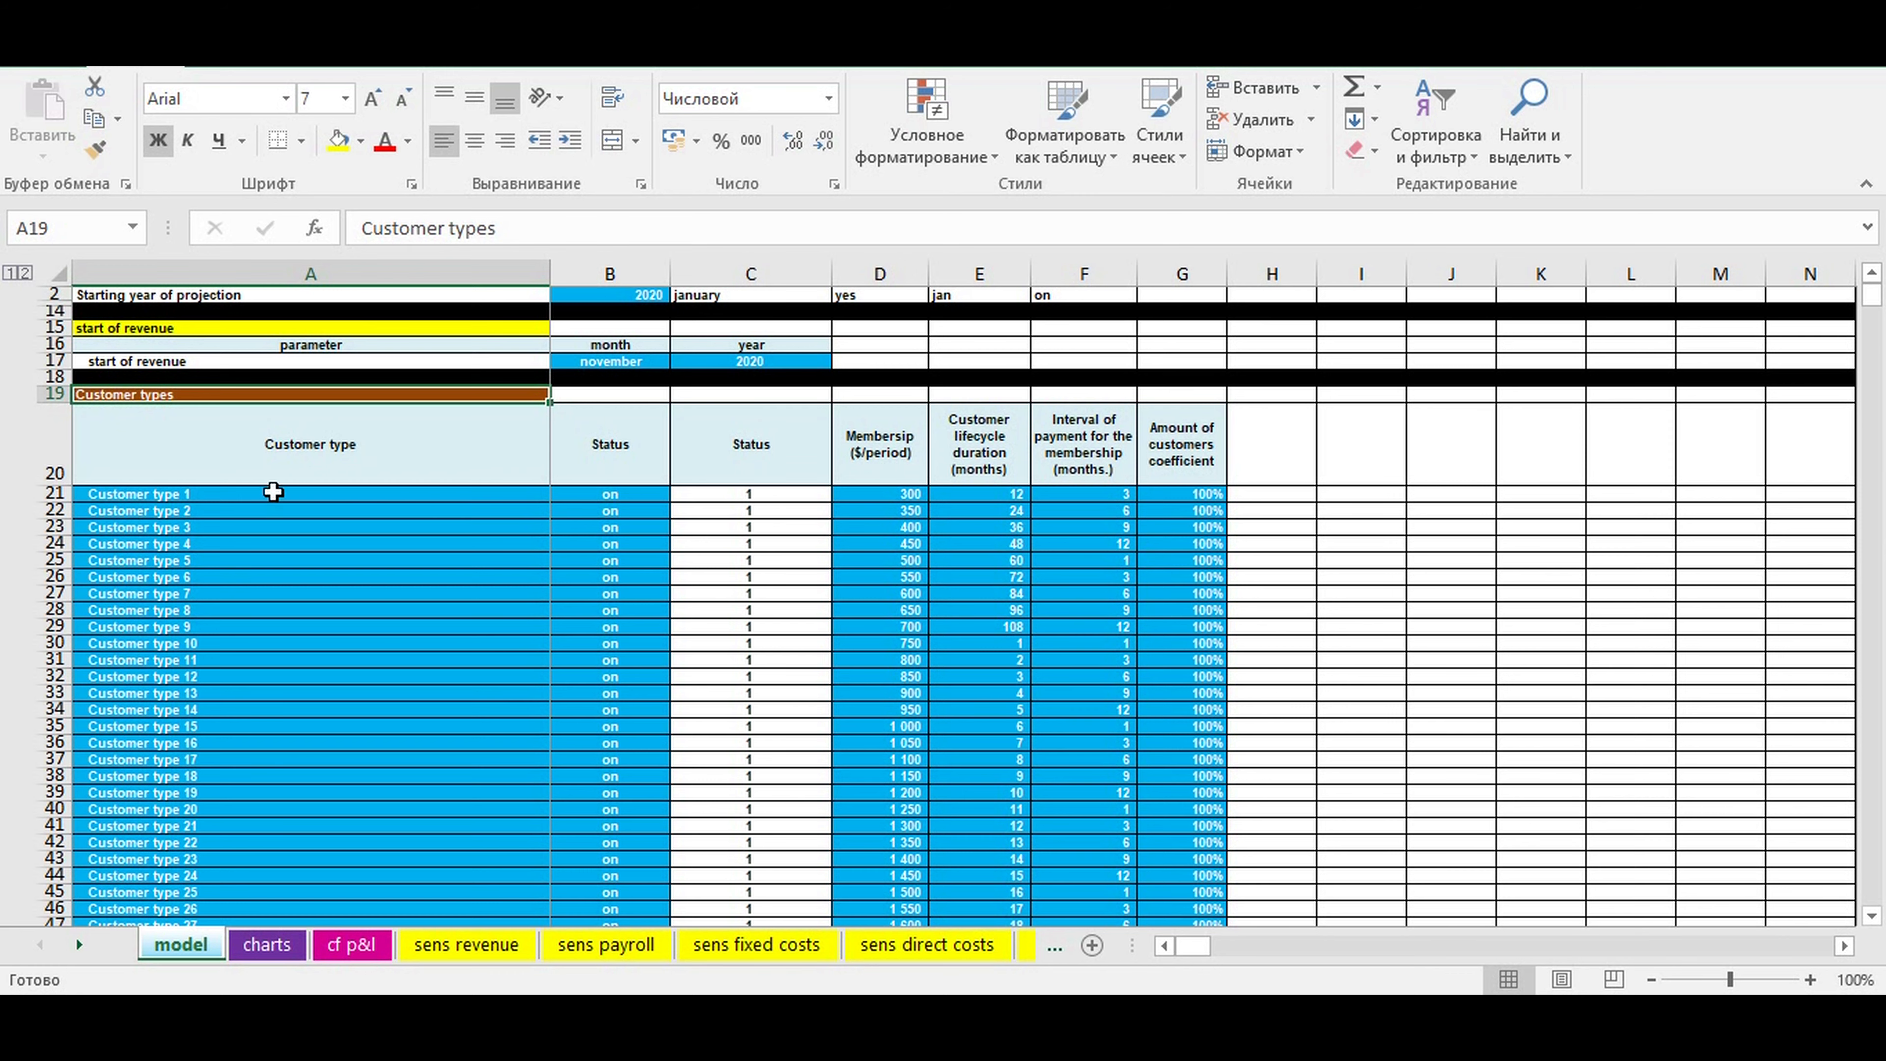
# Set customer-type statuses in B22:B34 to off and check the lower payback chart.
pyautogui.moveTo(273, 493); pyautogui.dragTo(240, 856)
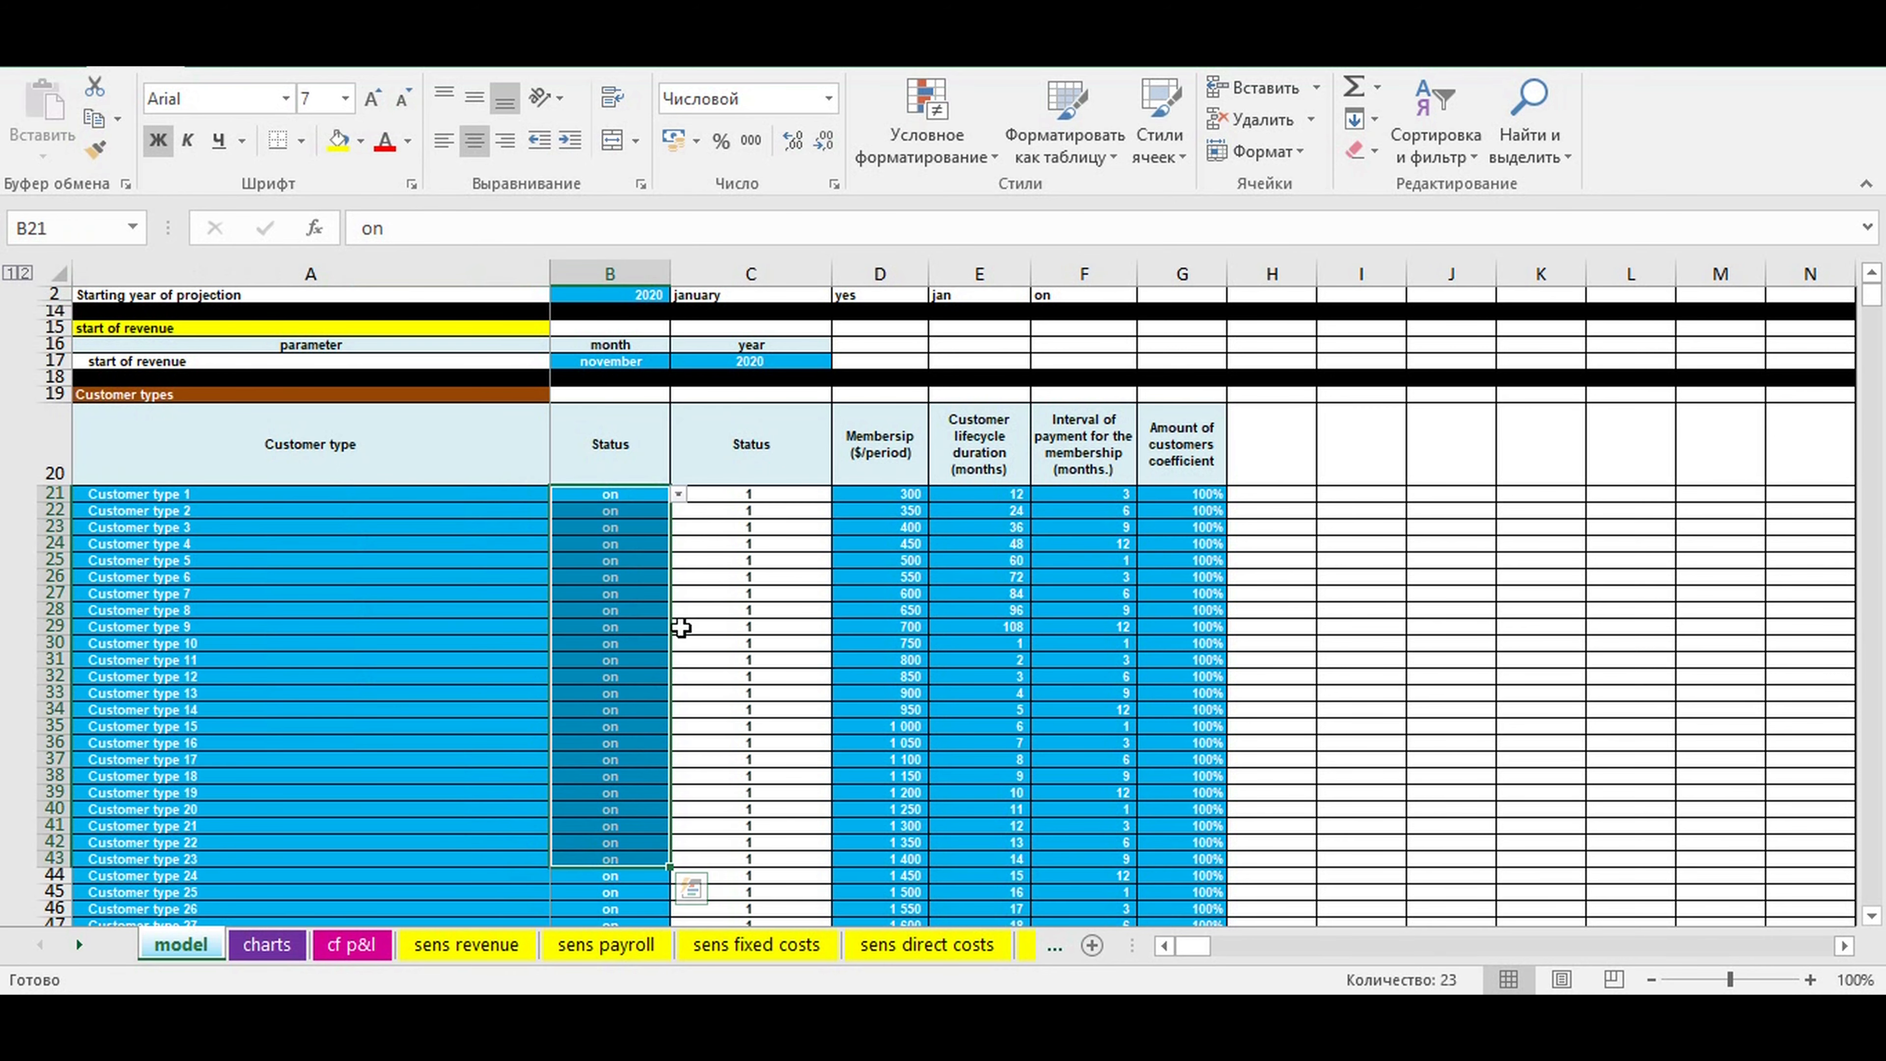
pyautogui.scroll(-3)
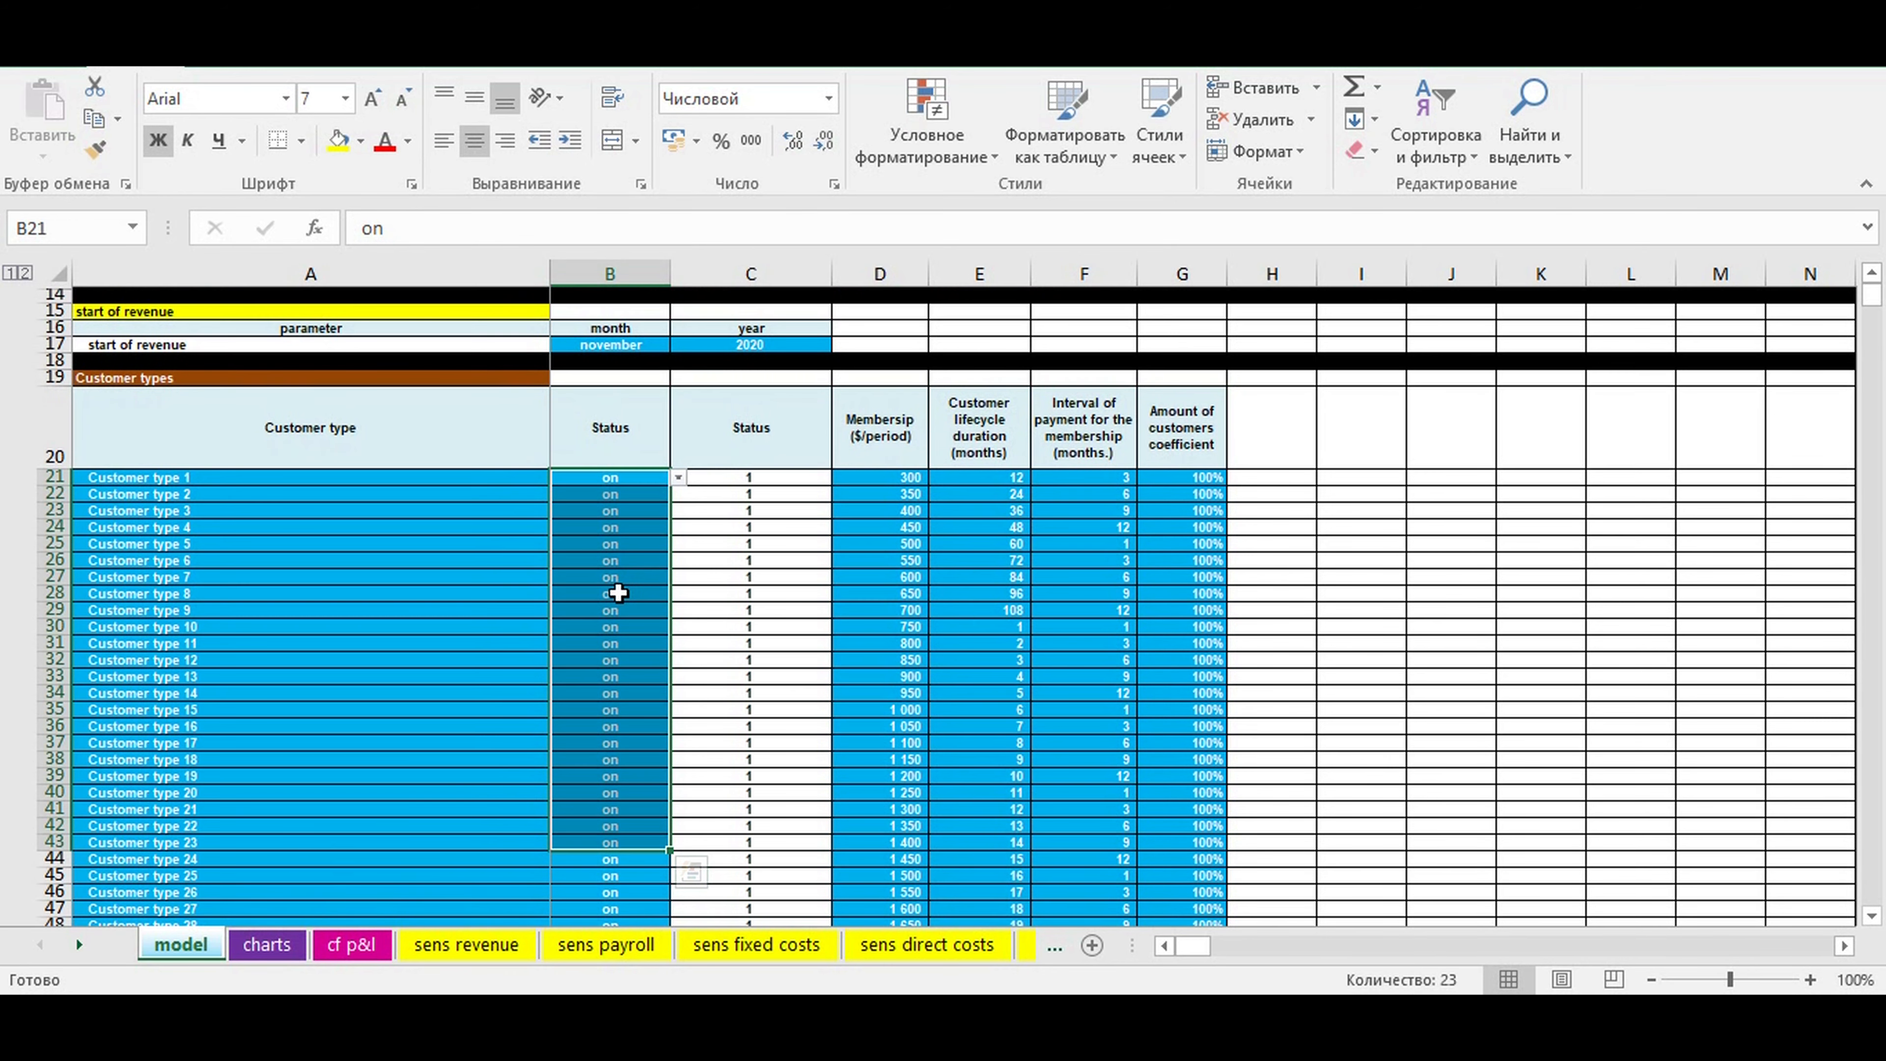
pyautogui.scroll(-3)
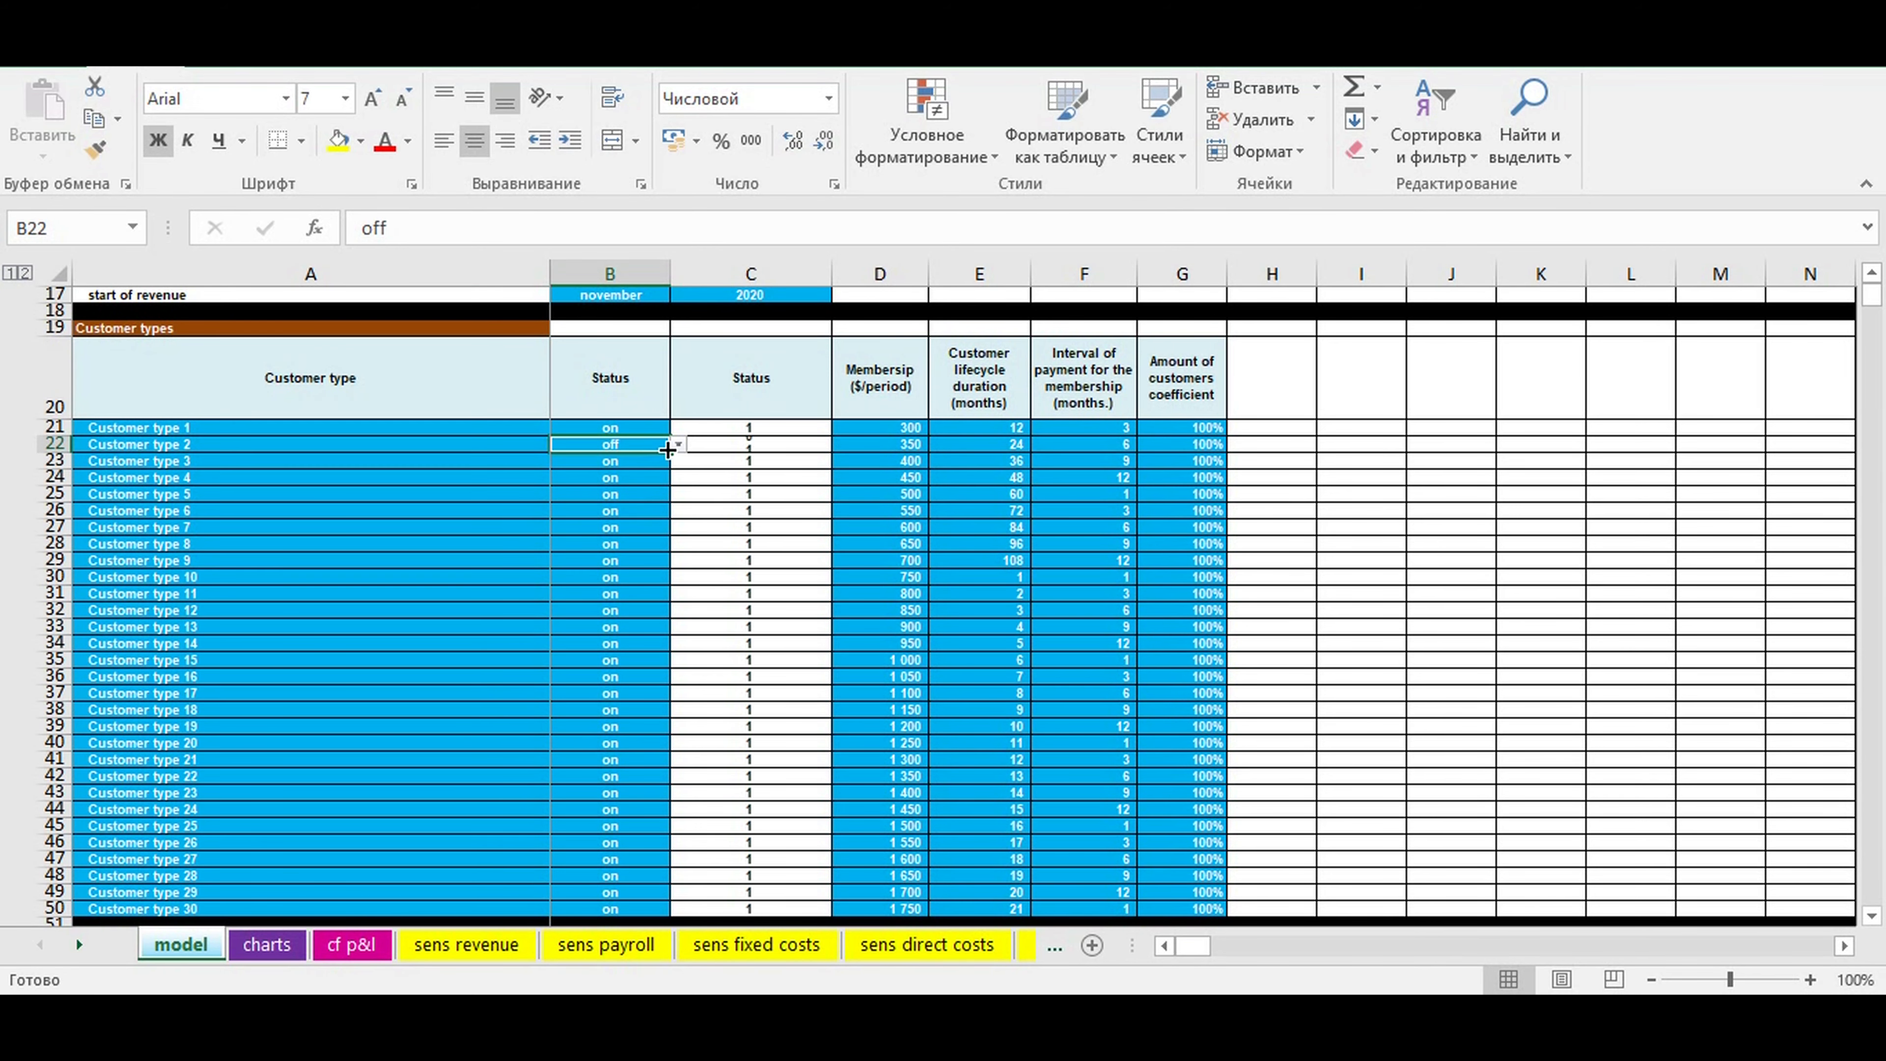
pyautogui.click(267, 944)
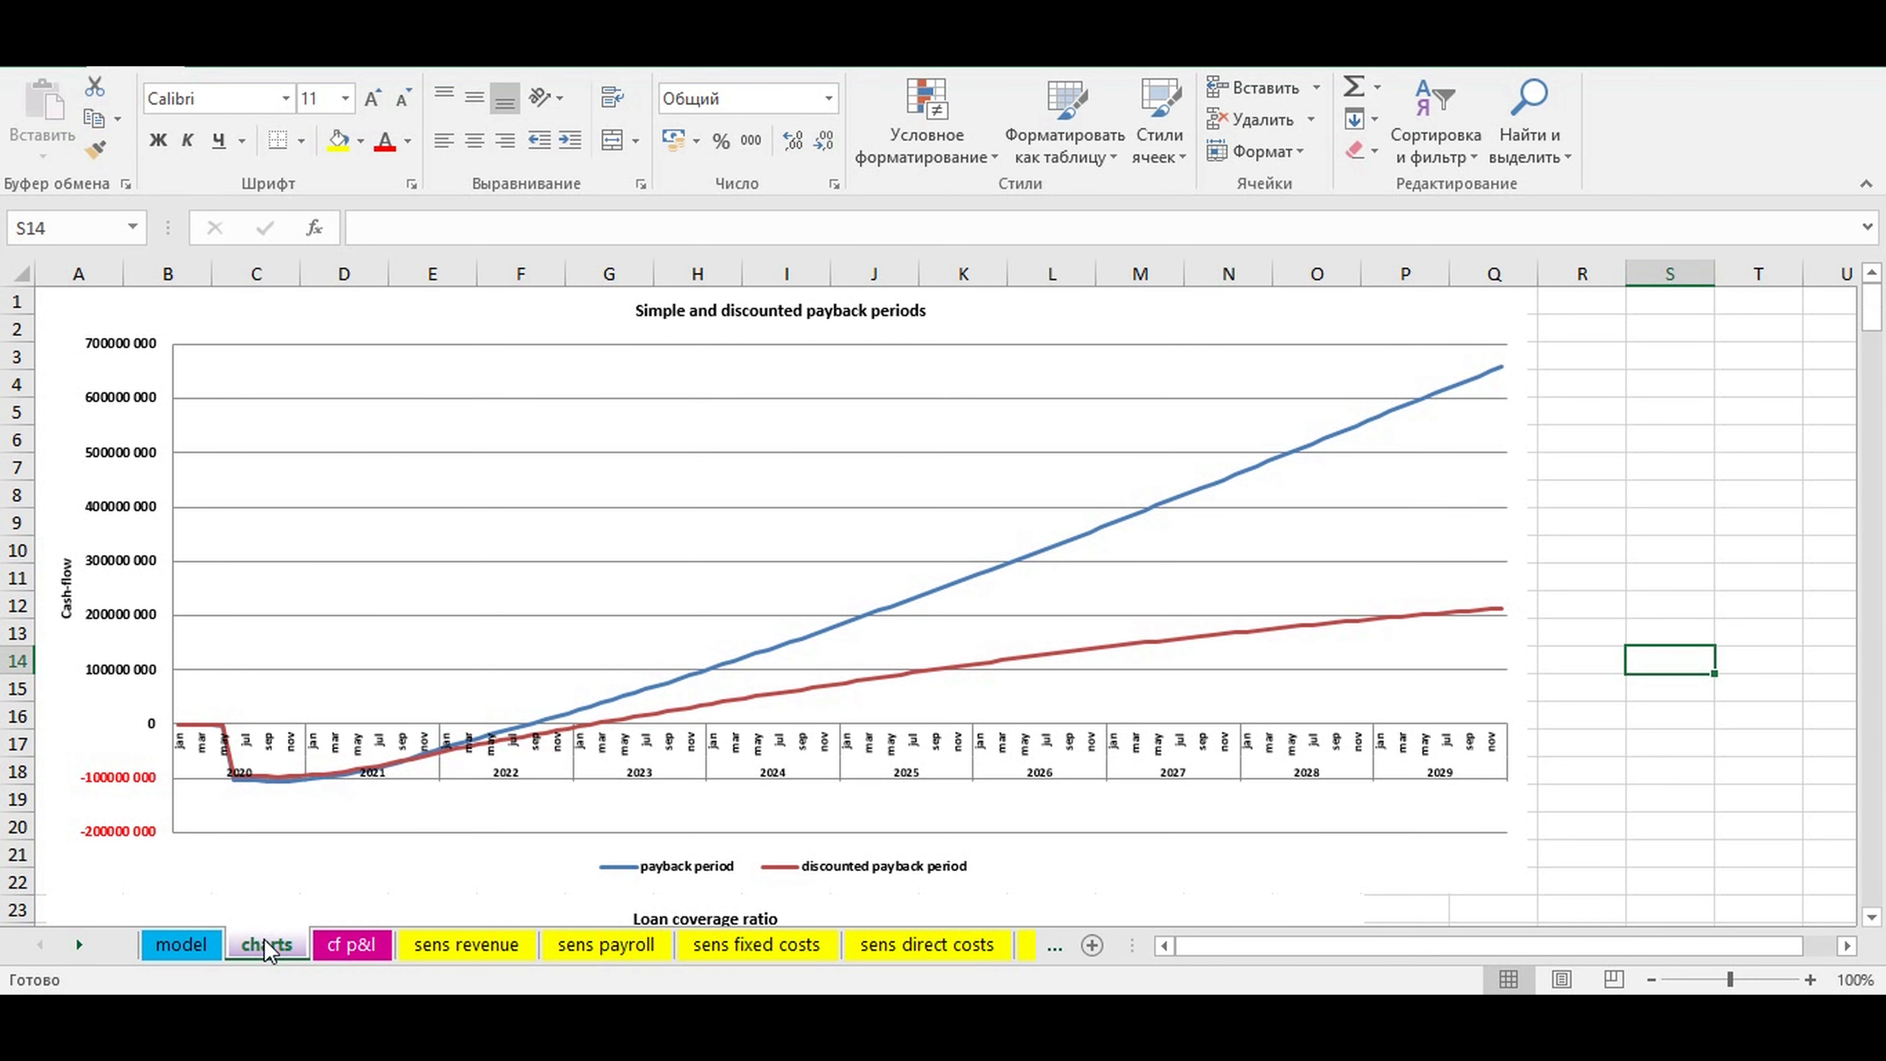
pyautogui.click(180, 944)
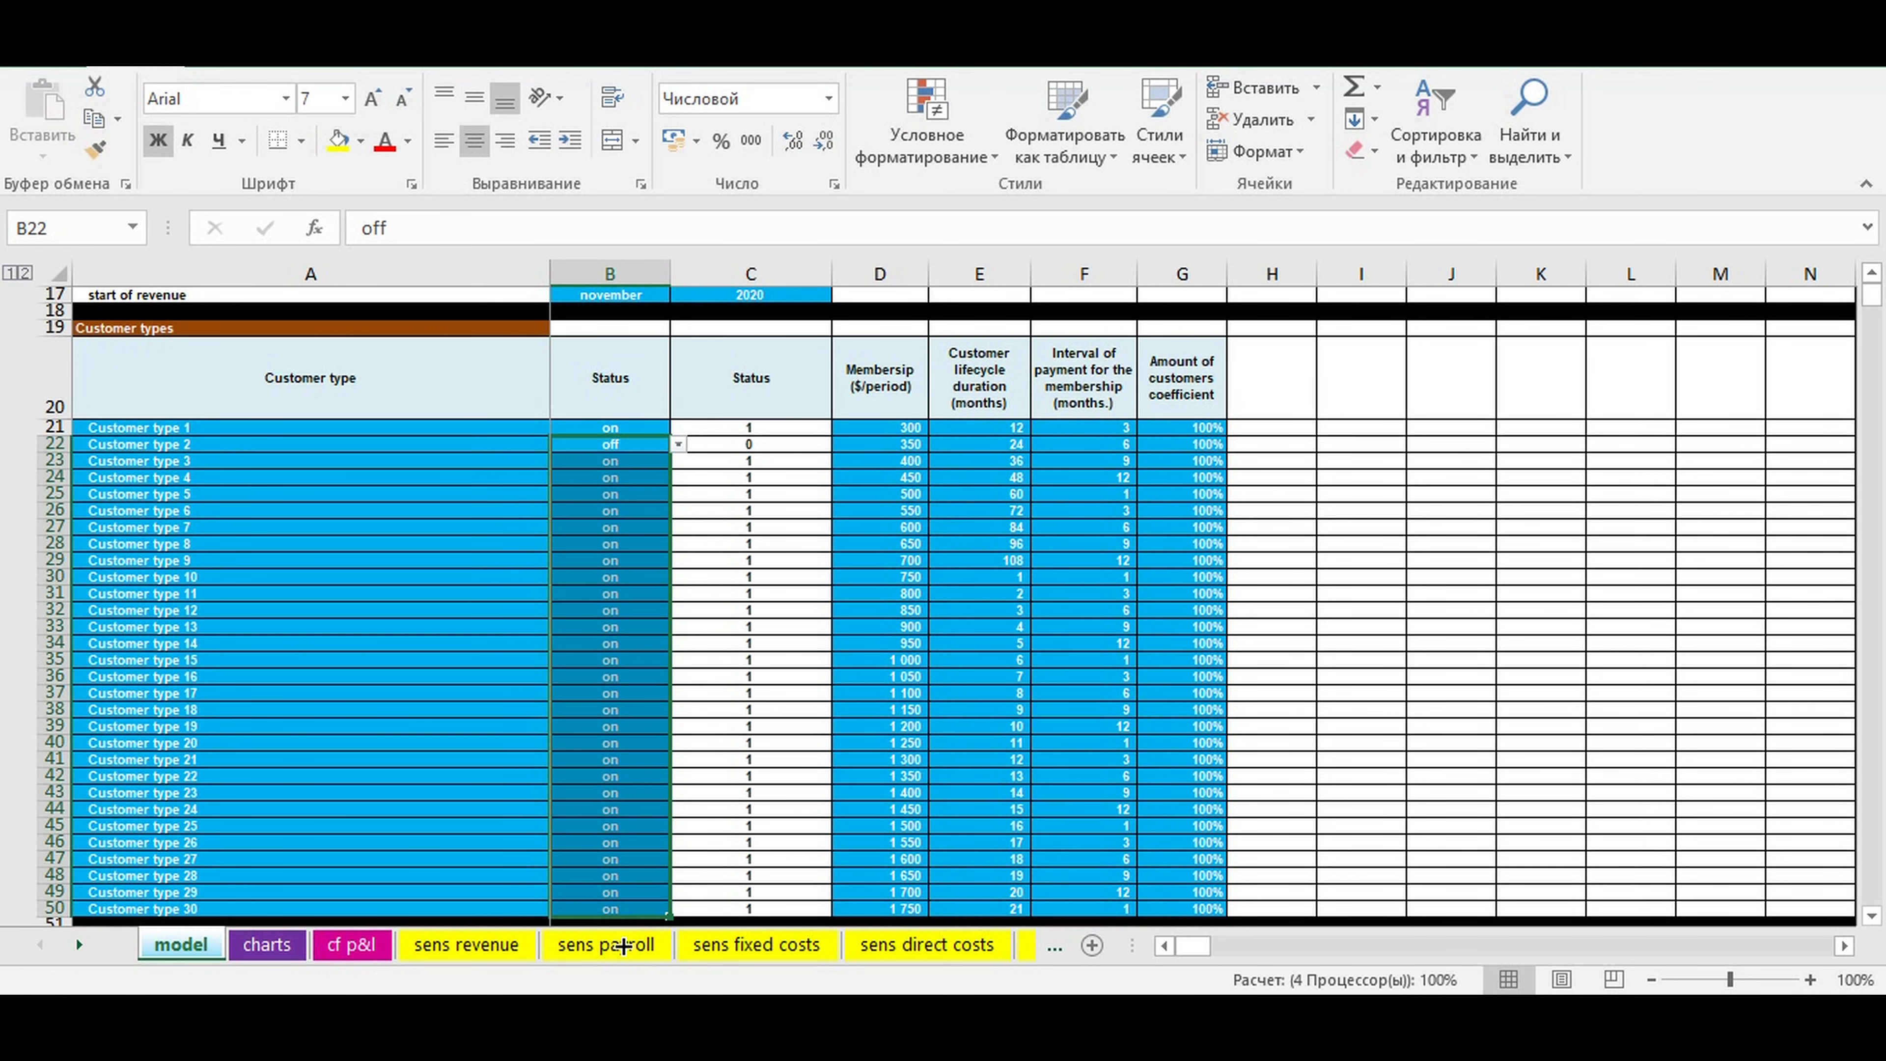
# Switch off types 29 and 30 too and recheck the much lower payback chart.
pyautogui.click(266, 944)
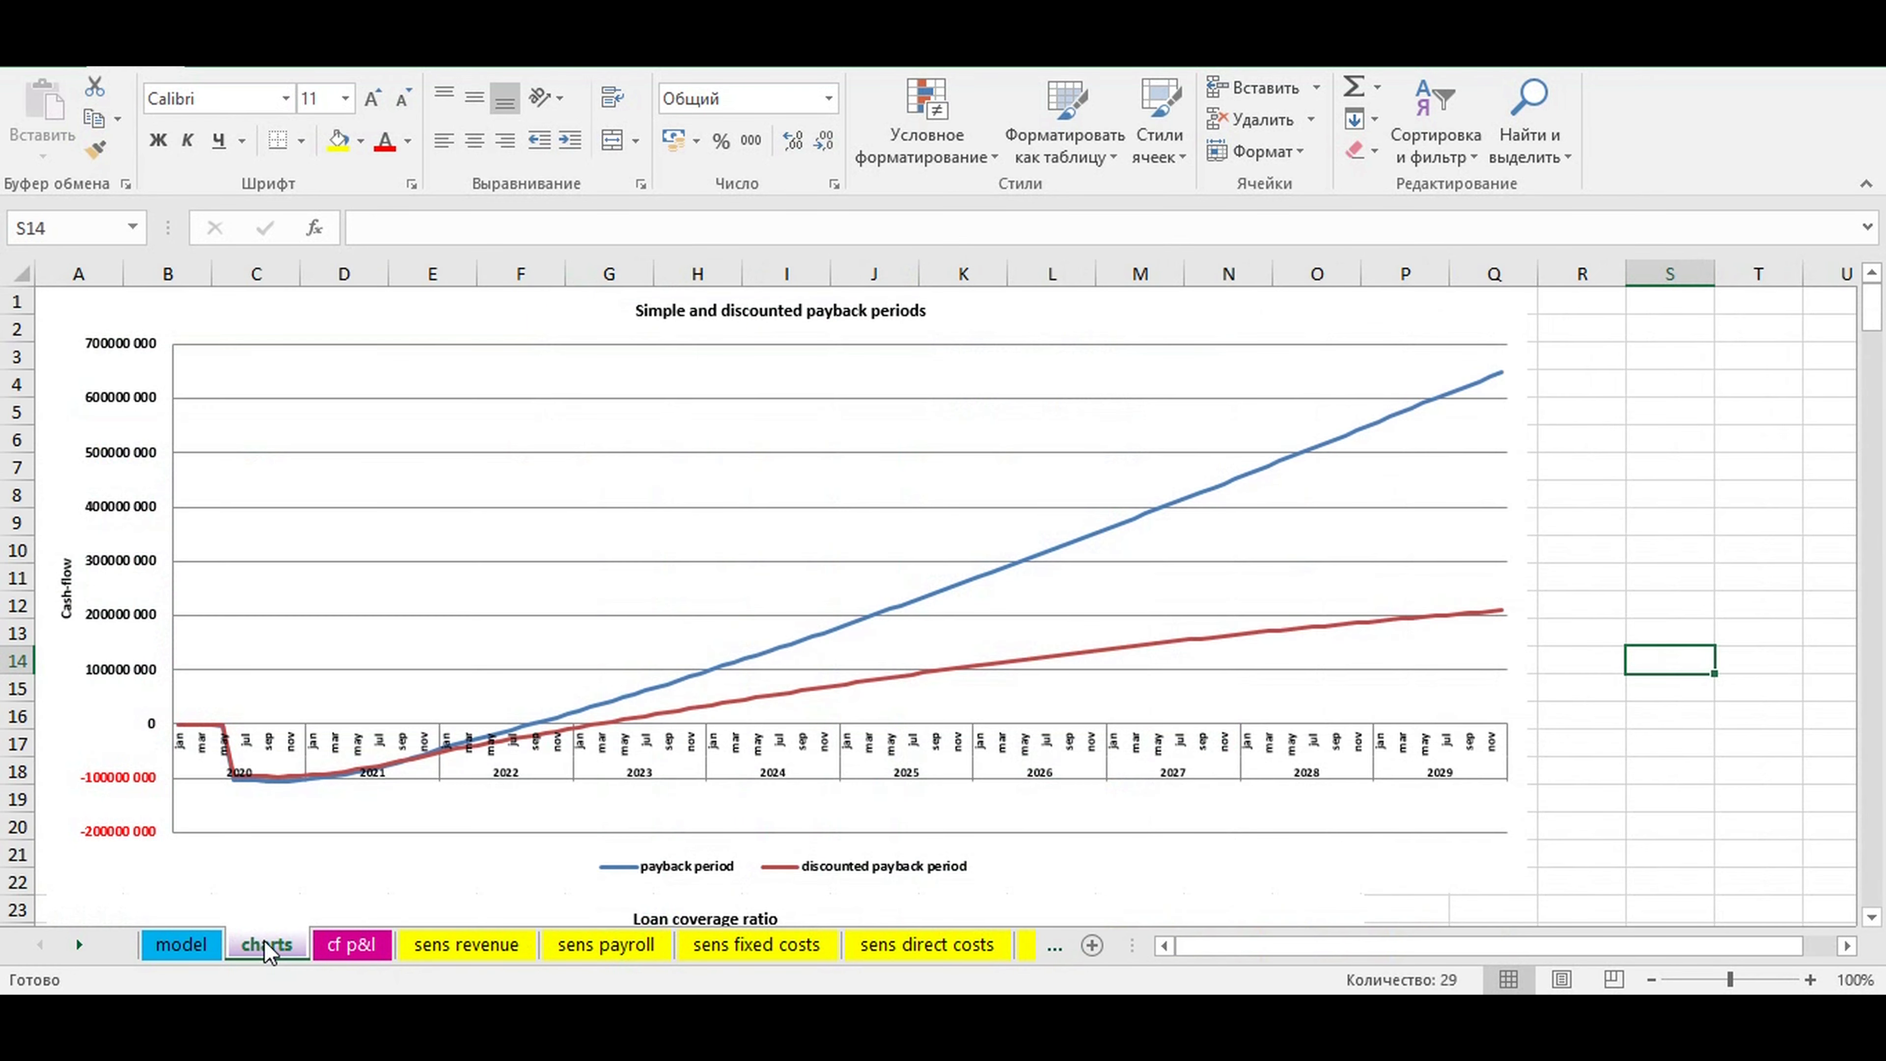
pyautogui.click(181, 944)
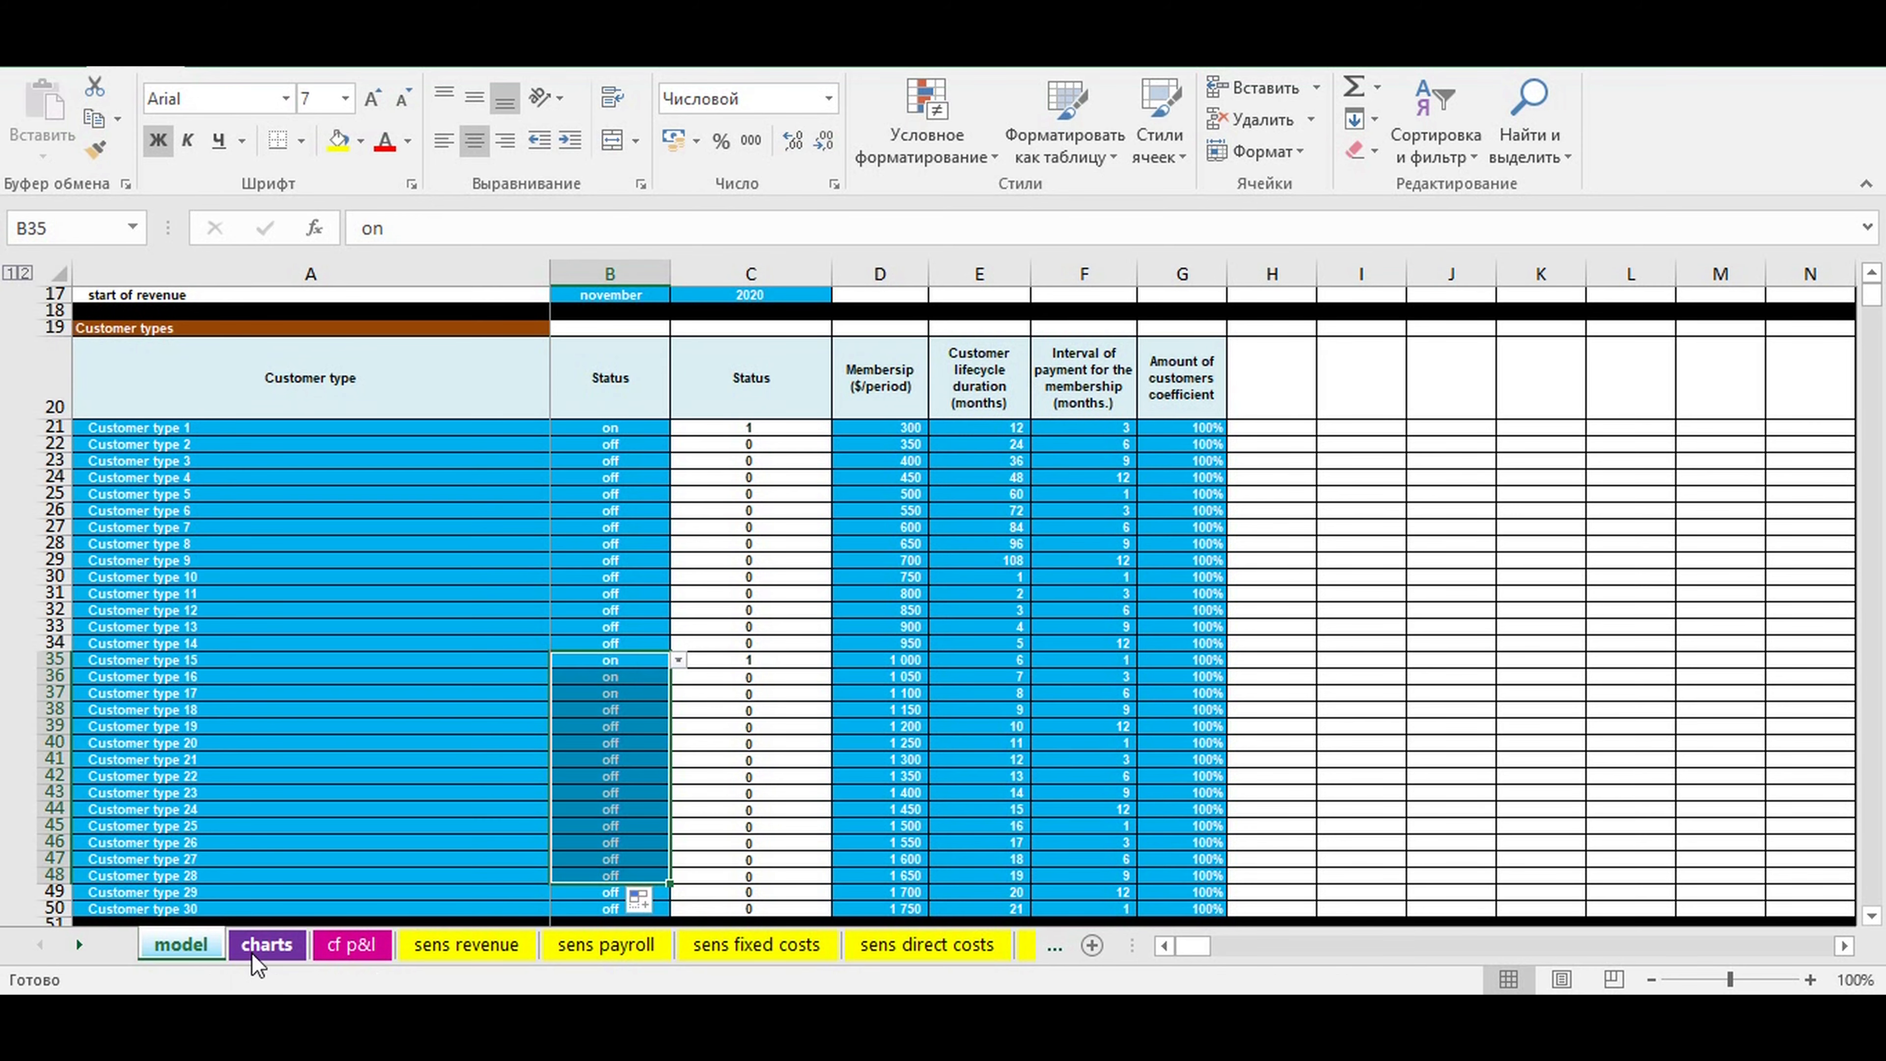
pyautogui.click(181, 944)
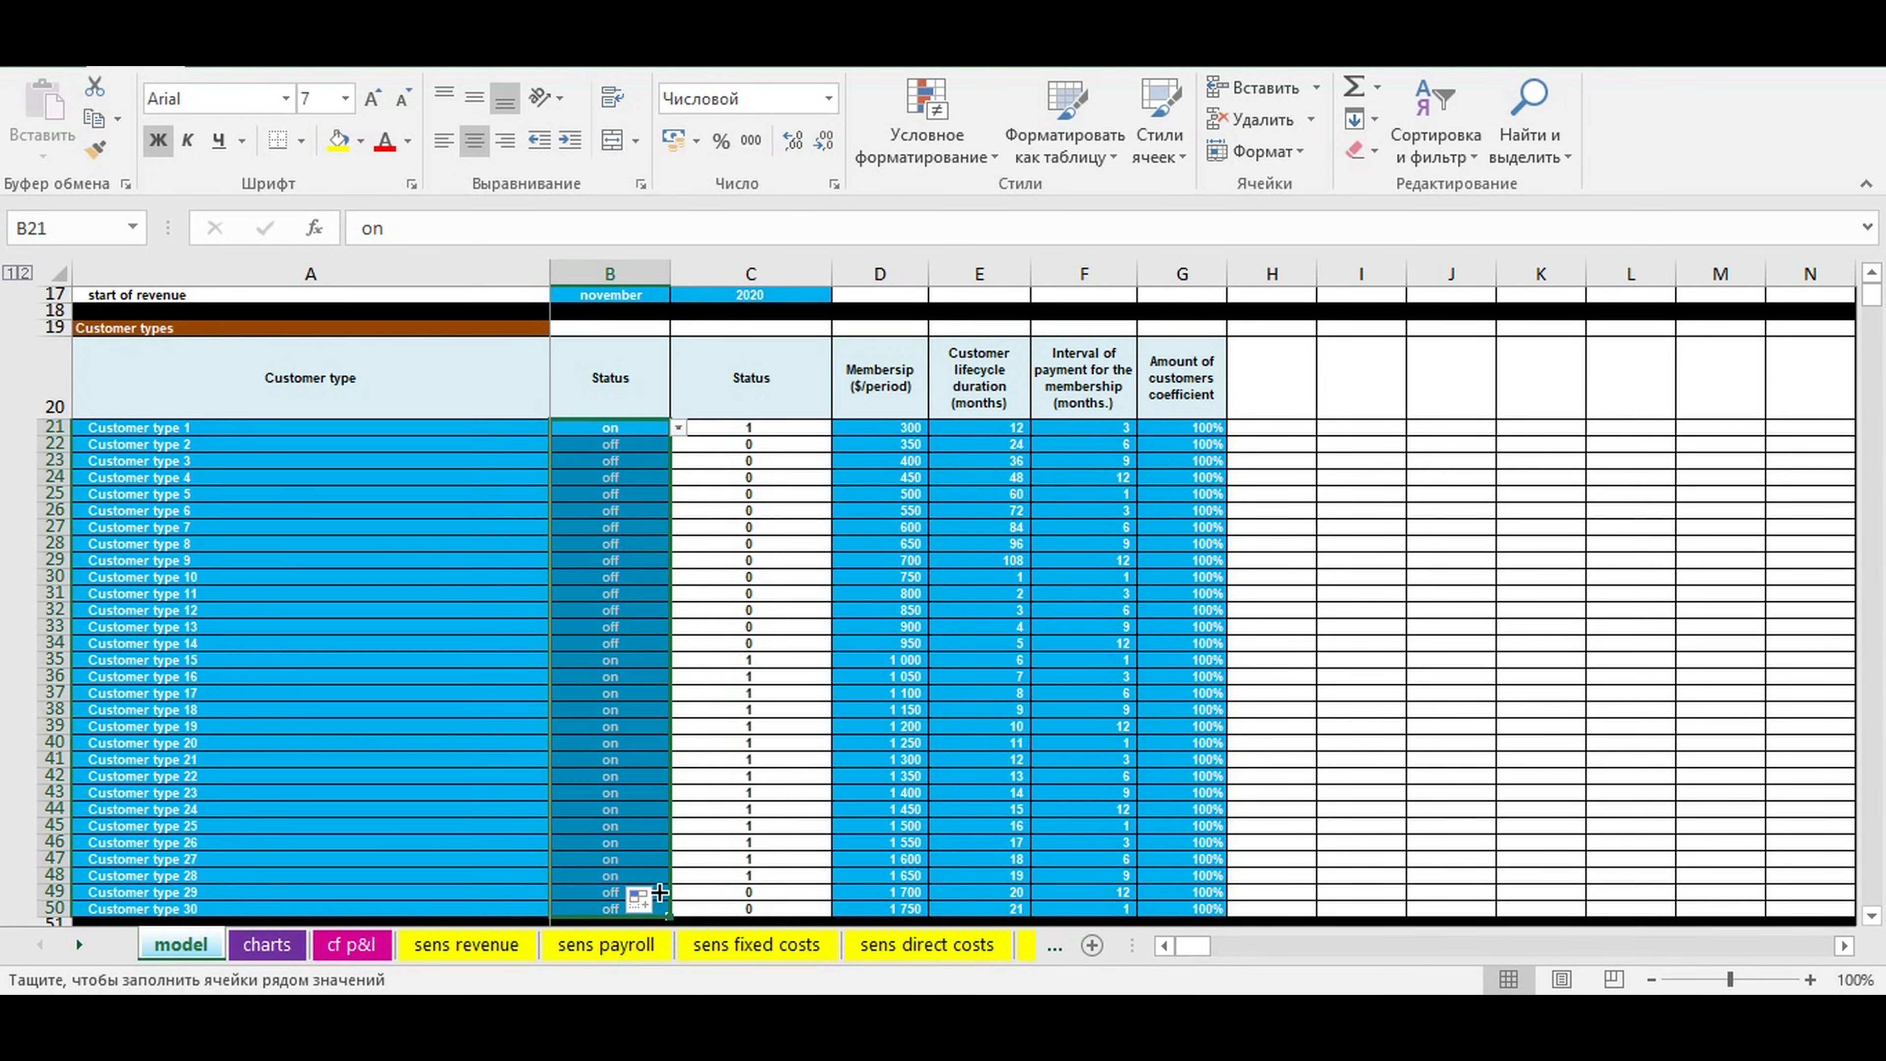
pyautogui.click(266, 945)
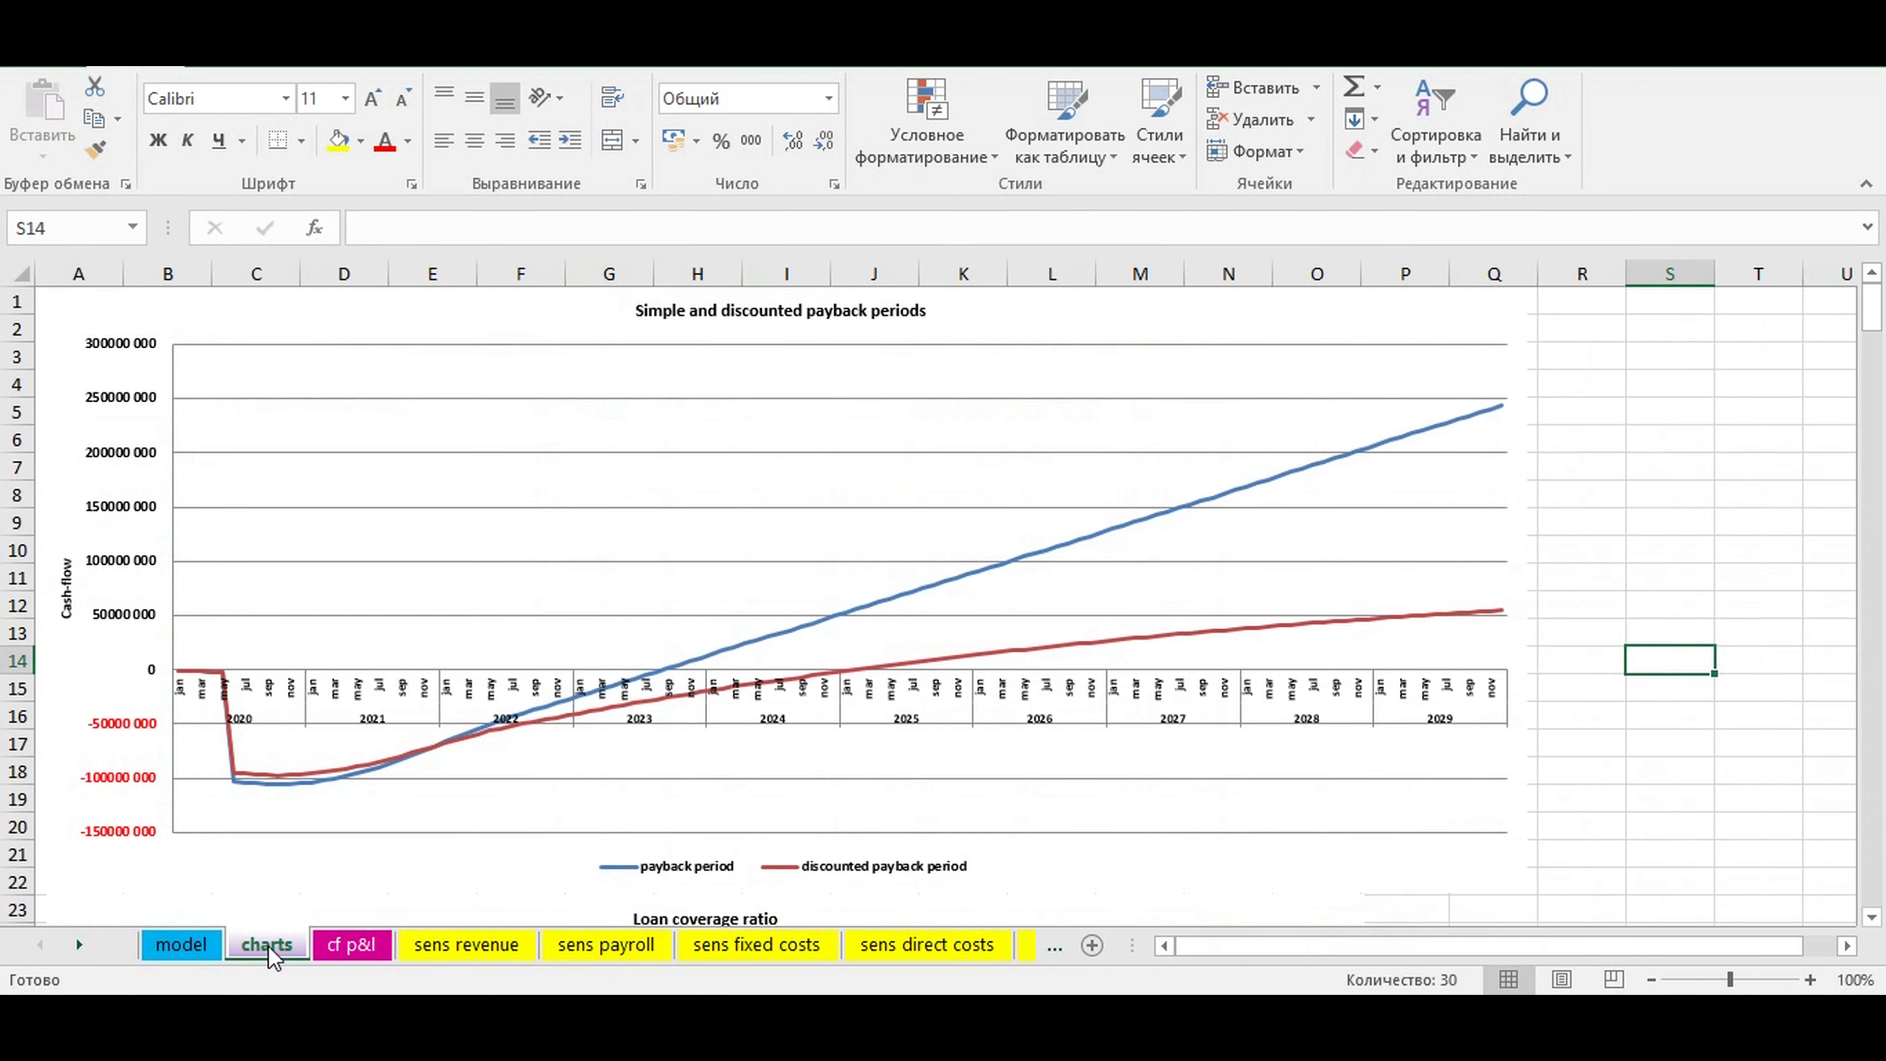
pyautogui.click(181, 944)
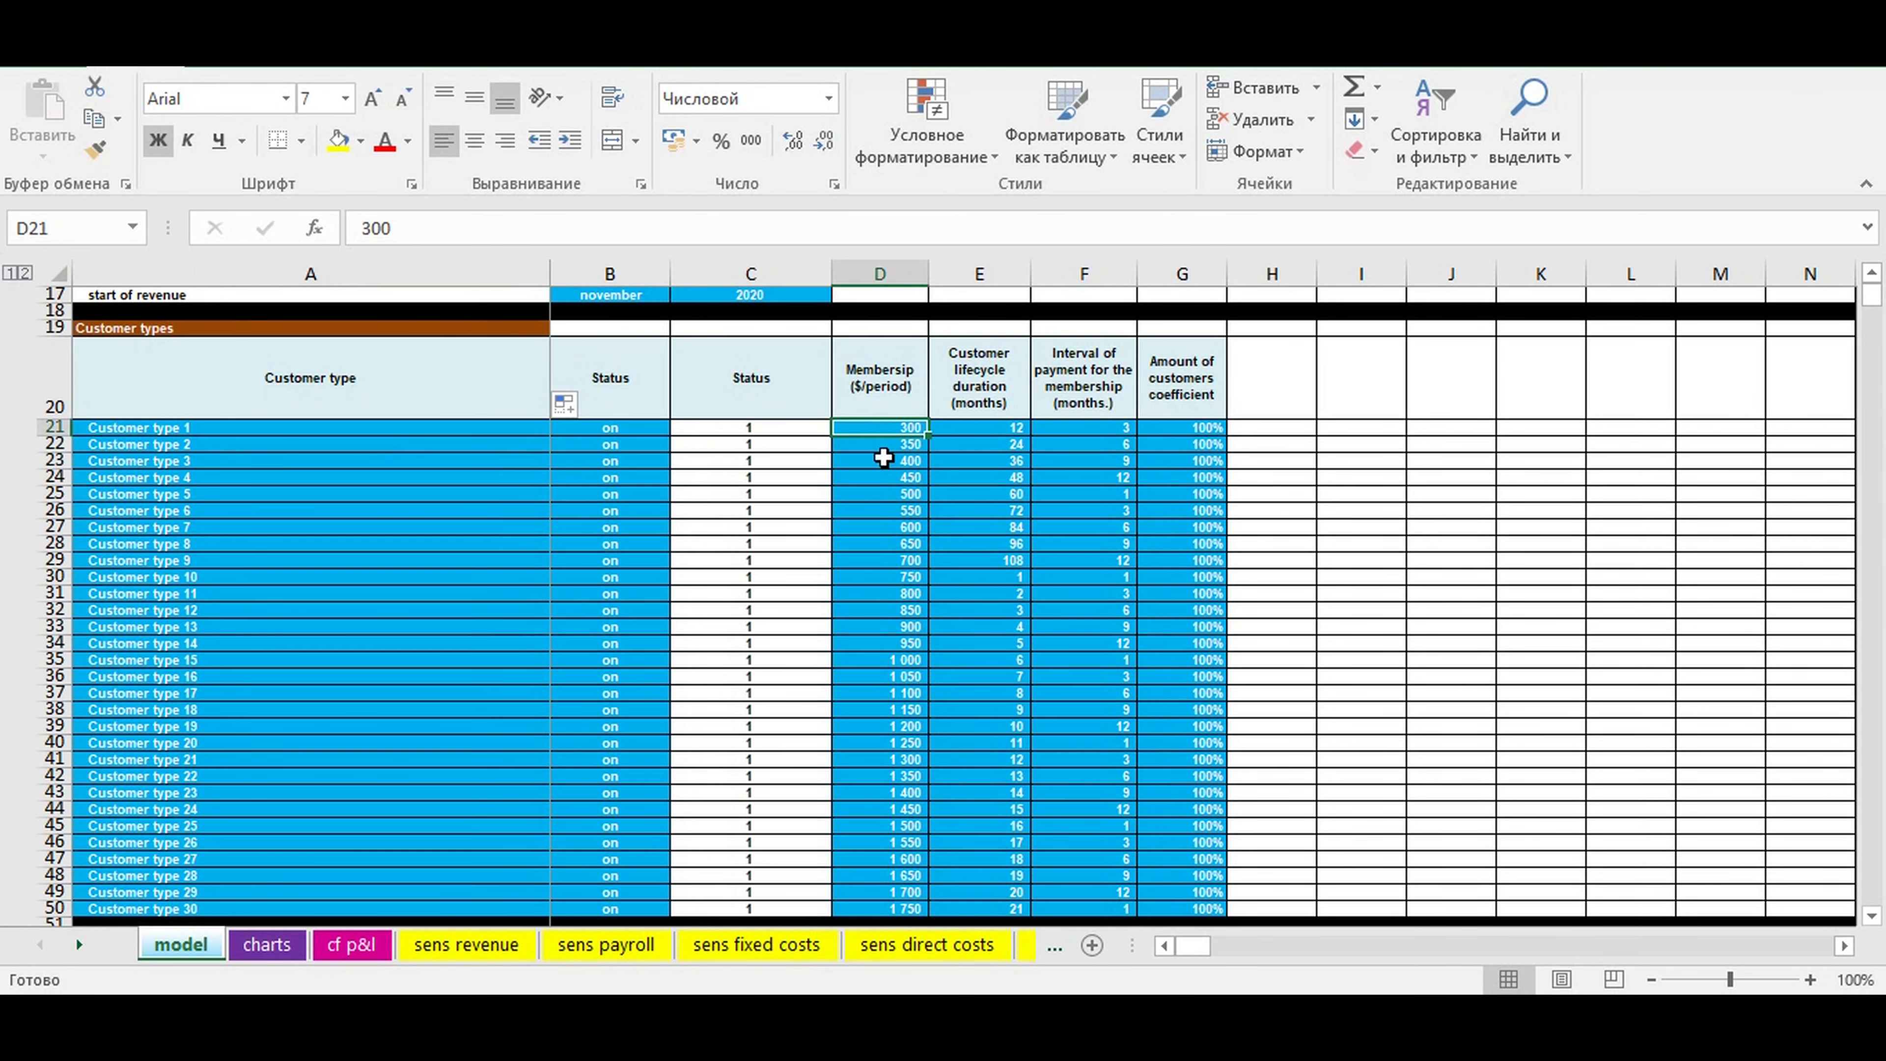
# Review membership prices, lifecycle durations and payment intervals for all thirty customer types.
pyautogui.moveTo(879, 427); pyautogui.dragTo(880, 908)
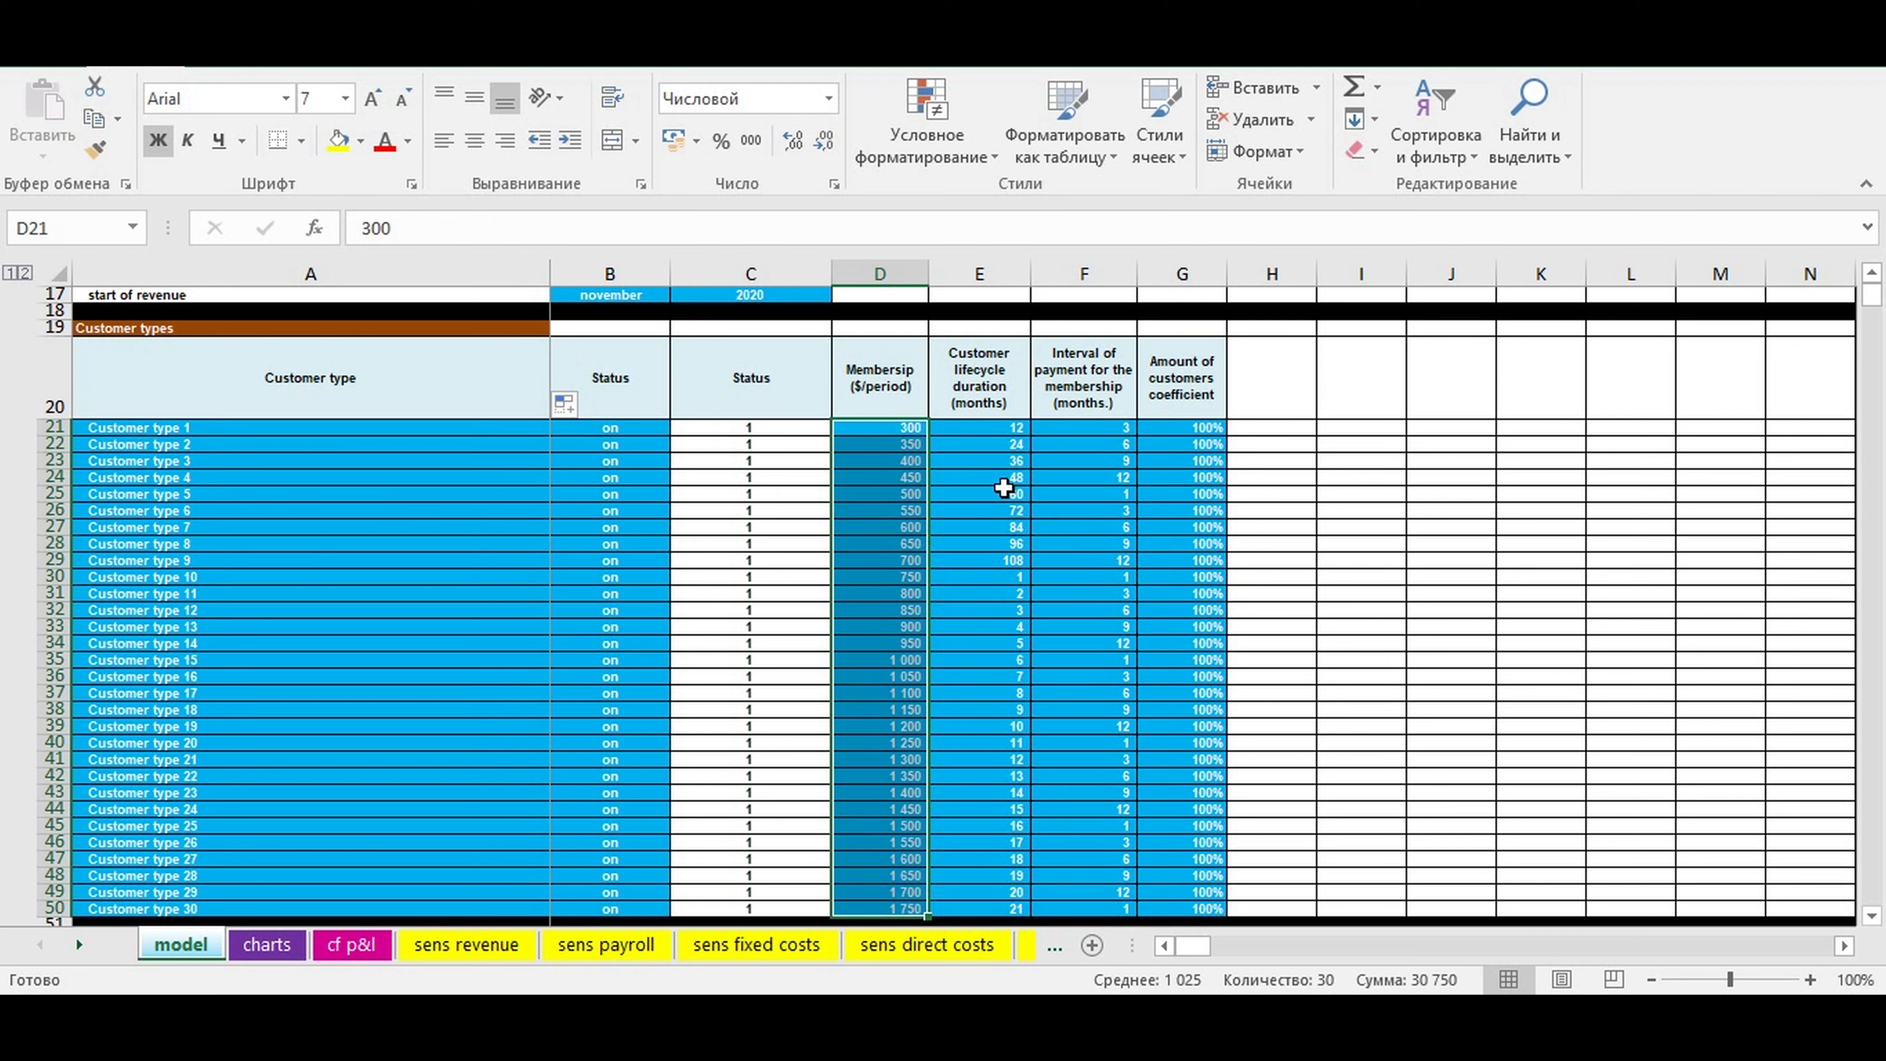
pyautogui.moveTo(997, 455)
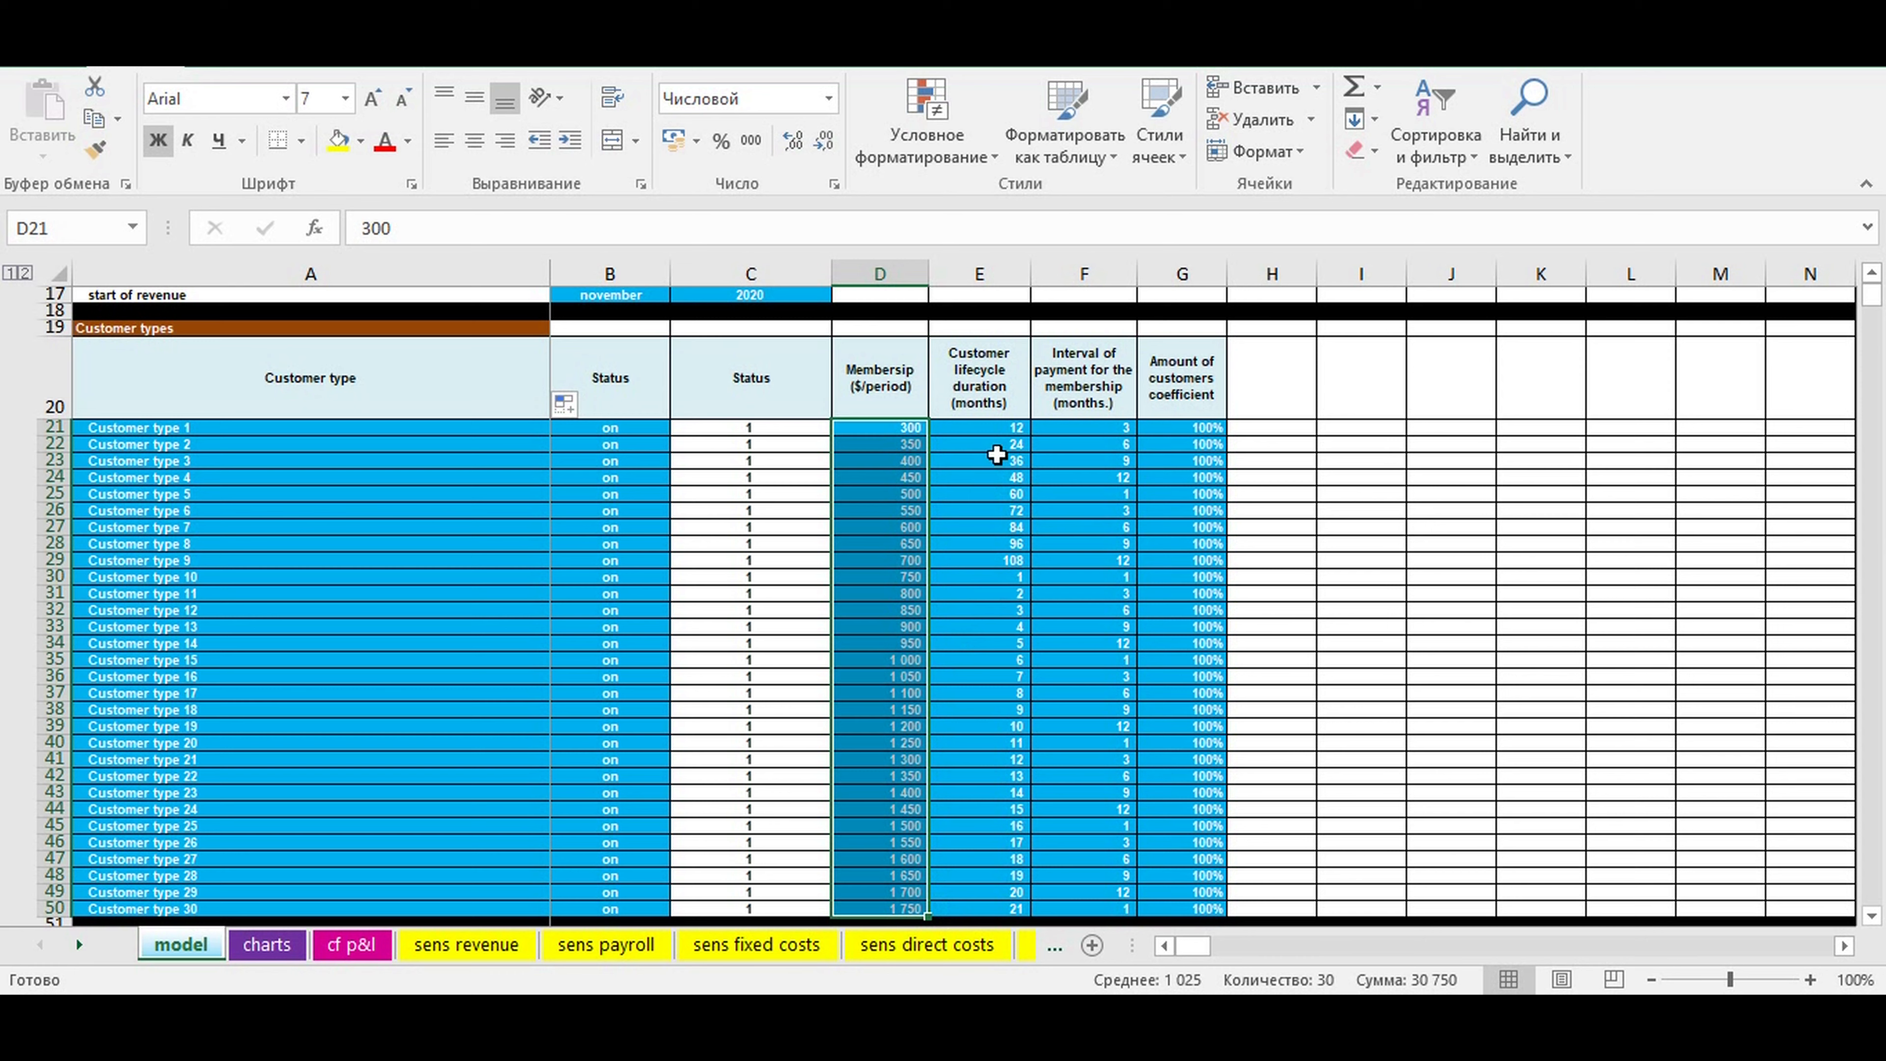
pyautogui.moveTo(896, 385)
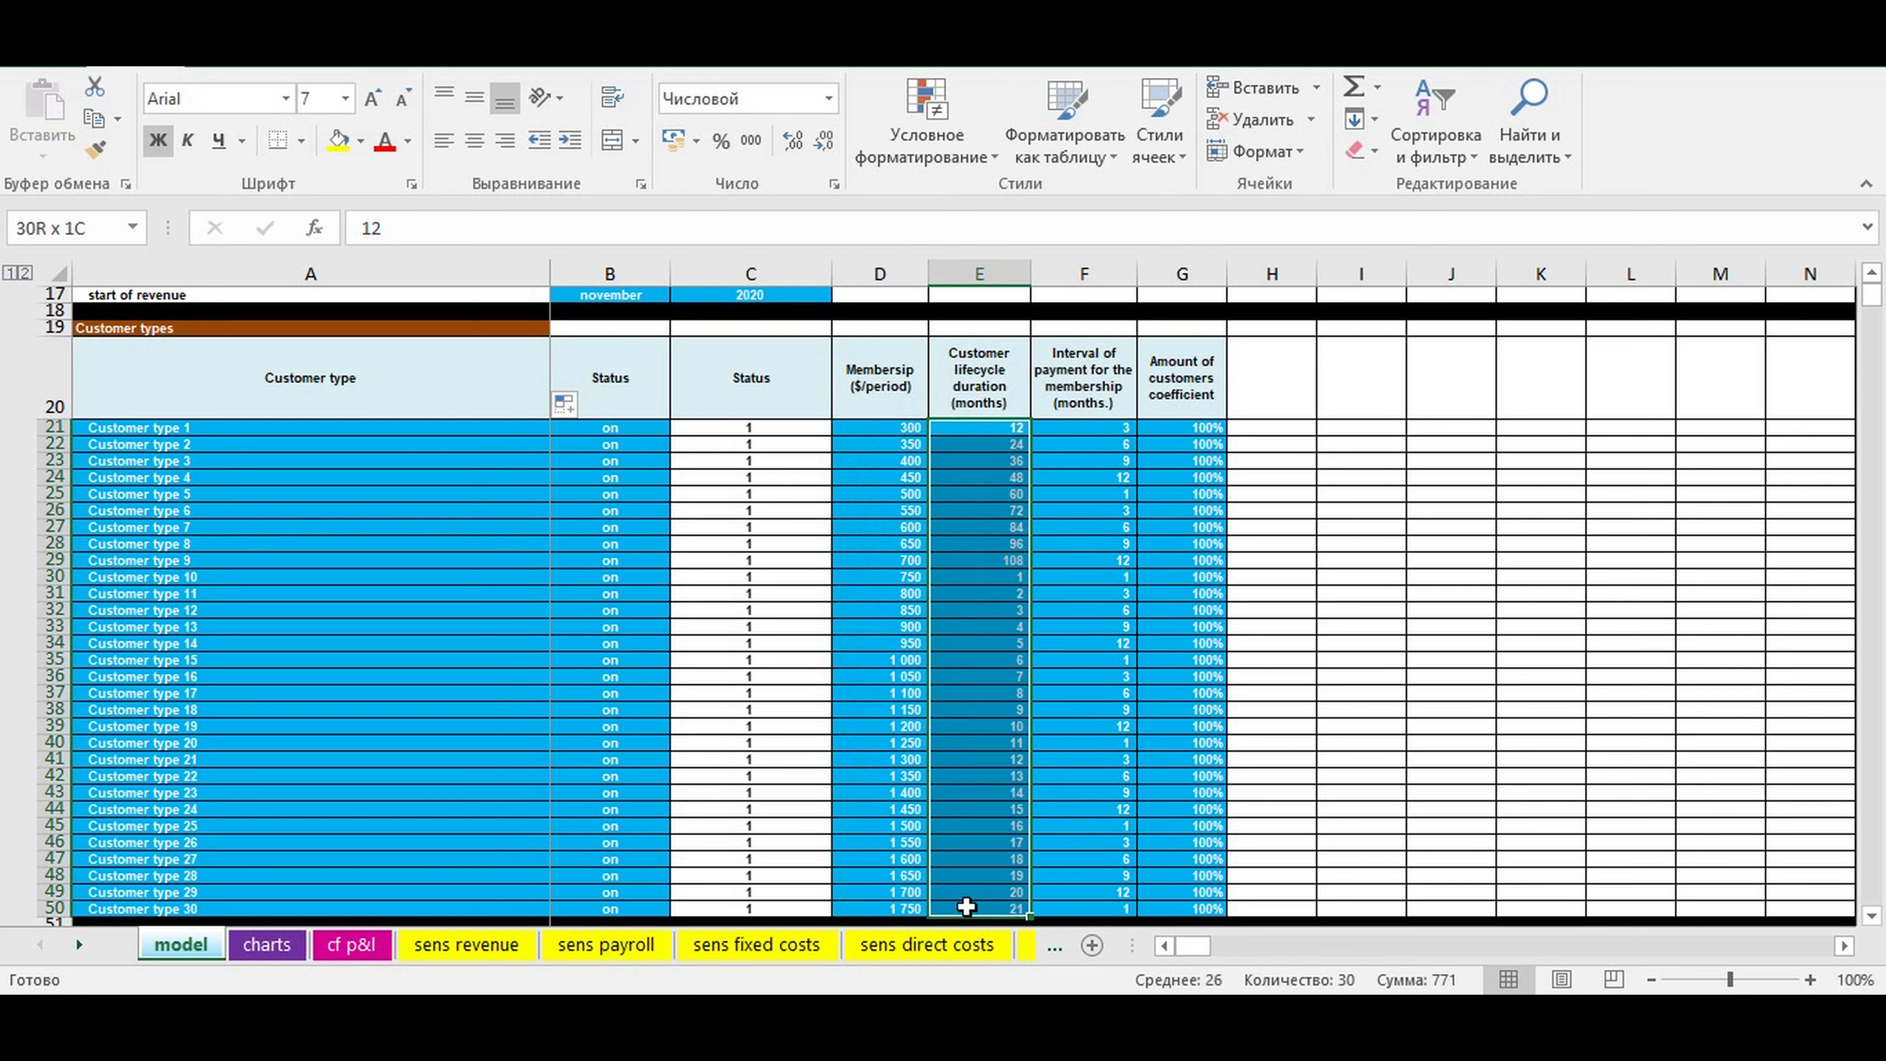
pyautogui.click(979, 503)
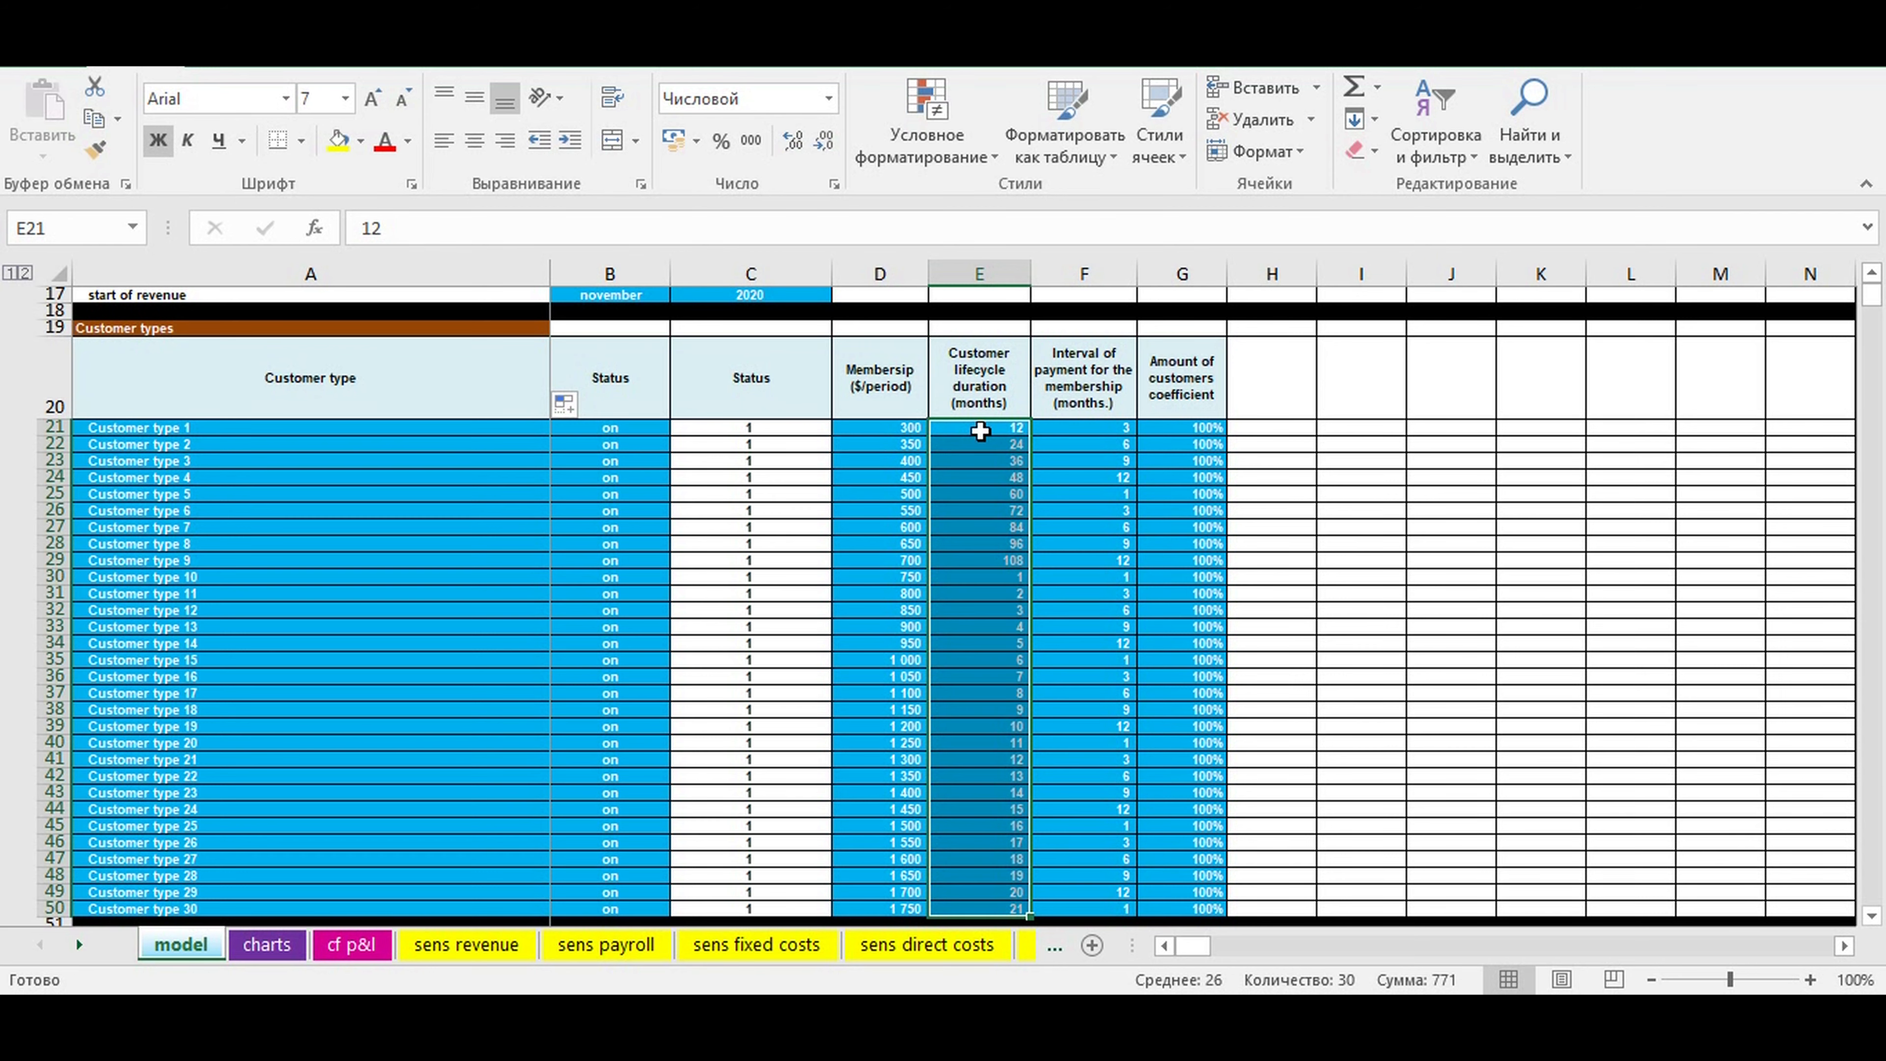
pyautogui.click(1083, 428)
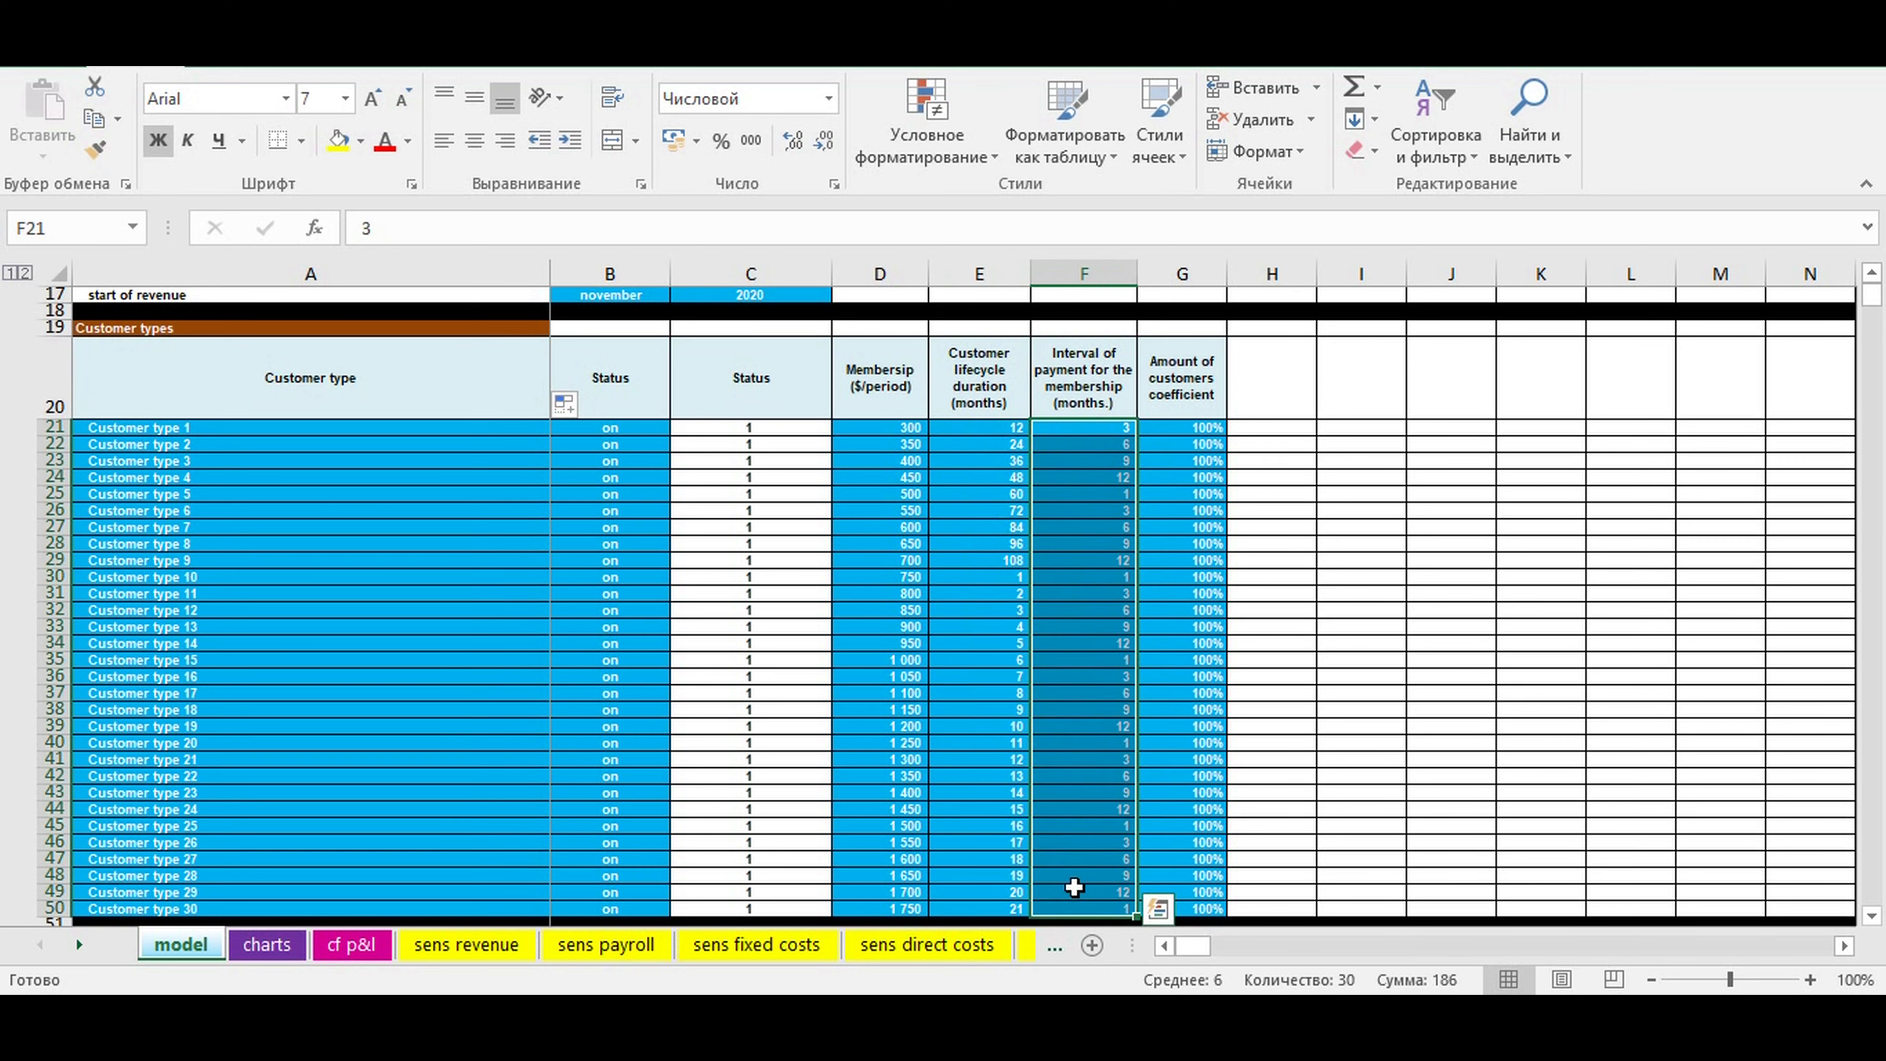
pyautogui.moveTo(1078, 661)
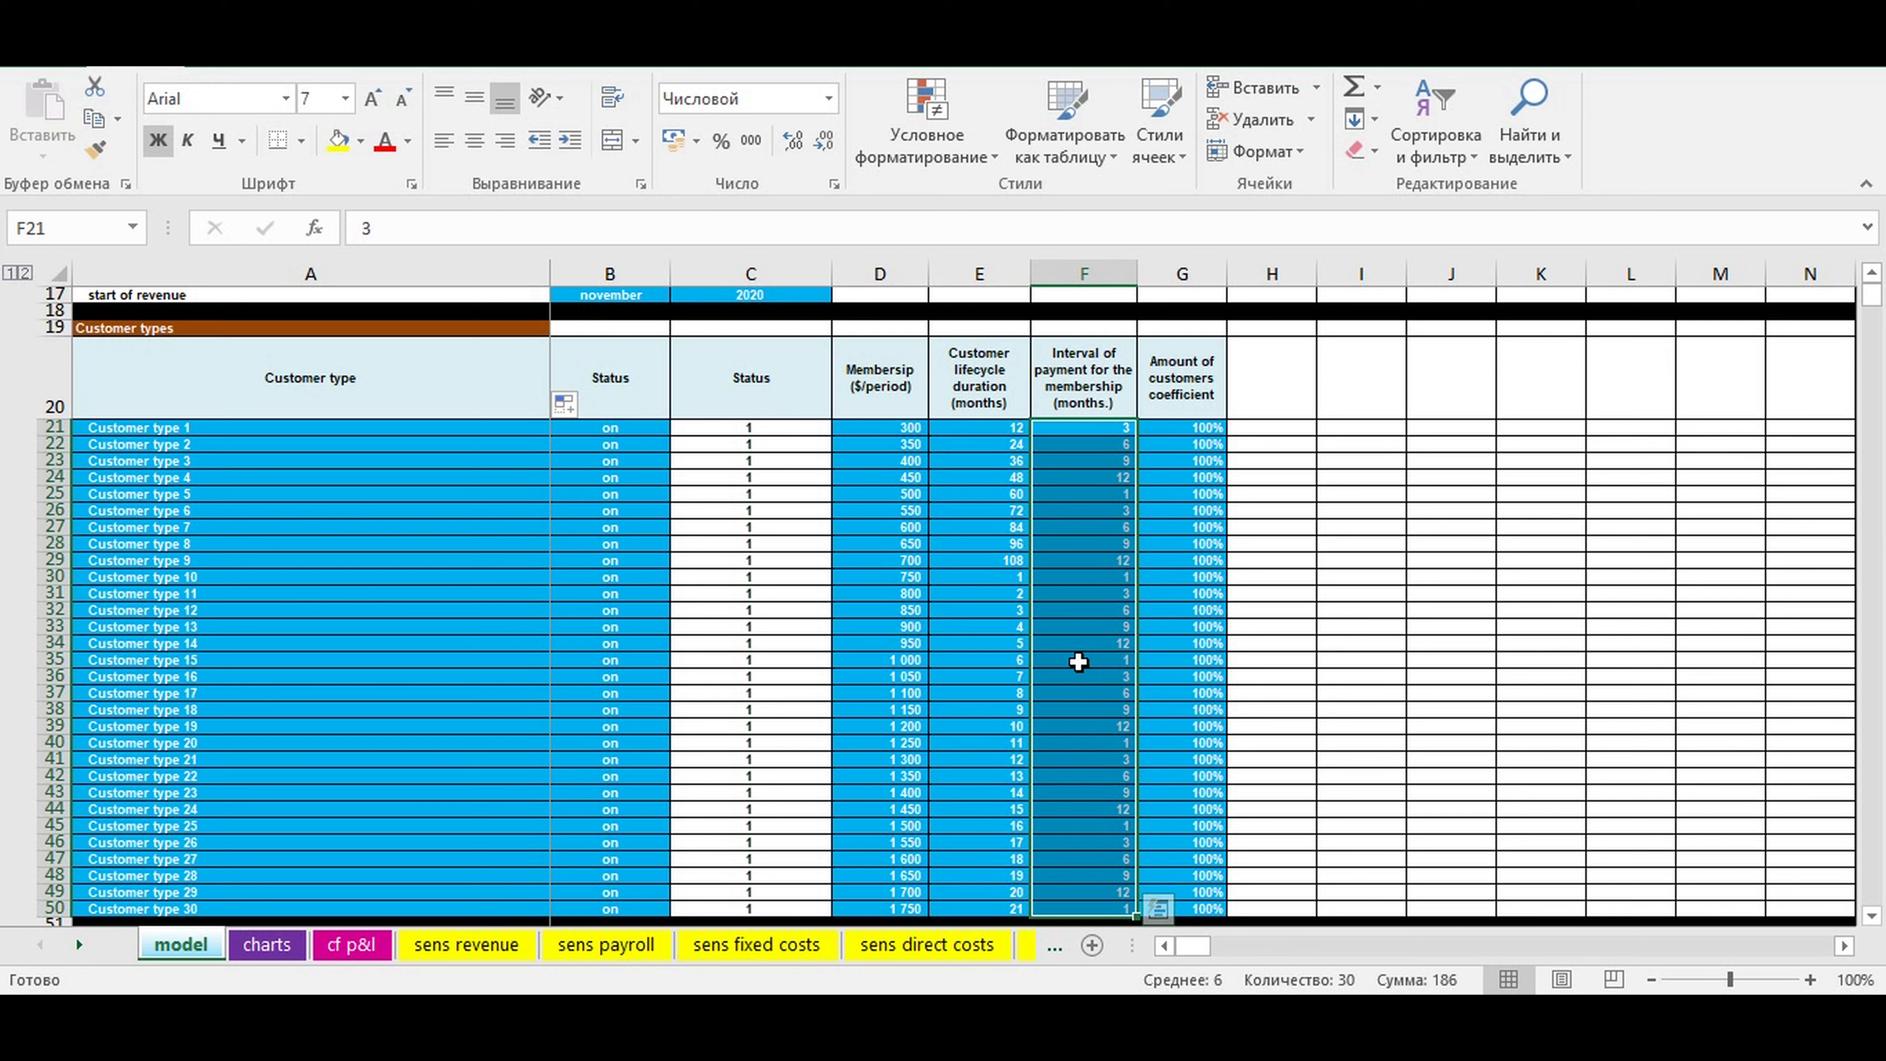
pyautogui.moveTo(1089, 493)
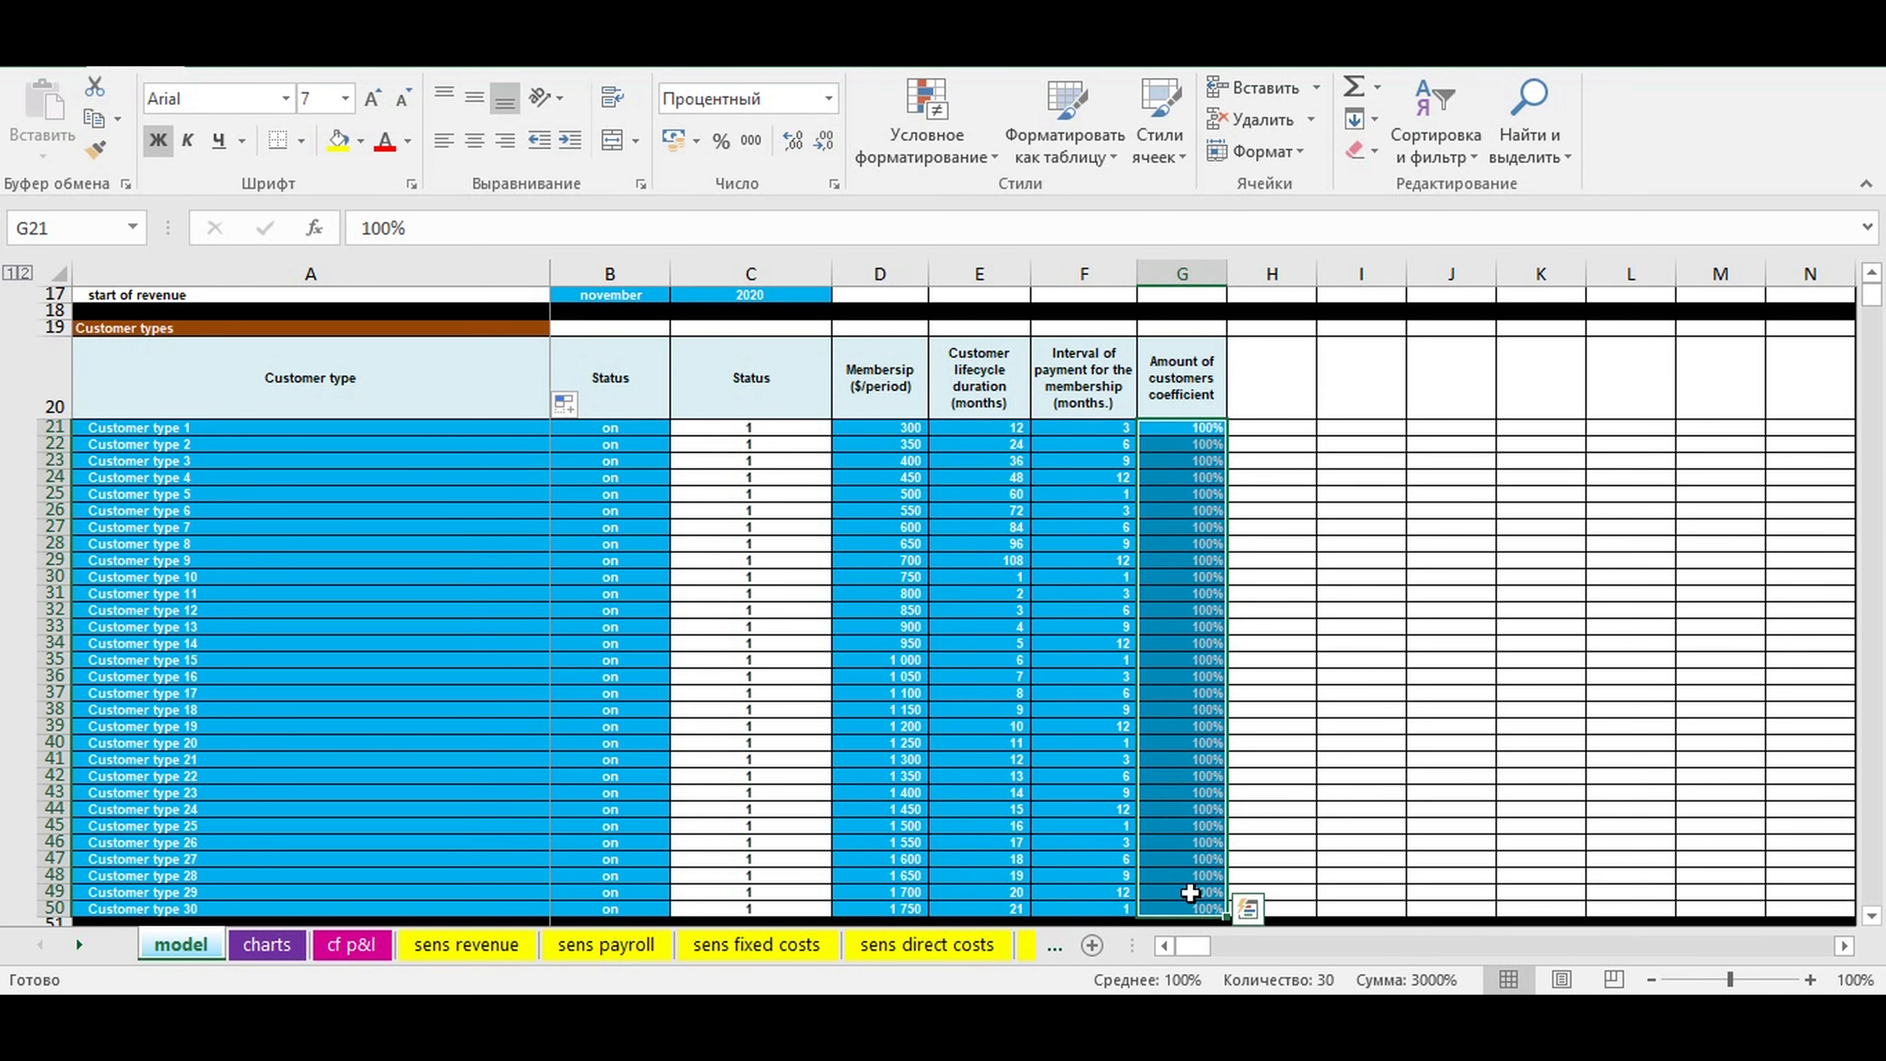
pyautogui.moveTo(1199, 602)
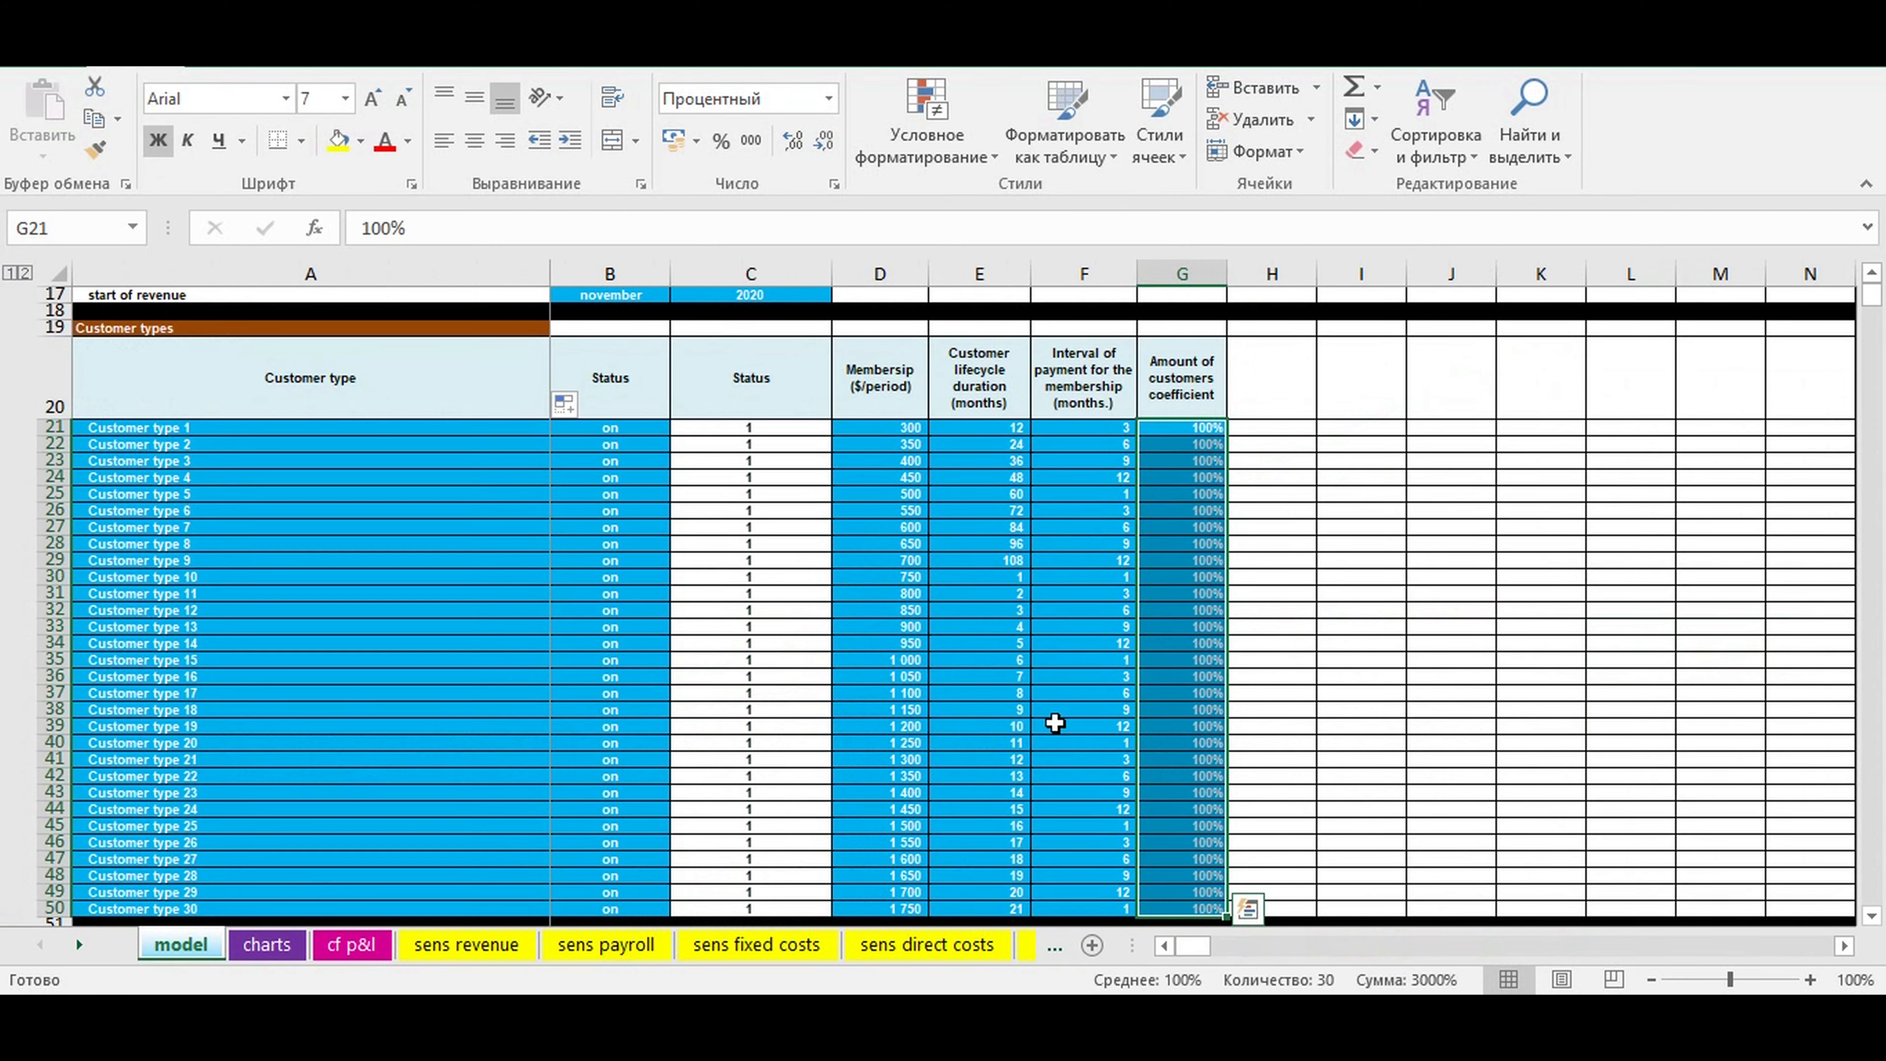
# Cut several customer coefficients to 50% and 5% and check the reduced payback chart.
pyautogui.write('50%')
pyautogui.click(1183, 659)
pyautogui.write('1')
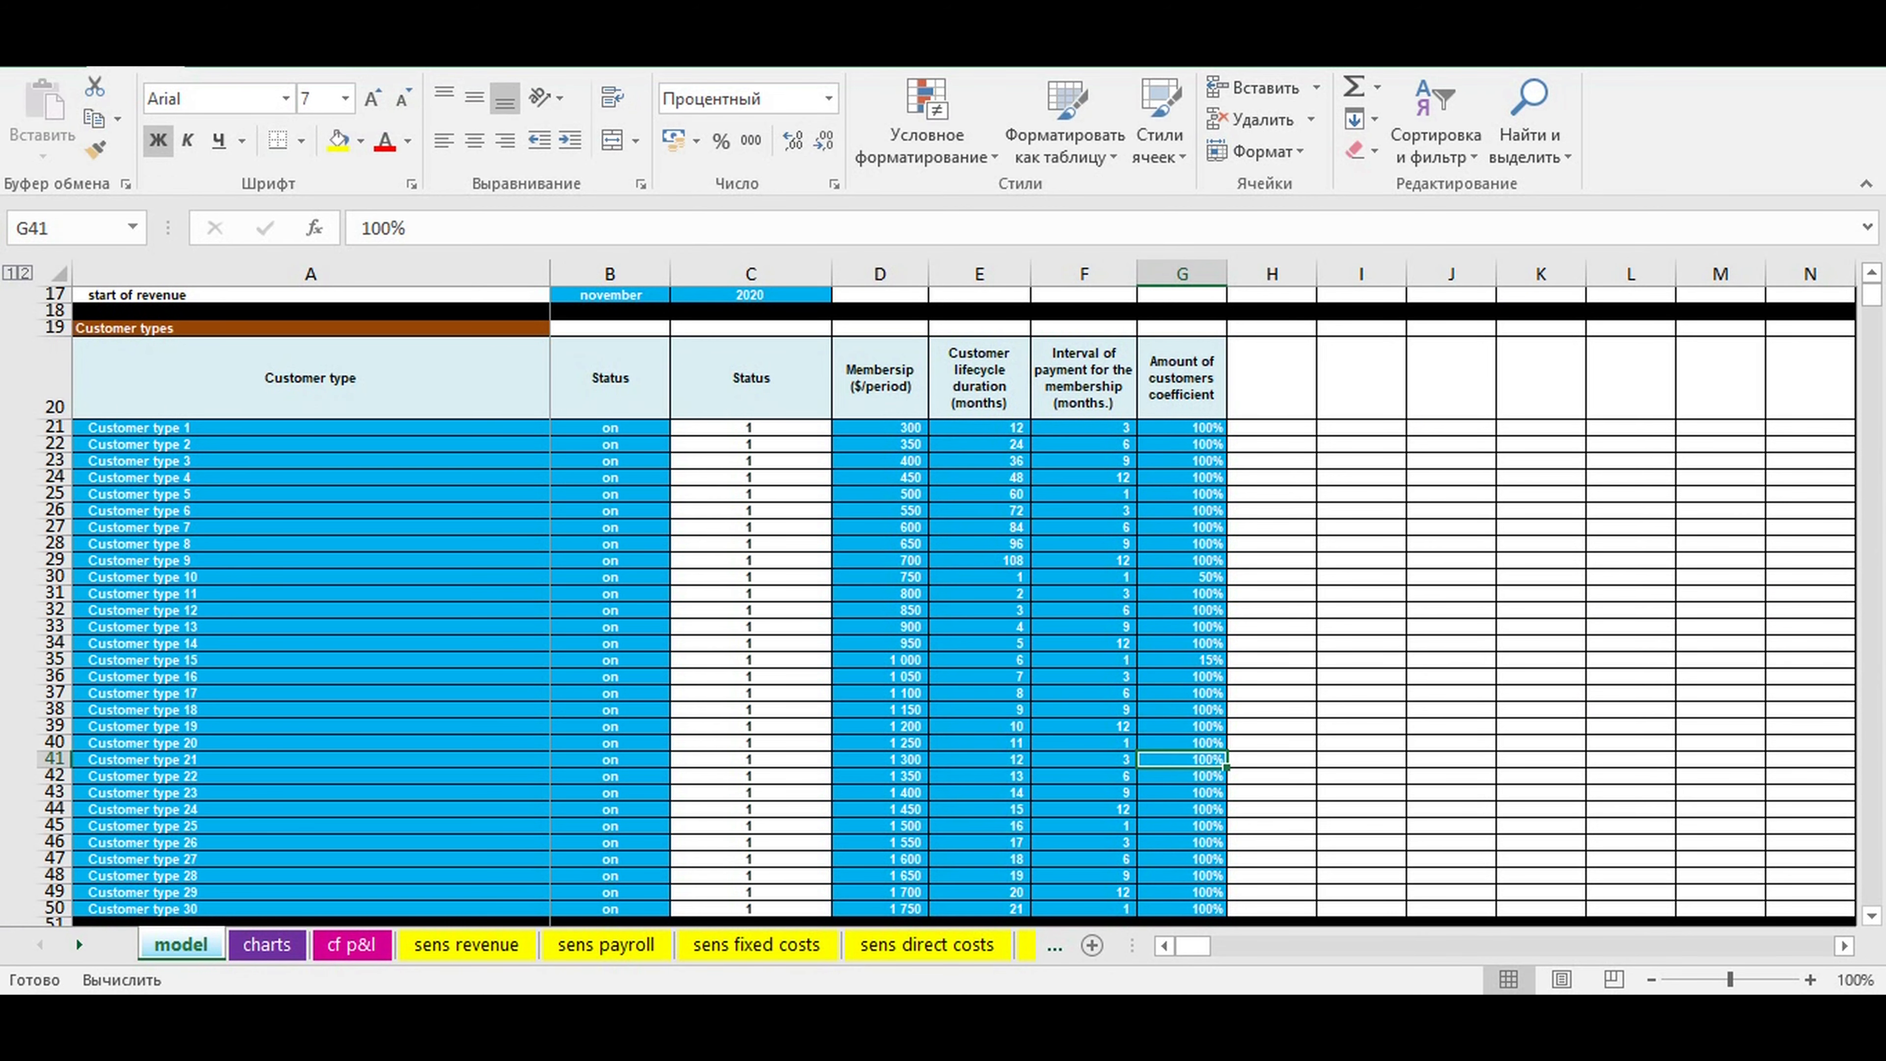
pyautogui.write('5%')
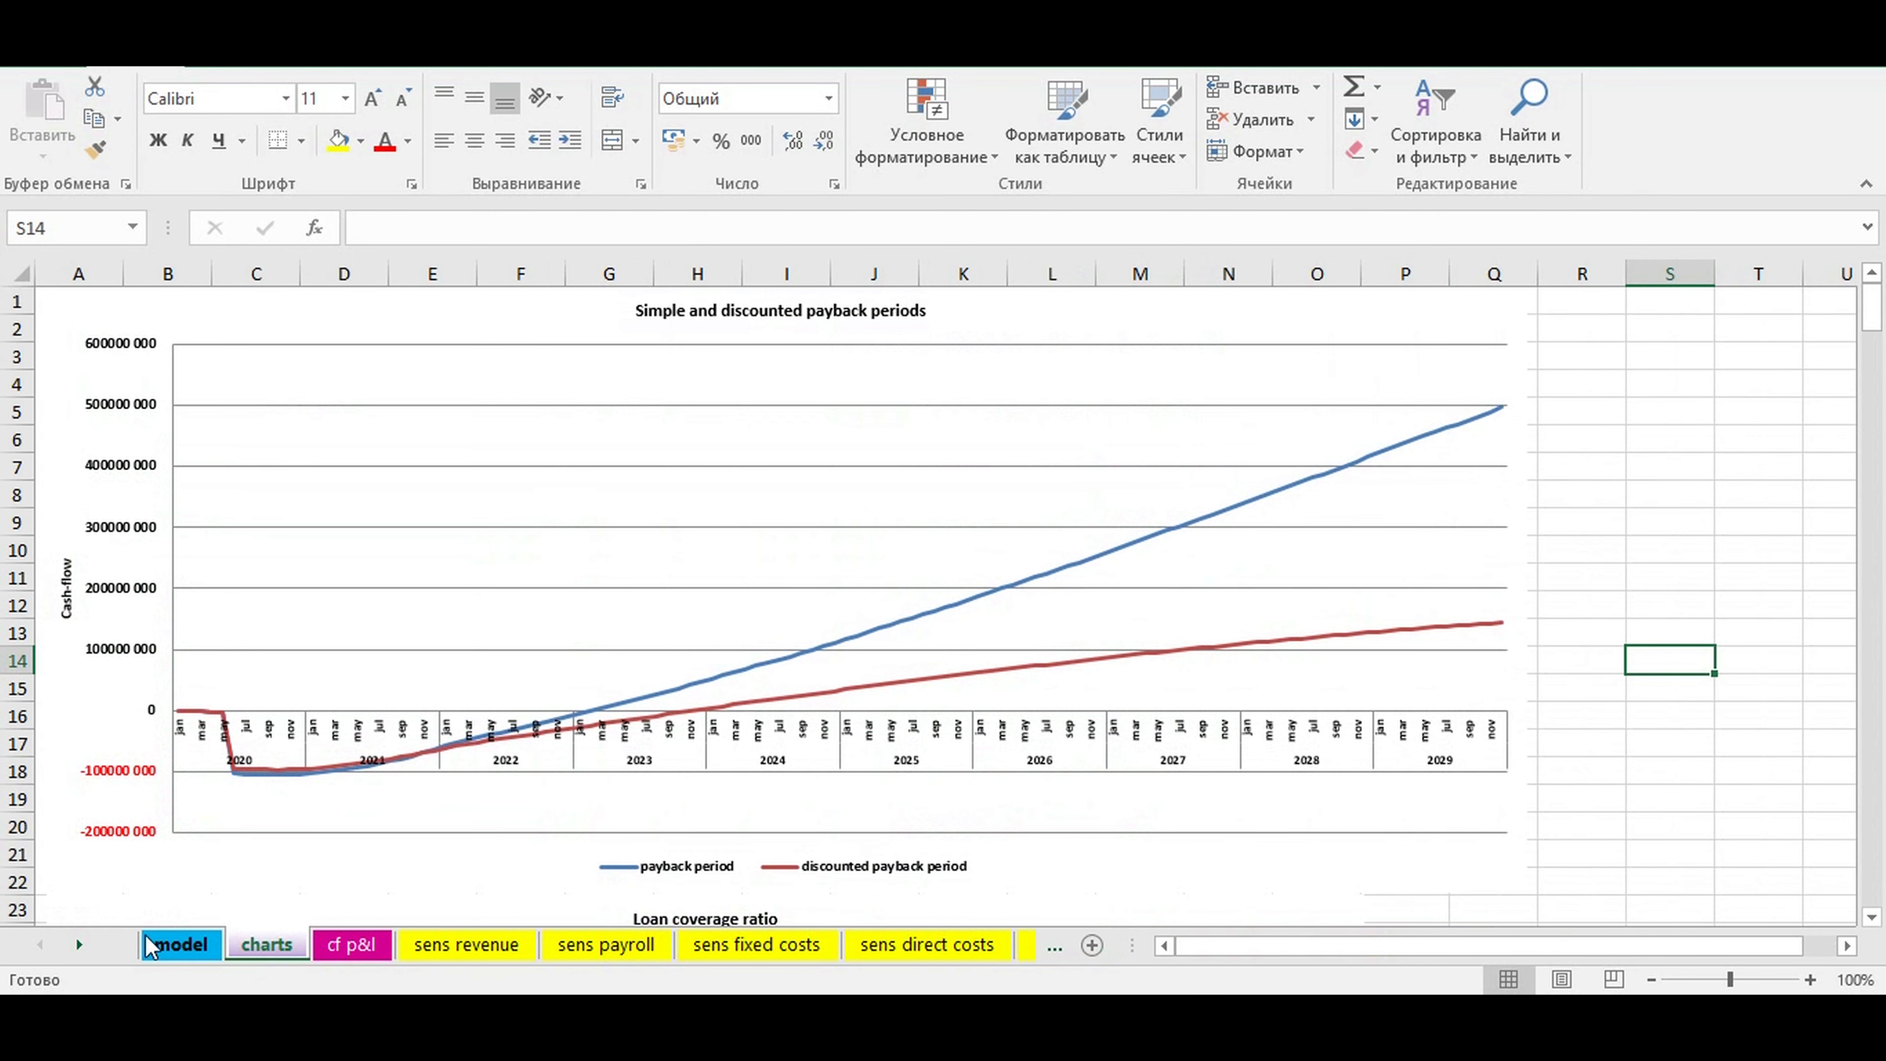
pyautogui.click(179, 944)
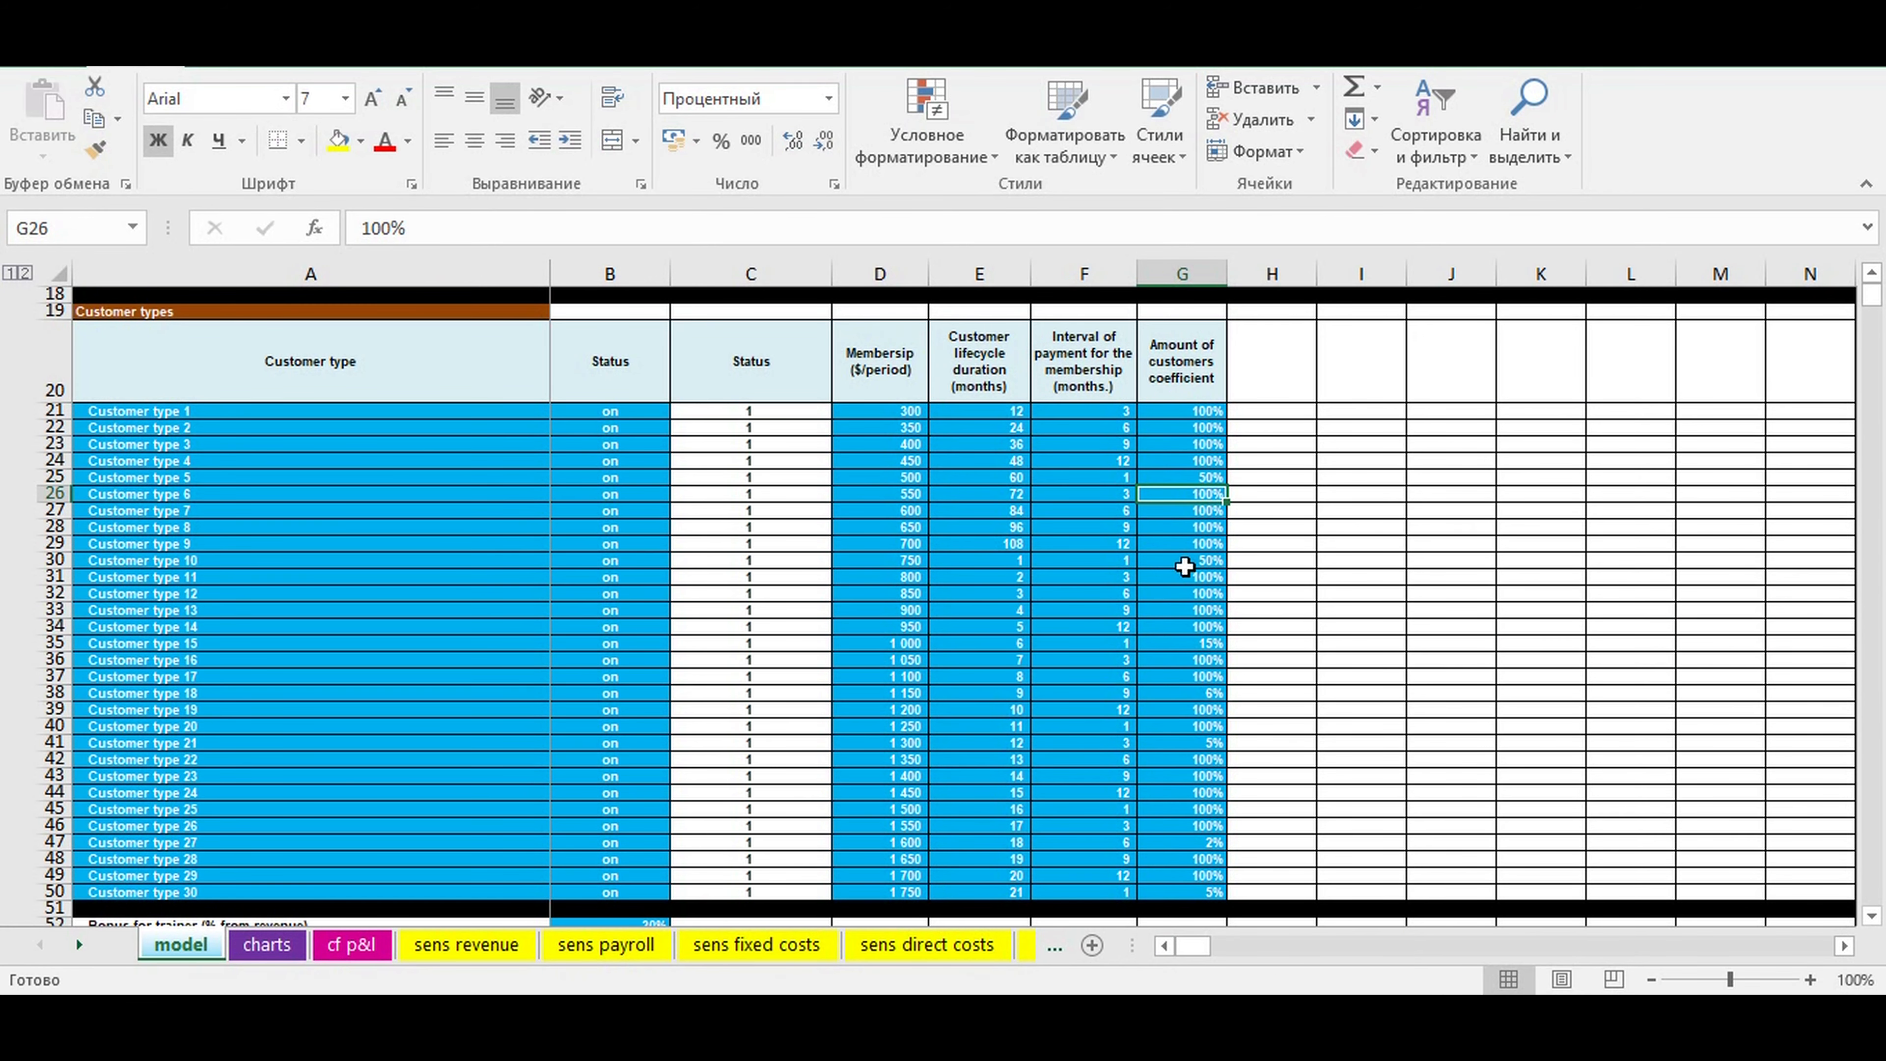
pyautogui.click(1181, 577)
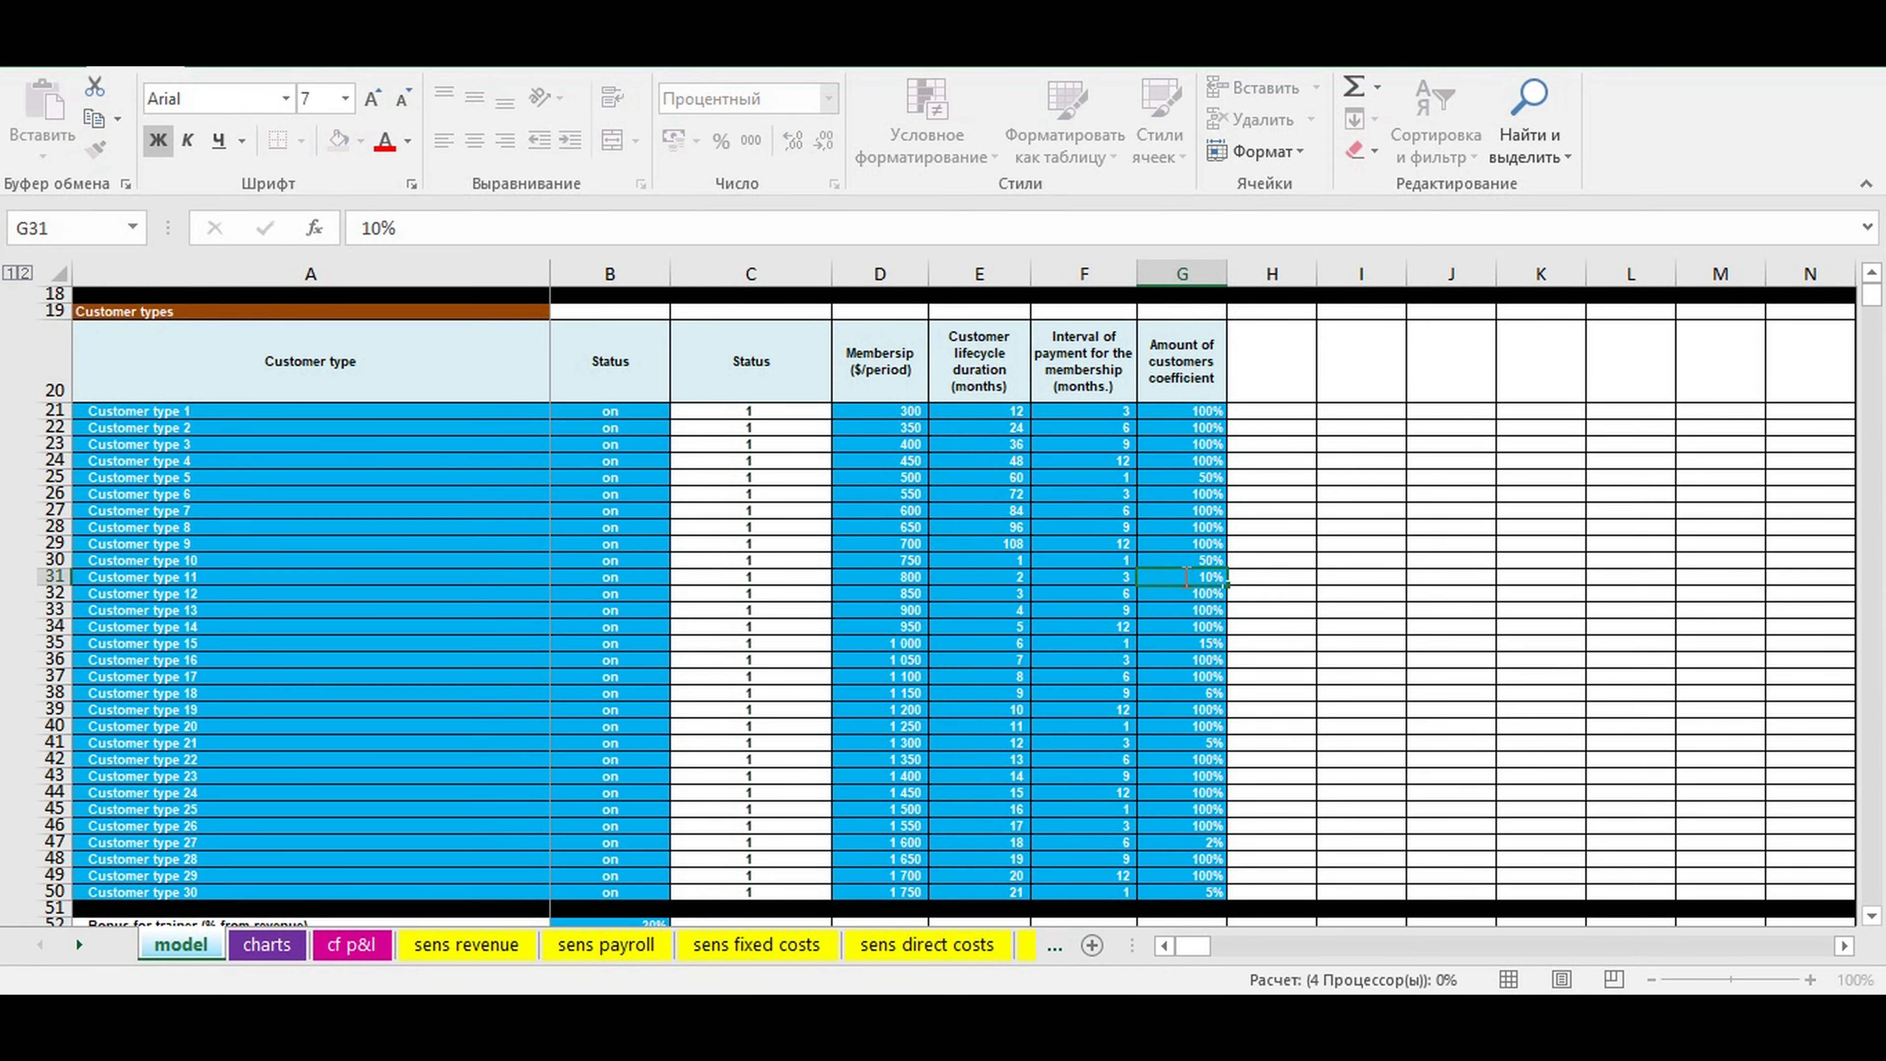
pyautogui.click(267, 945)
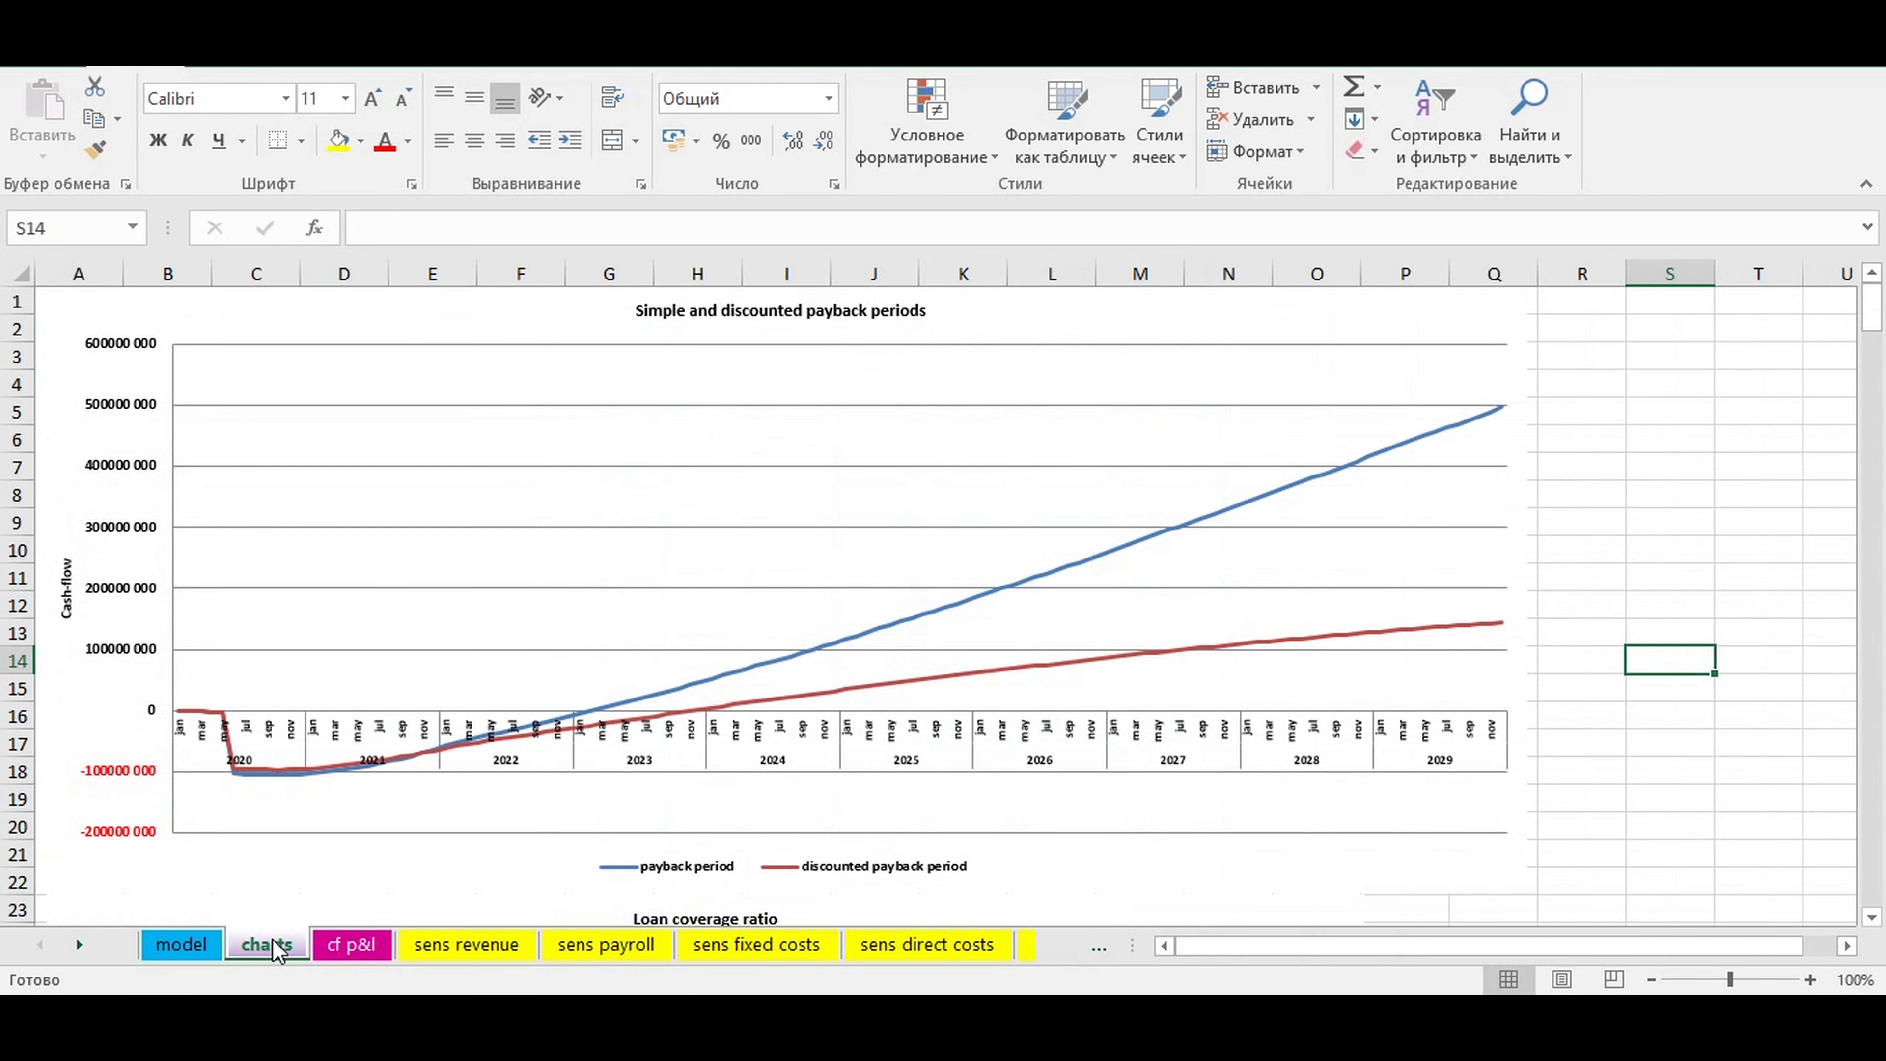
pyautogui.click(181, 944)
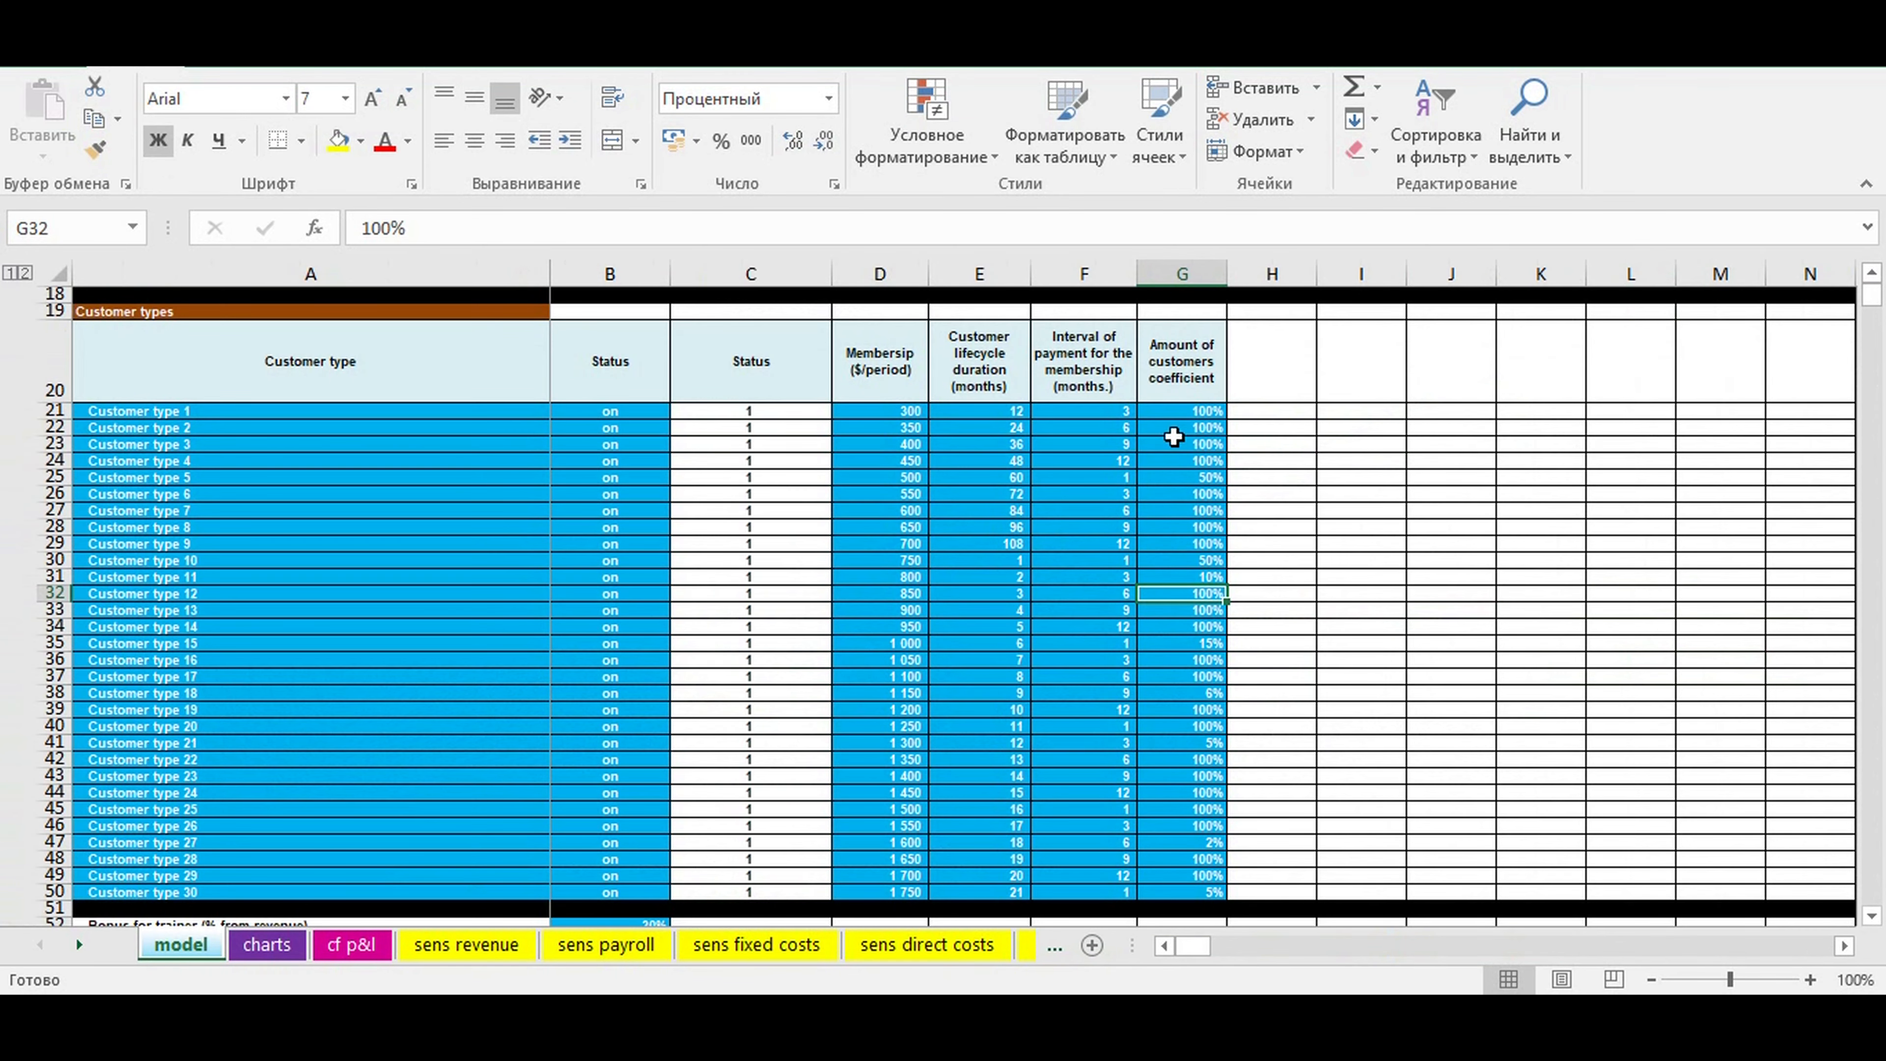
# Reset all customer coefficients to 100% and recheck the payback chart.
pyautogui.click(1180, 410)
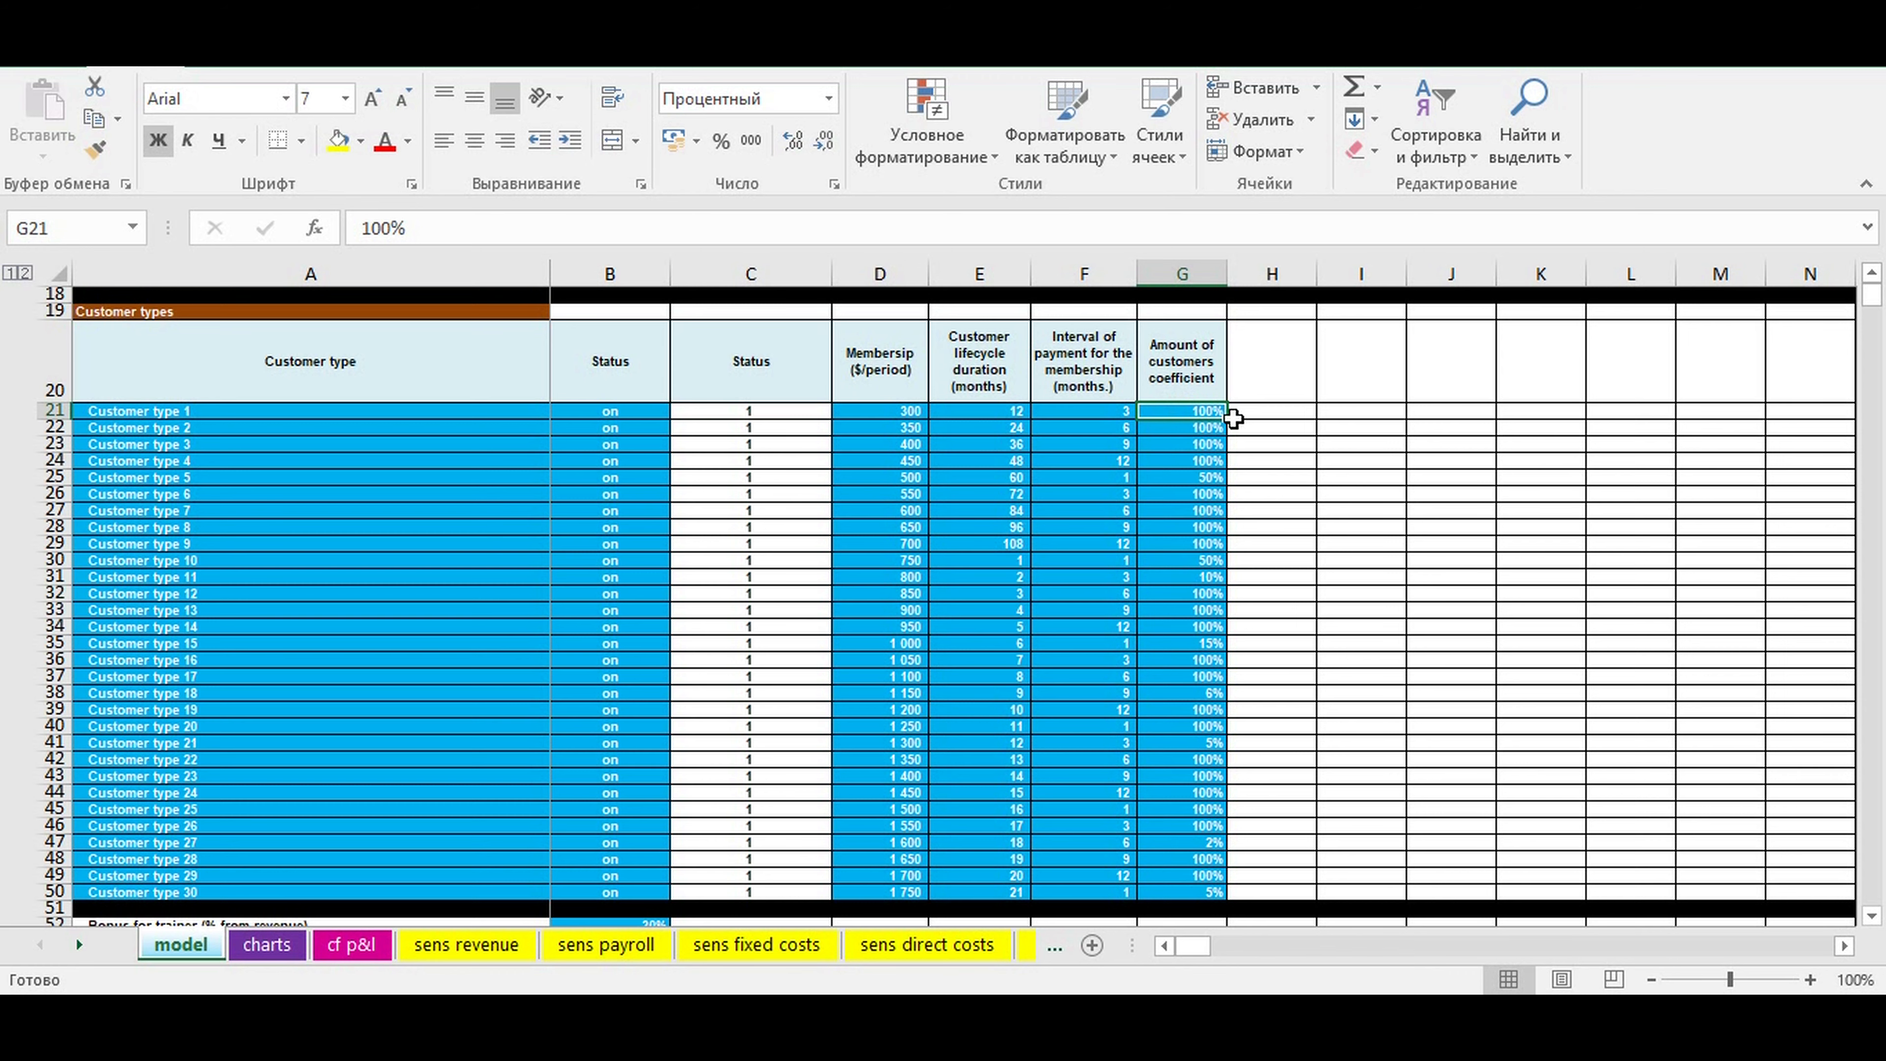
pyautogui.moveTo(1181, 411); pyautogui.dragTo(1181, 891)
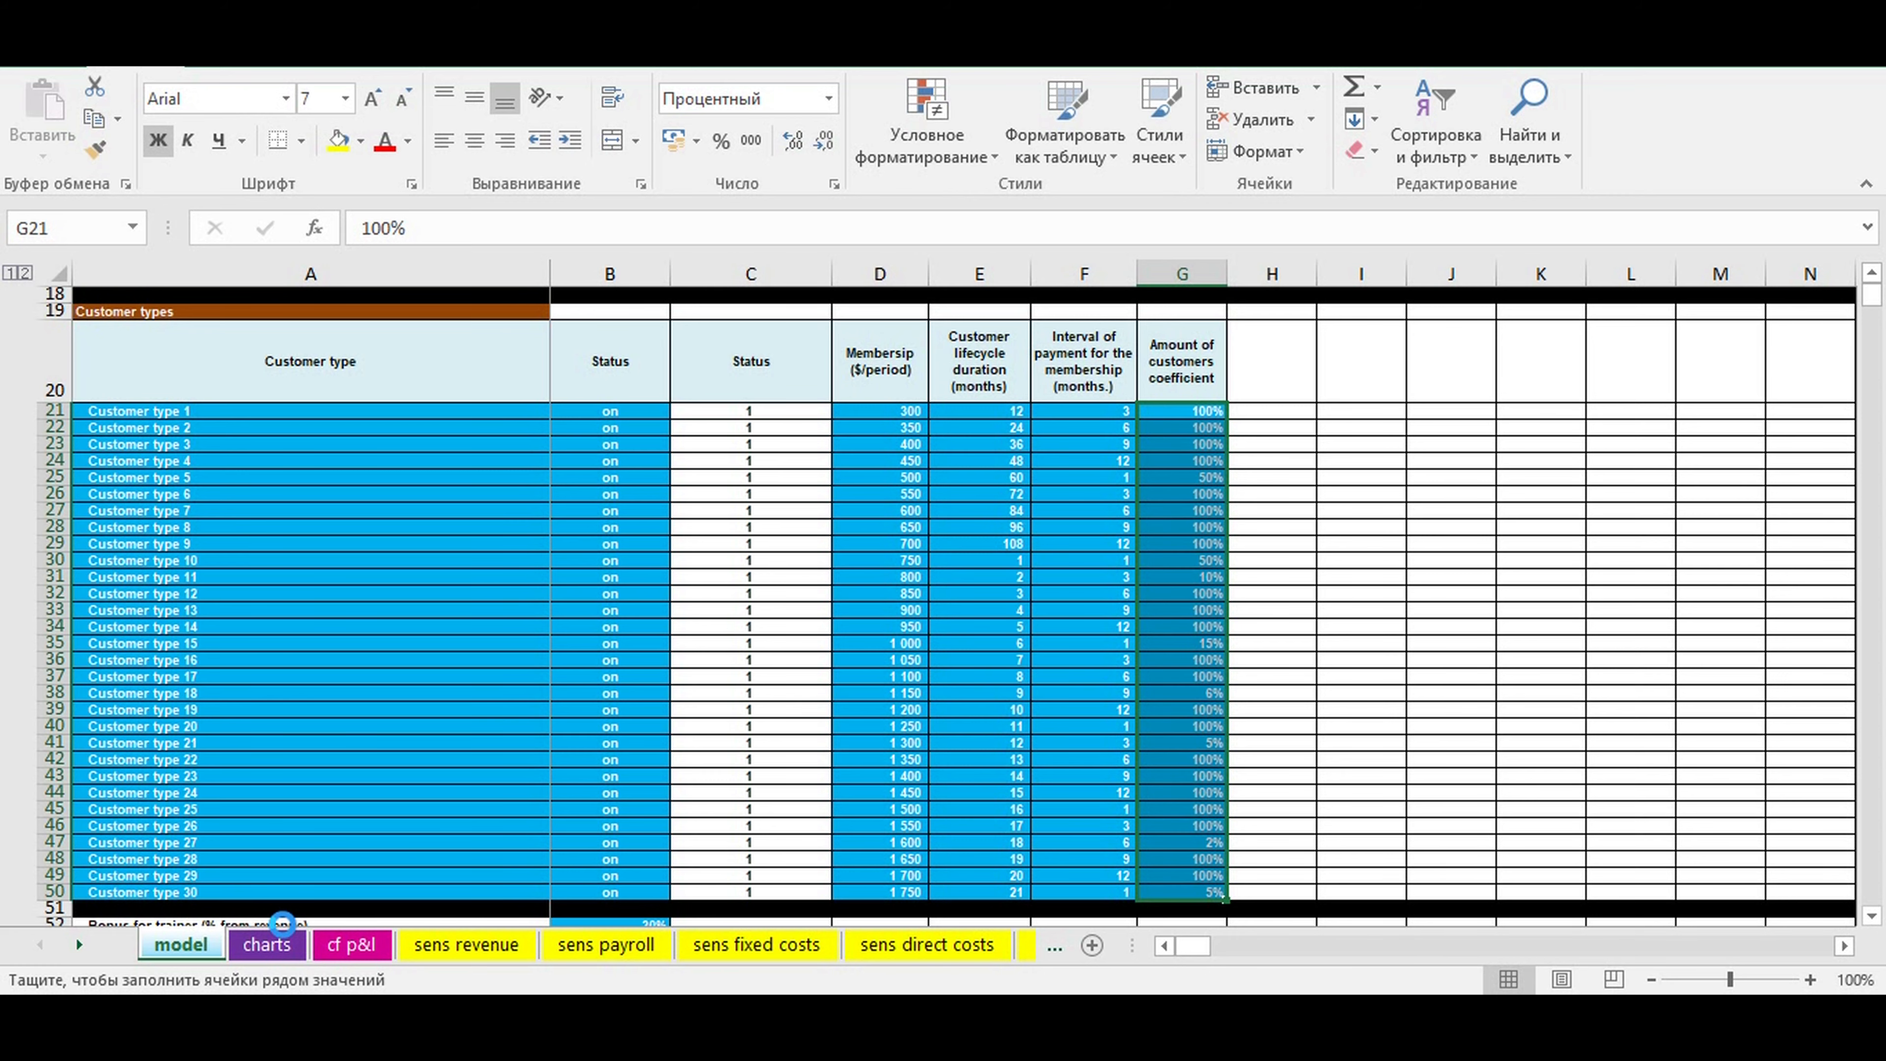
pyautogui.click(266, 944)
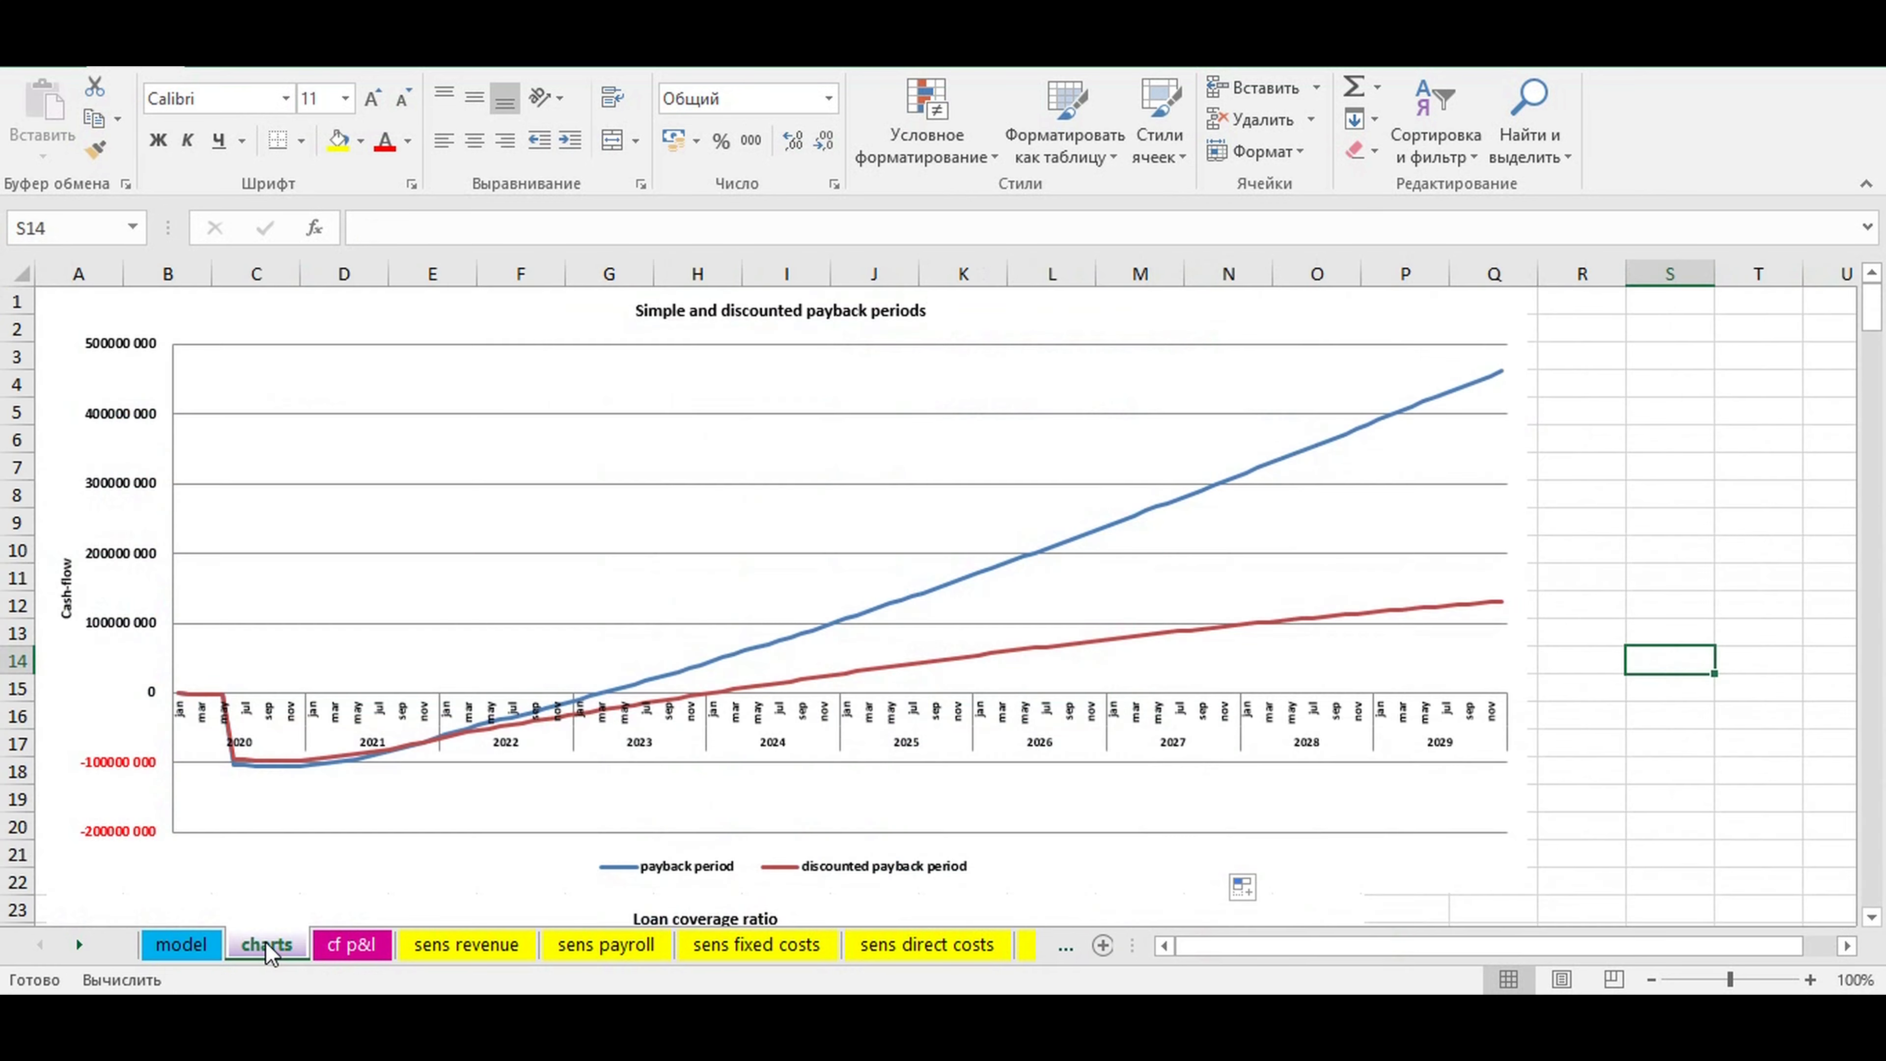
pyautogui.click(181, 944)
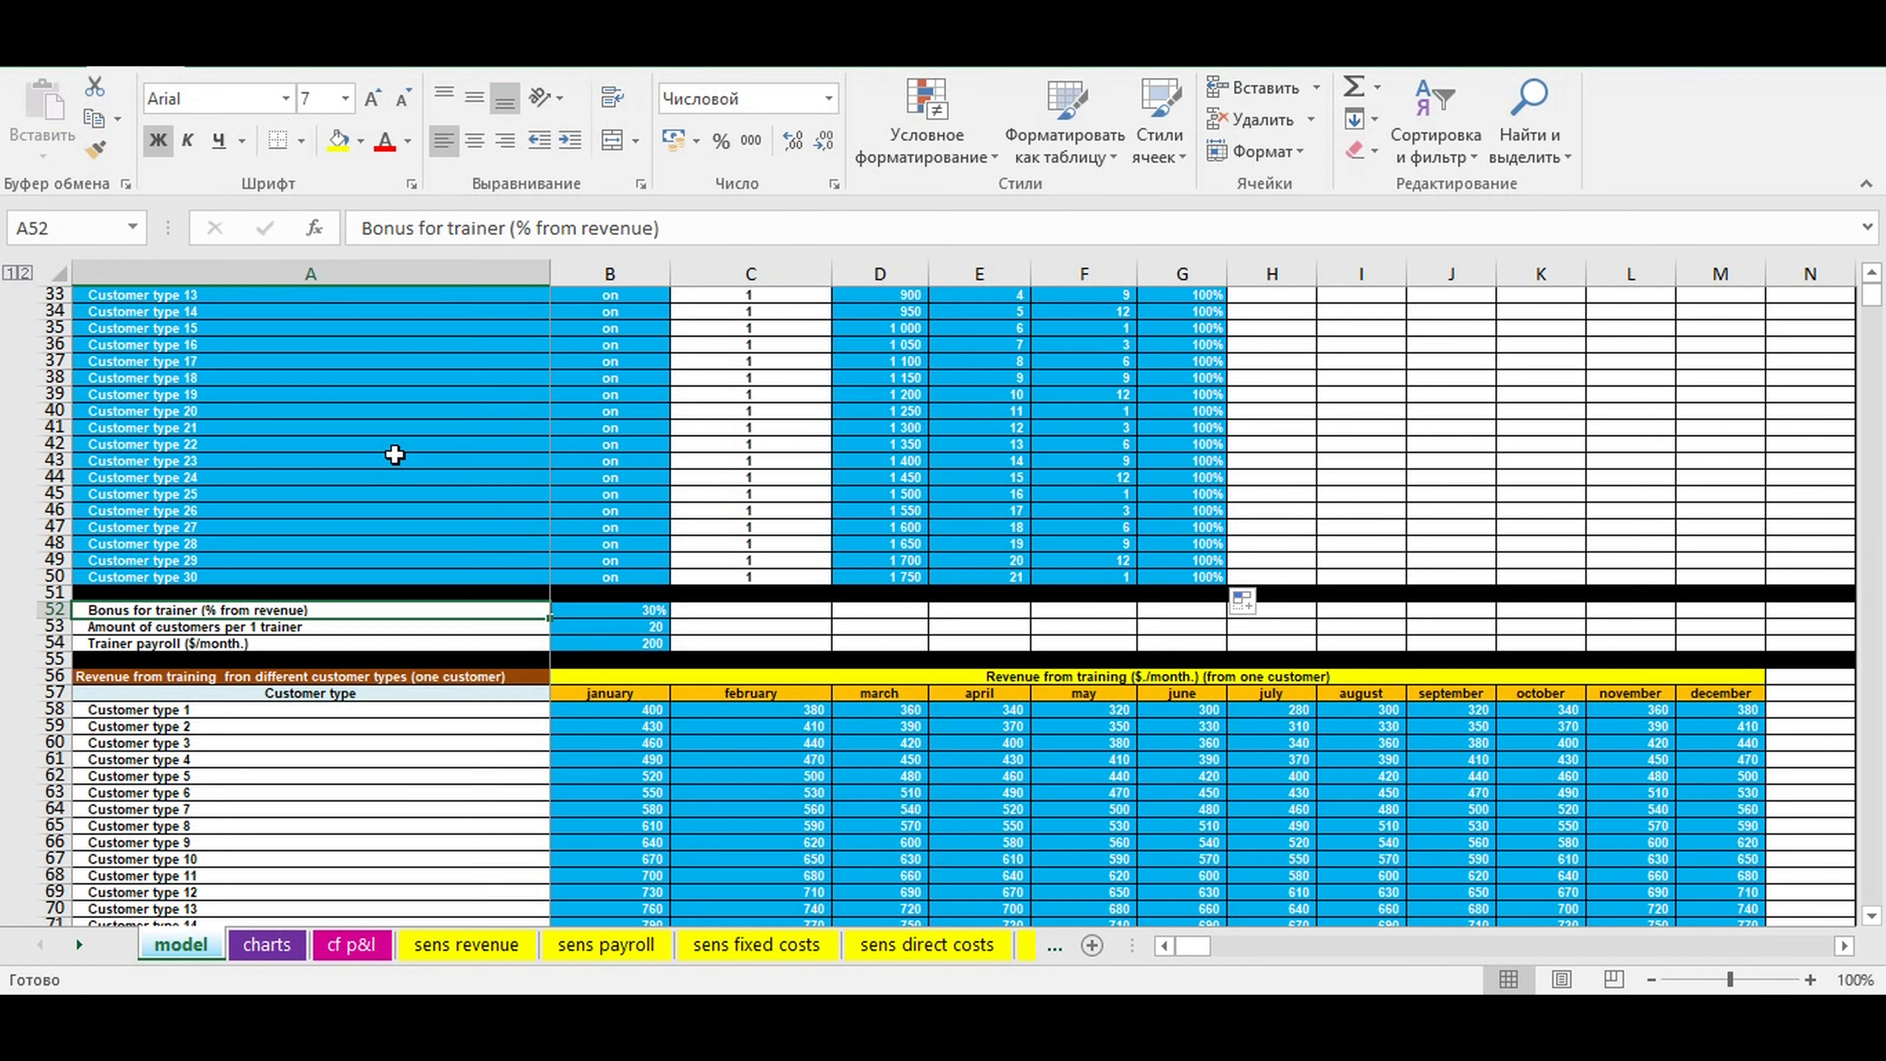
pyautogui.moveTo(607, 601)
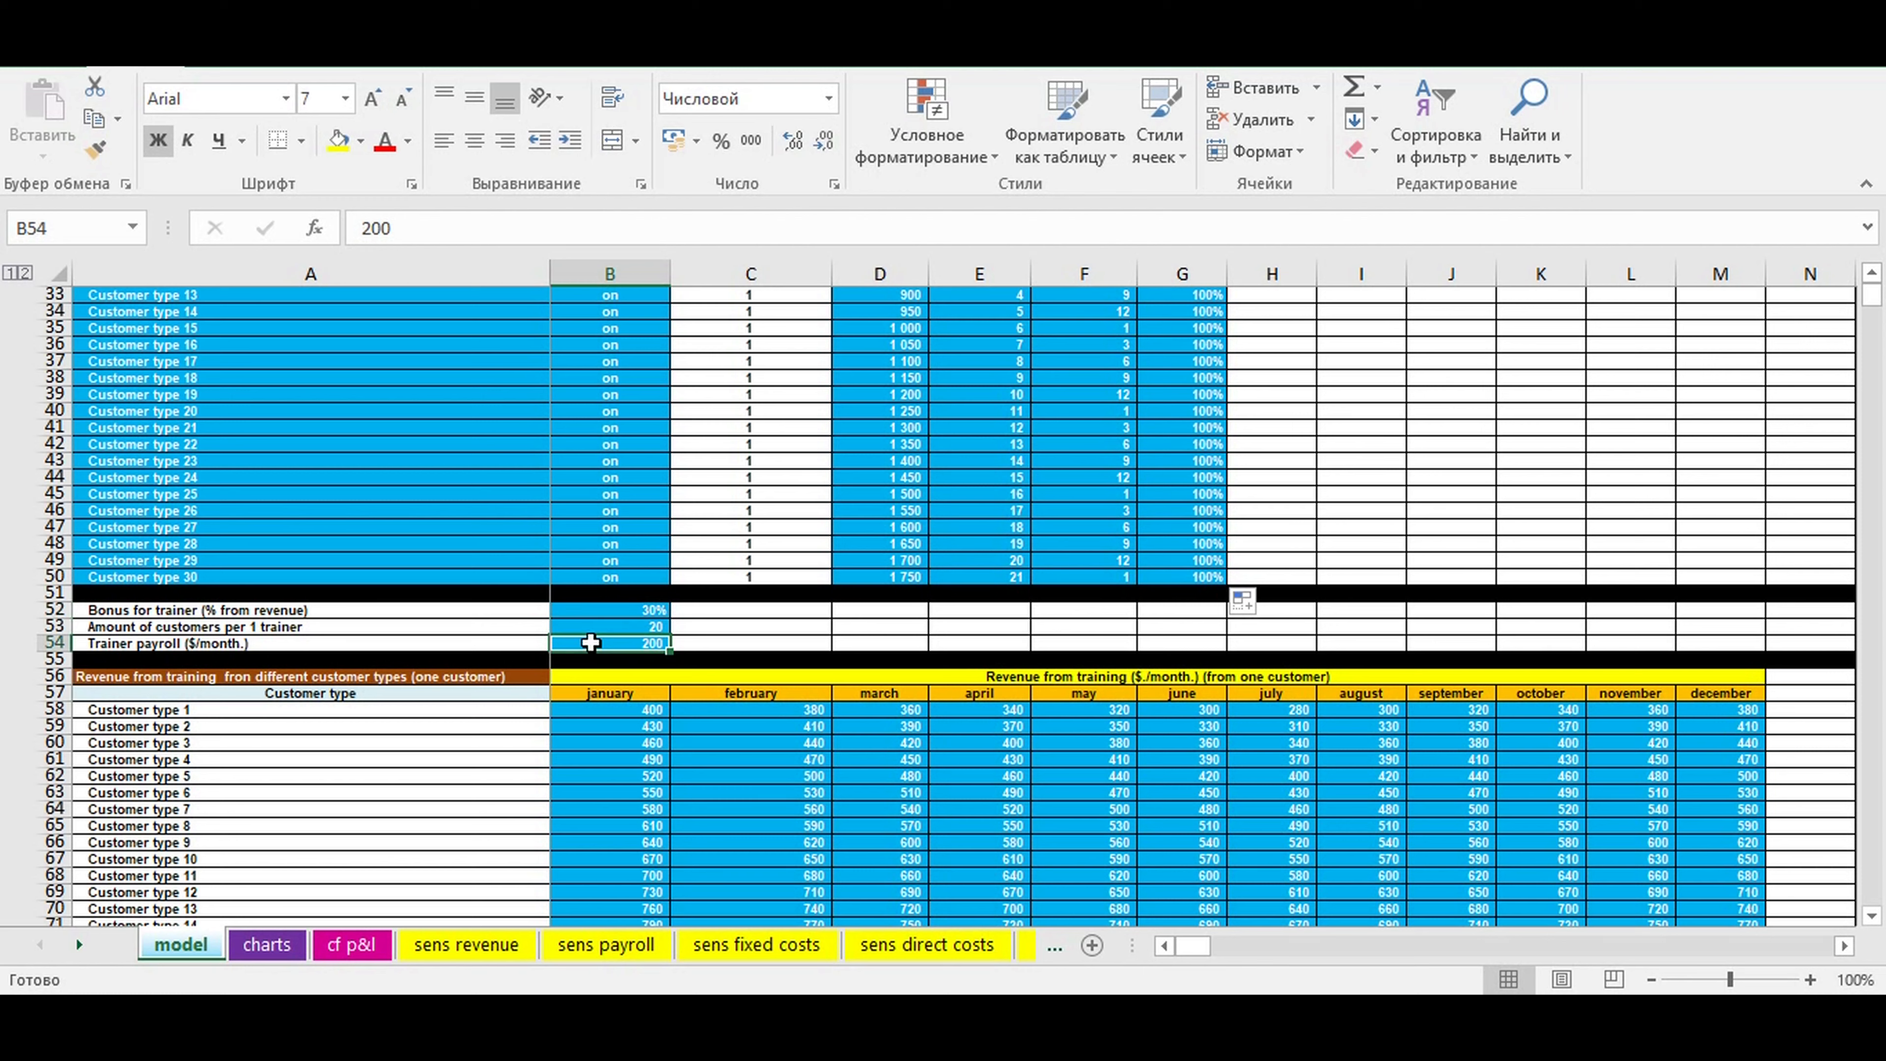
pyautogui.moveTo(602, 627)
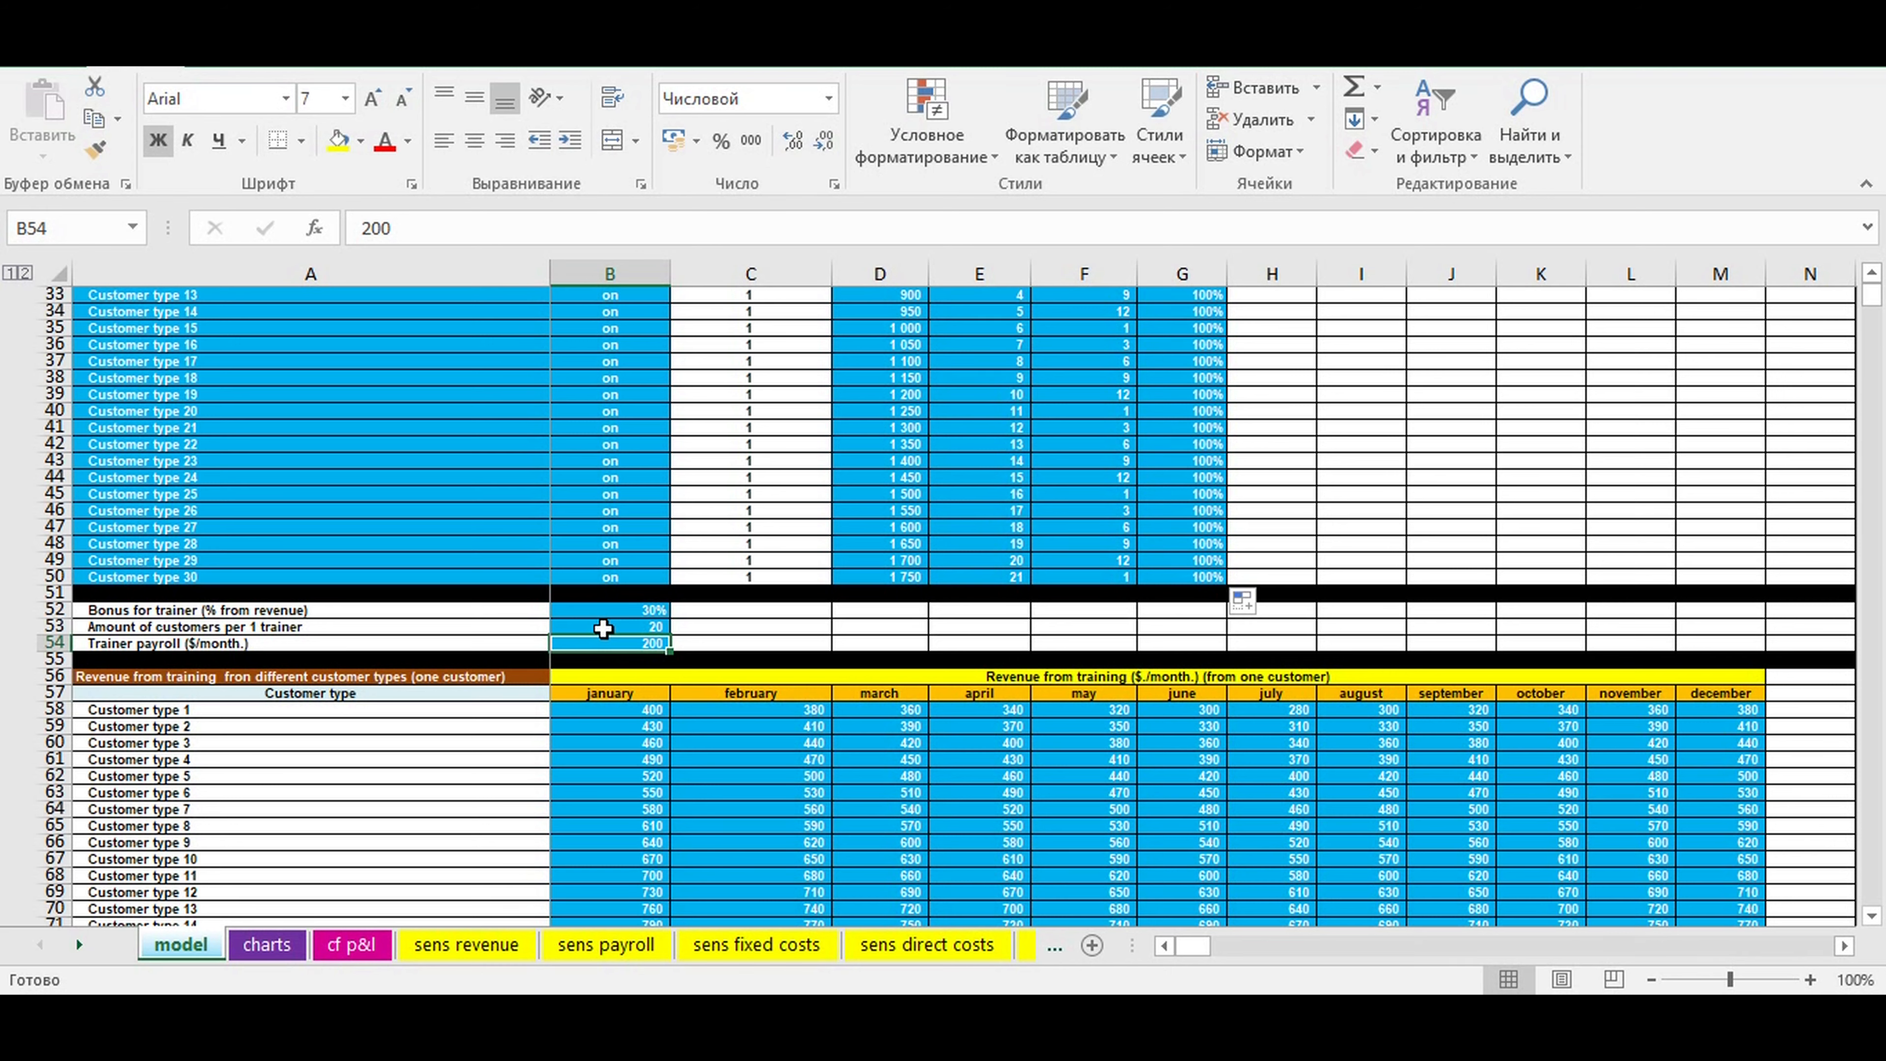
# Review 20 customers per trainer and the monthly training revenue grid.
pyautogui.click(609, 627)
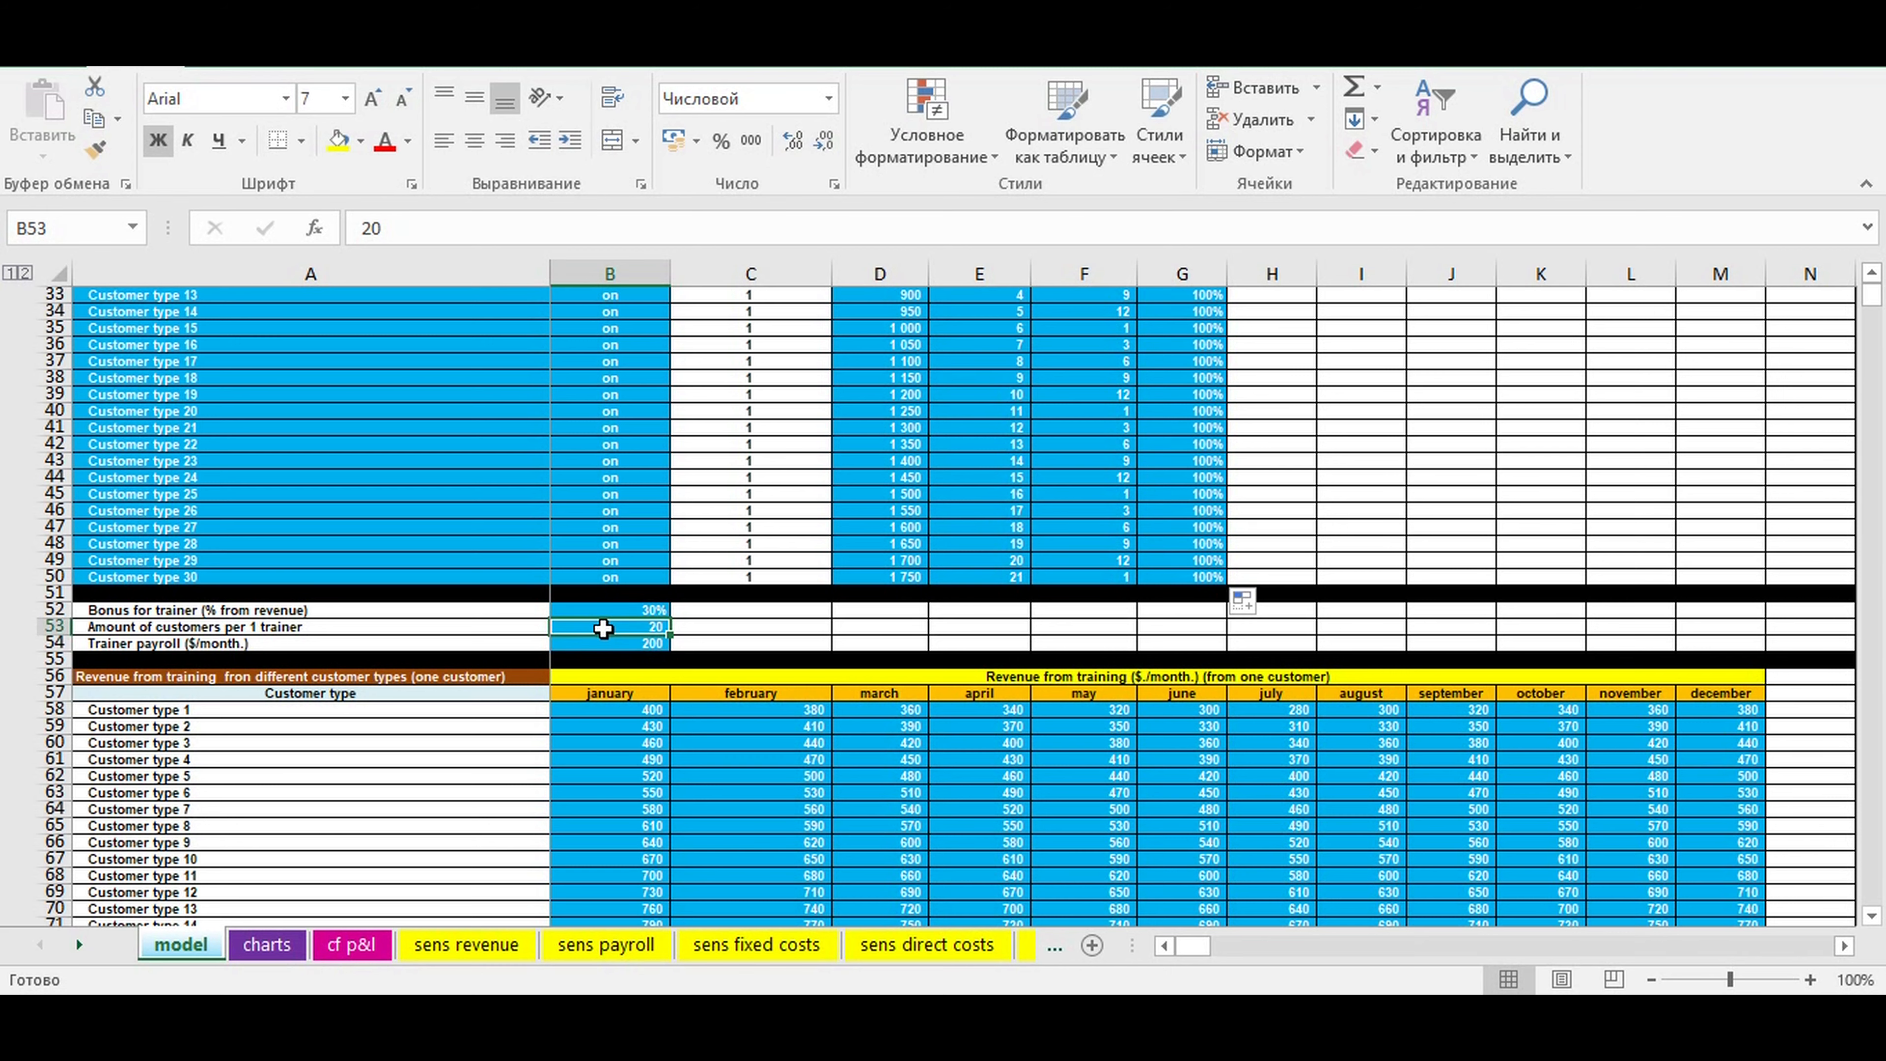
pyautogui.scroll(-3)
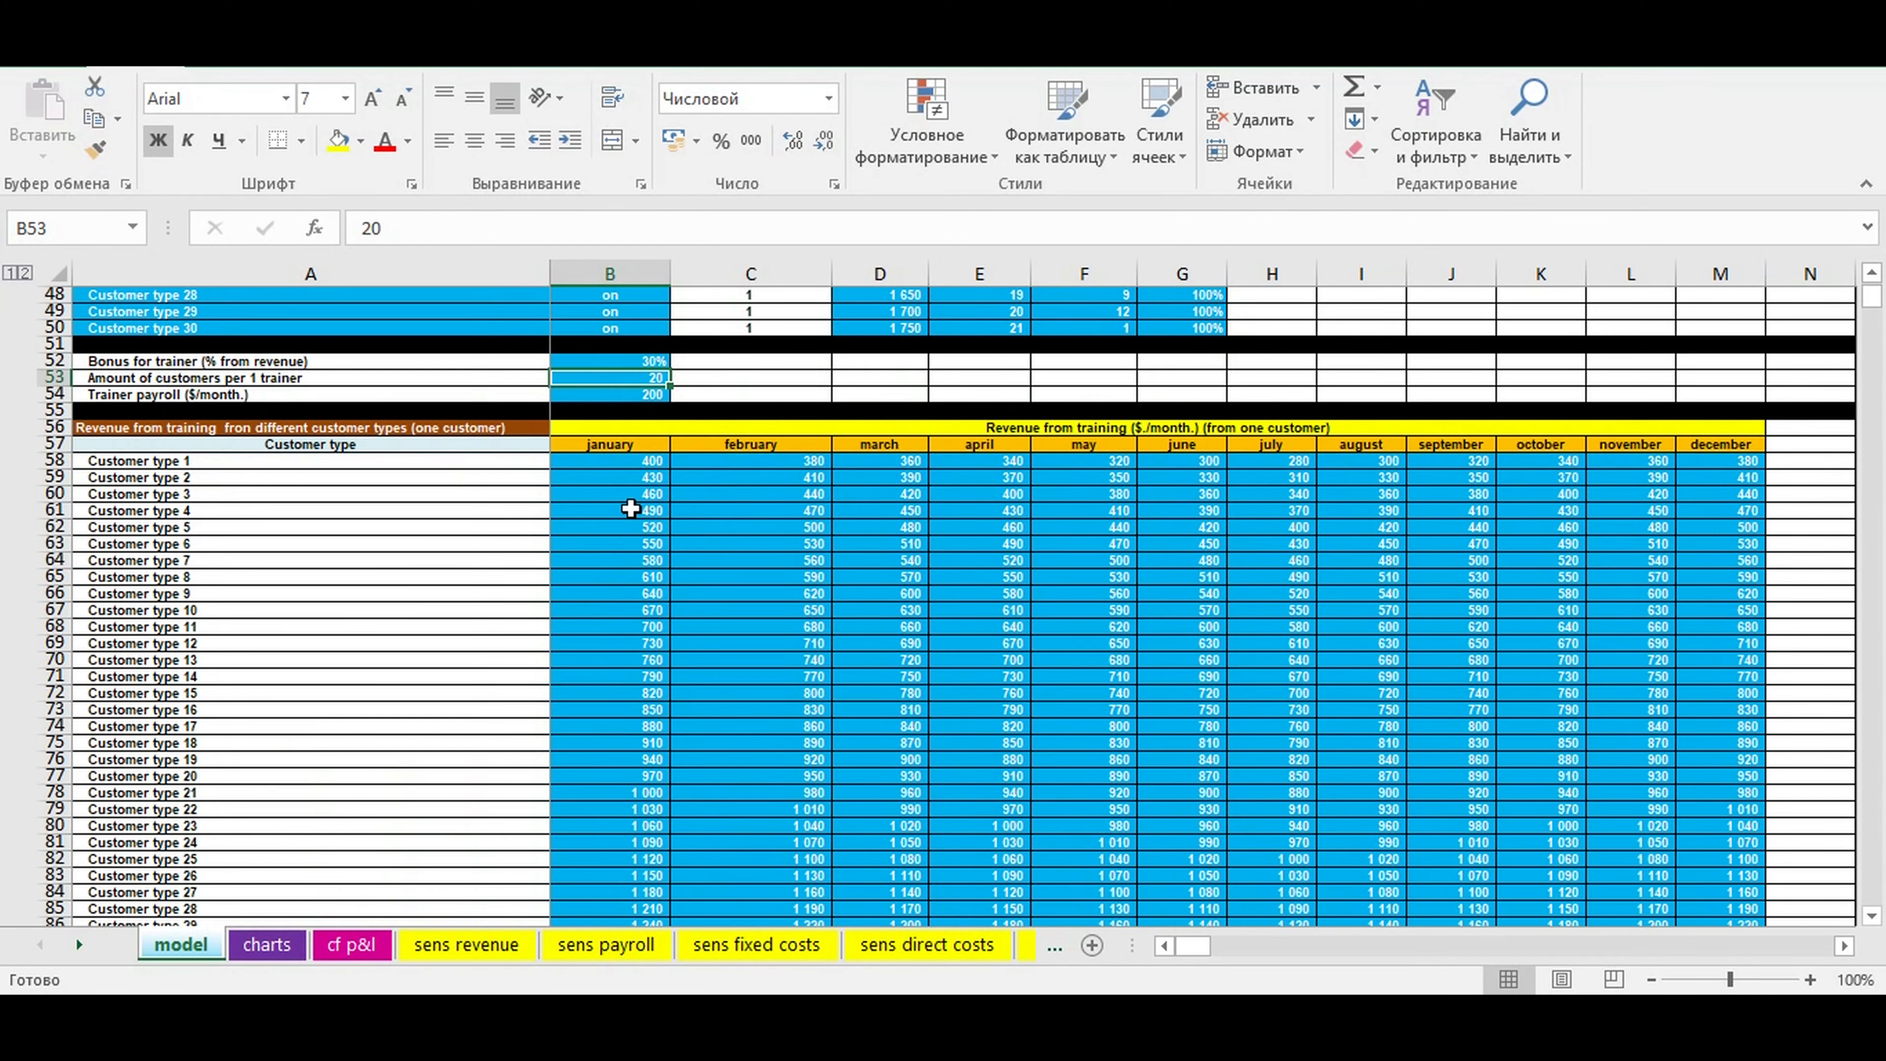
pyautogui.moveTo(609, 460); pyautogui.dragTo(1451, 626)
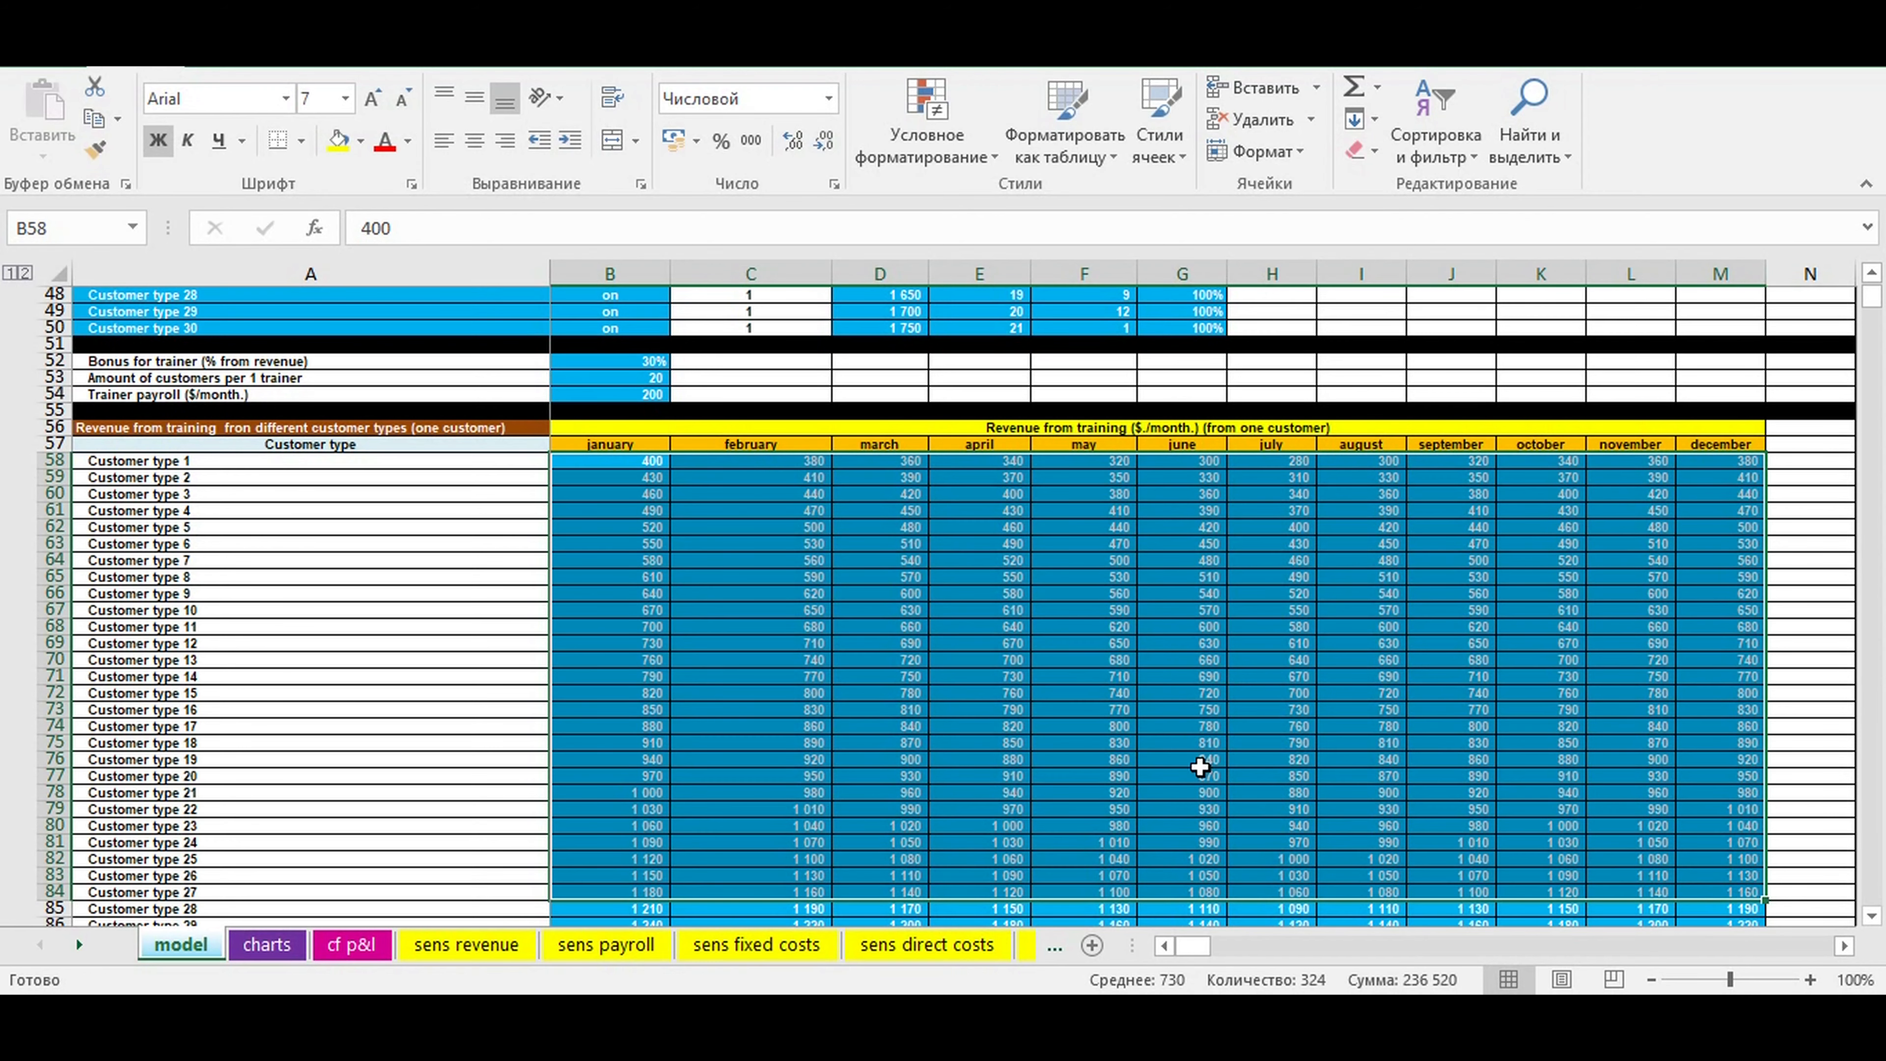
# Review early months' per-customer revenue and scroll towards the Investment plan.
pyautogui.scroll(-3)
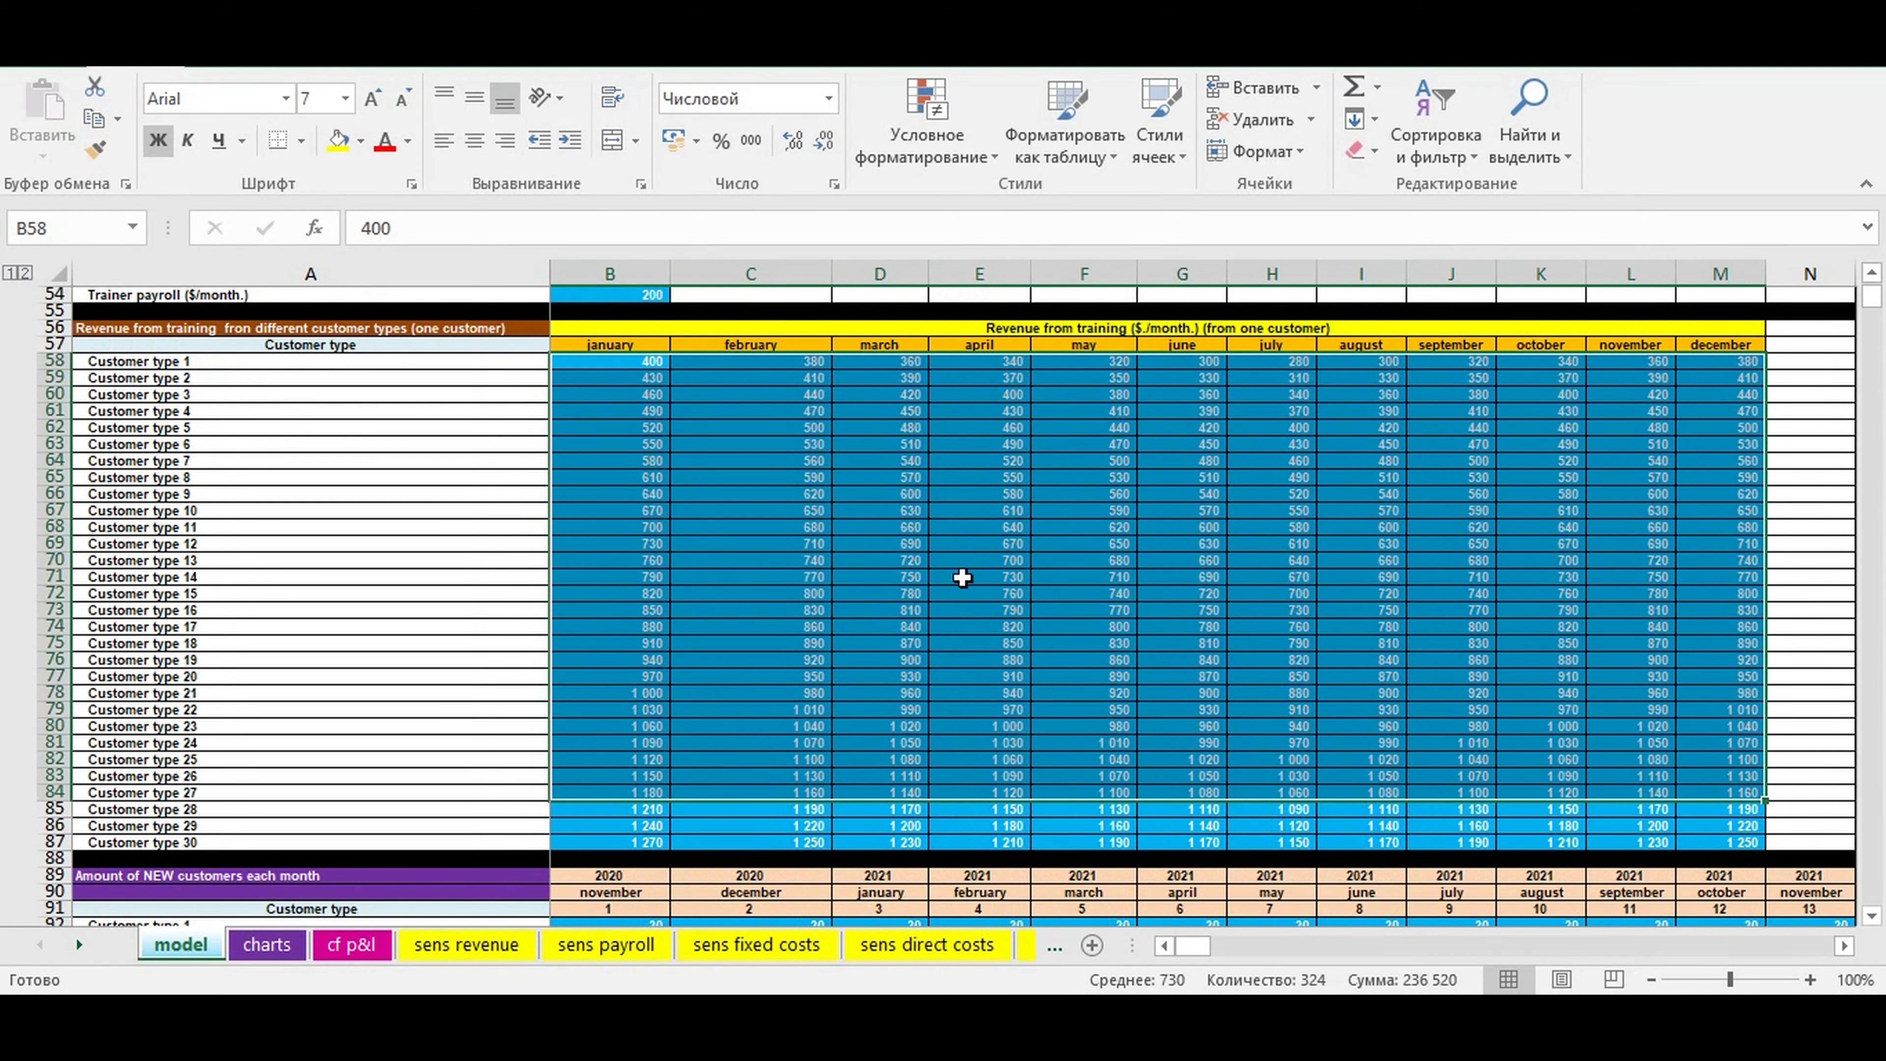
pyautogui.moveTo(623, 377)
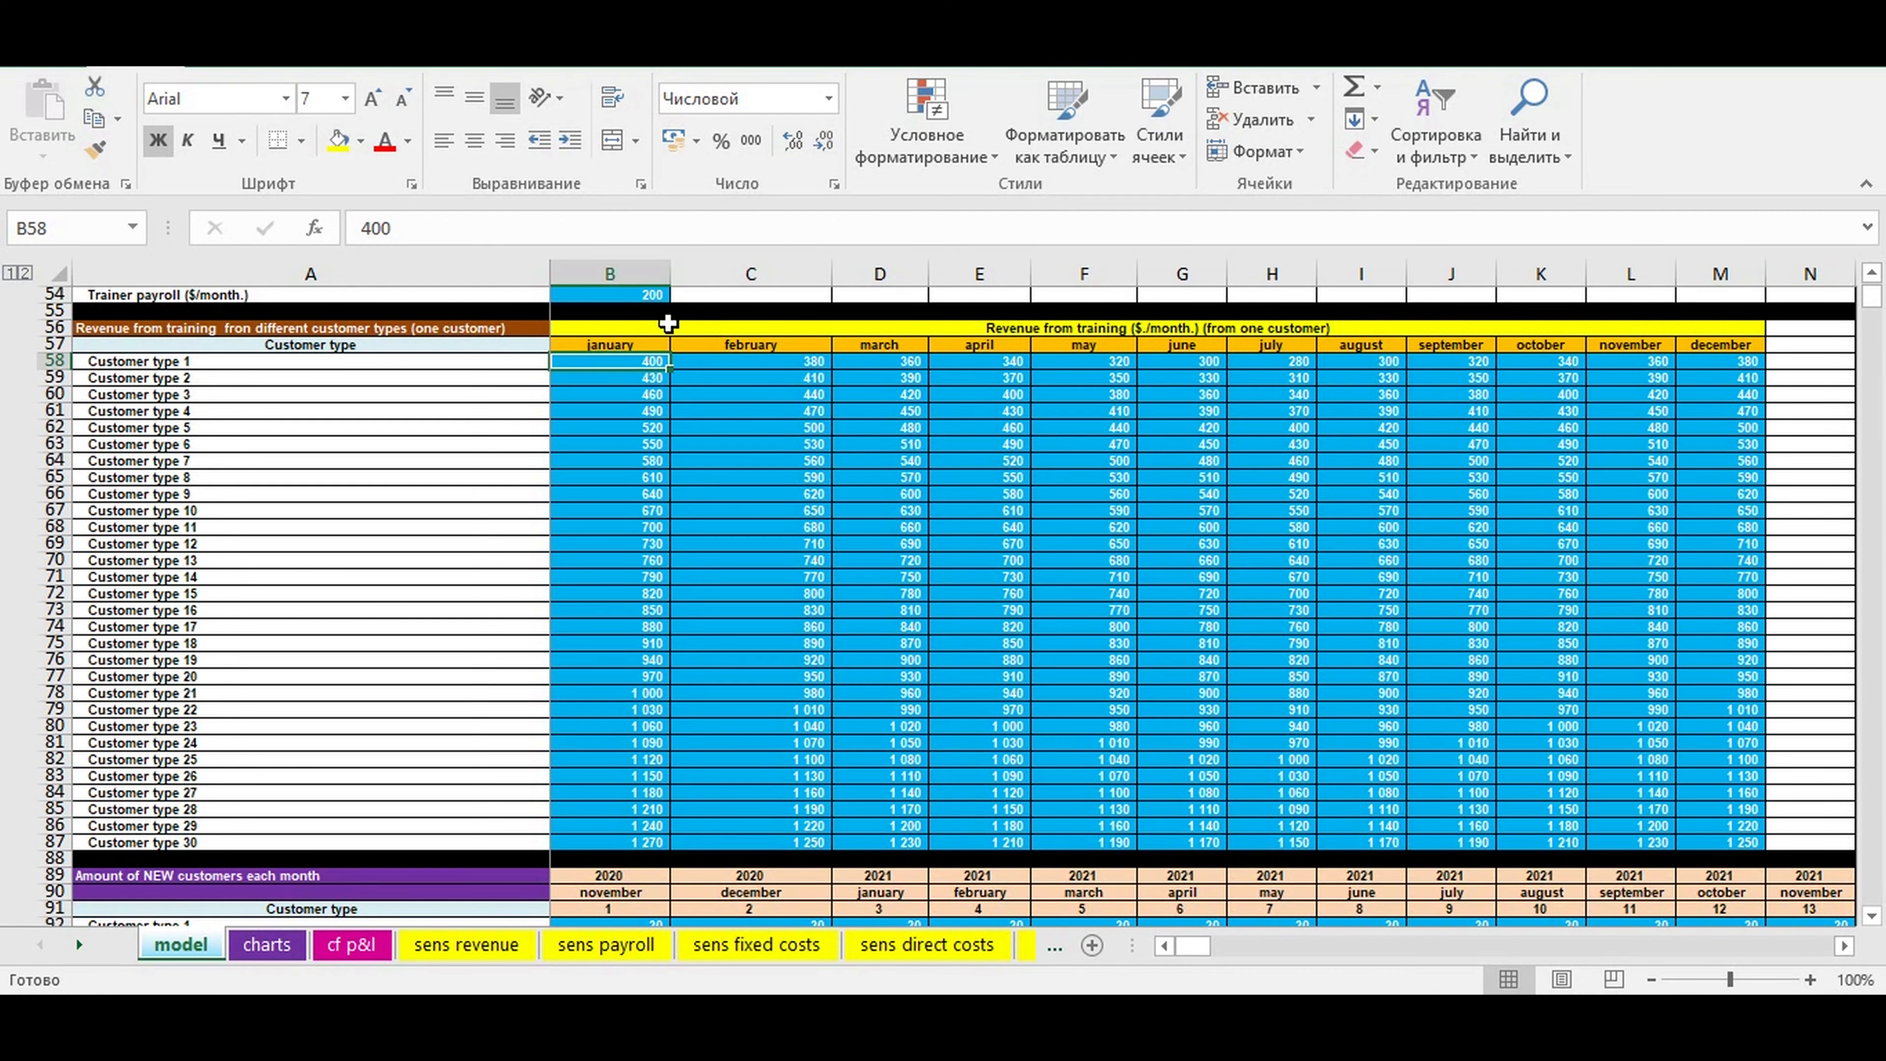
pyautogui.moveTo(610, 360); pyautogui.dragTo(978, 527)
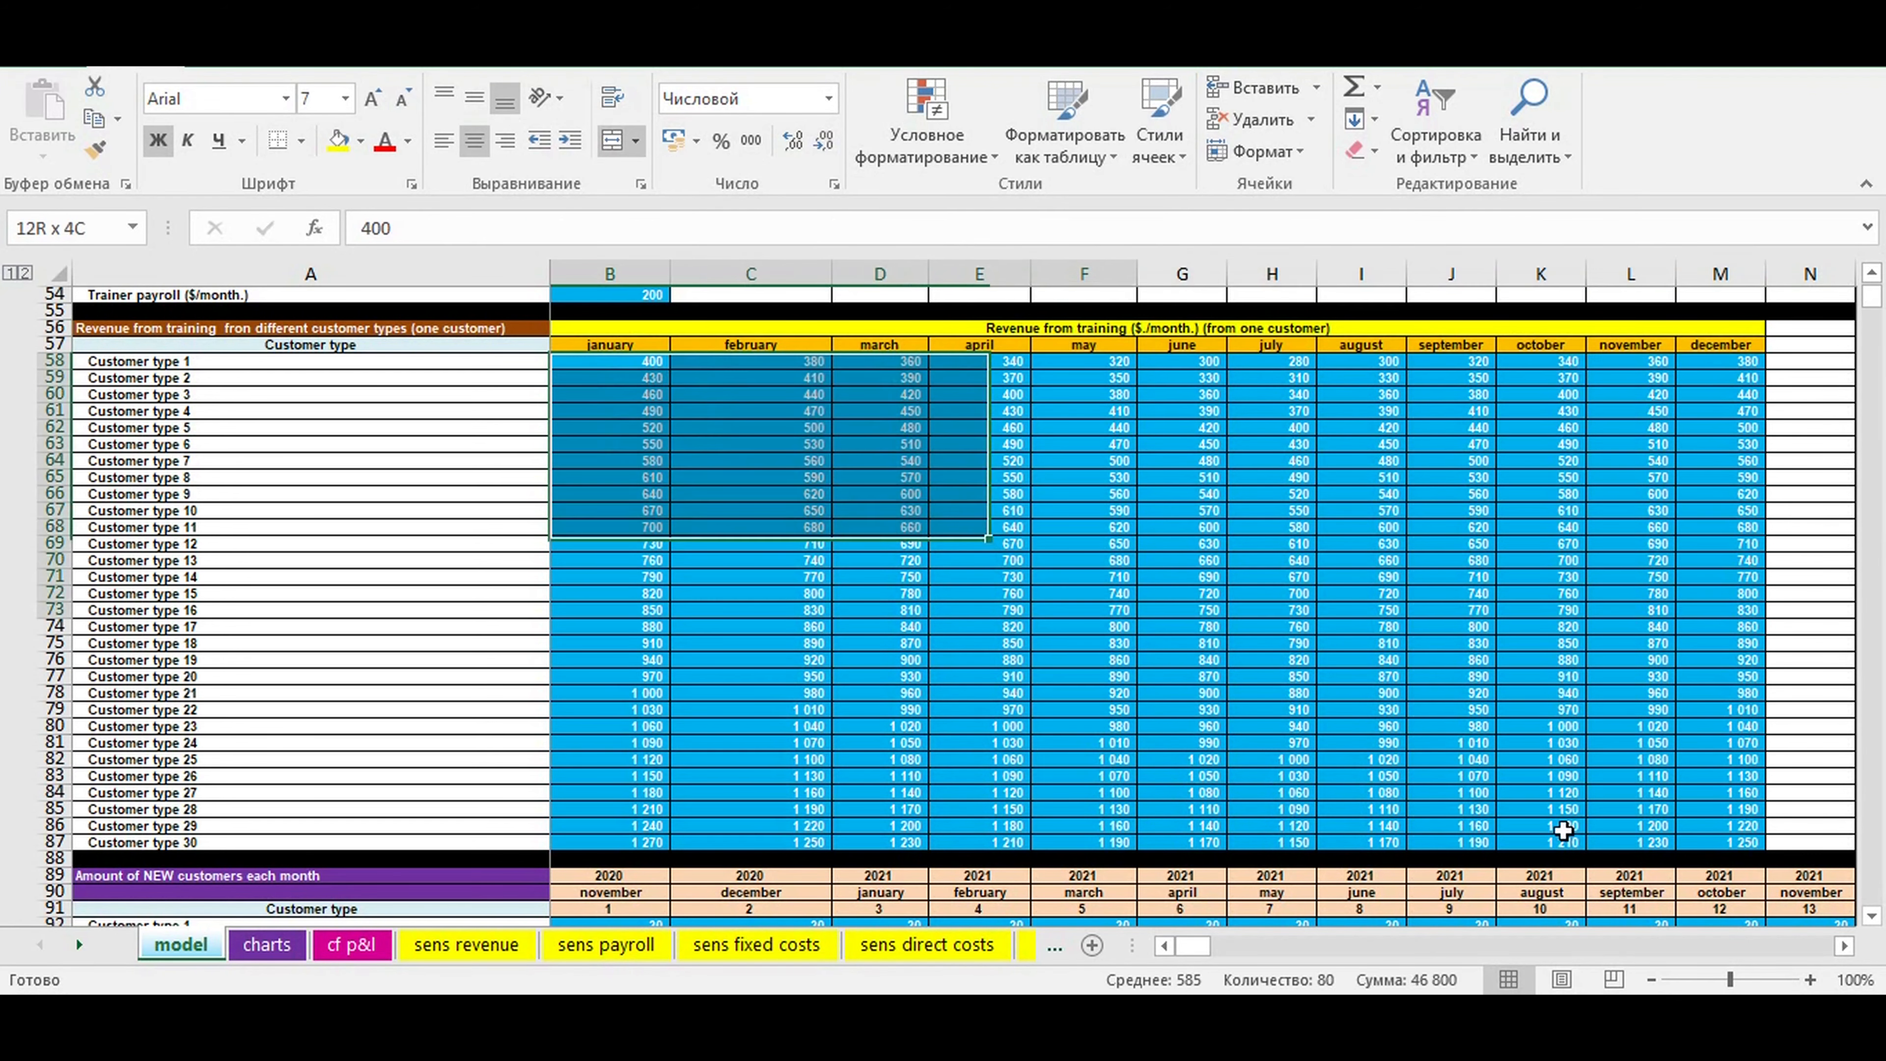
pyautogui.scroll(-3)
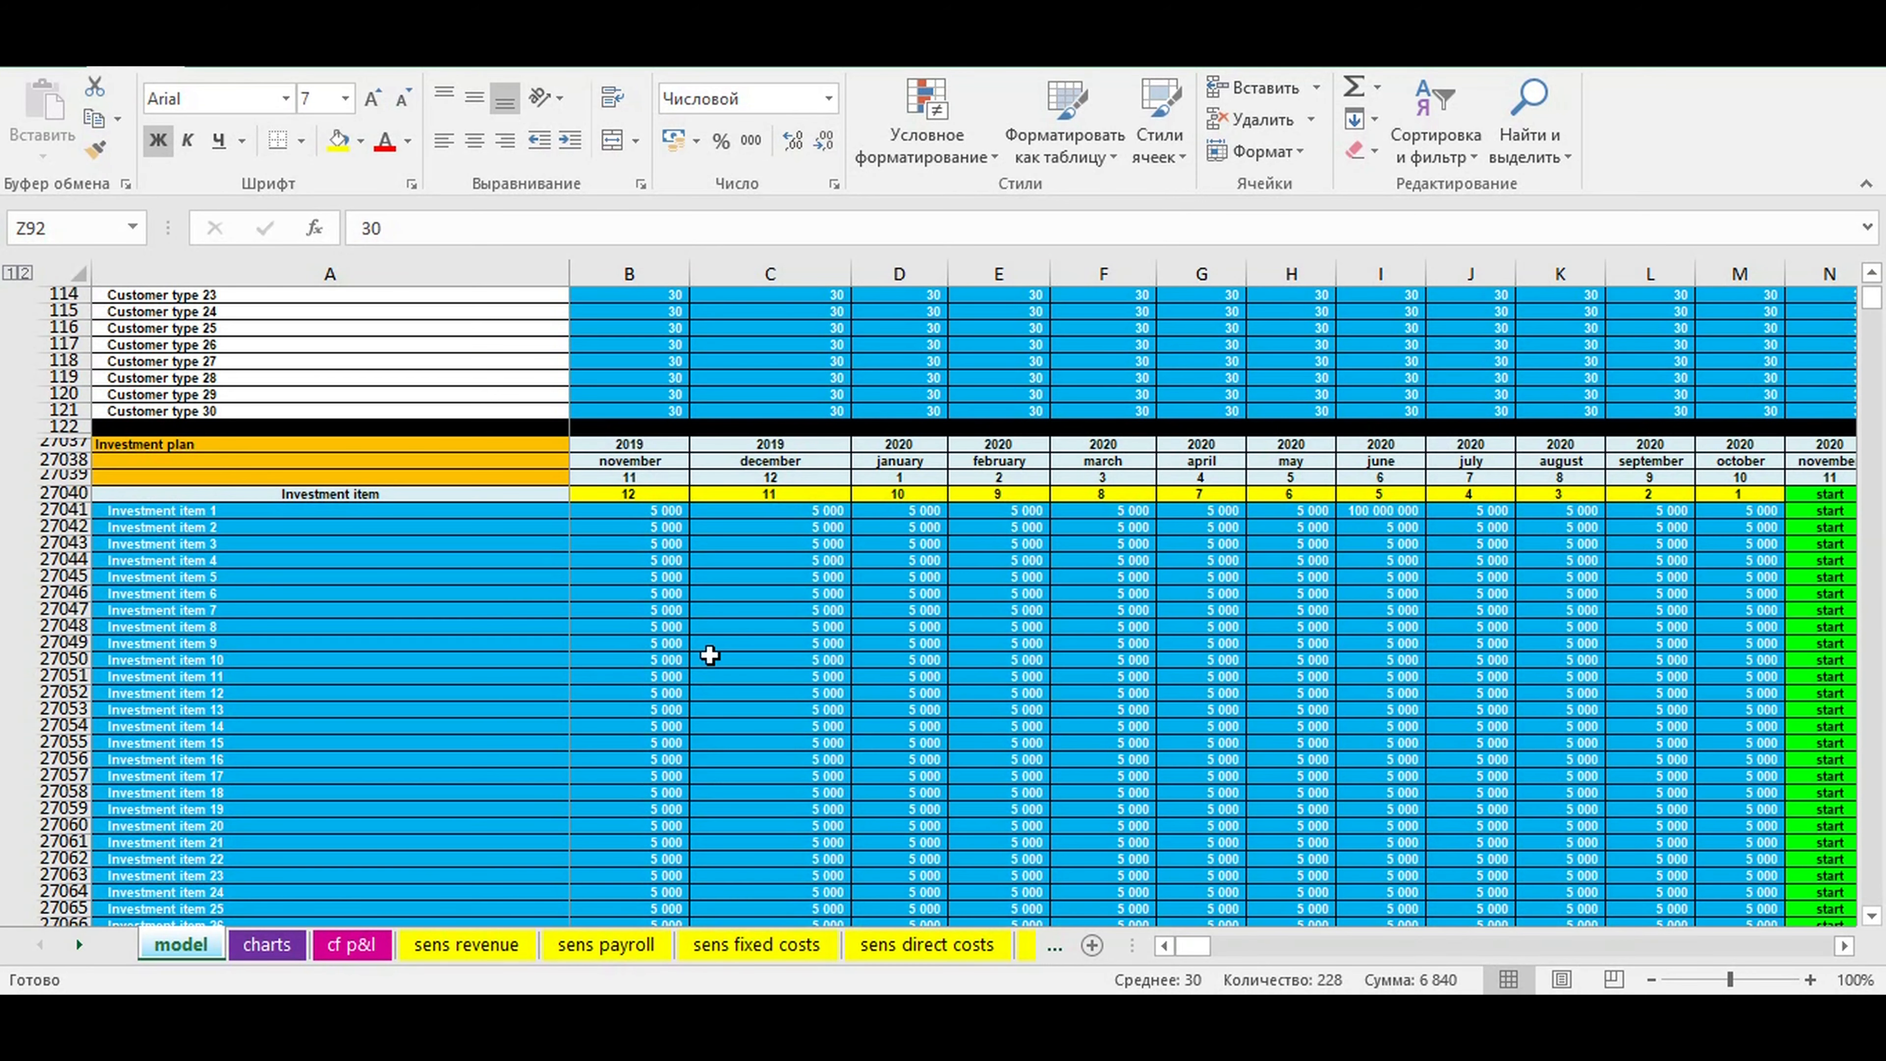
pyautogui.moveTo(370, 440)
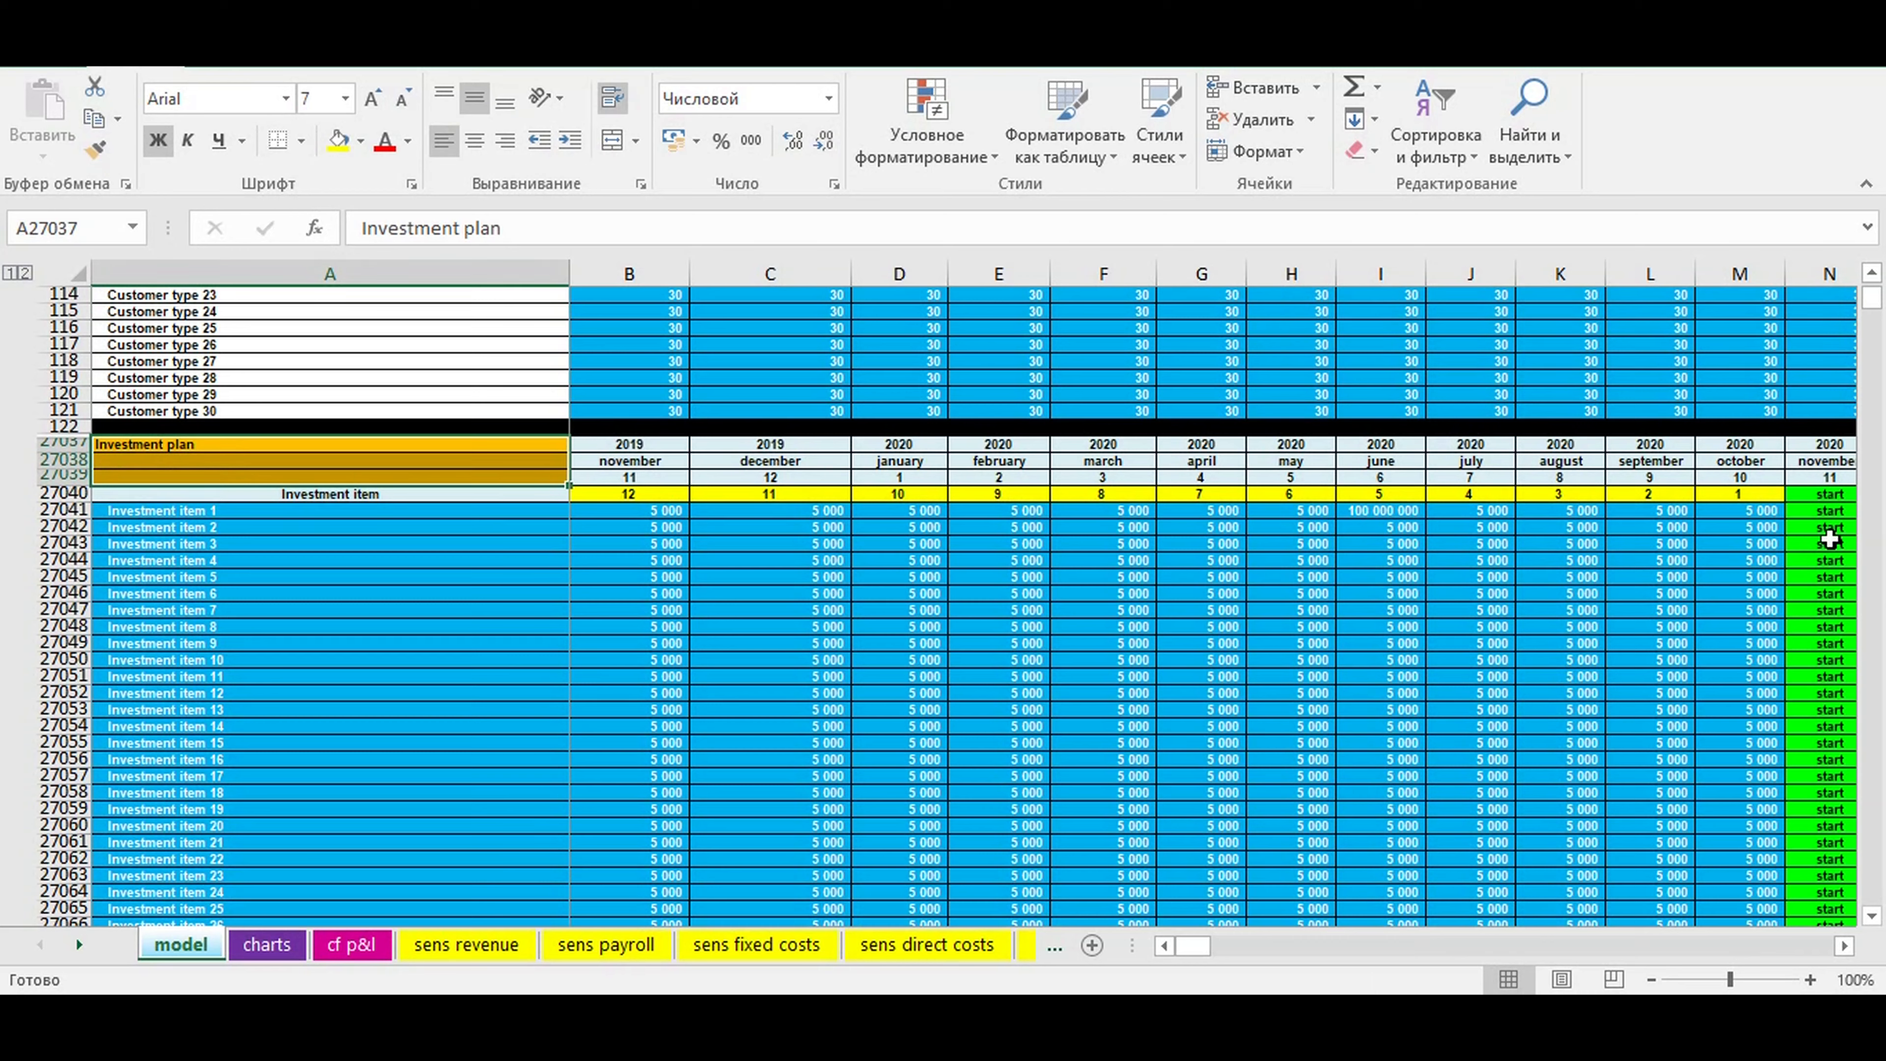
pyautogui.moveTo(1827, 494); pyautogui.dragTo(1828, 857)
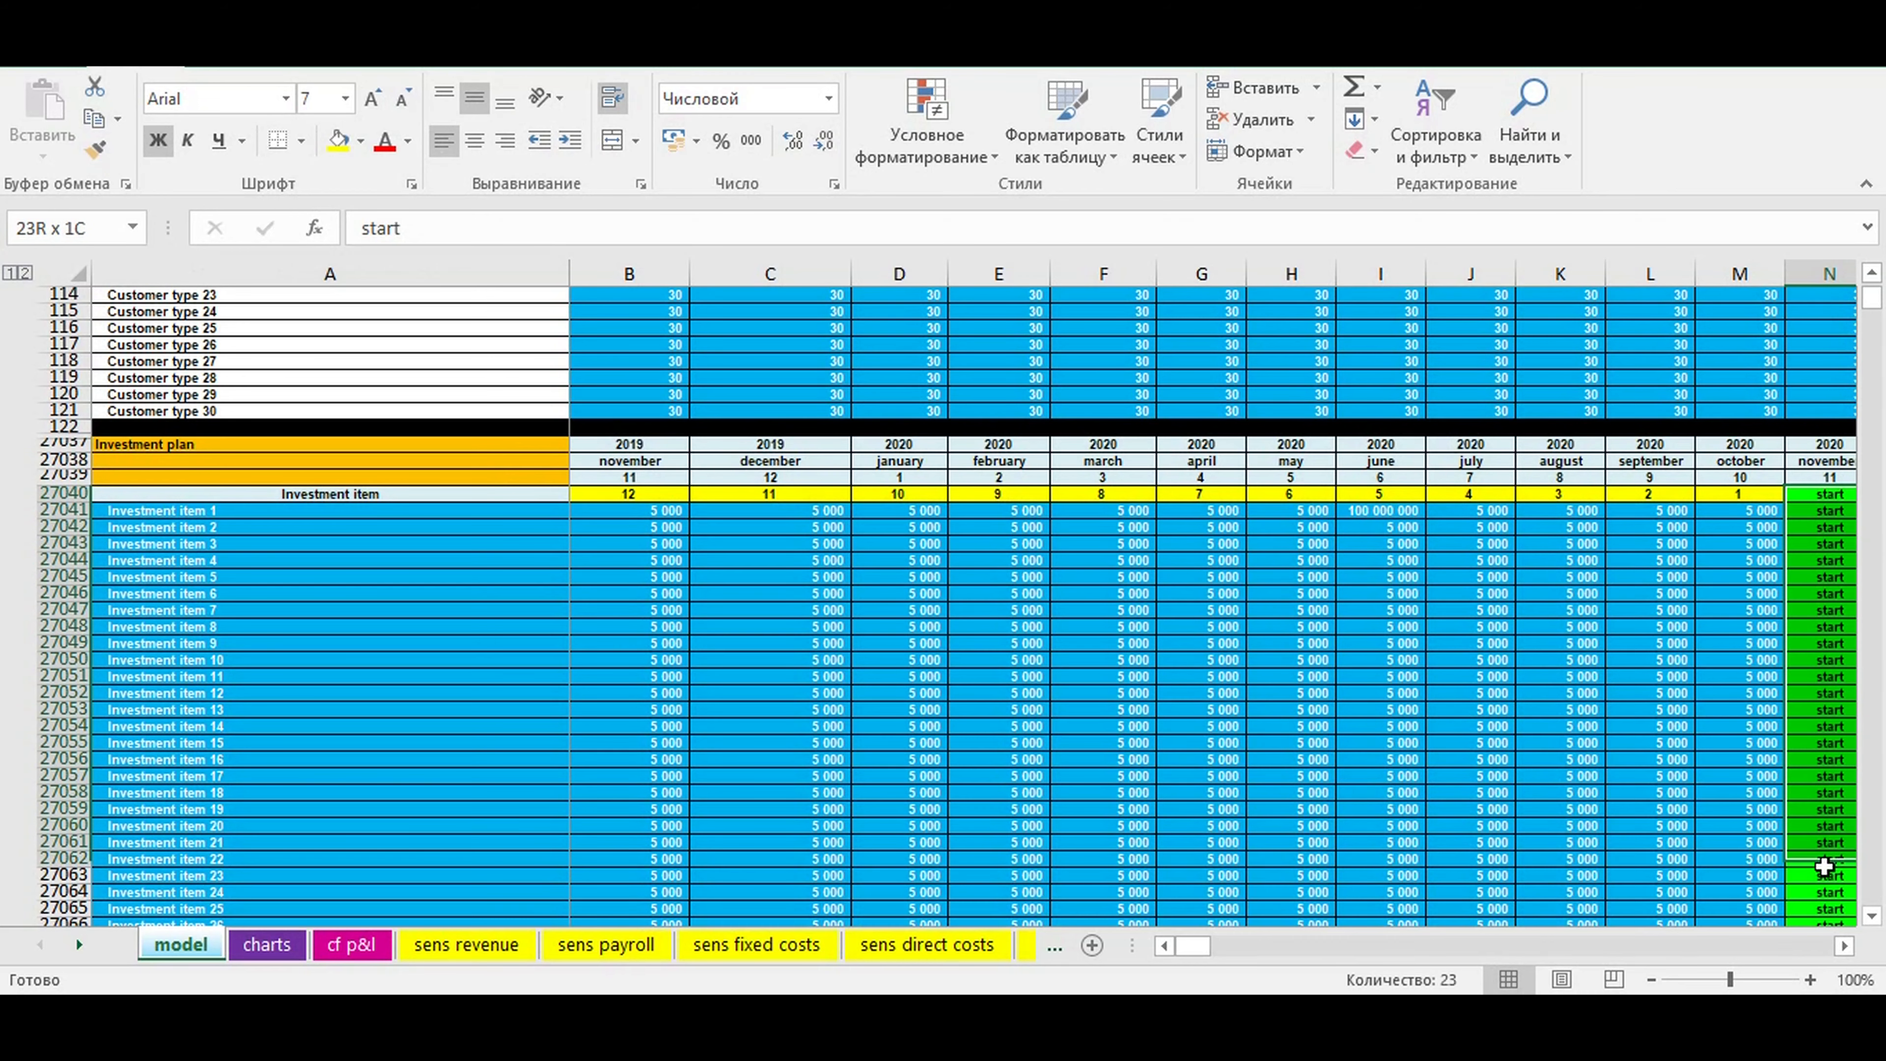
pyautogui.click(1823, 460)
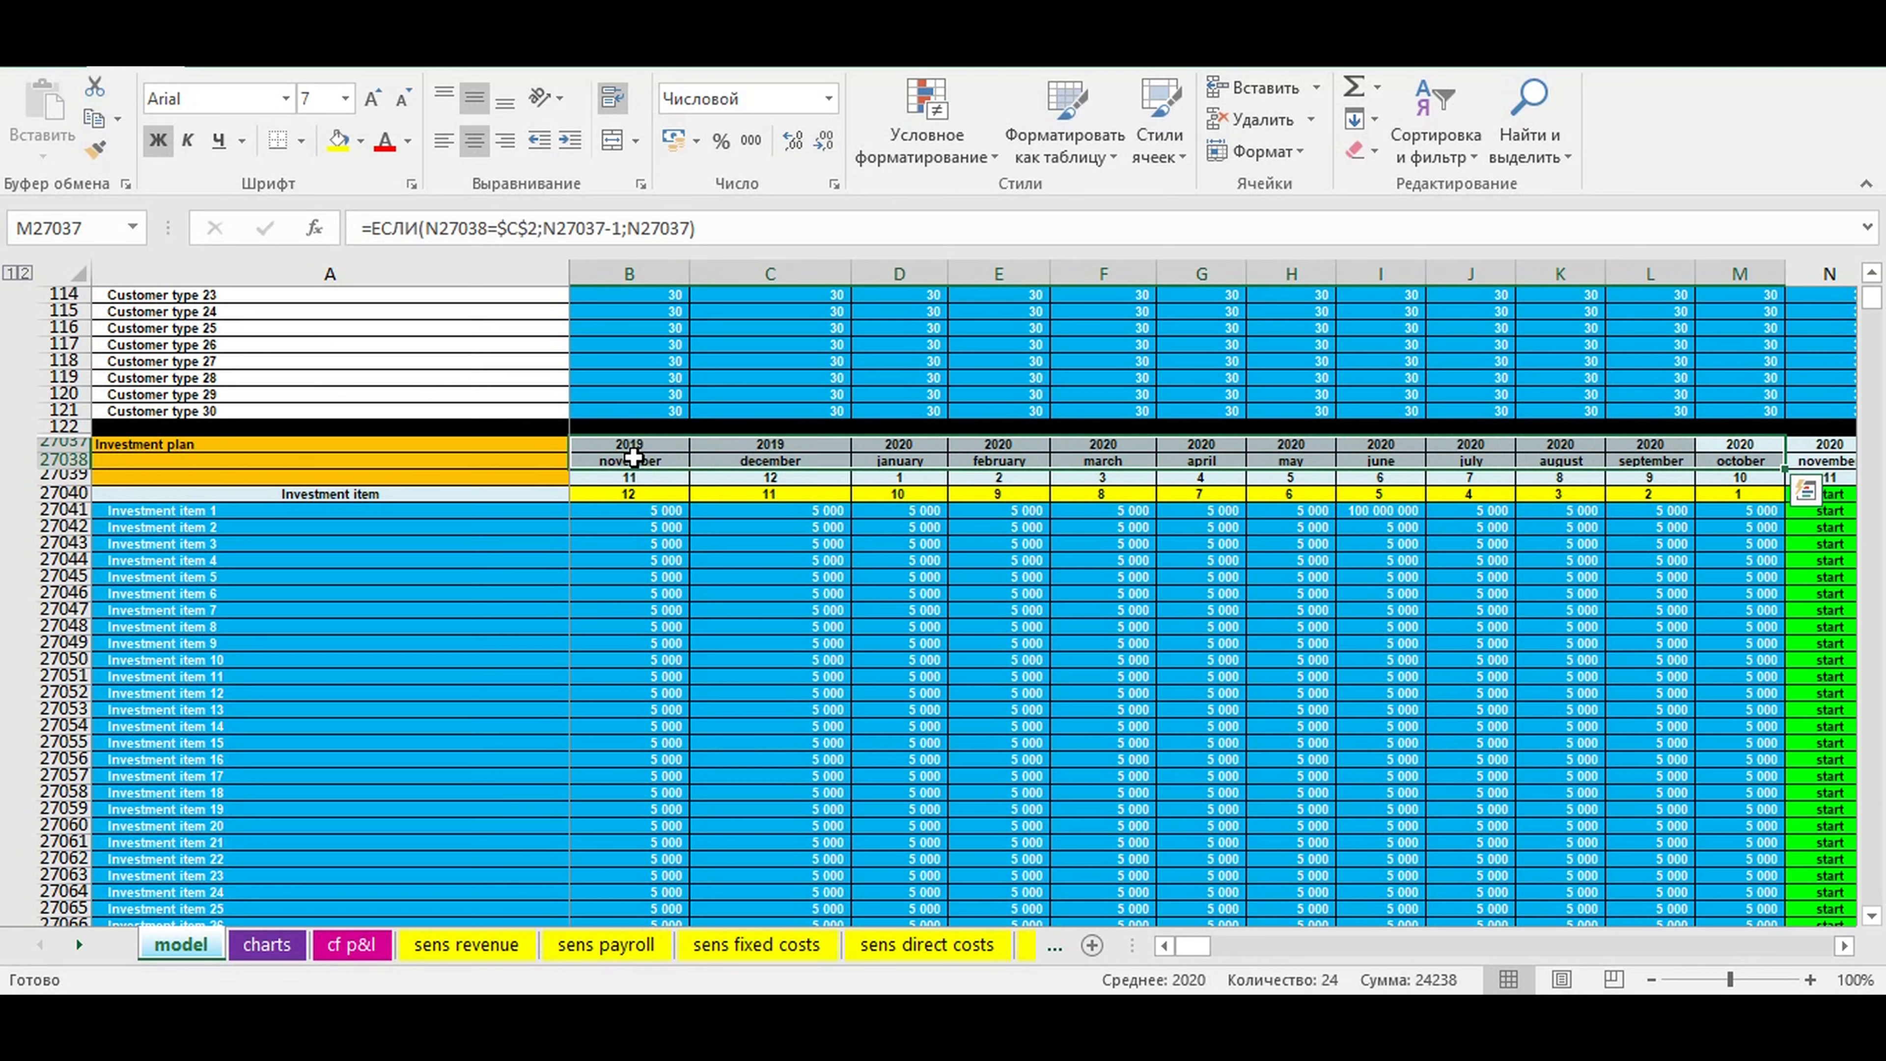
pyautogui.moveTo(573, 487)
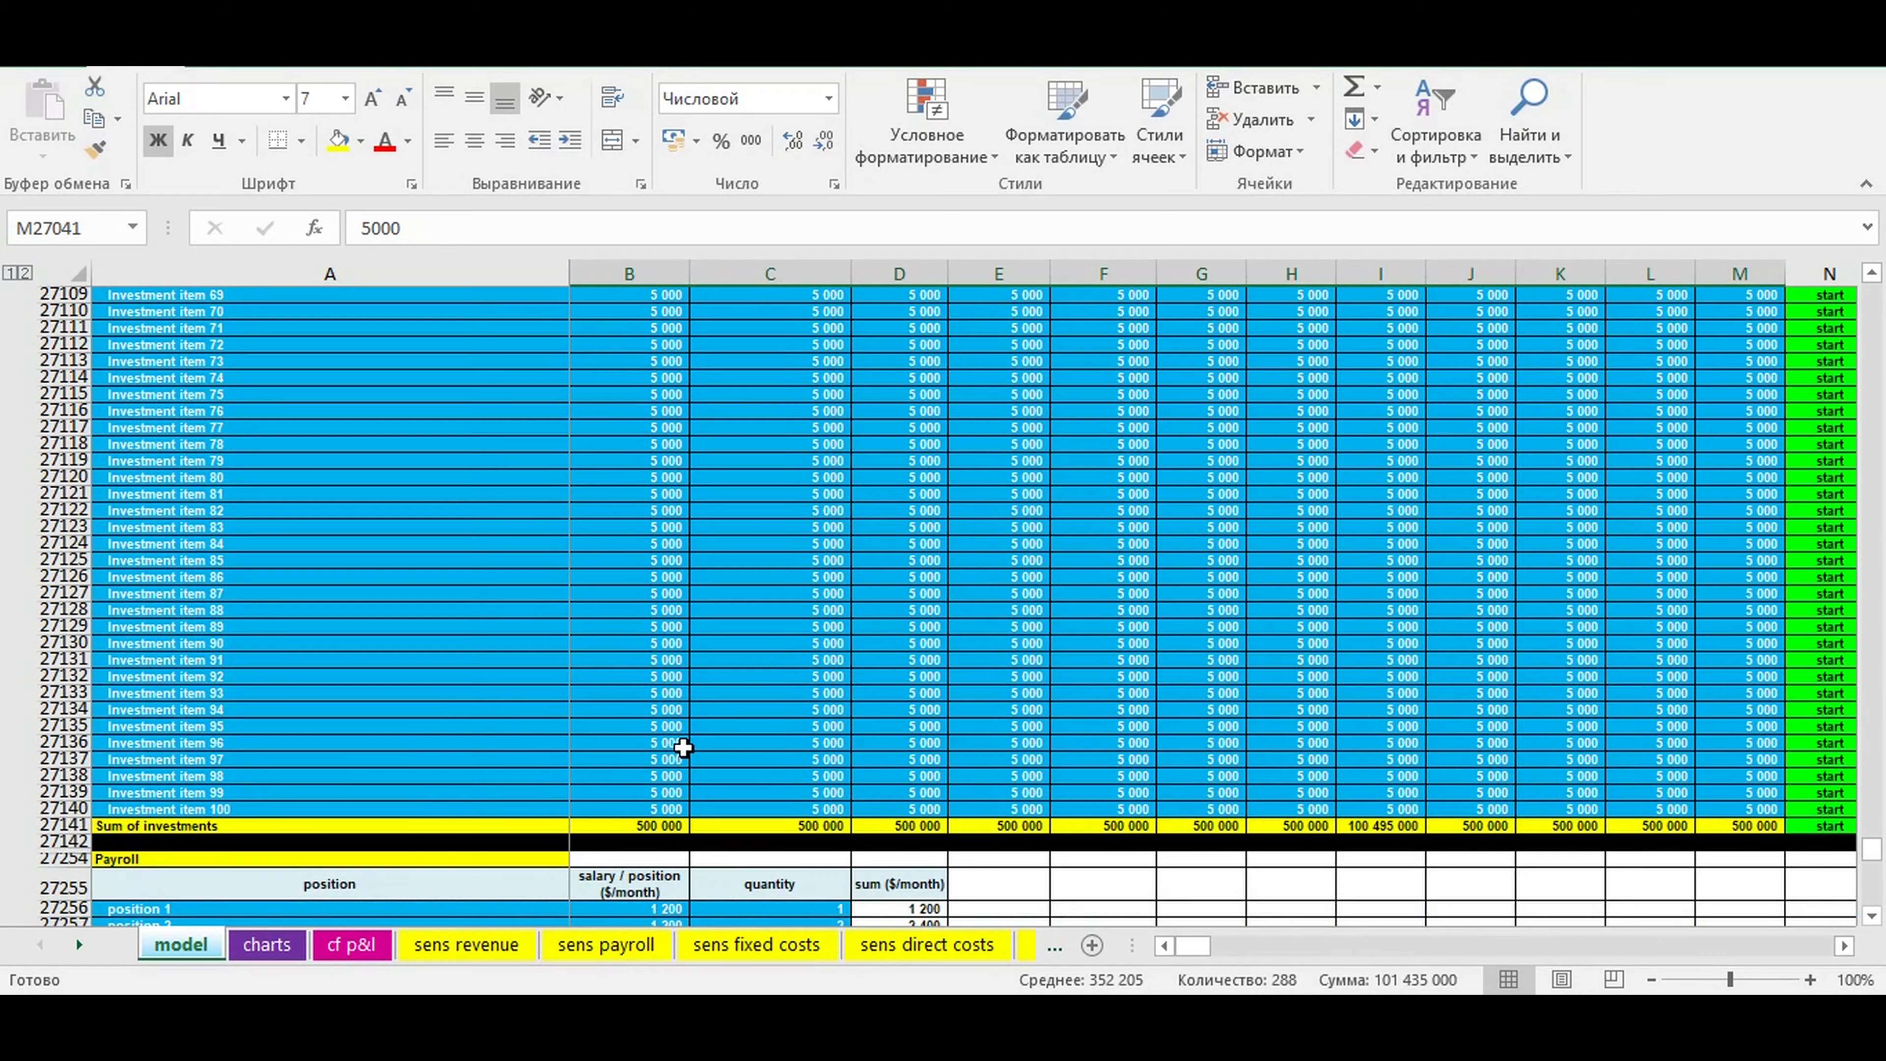
# Scroll past investment totals, payroll and fixed costs and inspect an item's depreciation months.
pyautogui.scroll(-3)
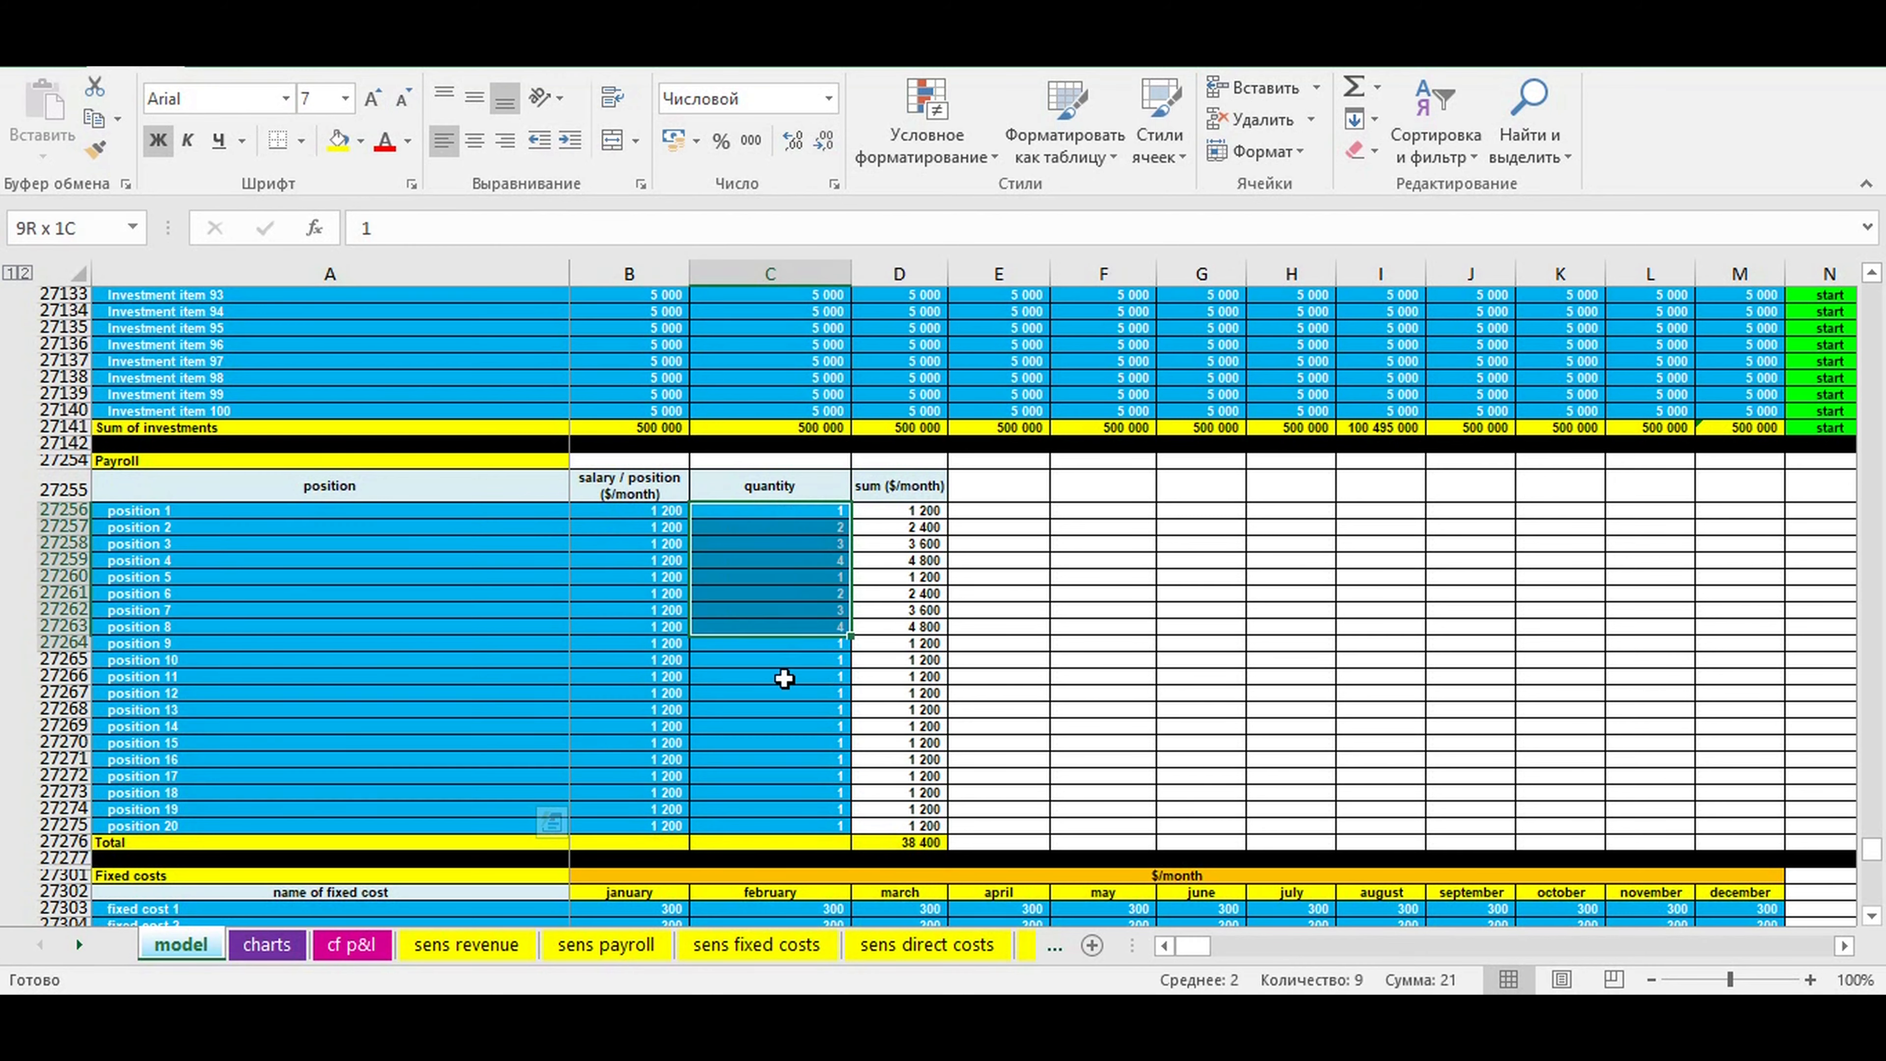
pyautogui.scroll(-3)
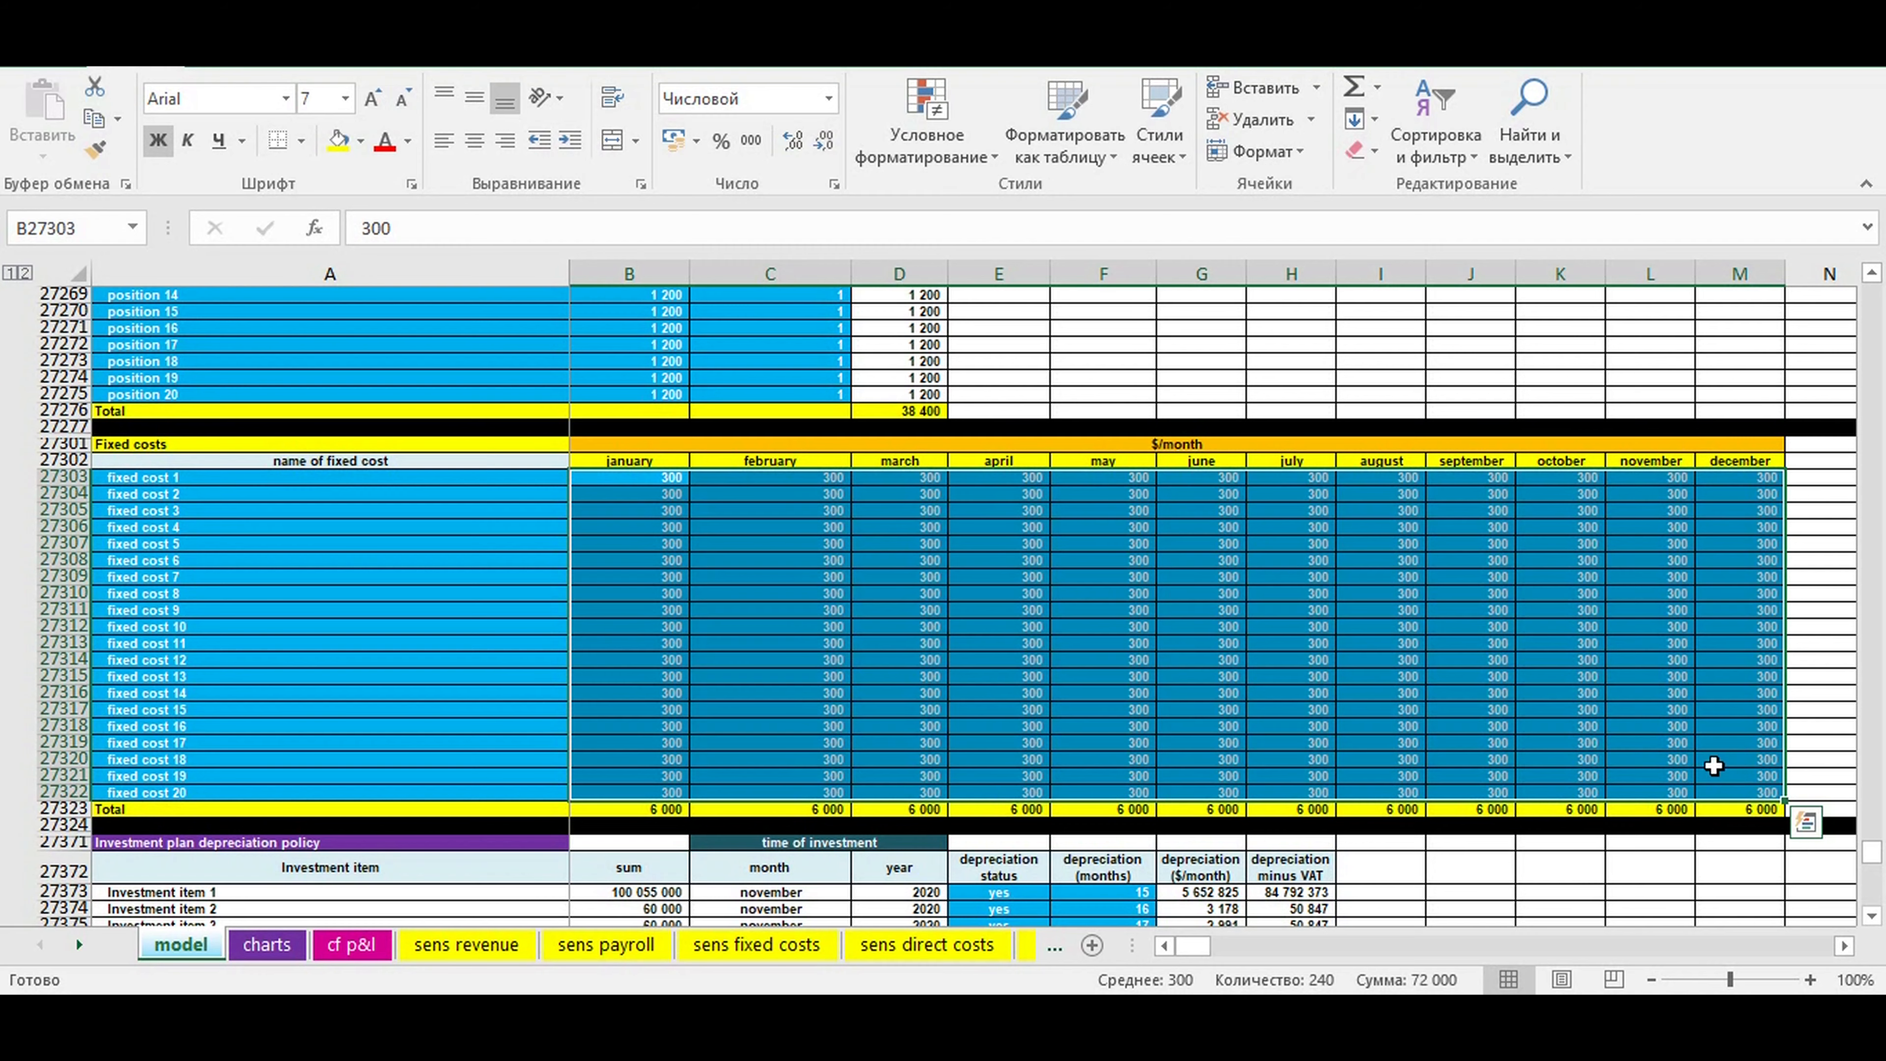
pyautogui.scroll(-3)
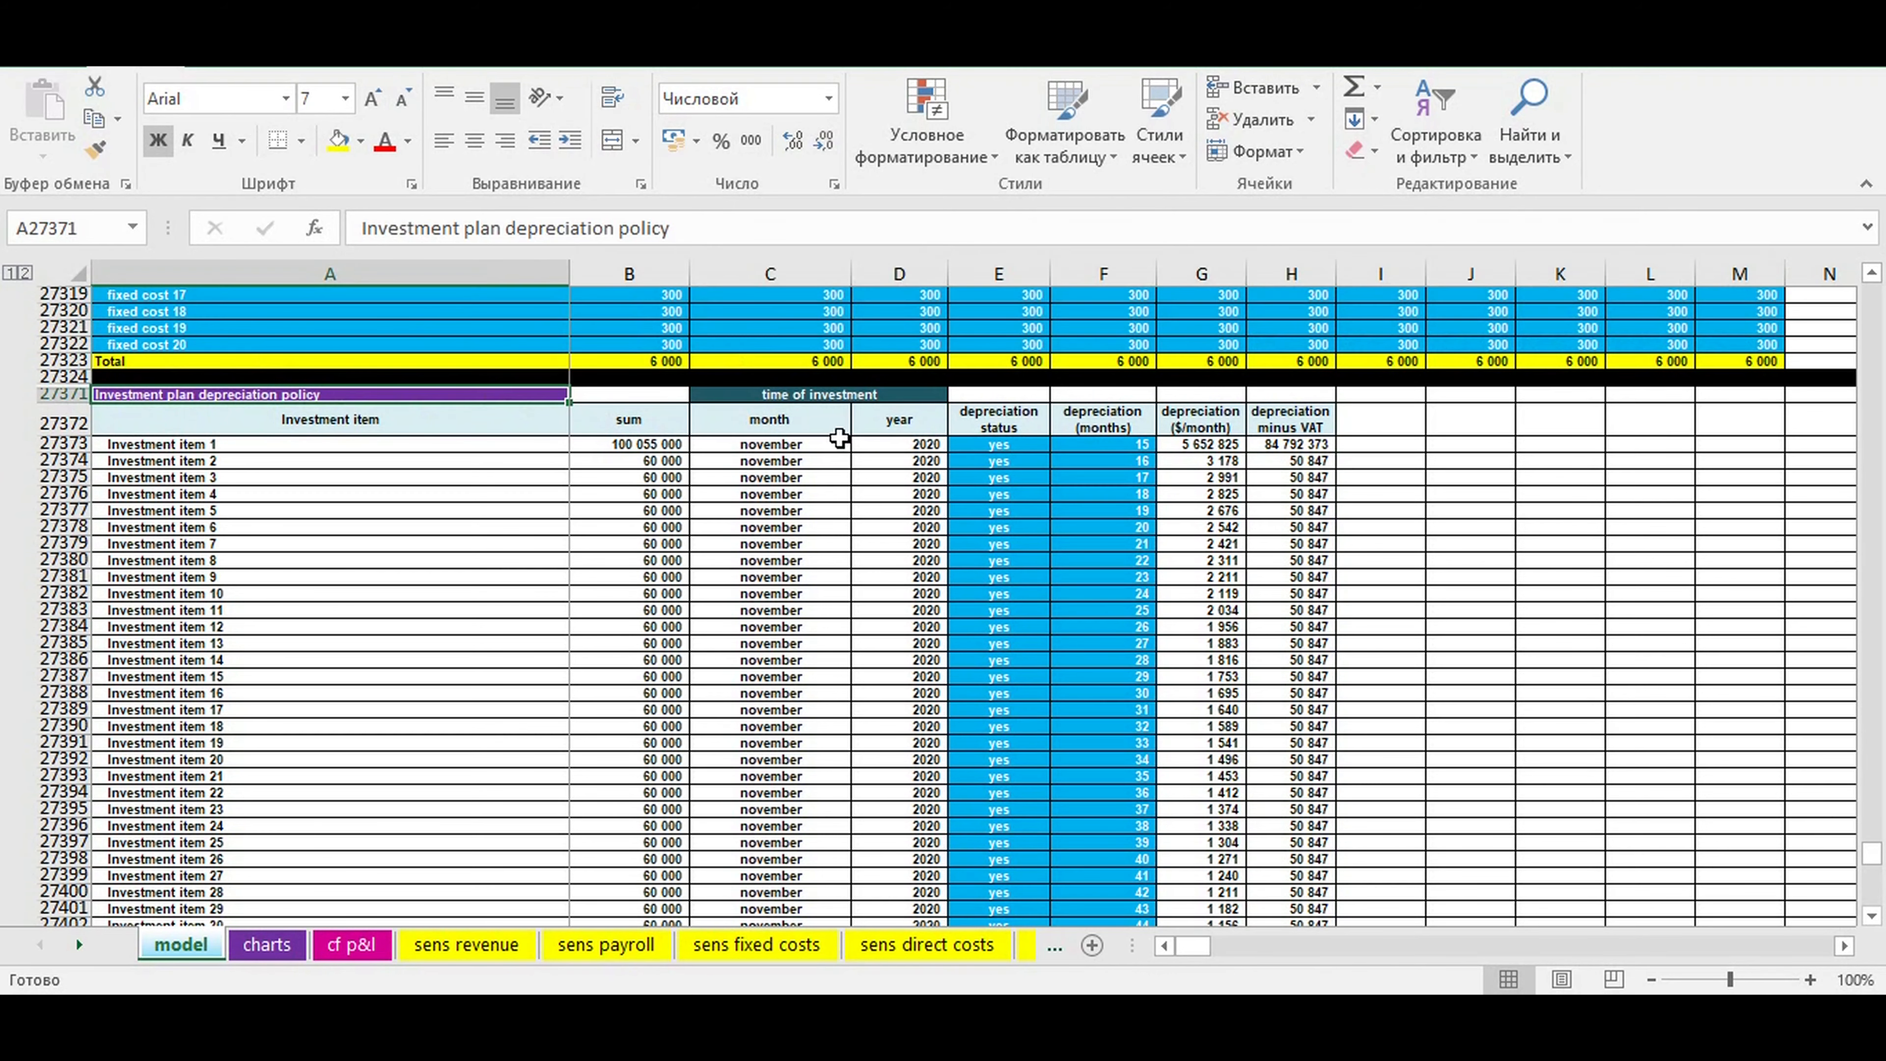
pyautogui.click(998, 444)
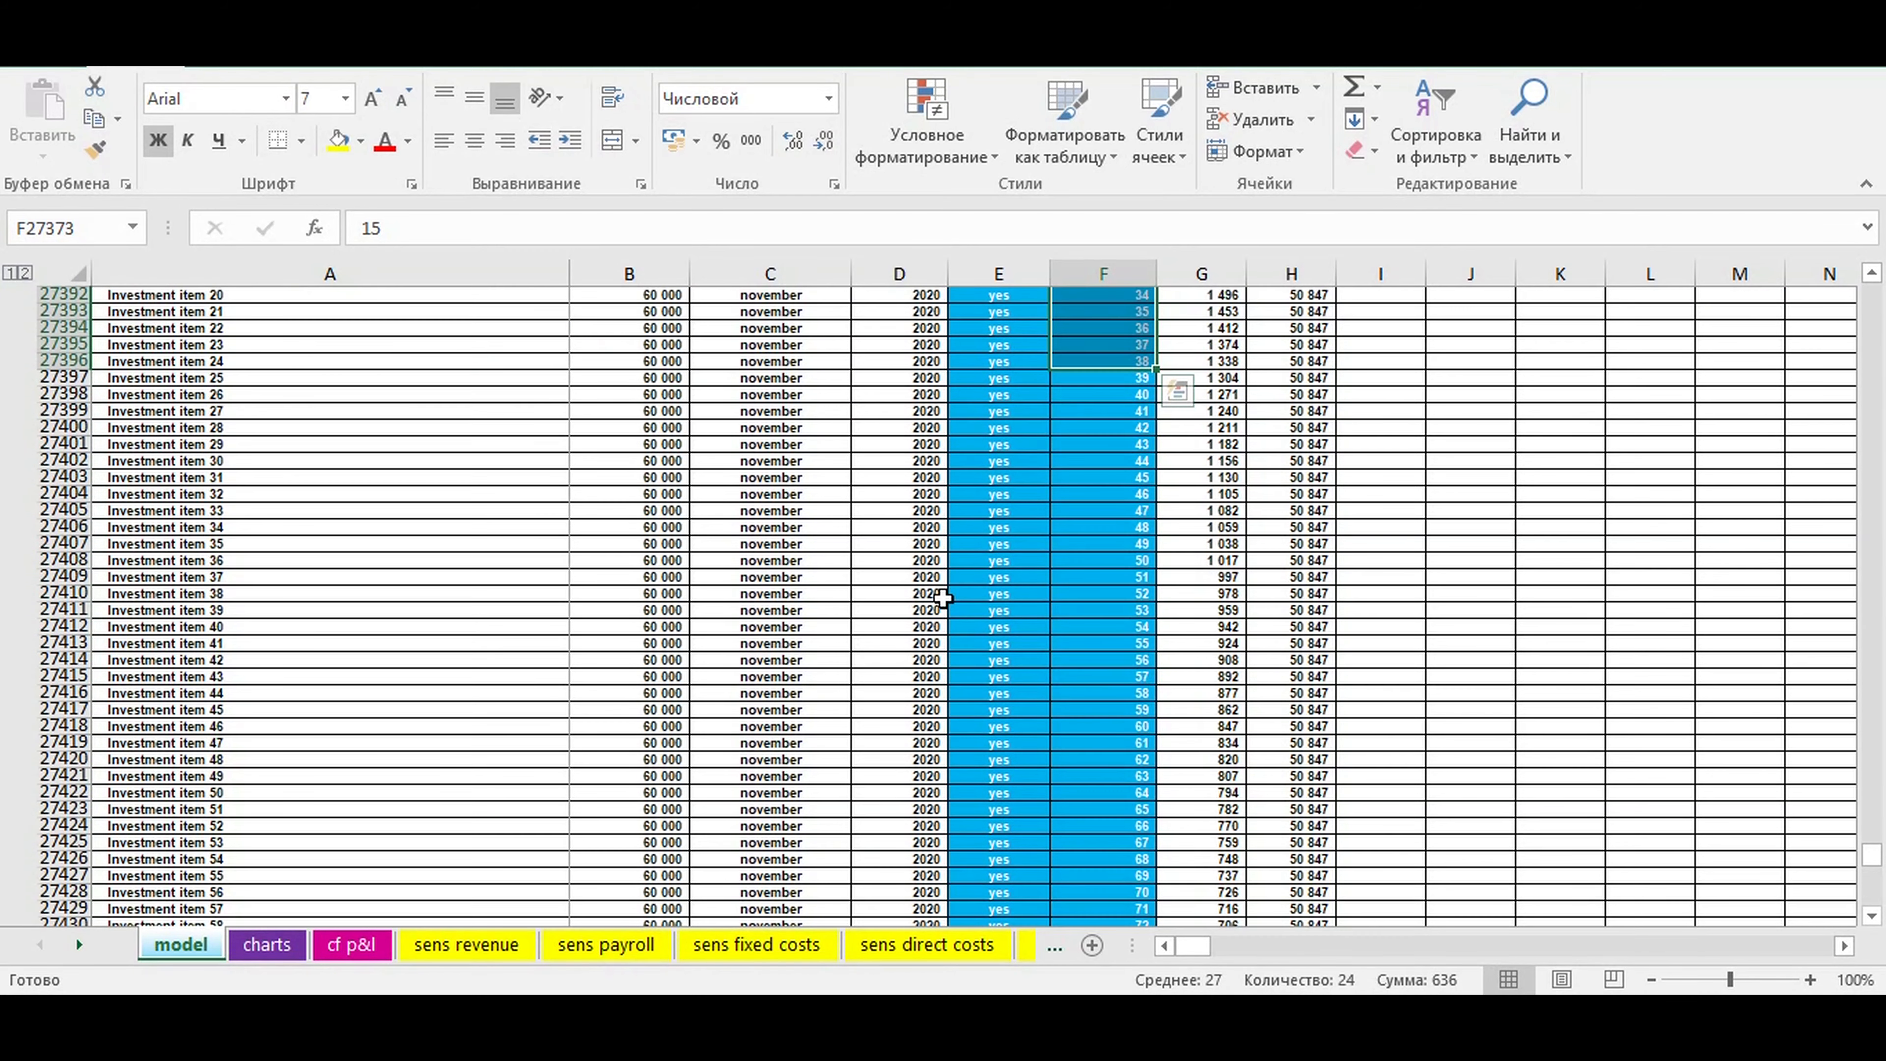
pyautogui.scroll(-3)
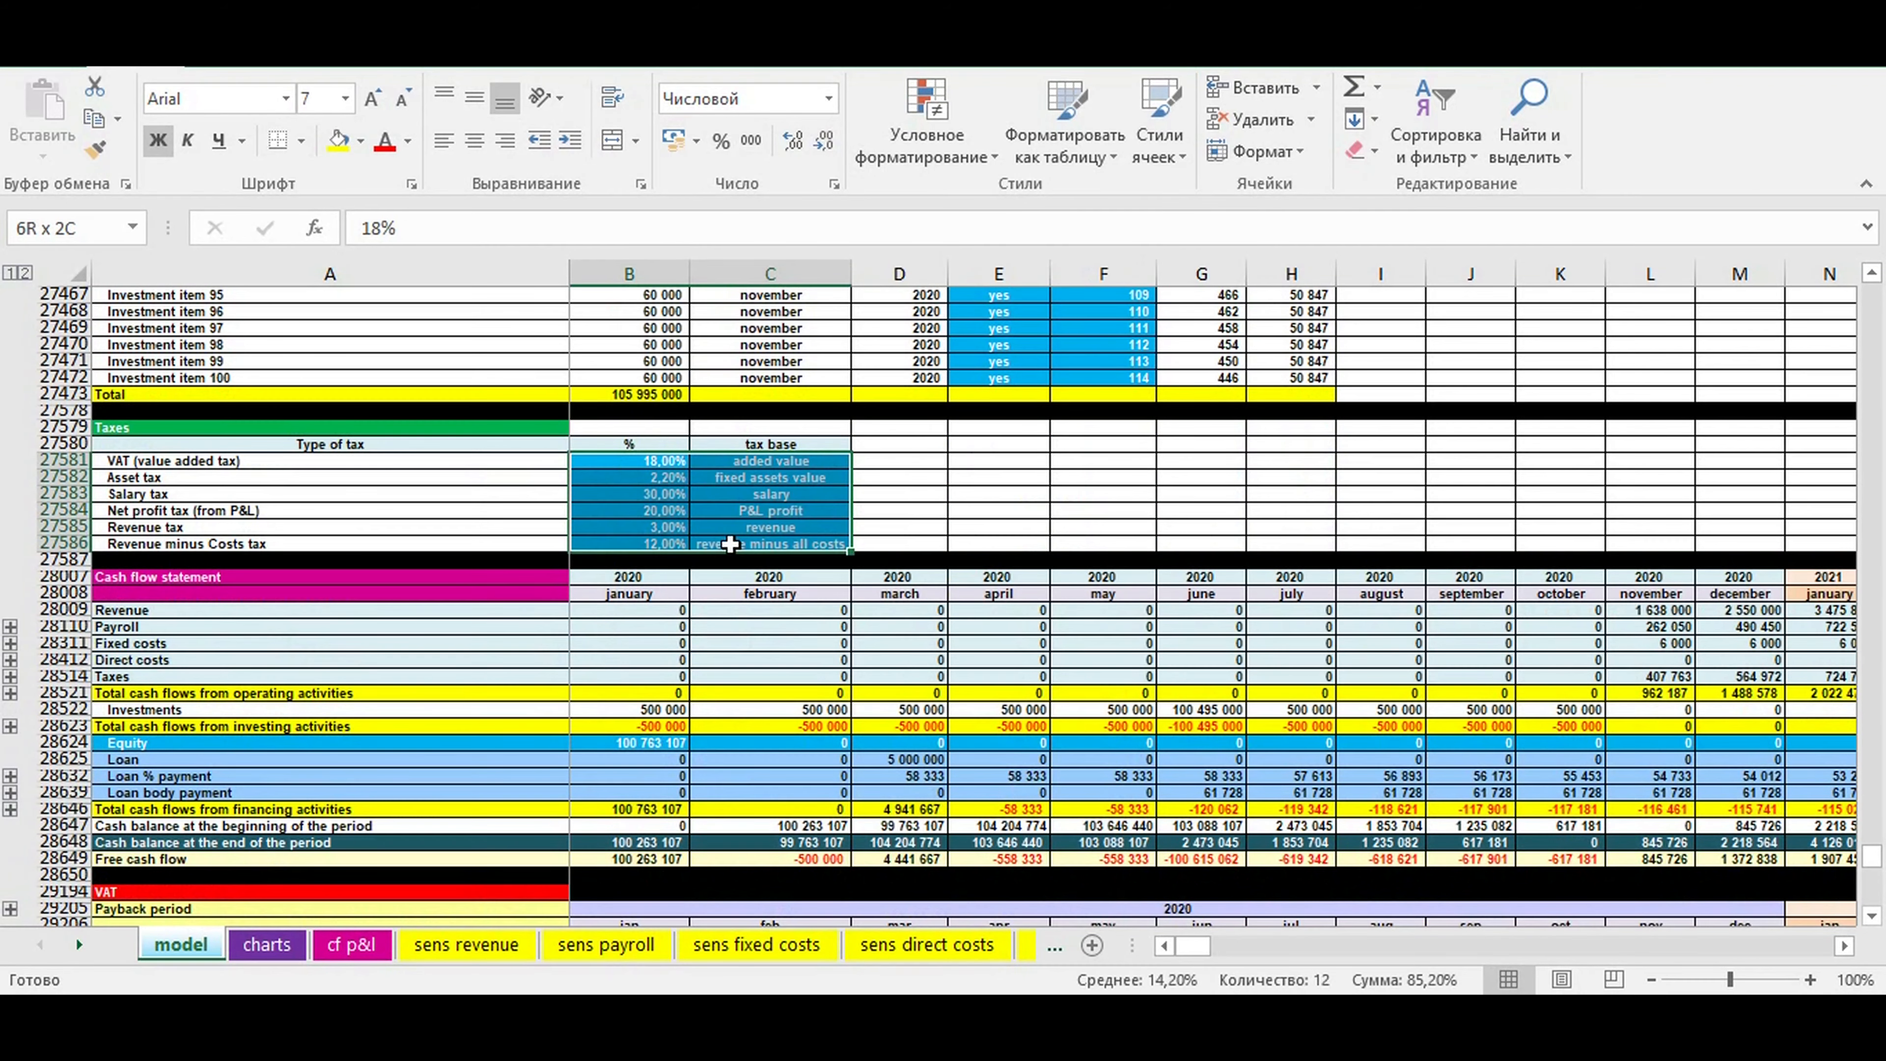
# Inspect the cash flow statement's operating total, ending cash balance and January equity formula.
pyautogui.click(627, 461)
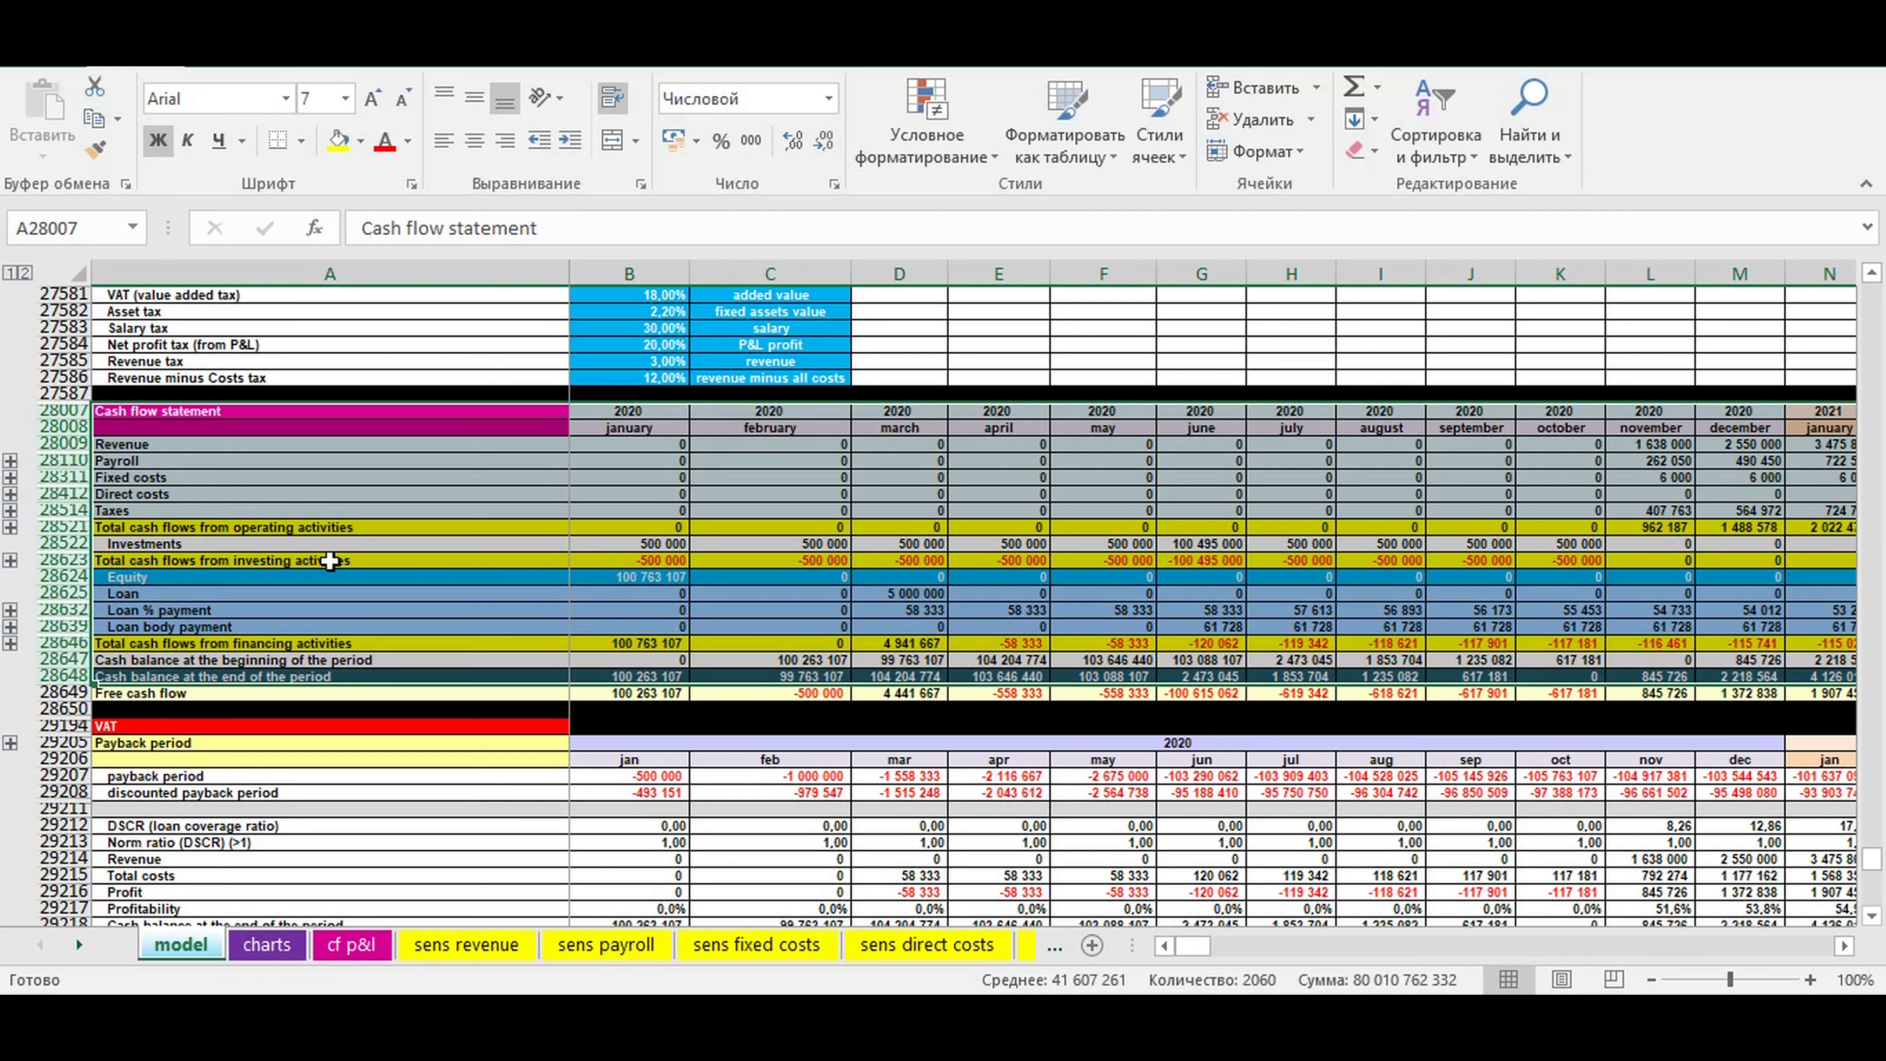
pyautogui.moveTo(251, 508)
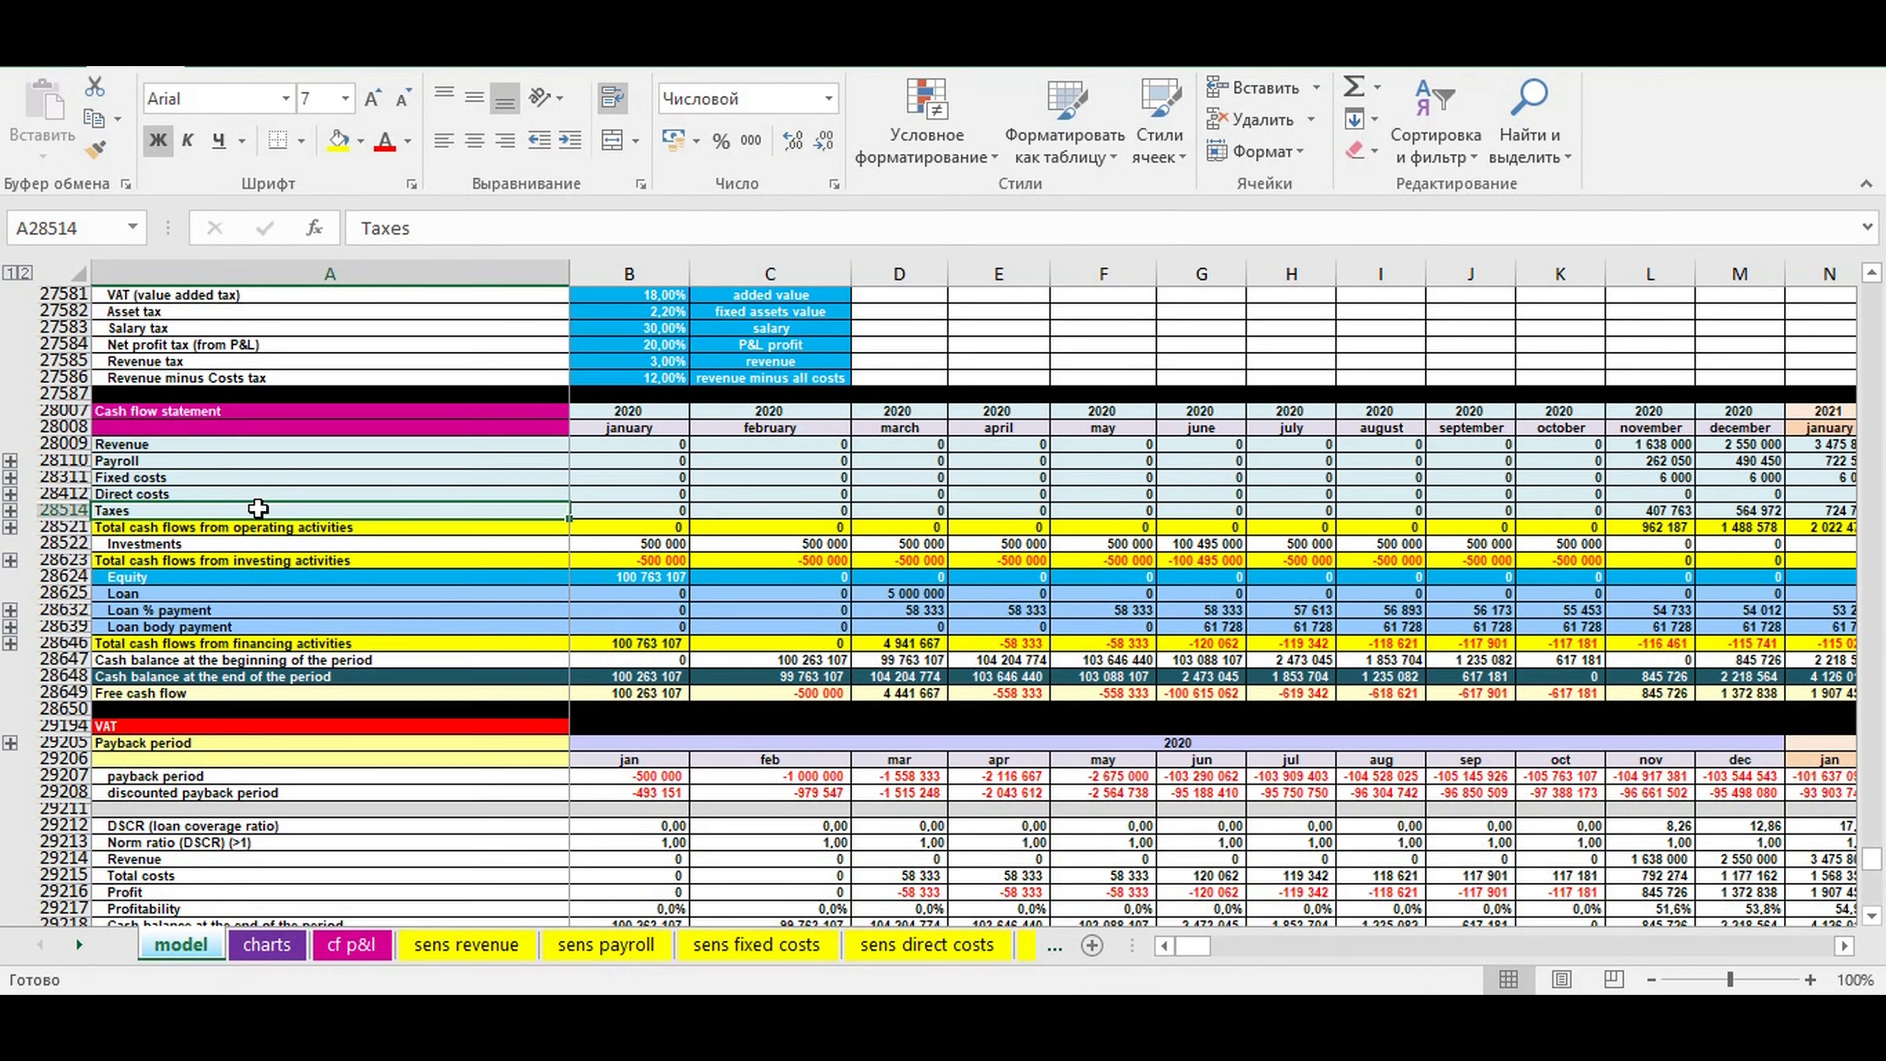
pyautogui.moveTo(141, 494)
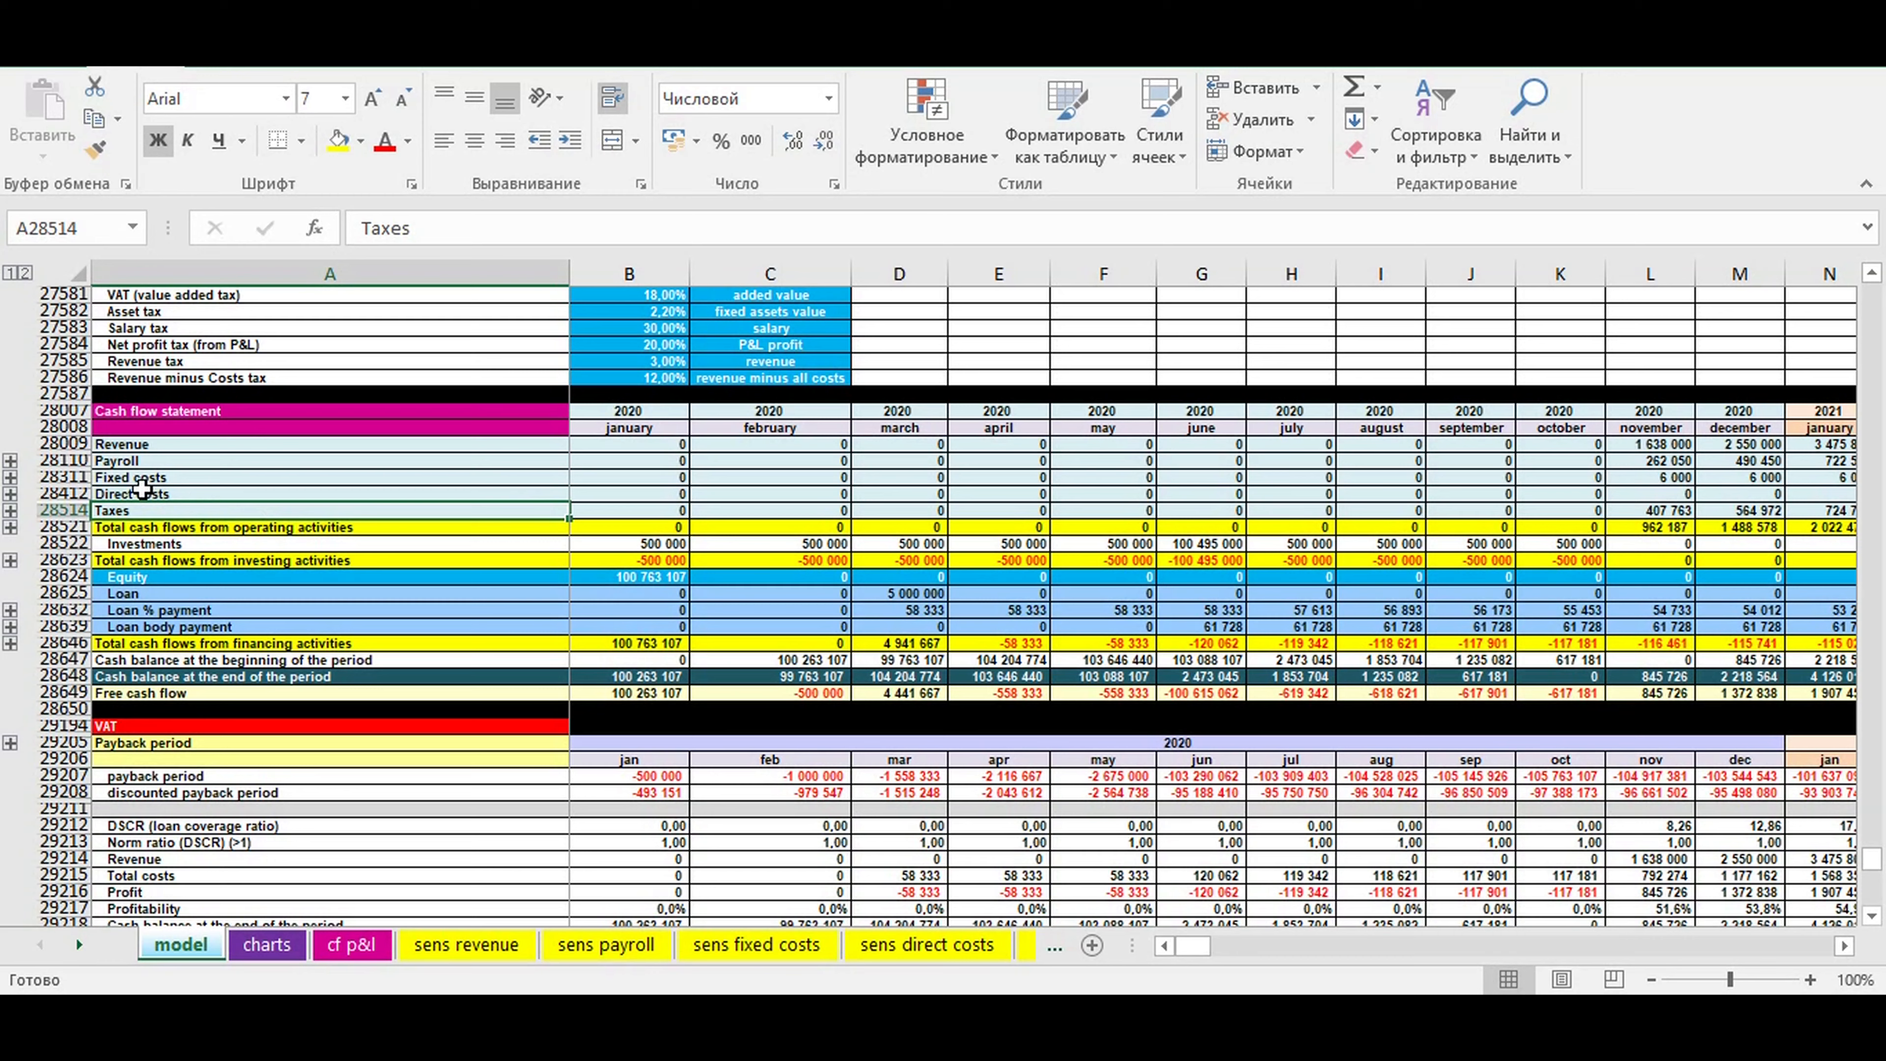
pyautogui.click(120, 444)
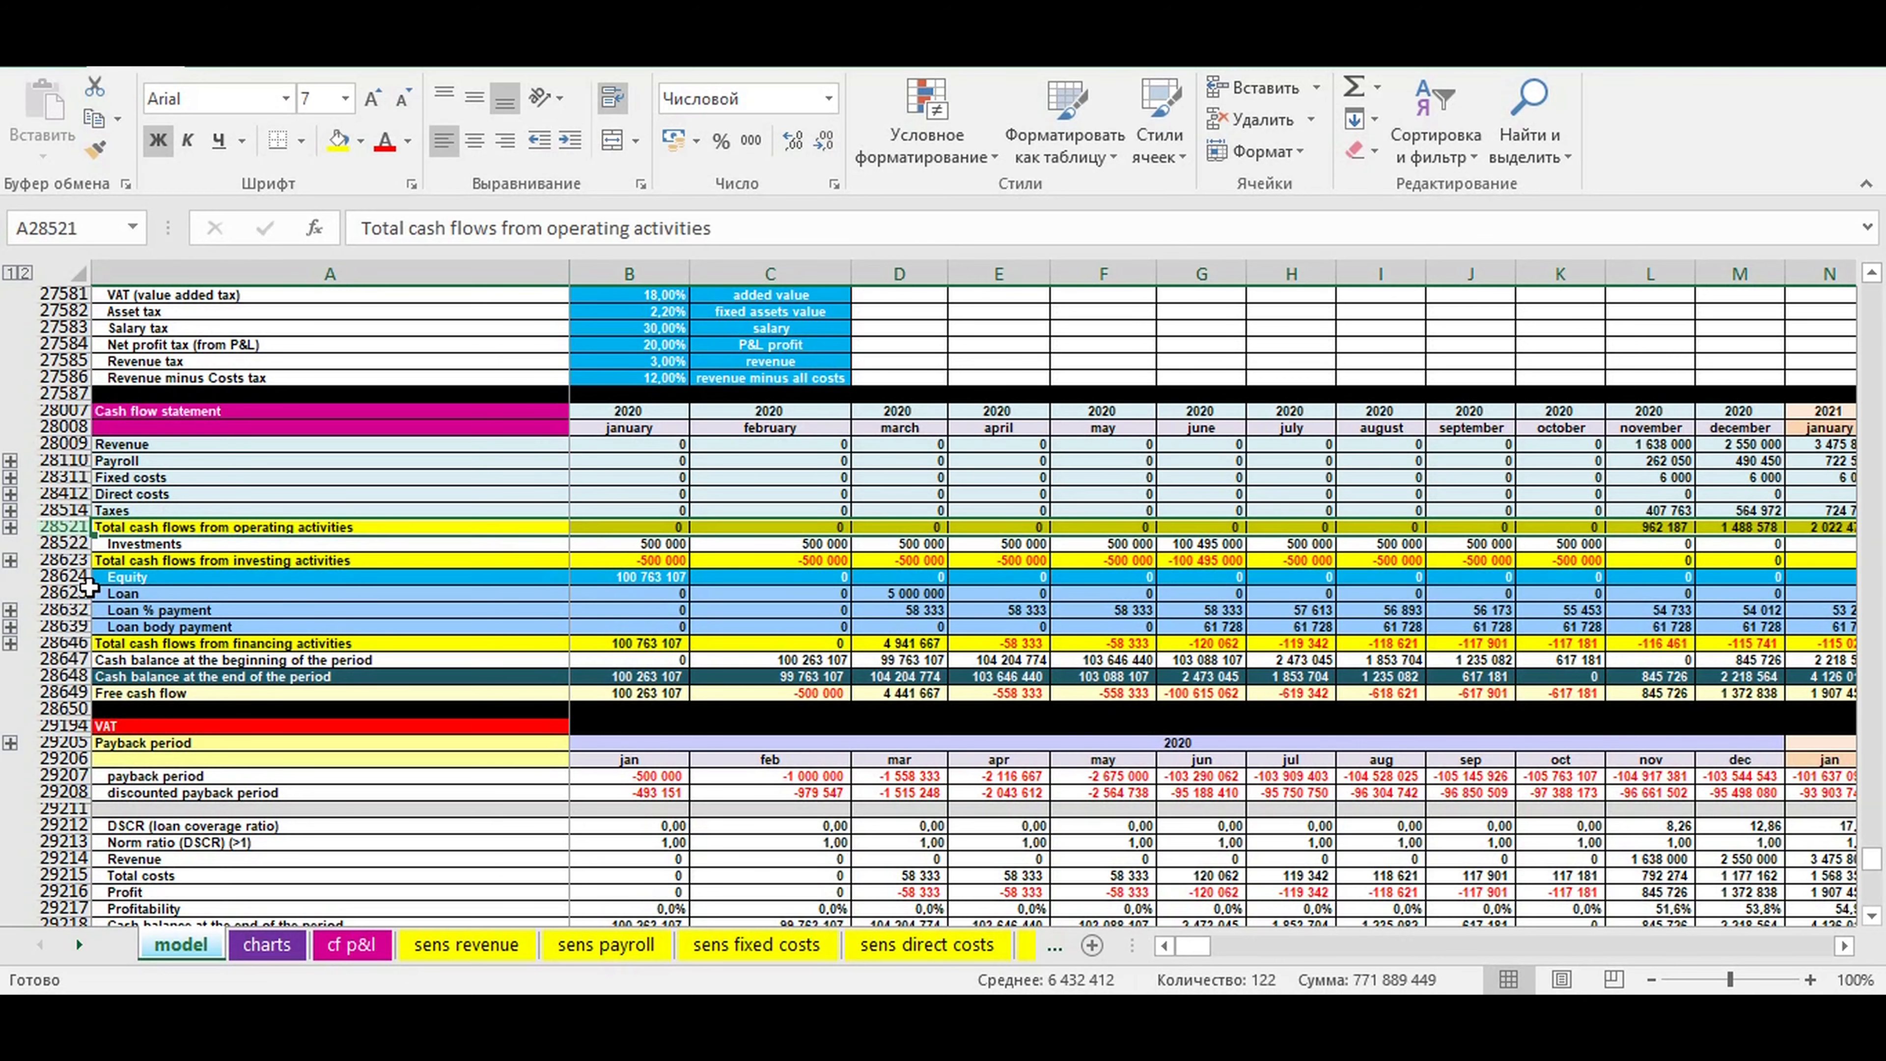
pyautogui.click(210, 675)
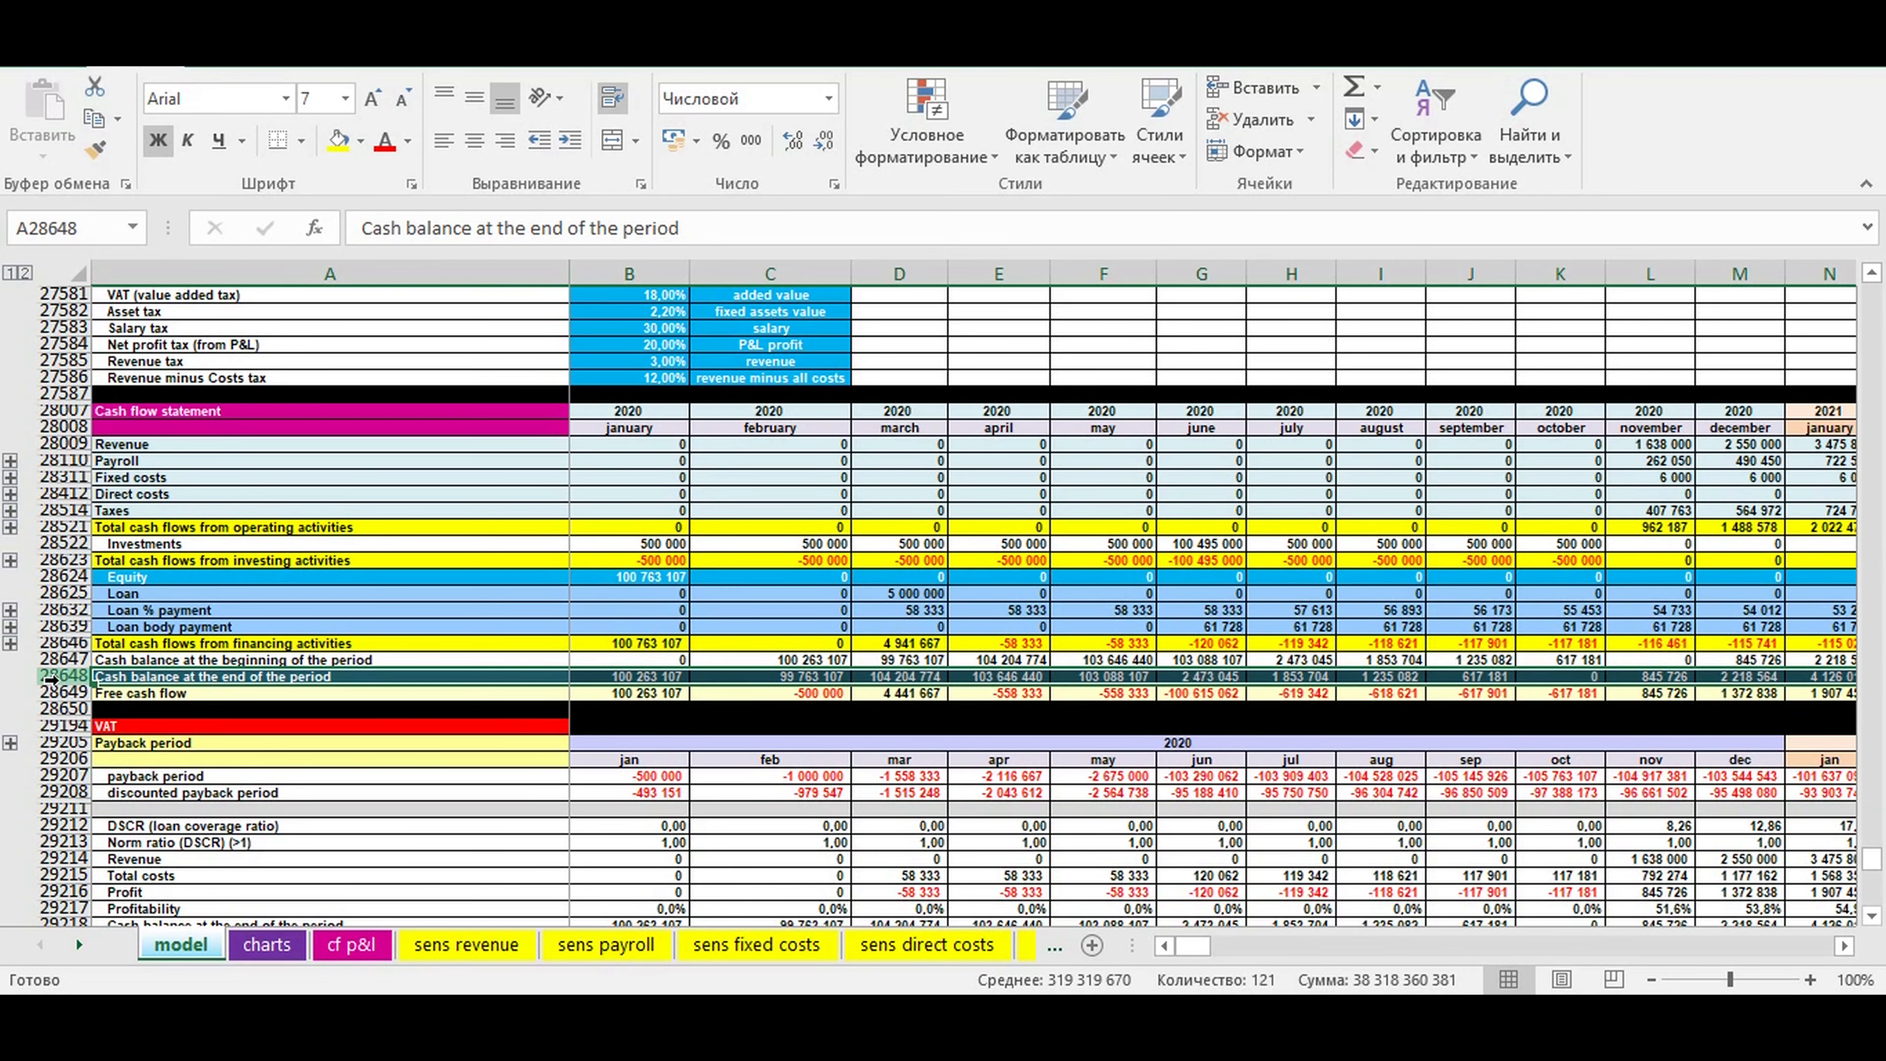
pyautogui.moveTo(611, 576)
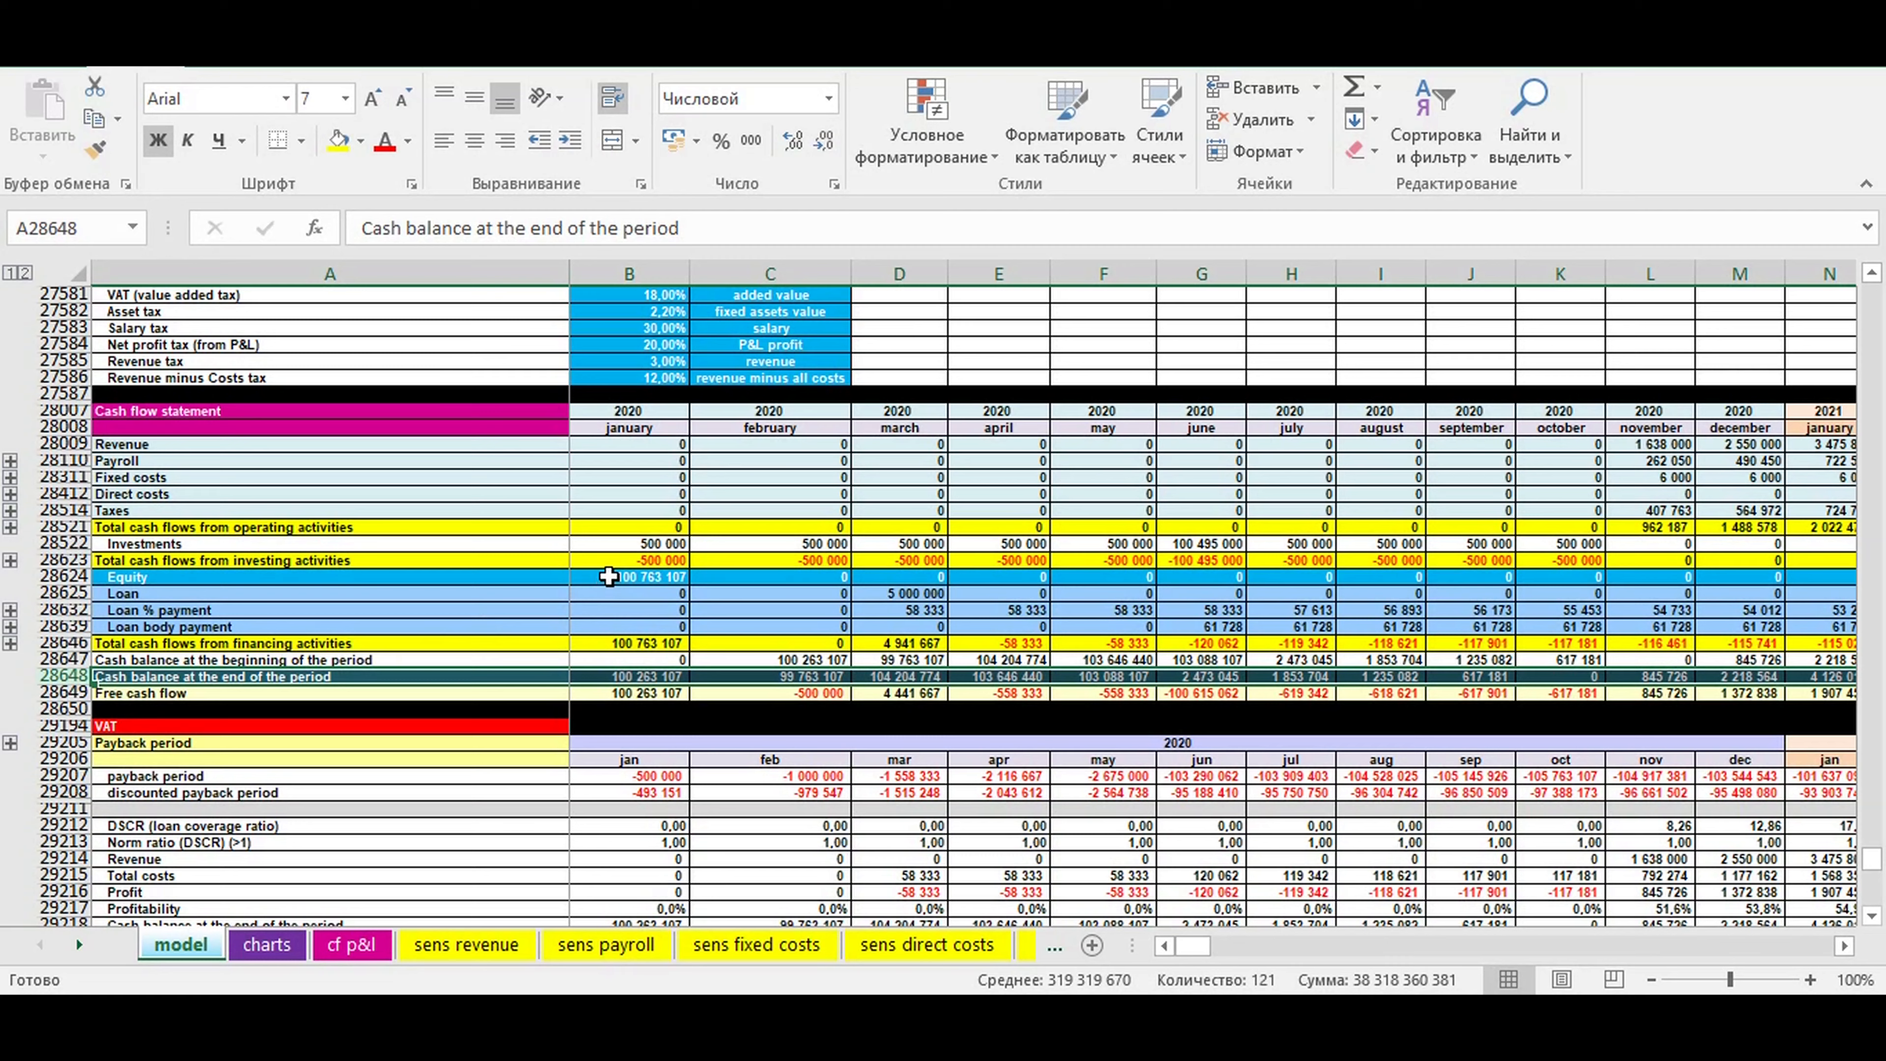
pyautogui.click(628, 577)
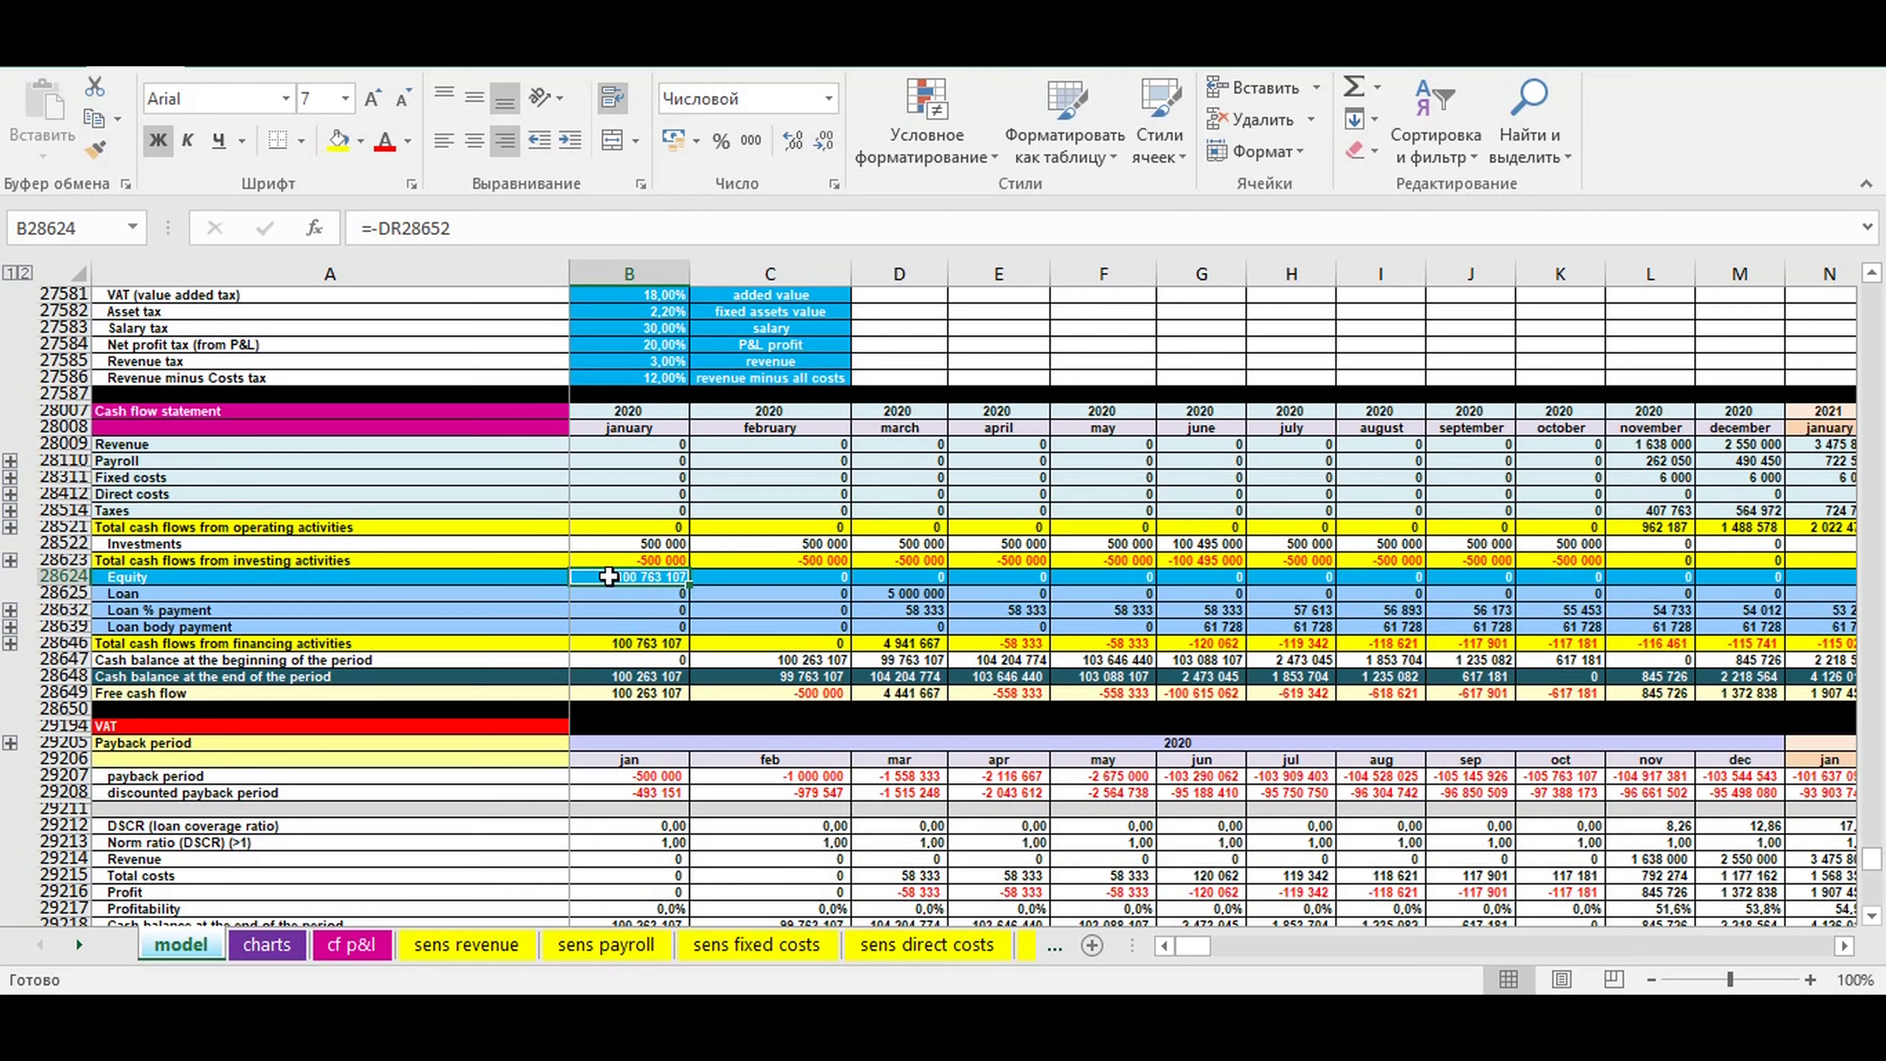
# Inspect Loan 1 start month, term formula, grace periods and the payback period rows.
pyautogui.scroll(-3)
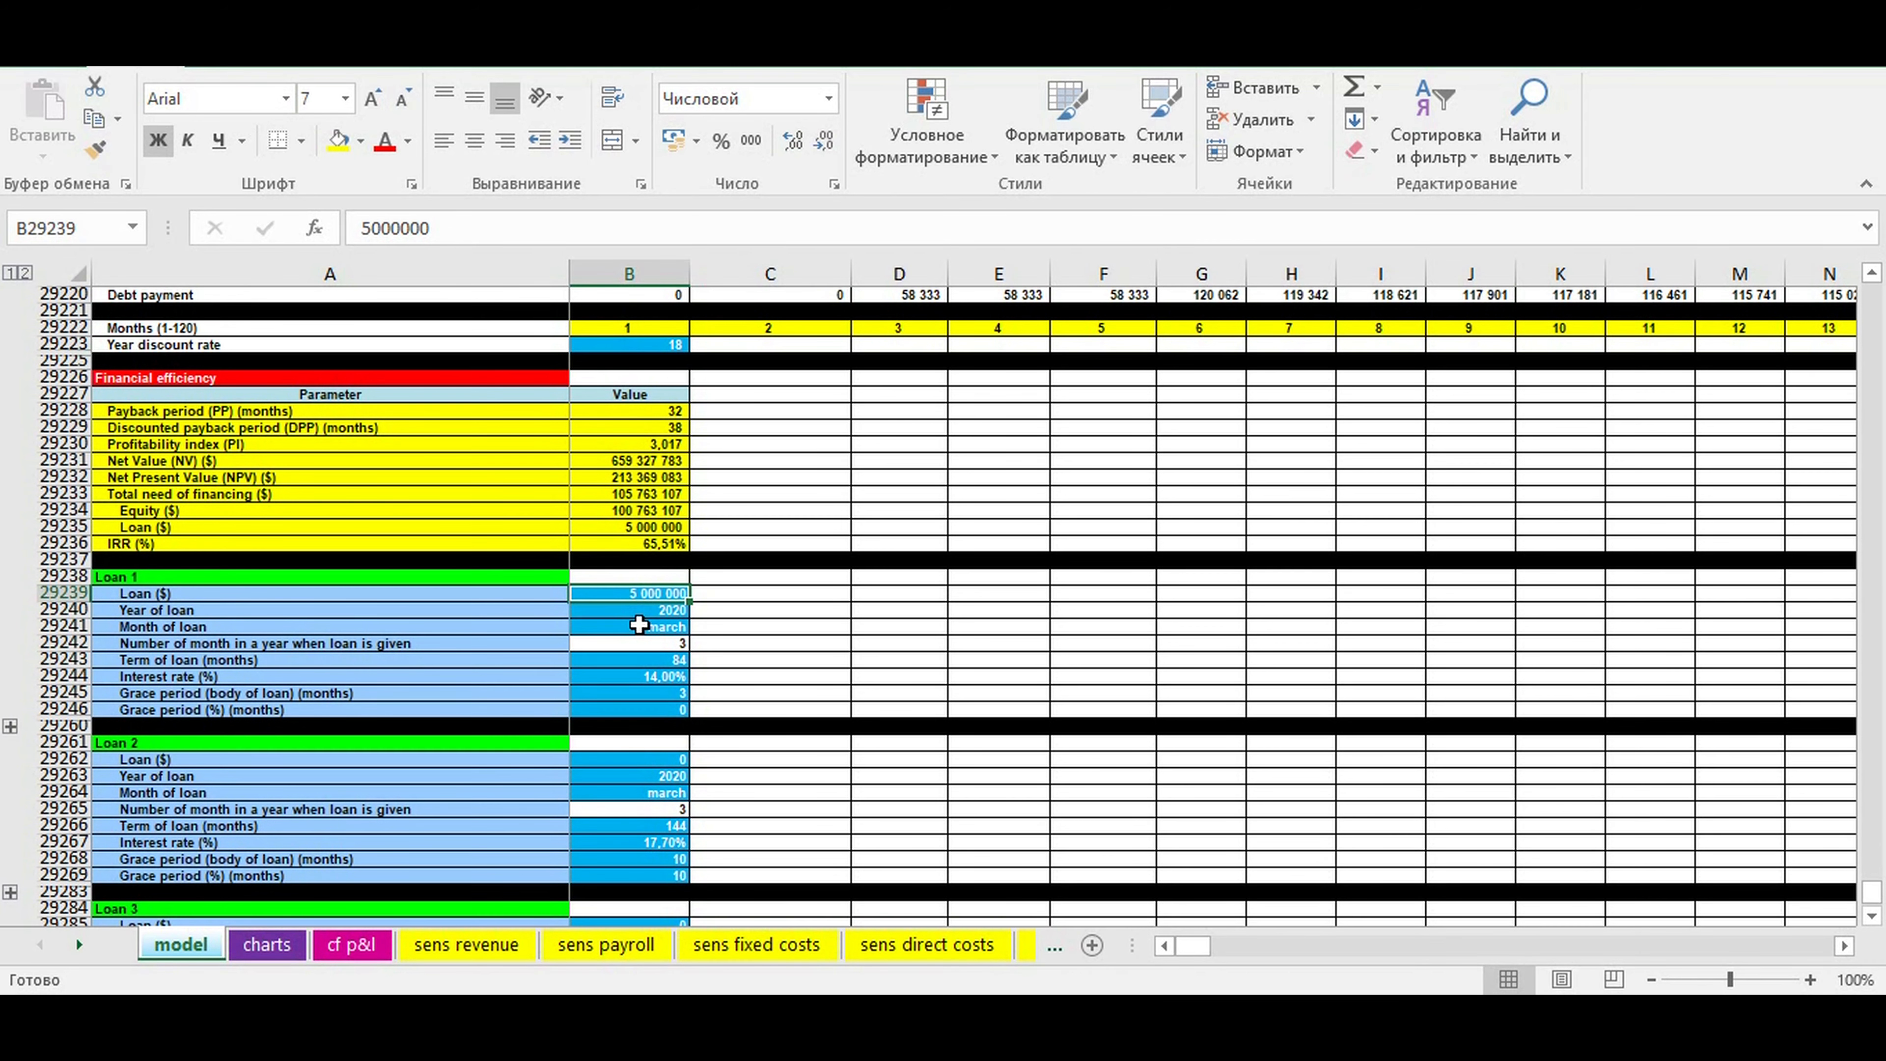
pyautogui.click(628, 626)
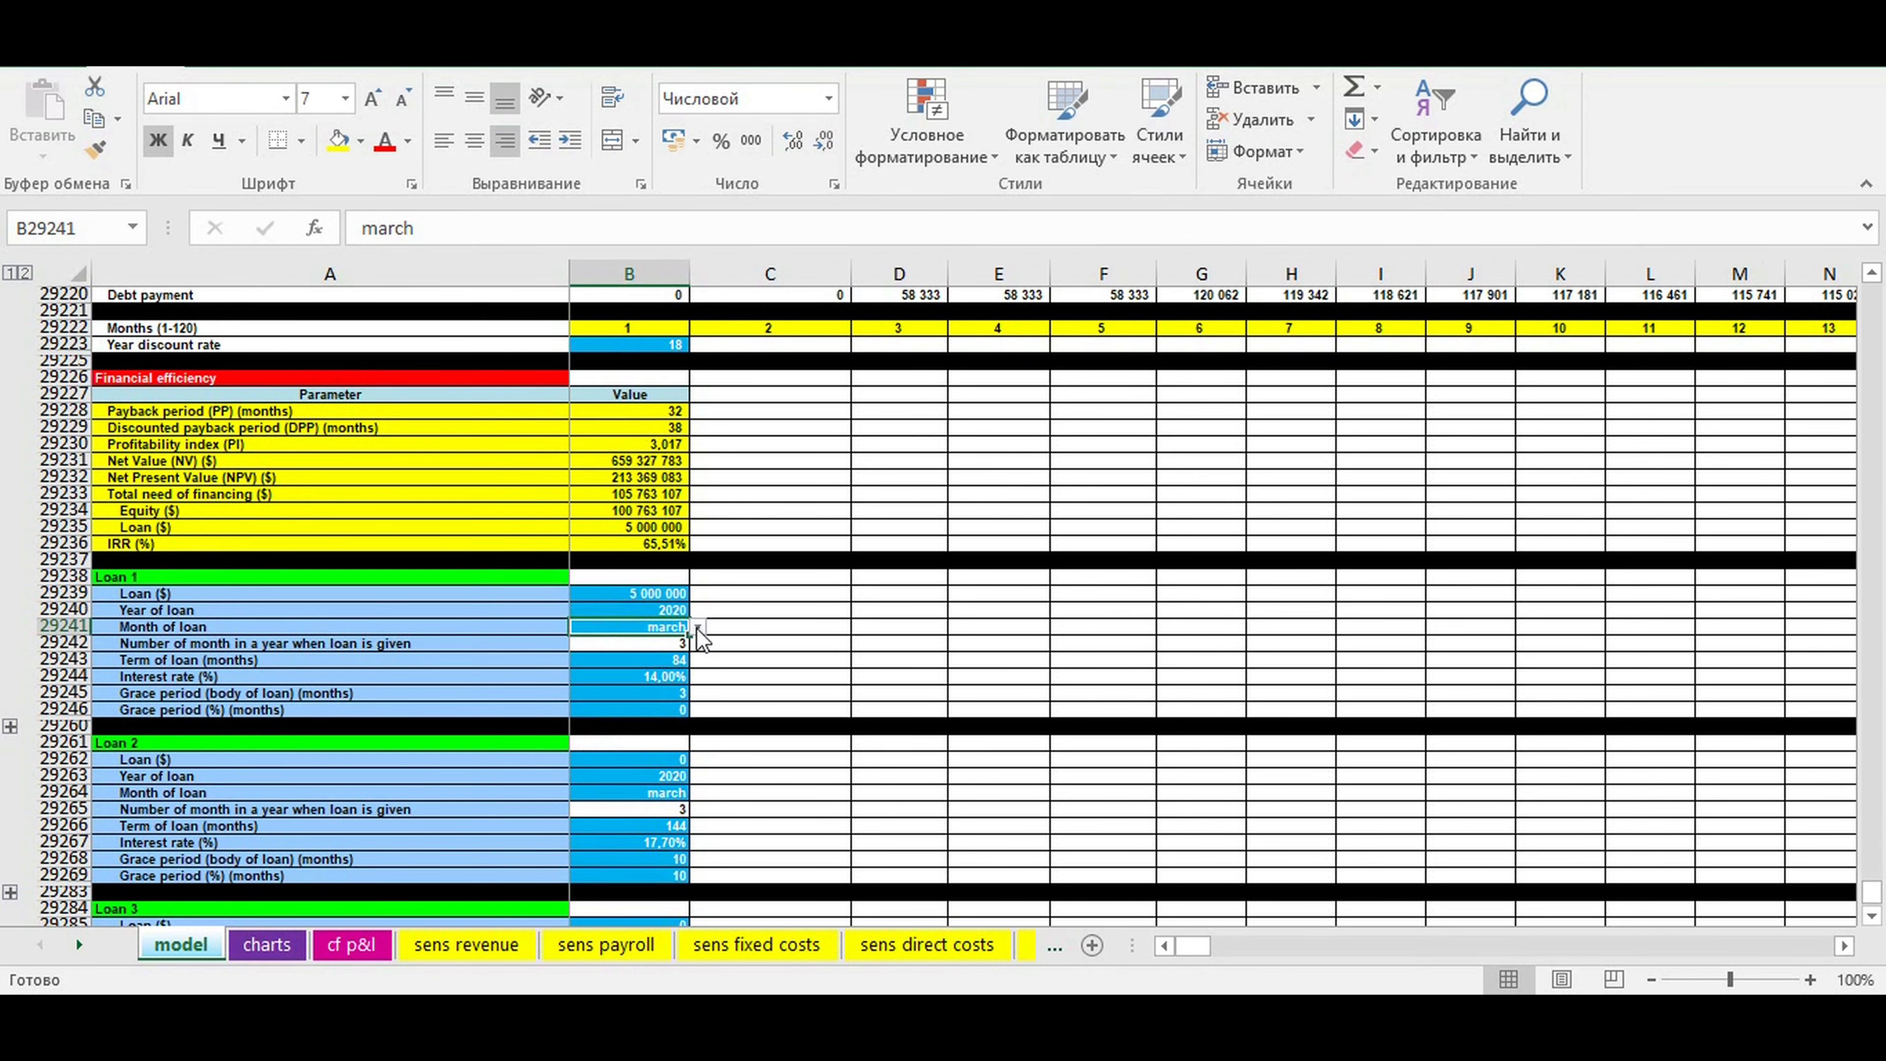
pyautogui.click(628, 610)
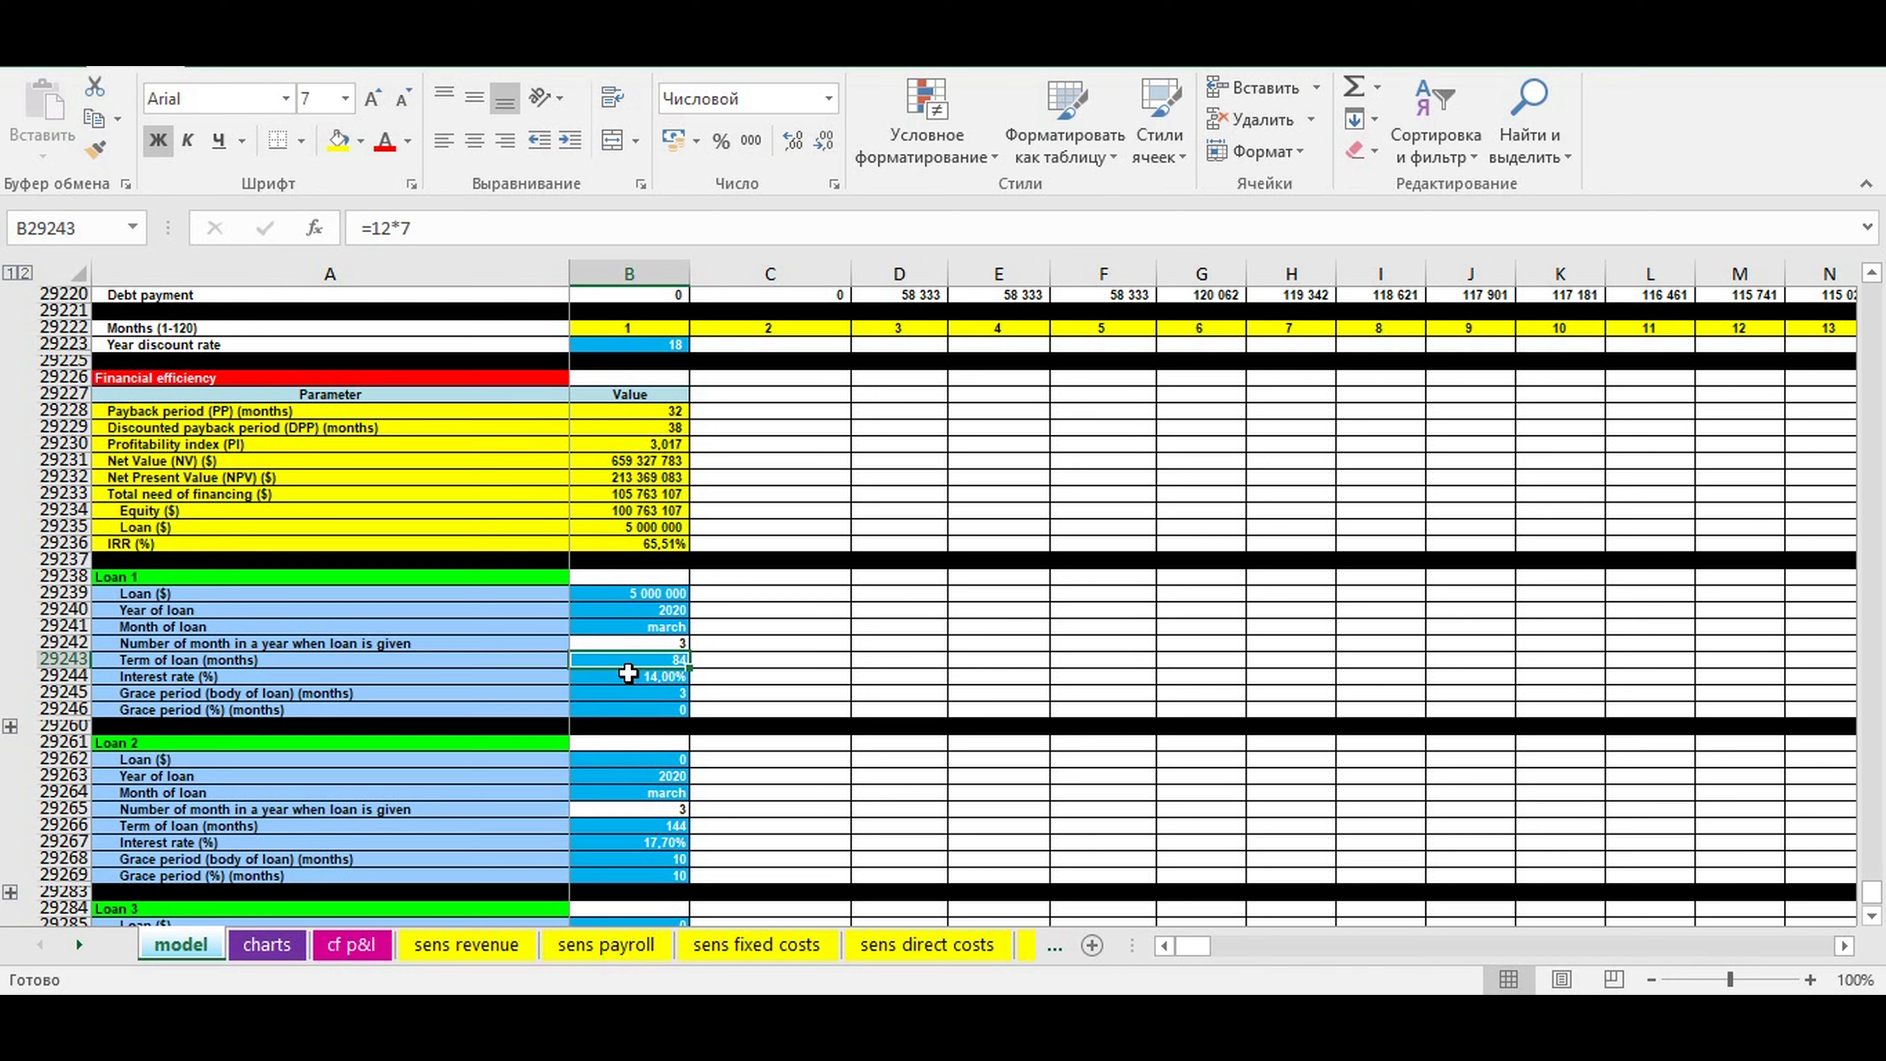
pyautogui.click(628, 675)
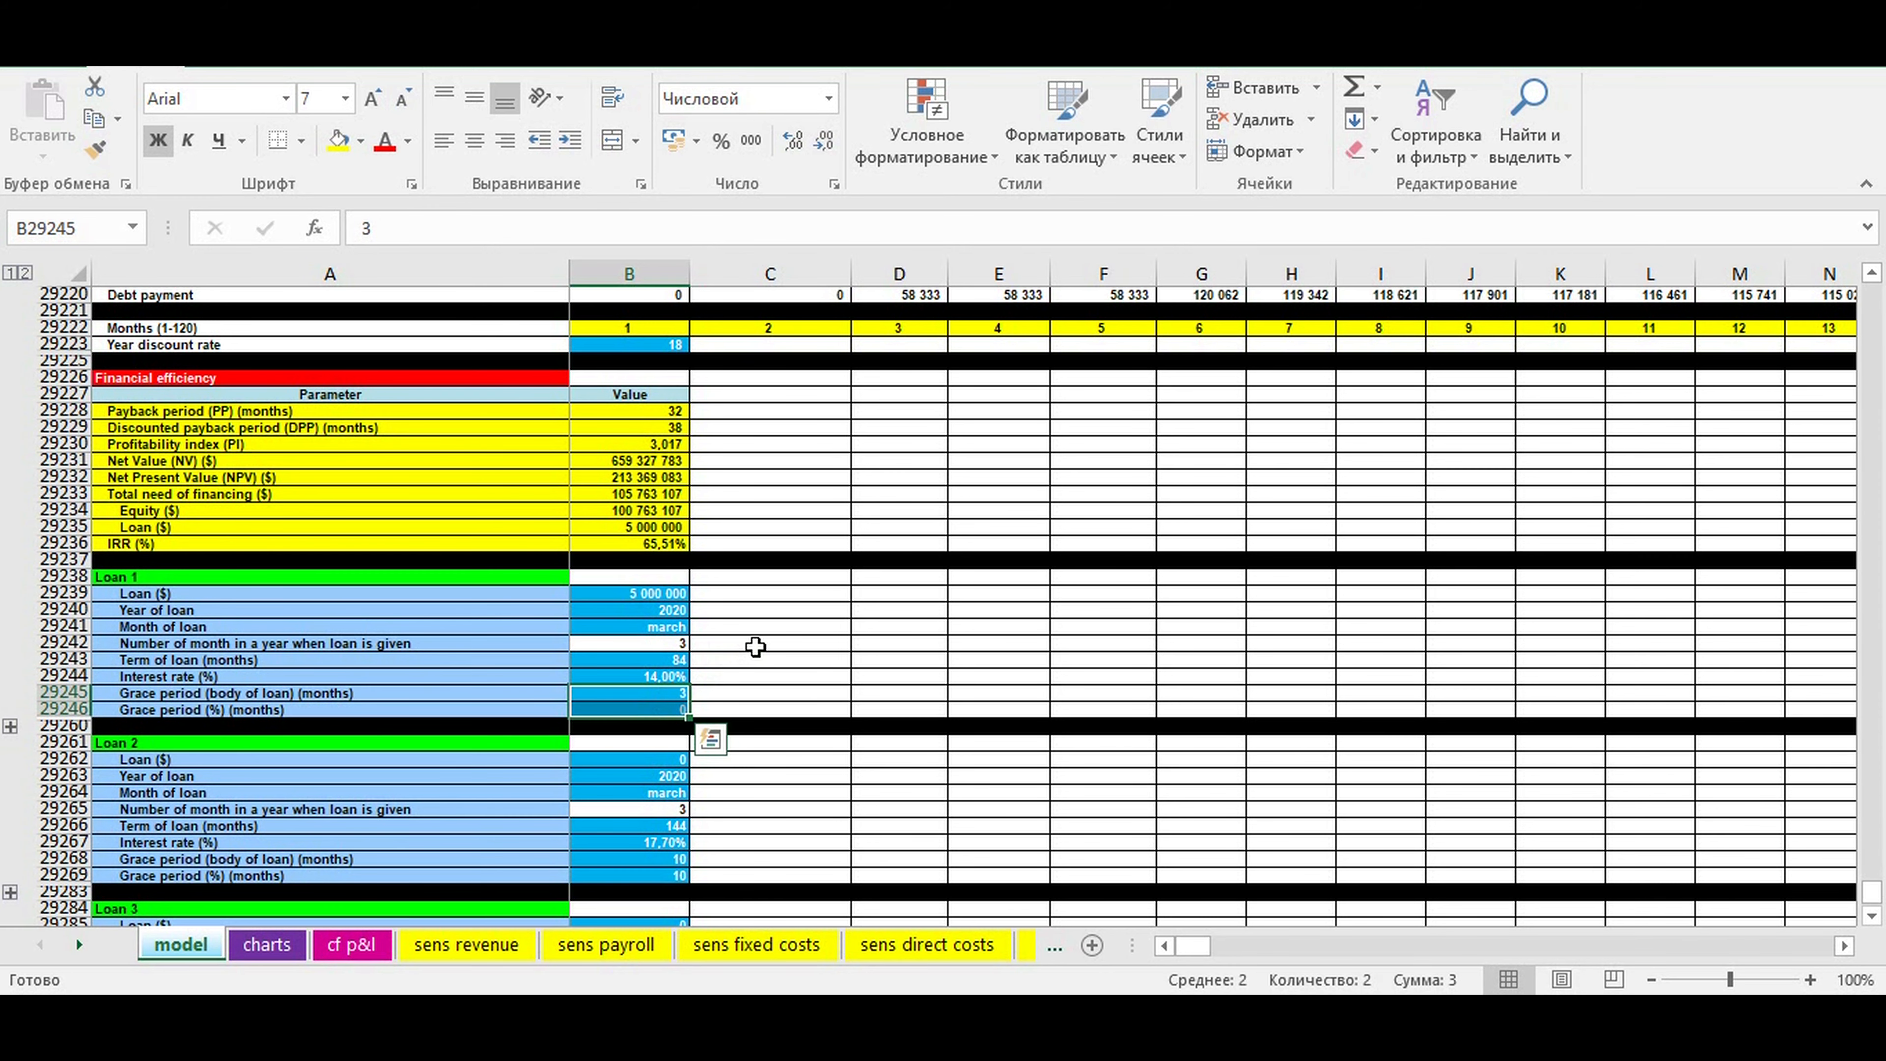
pyautogui.click(768, 642)
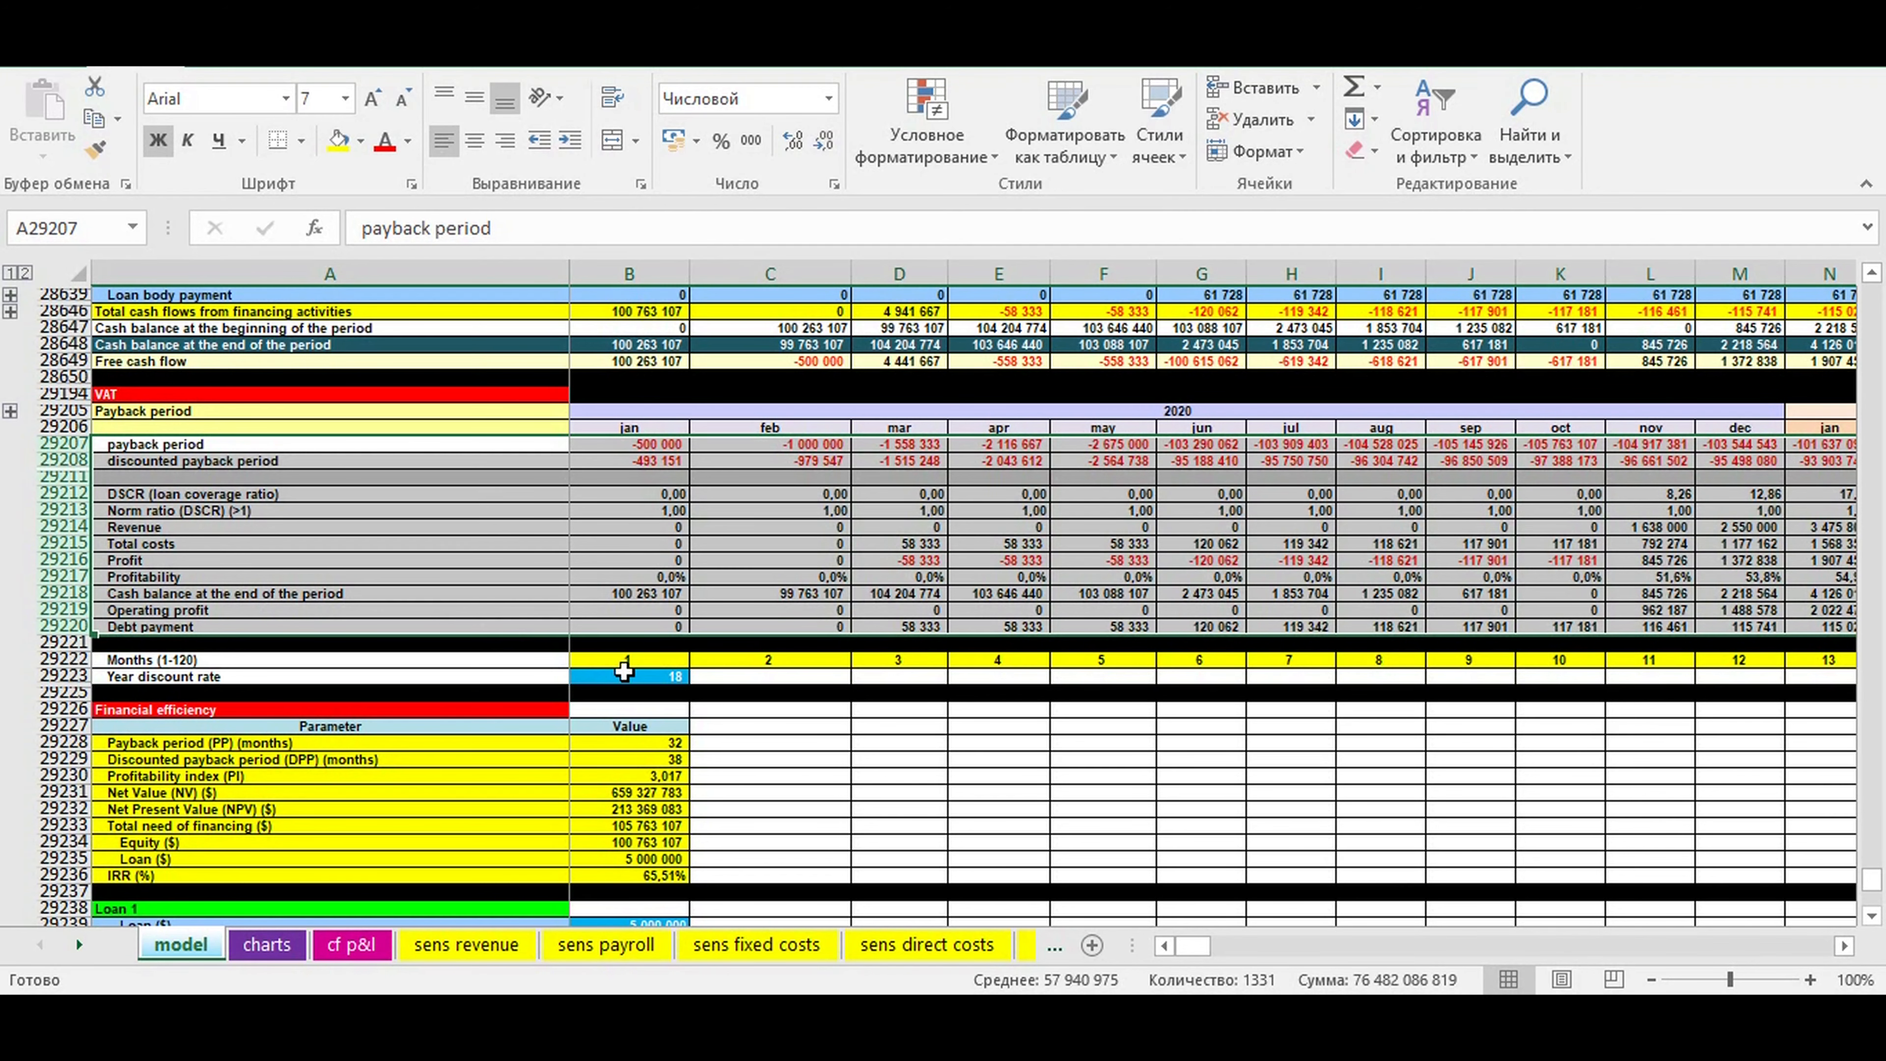
# Select the Financial efficiency results table with payback, NPV and IRR.
pyautogui.click(627, 675)
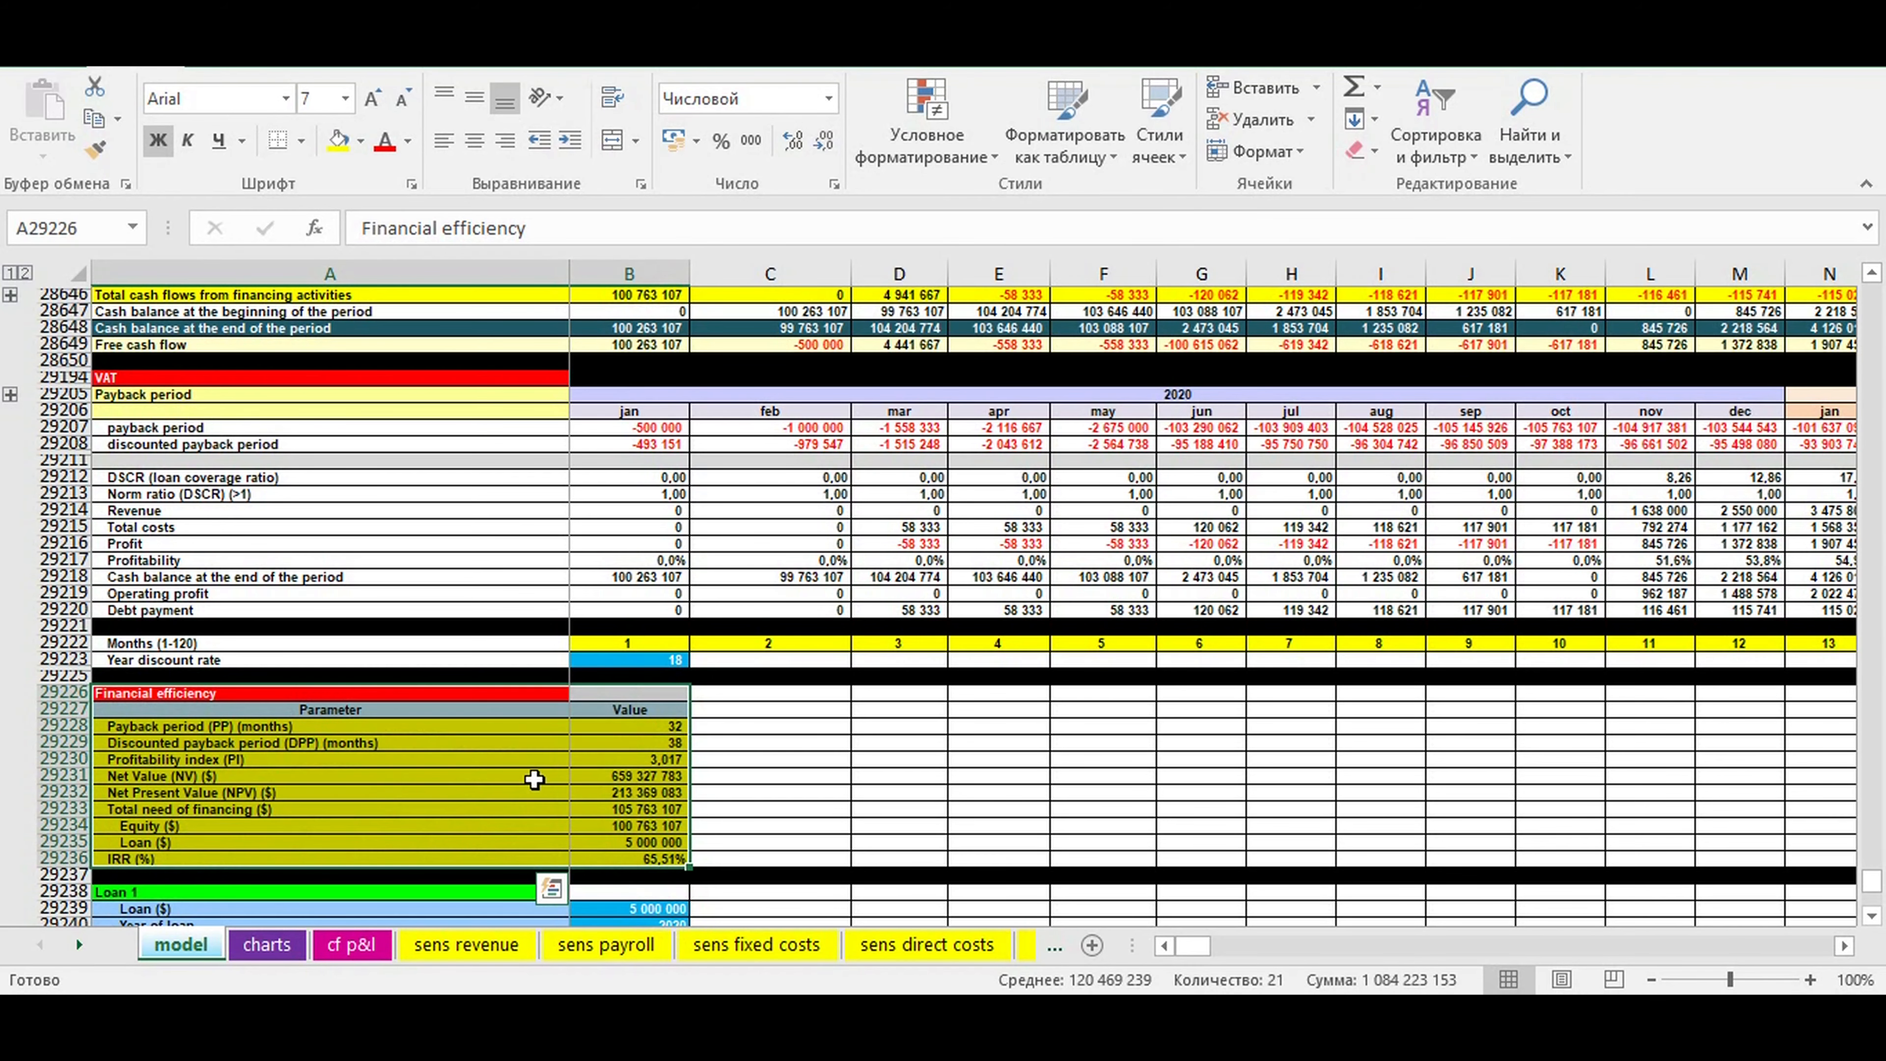
pyautogui.scroll(-3)
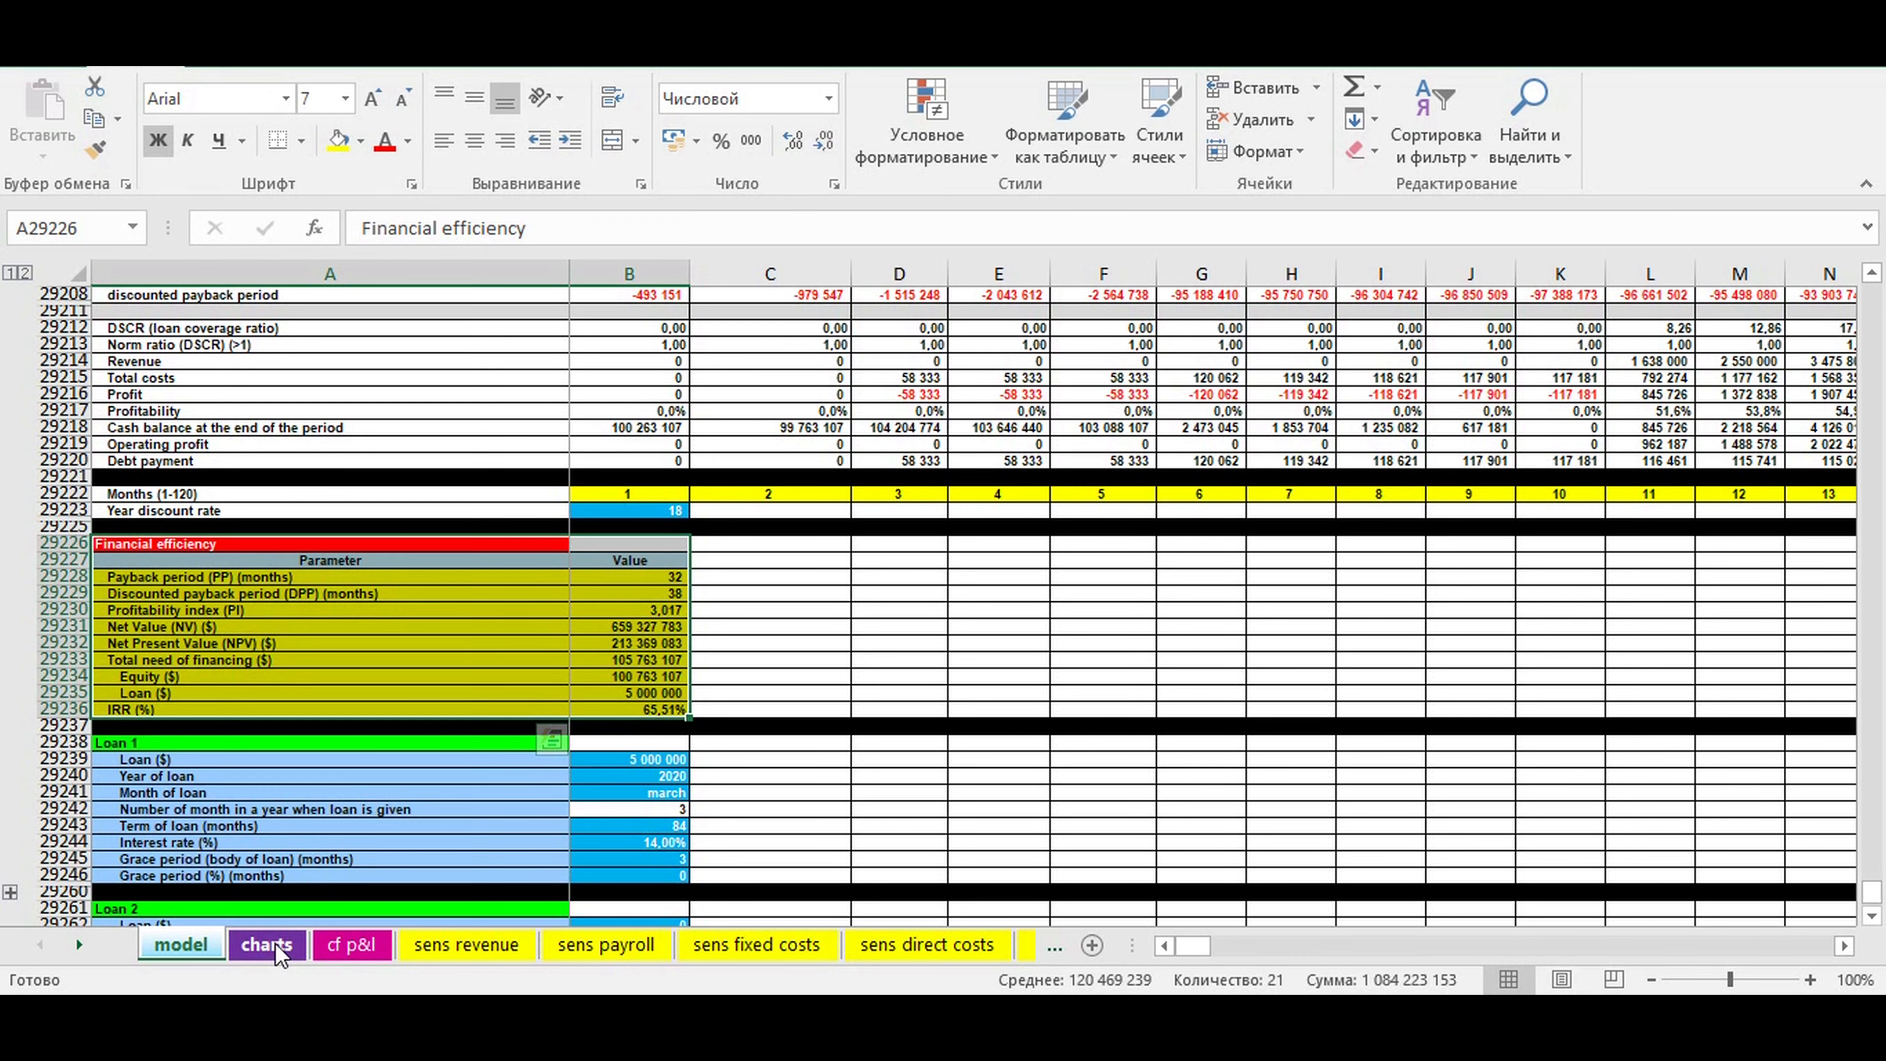
# Scroll the charts sheet through revenue, profit, cash balance and yearly DSCR charts.
pyautogui.click(266, 945)
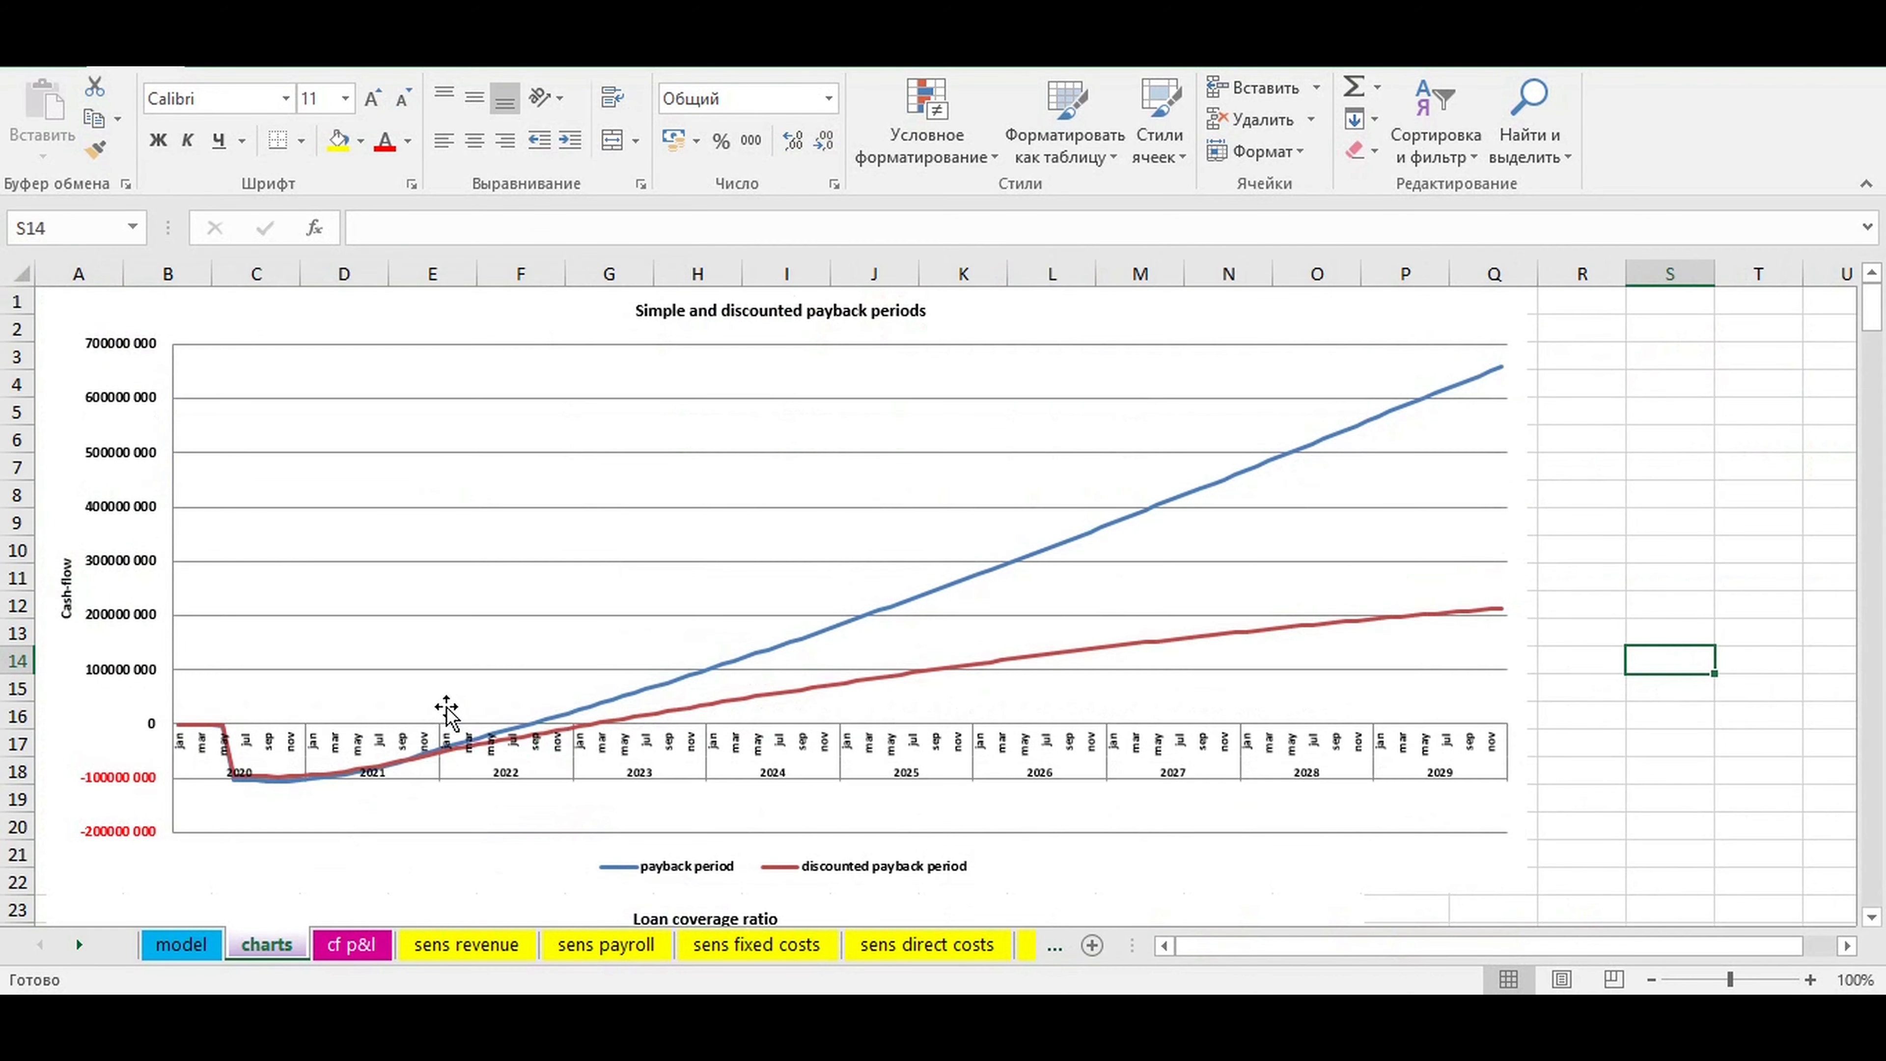
pyautogui.moveTo(566, 654)
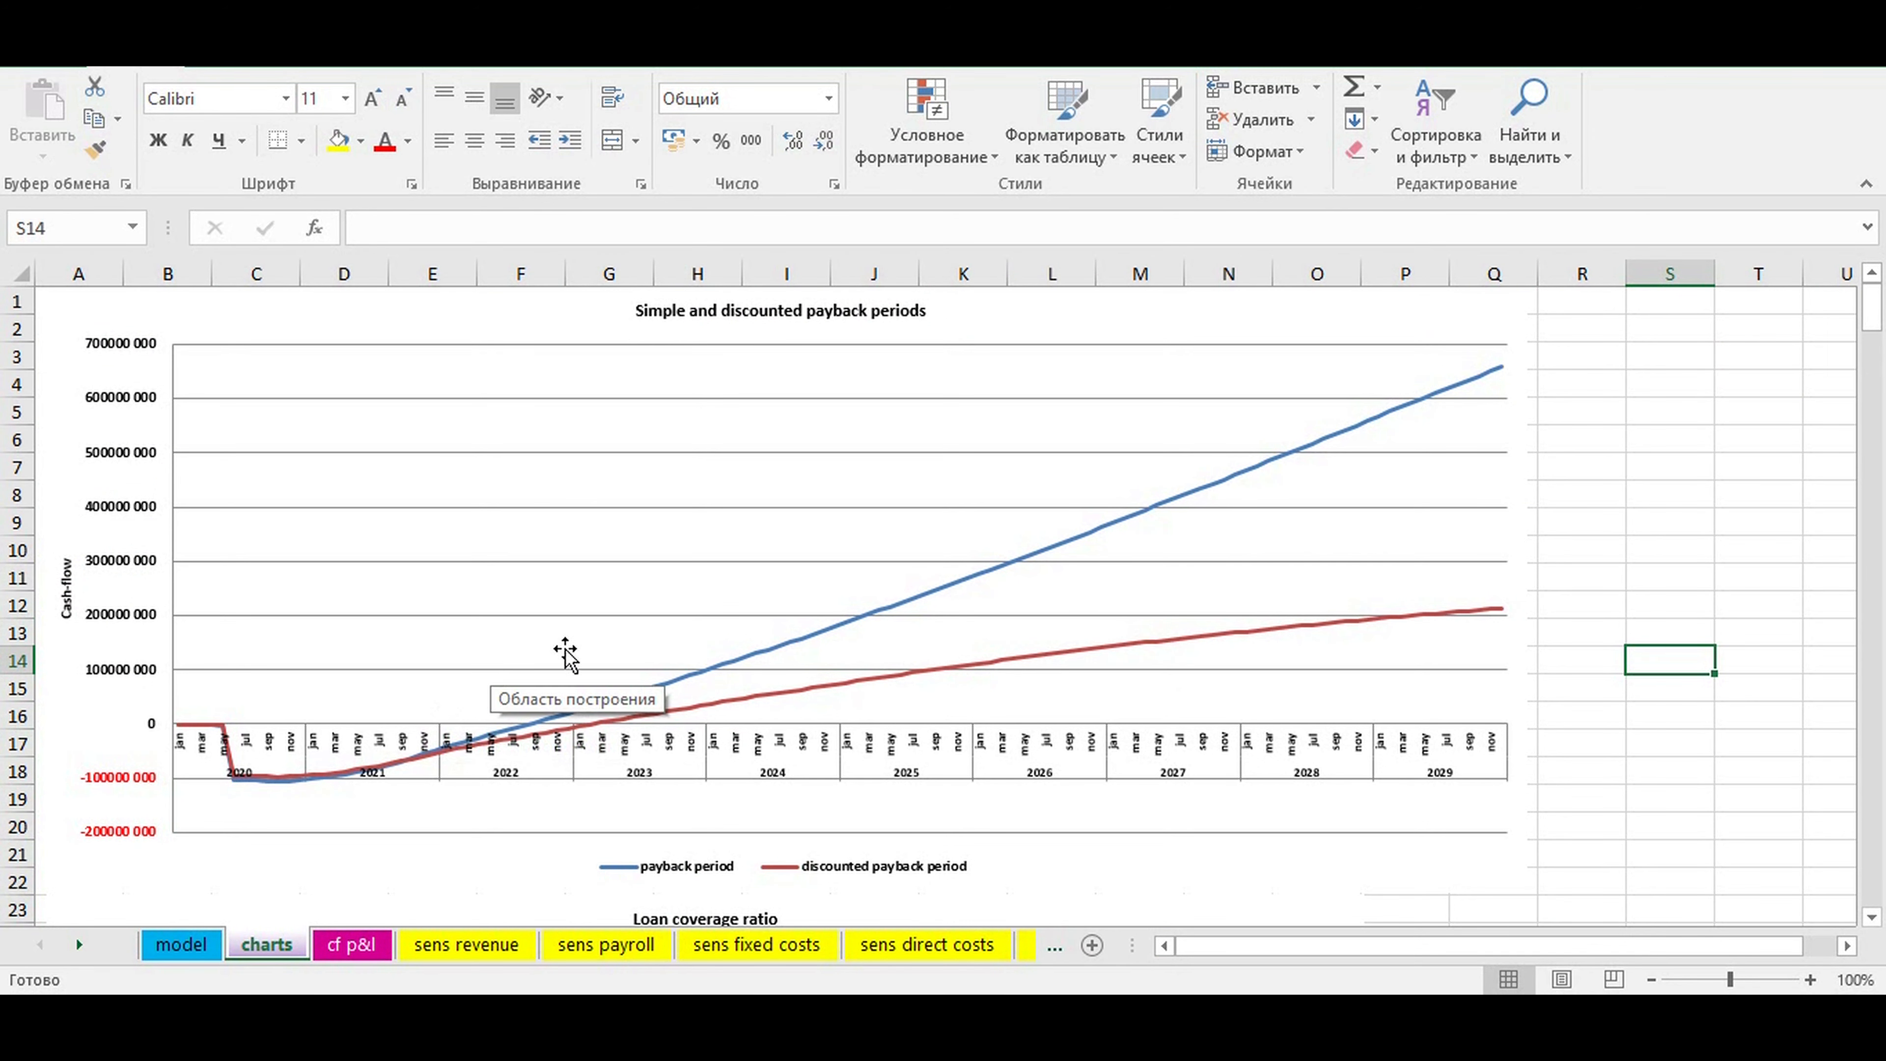
pyautogui.moveTo(1210, 687)
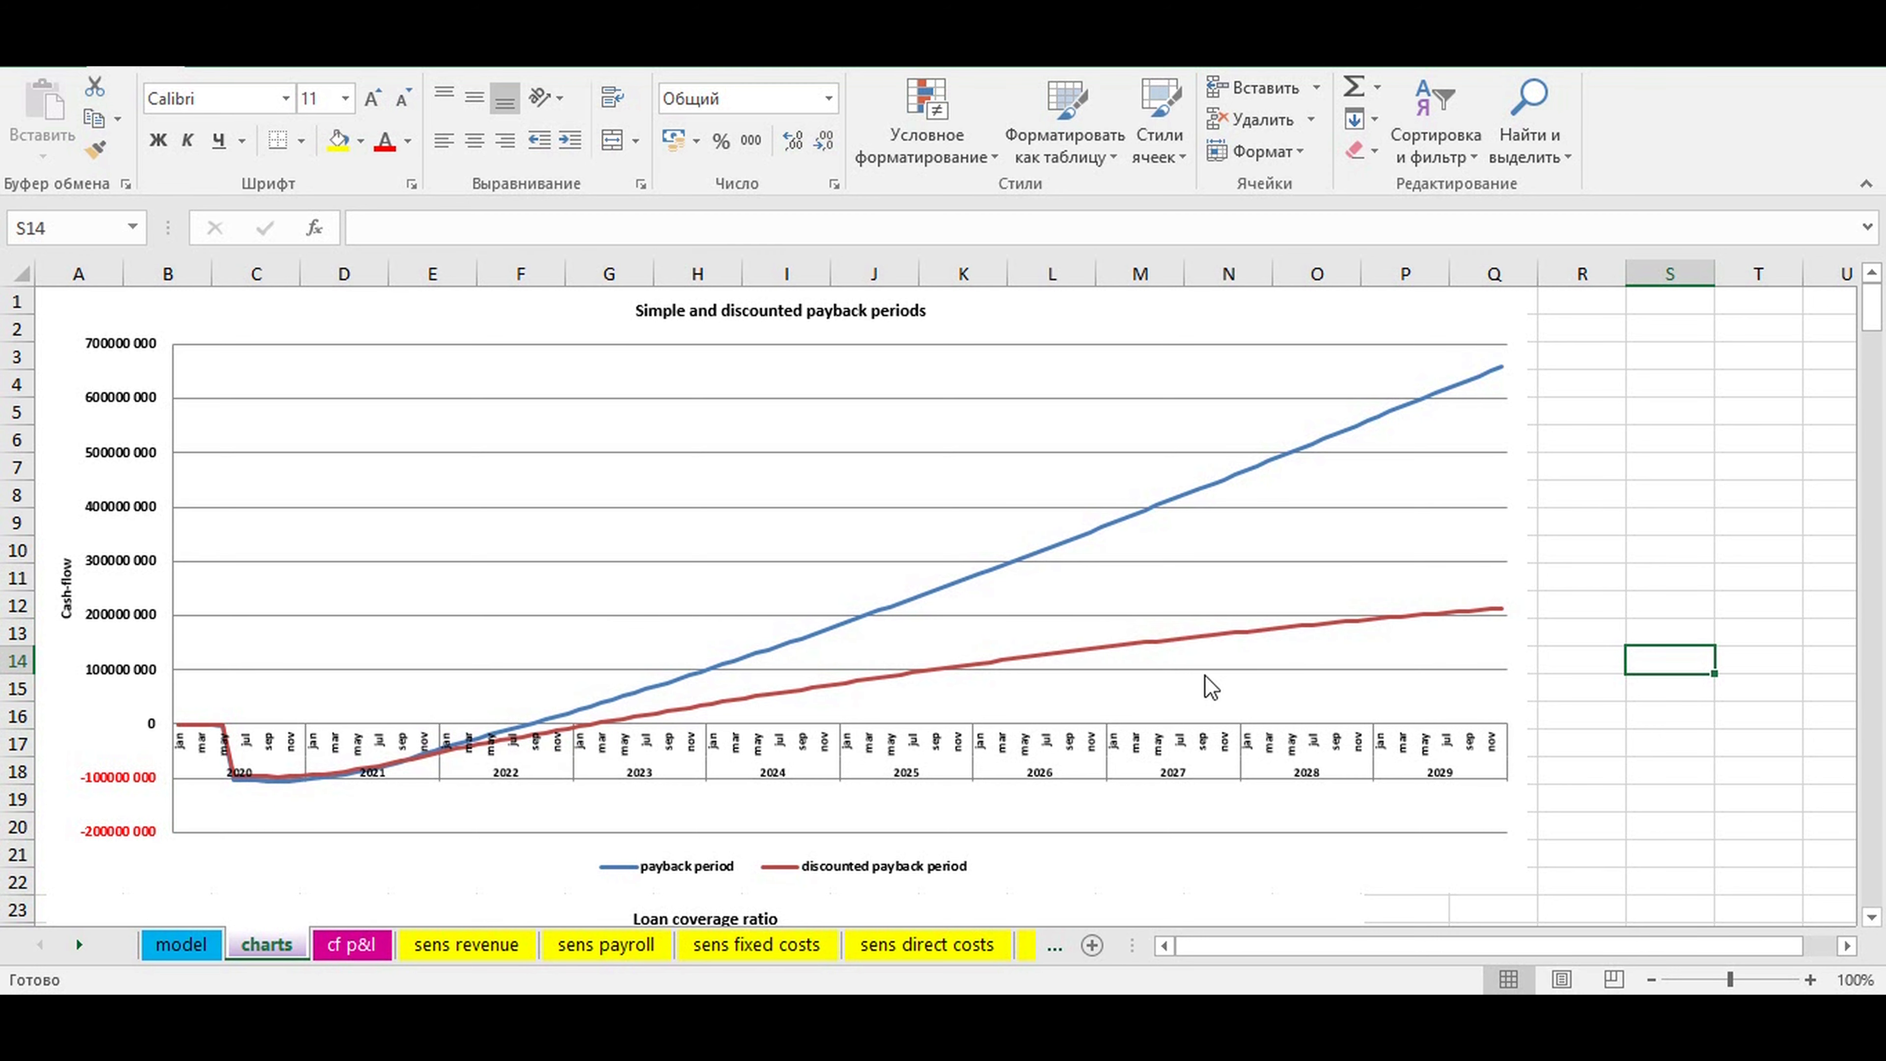
pyautogui.moveTo(996, 595)
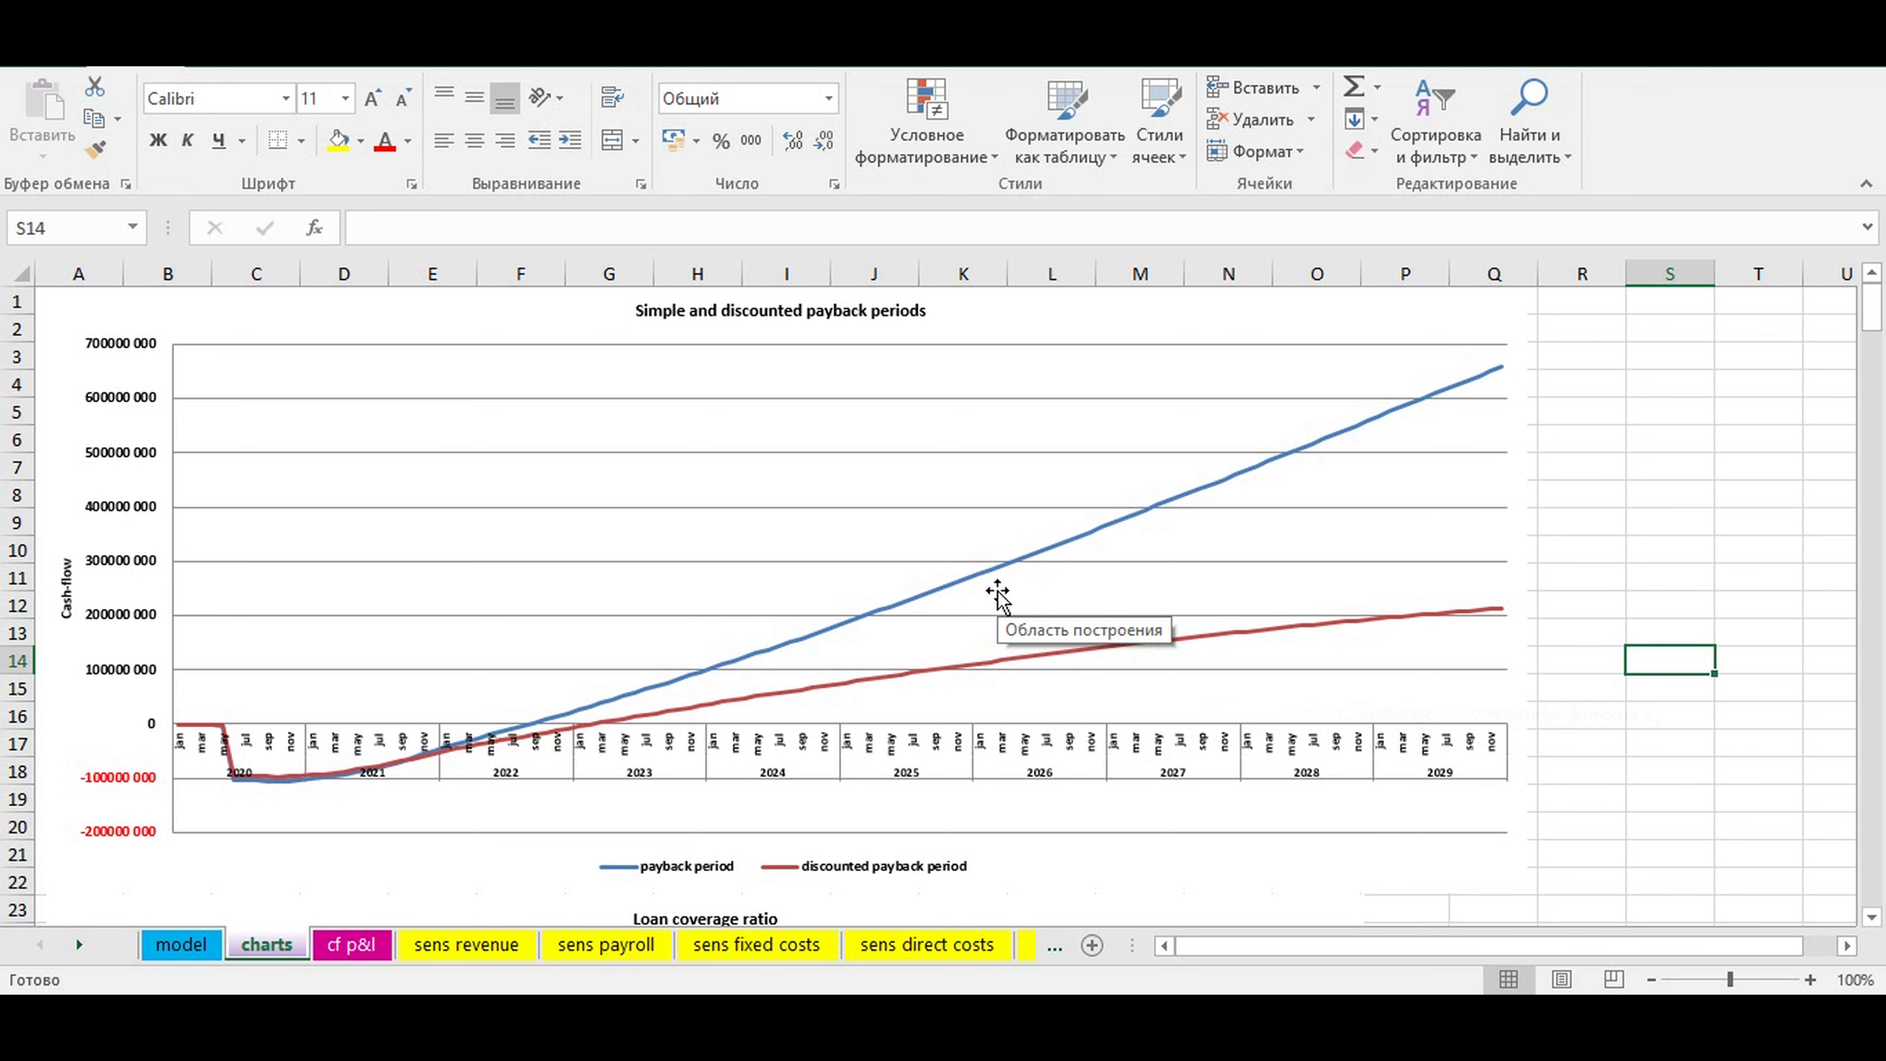
pyautogui.scroll(-3)
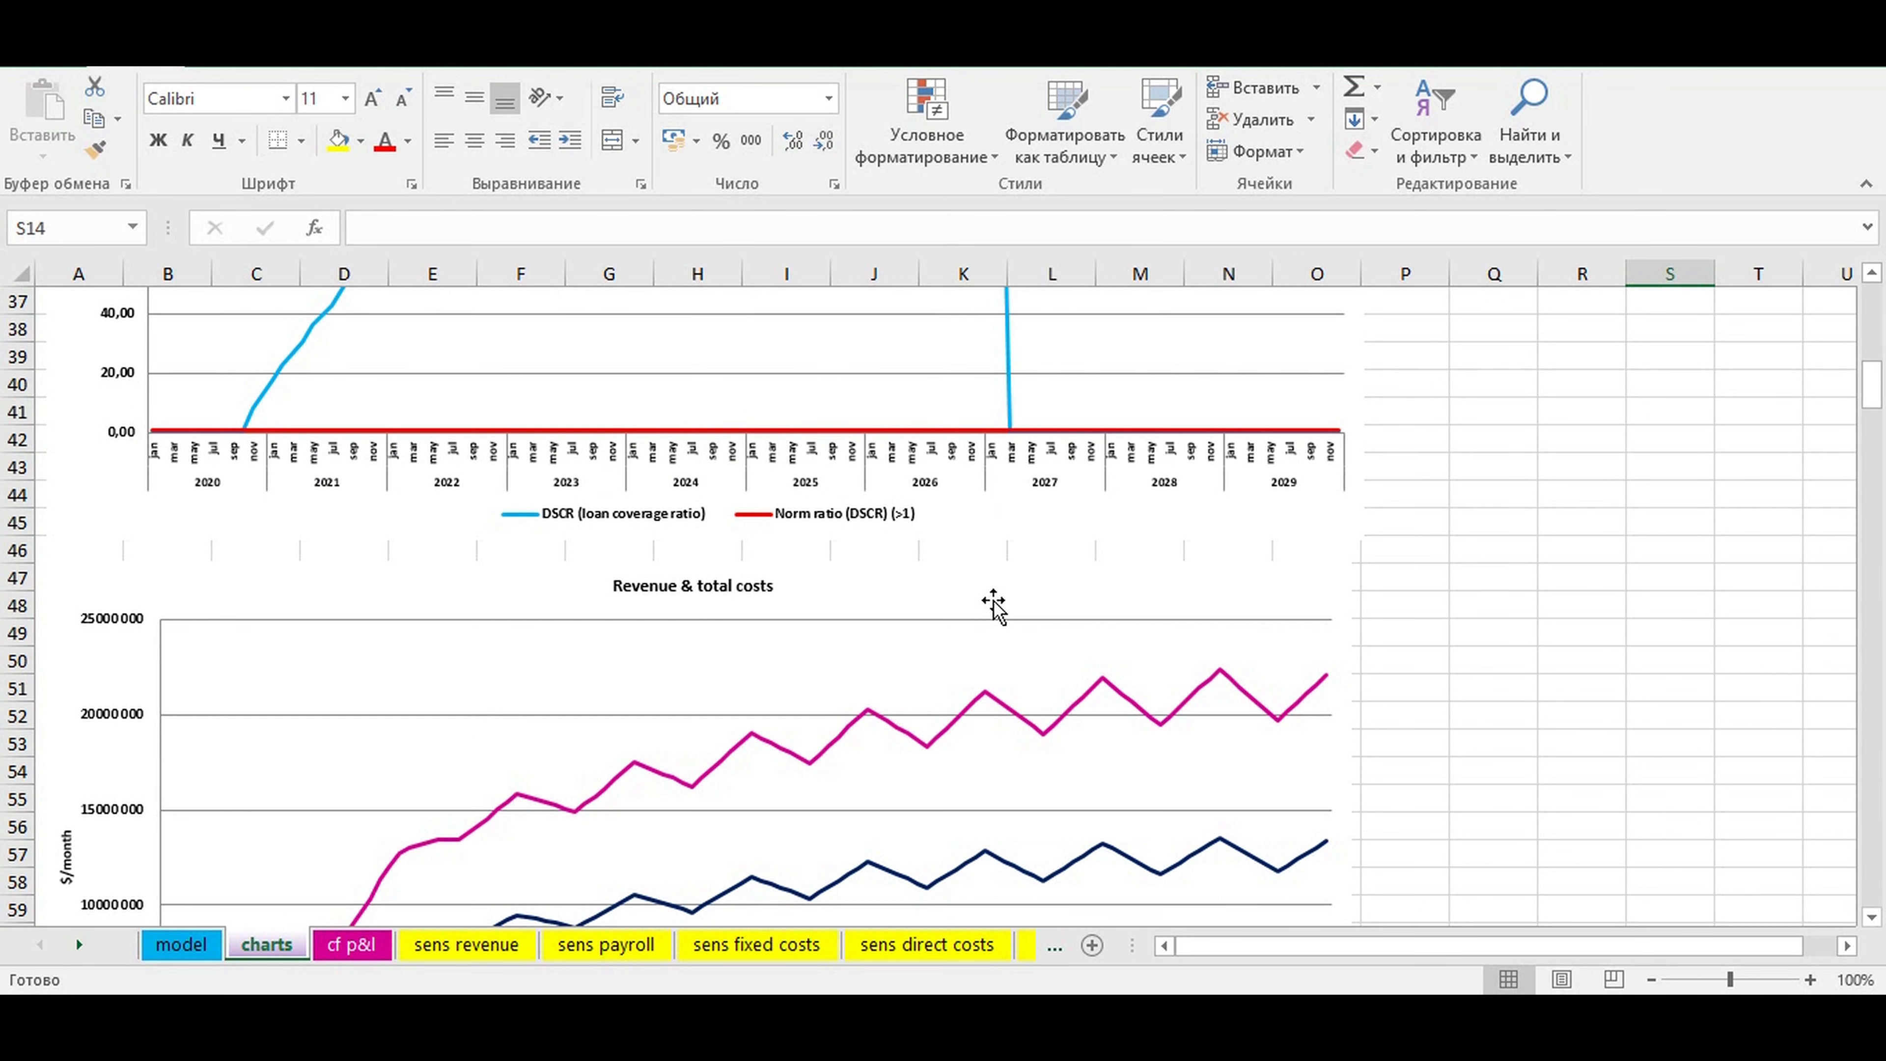
pyautogui.scroll(-3)
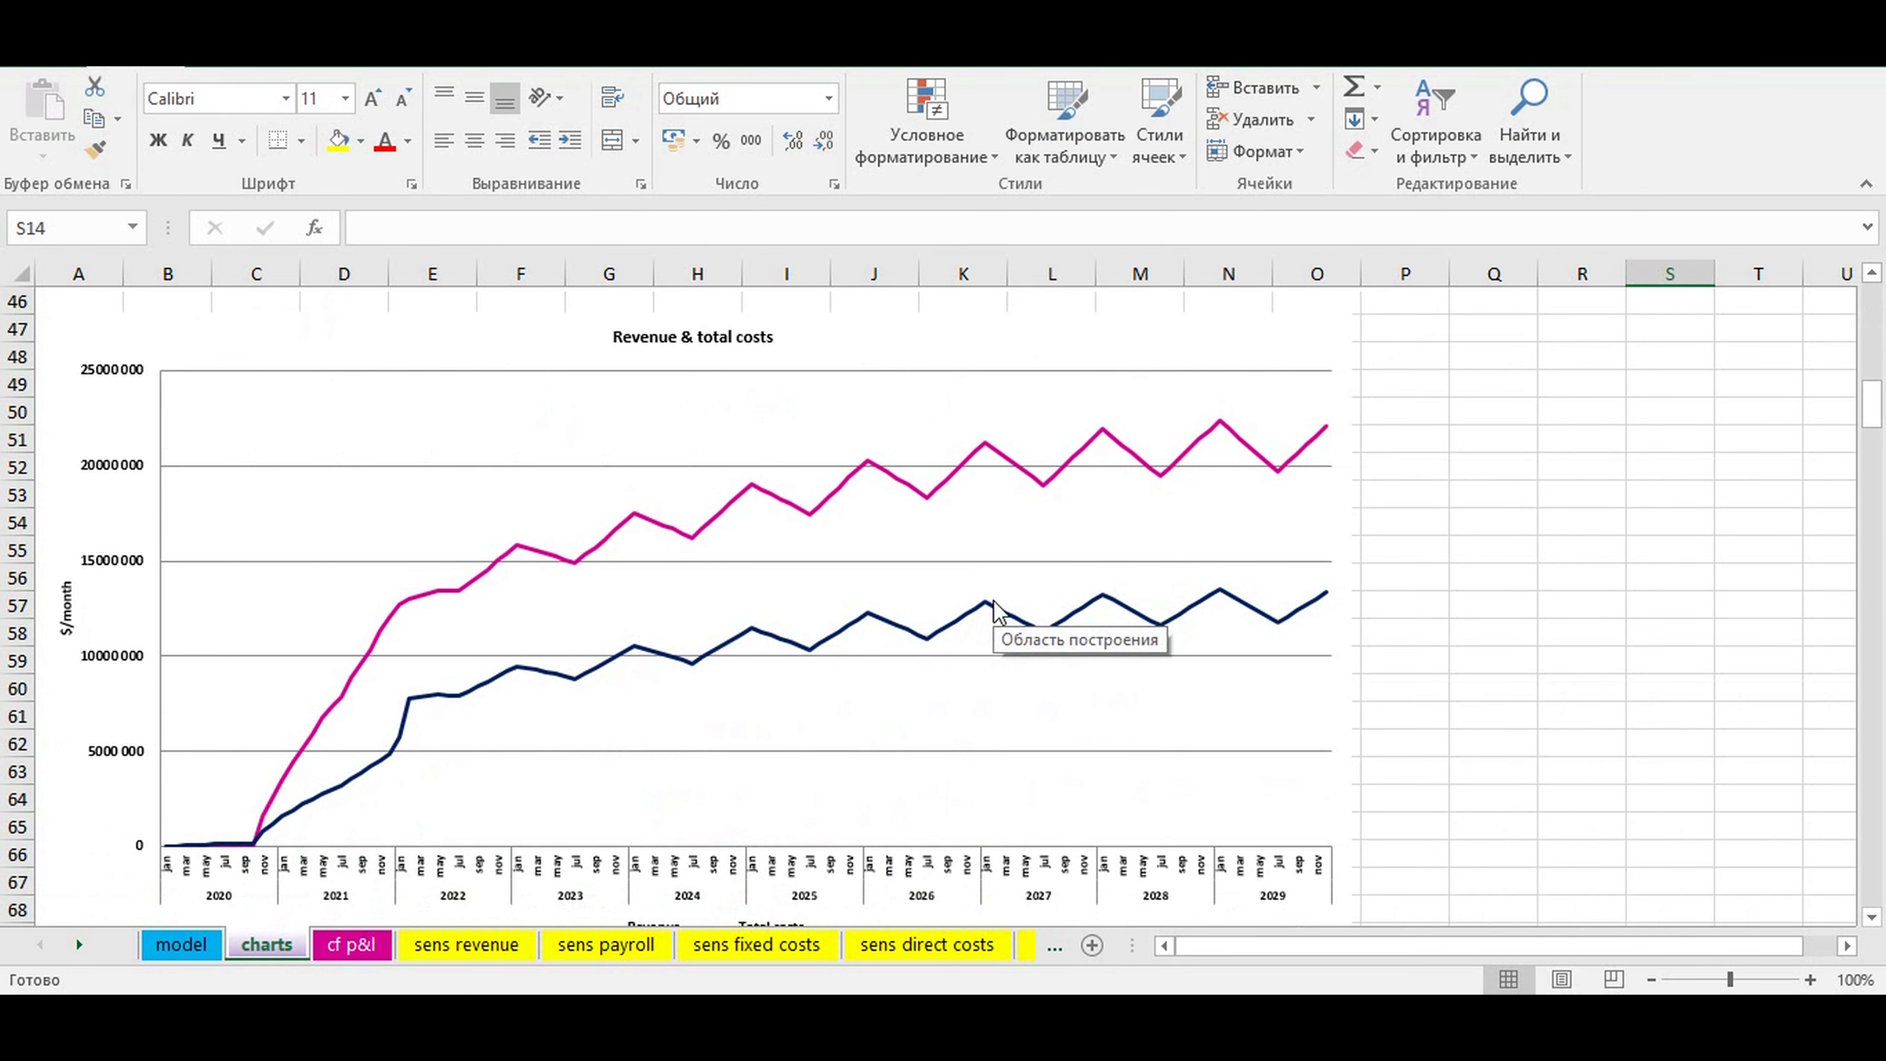
pyautogui.scroll(-3)
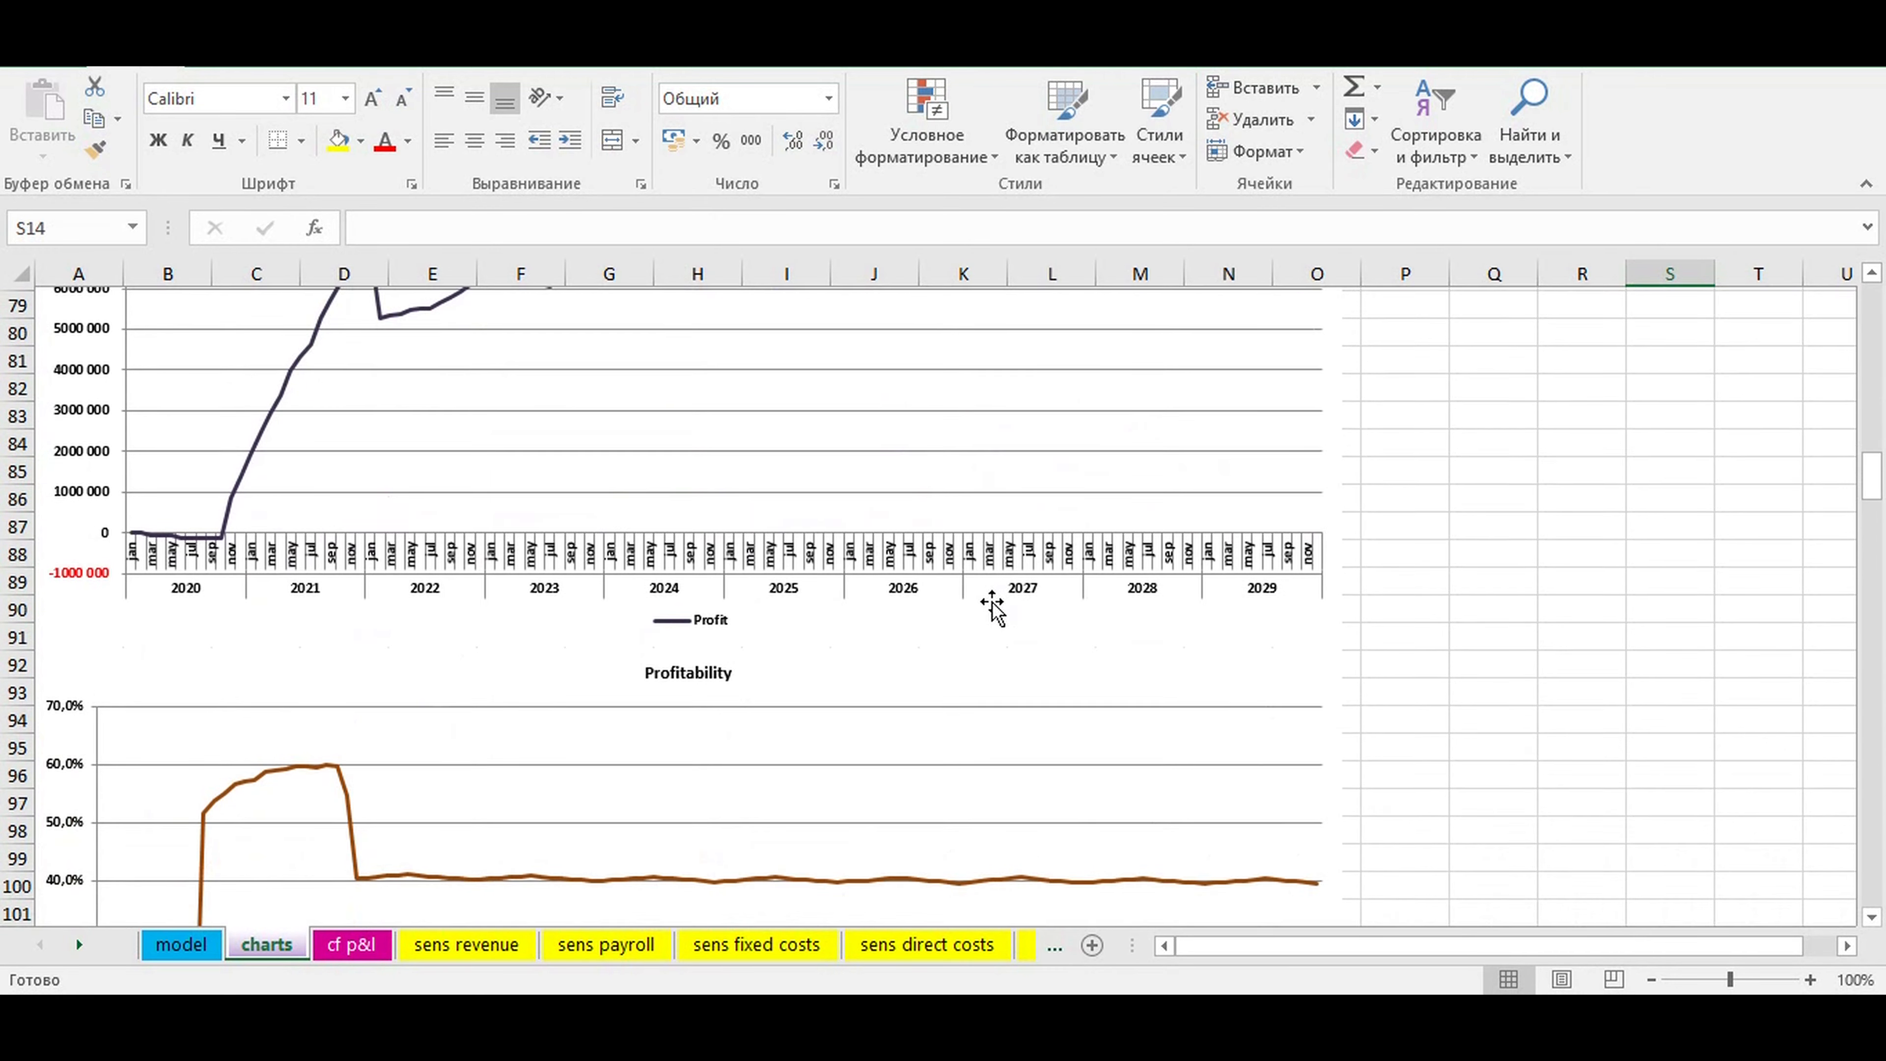
pyautogui.scroll(-3)
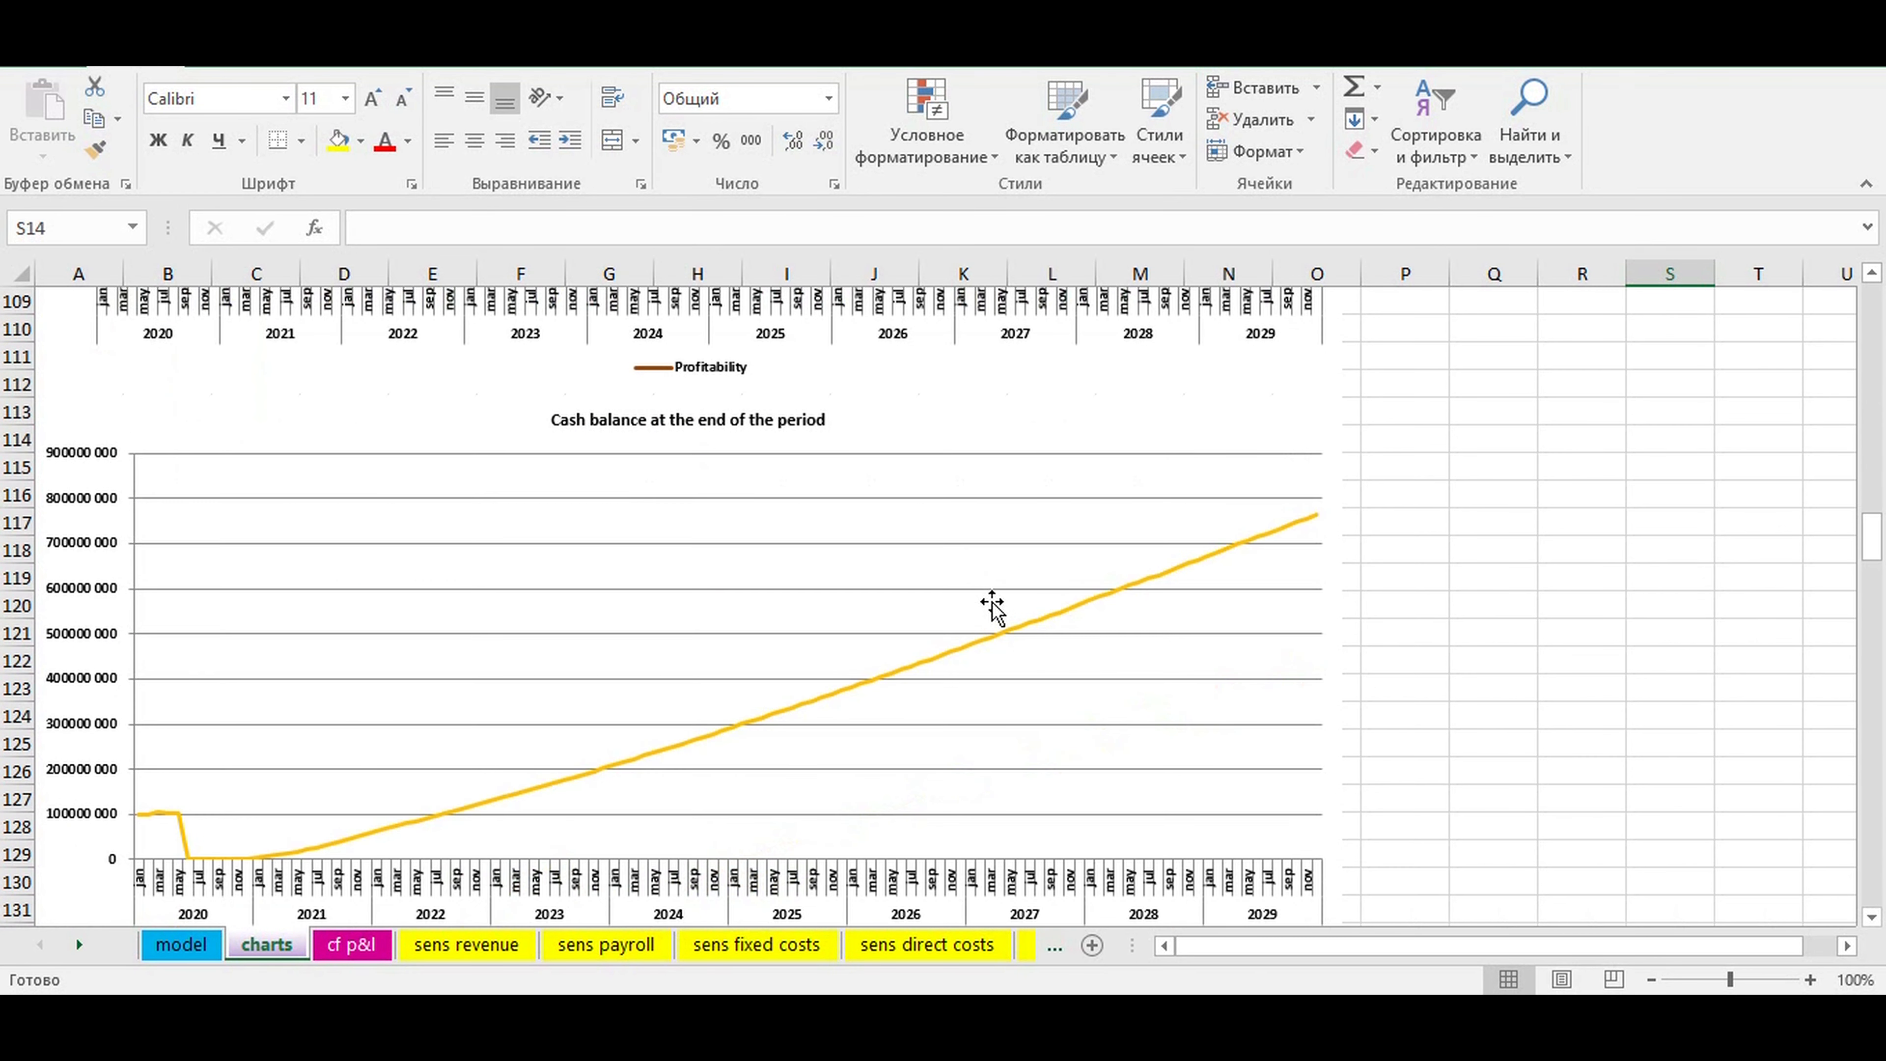
pyautogui.scroll(-3)
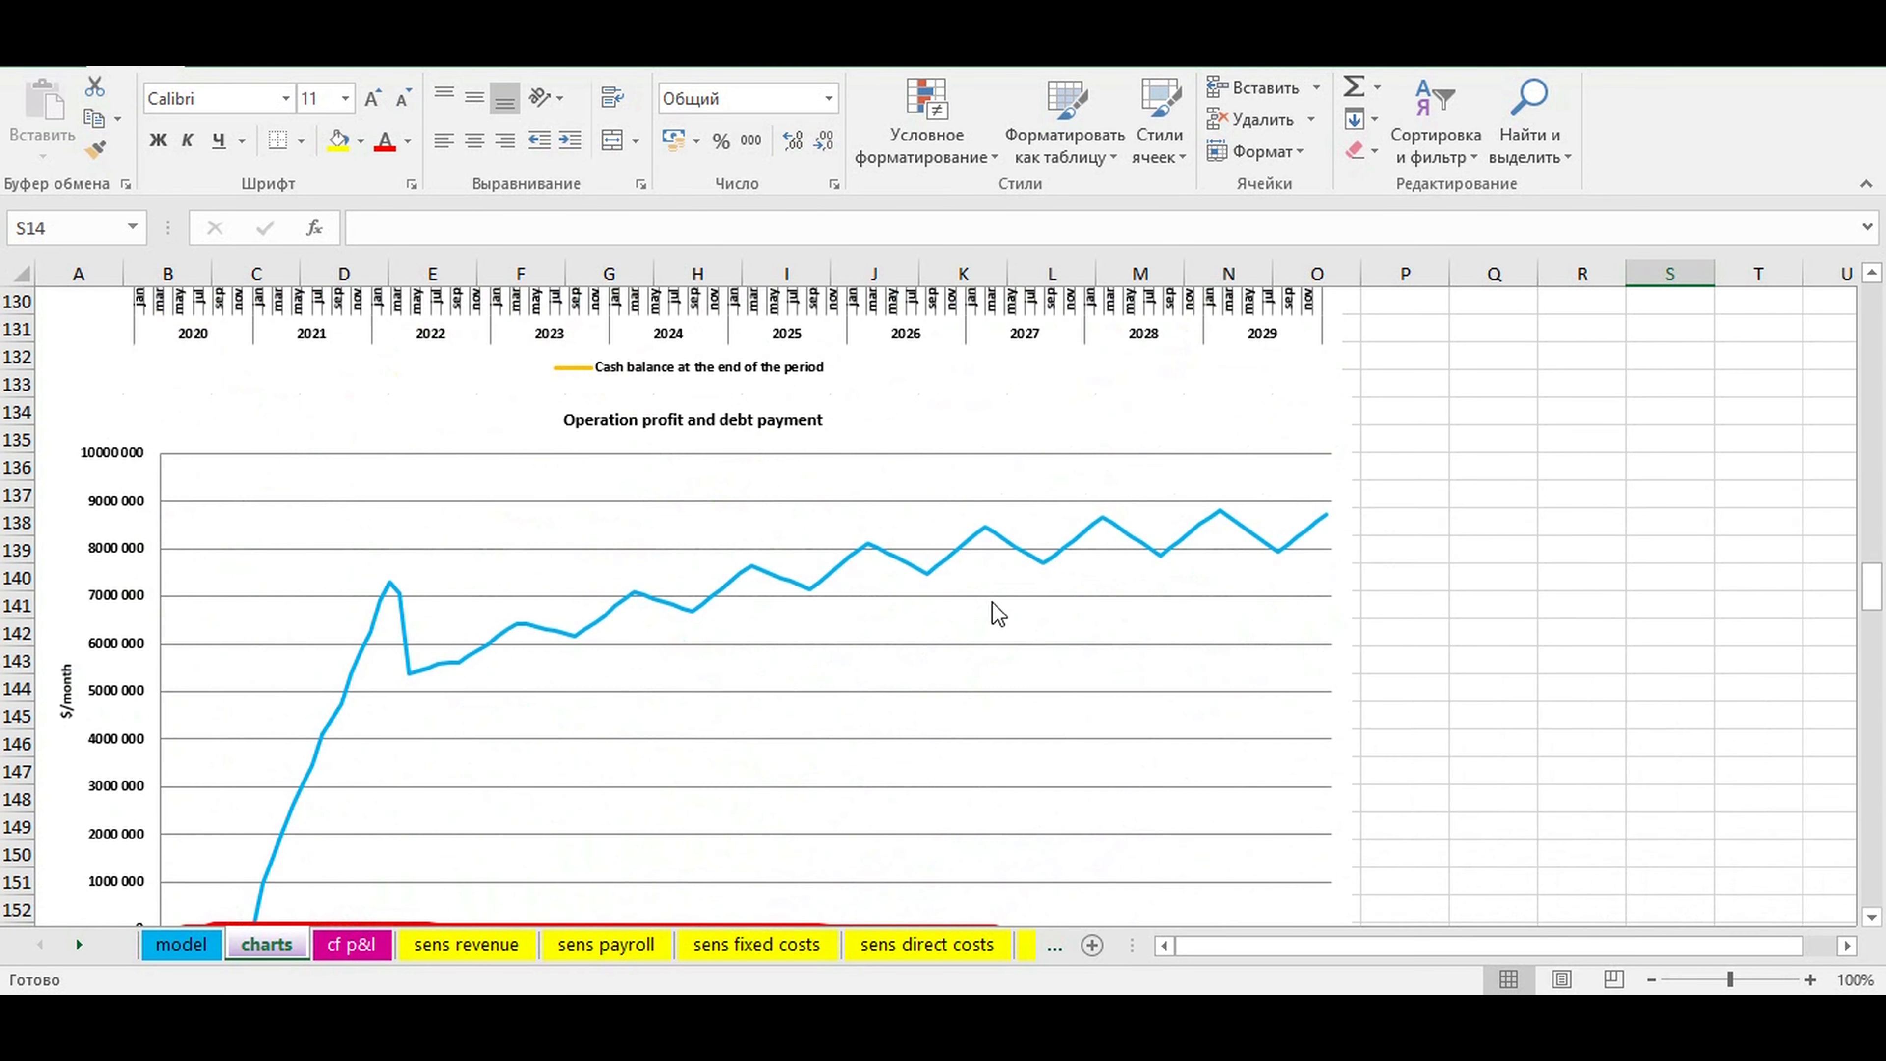
pyautogui.scroll(-3)
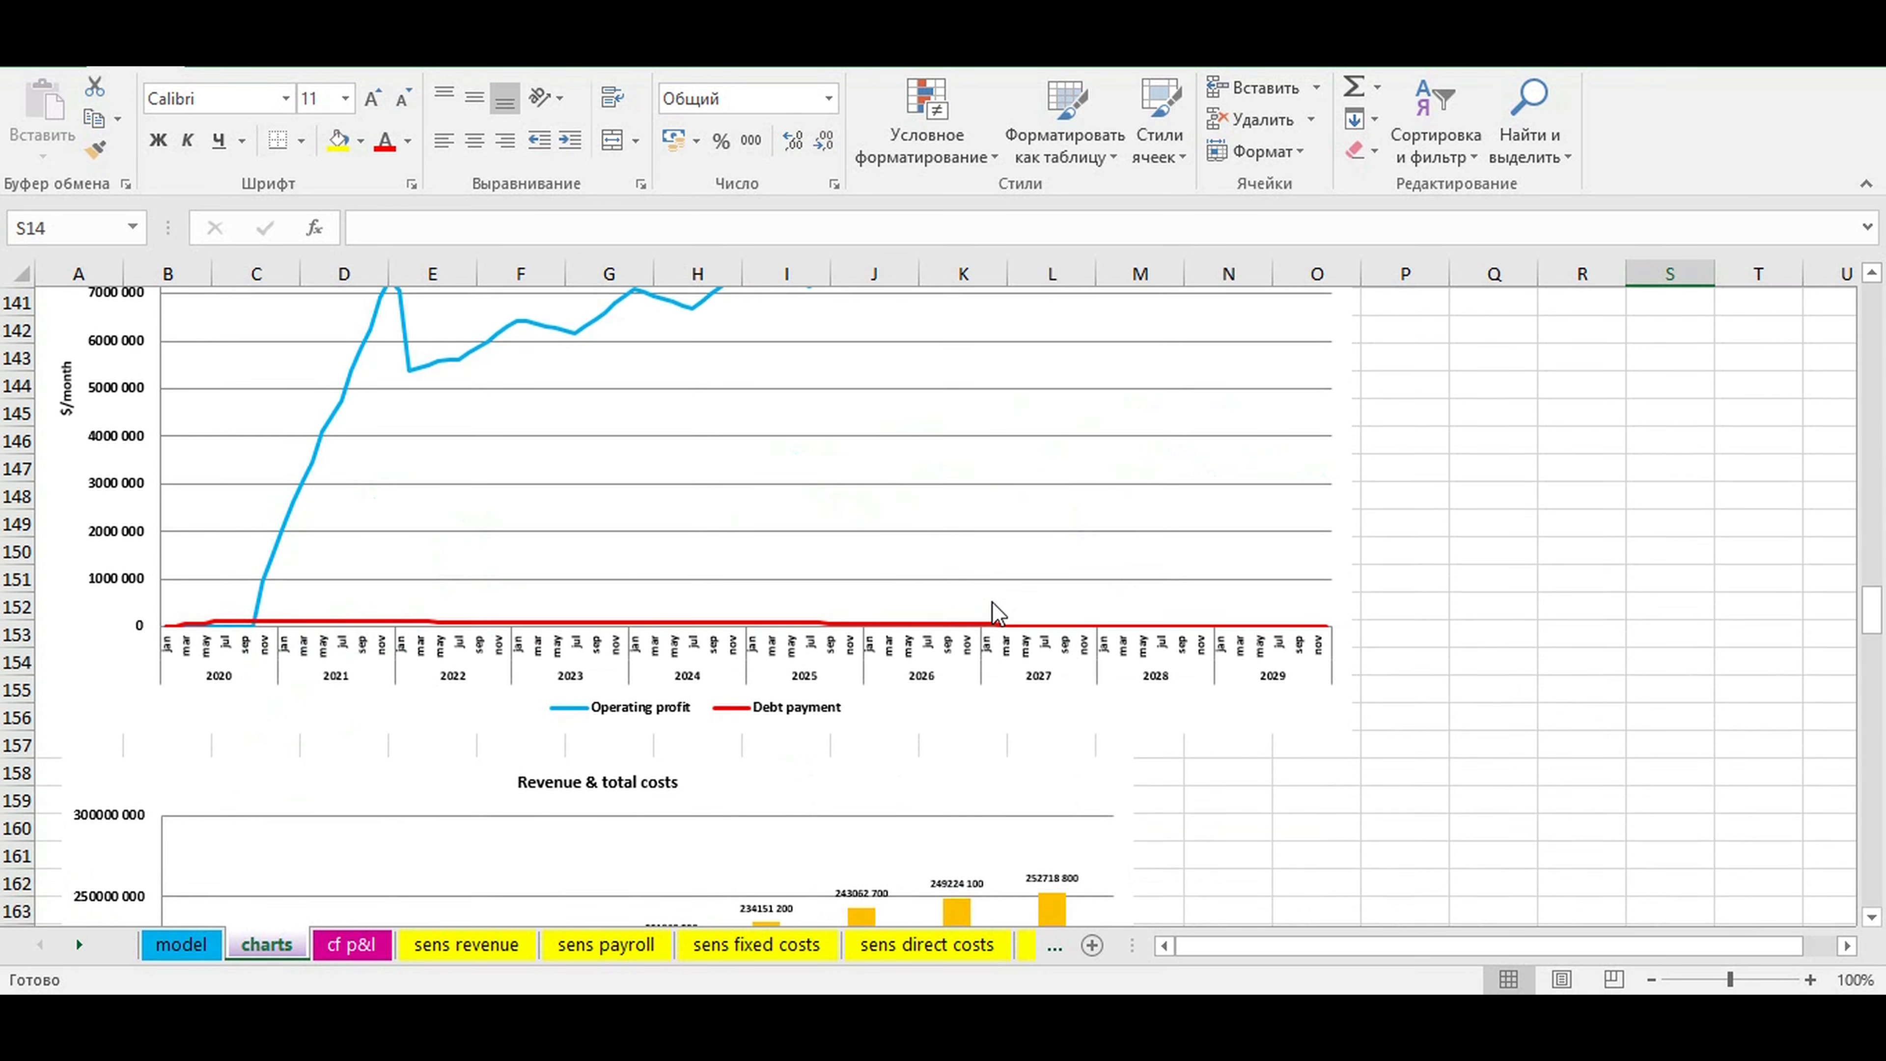
pyautogui.scroll(-3)
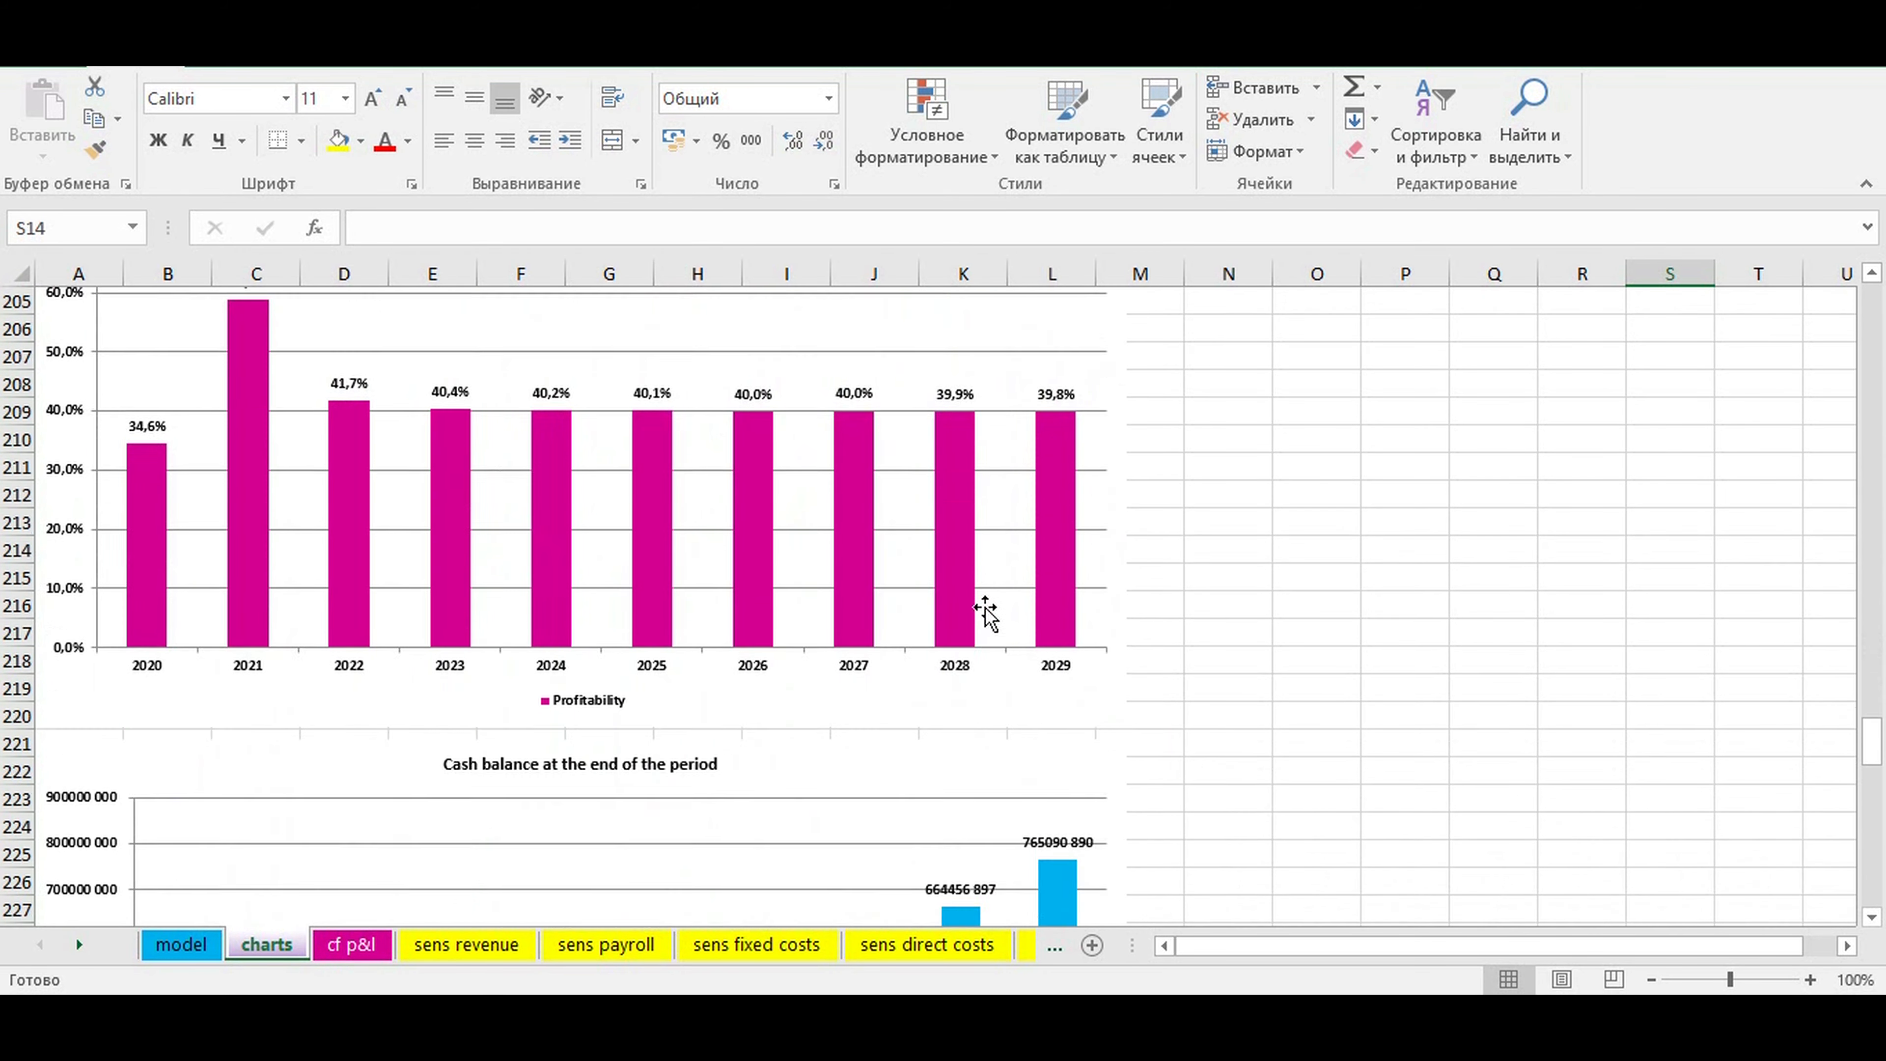
pyautogui.scroll(-3)
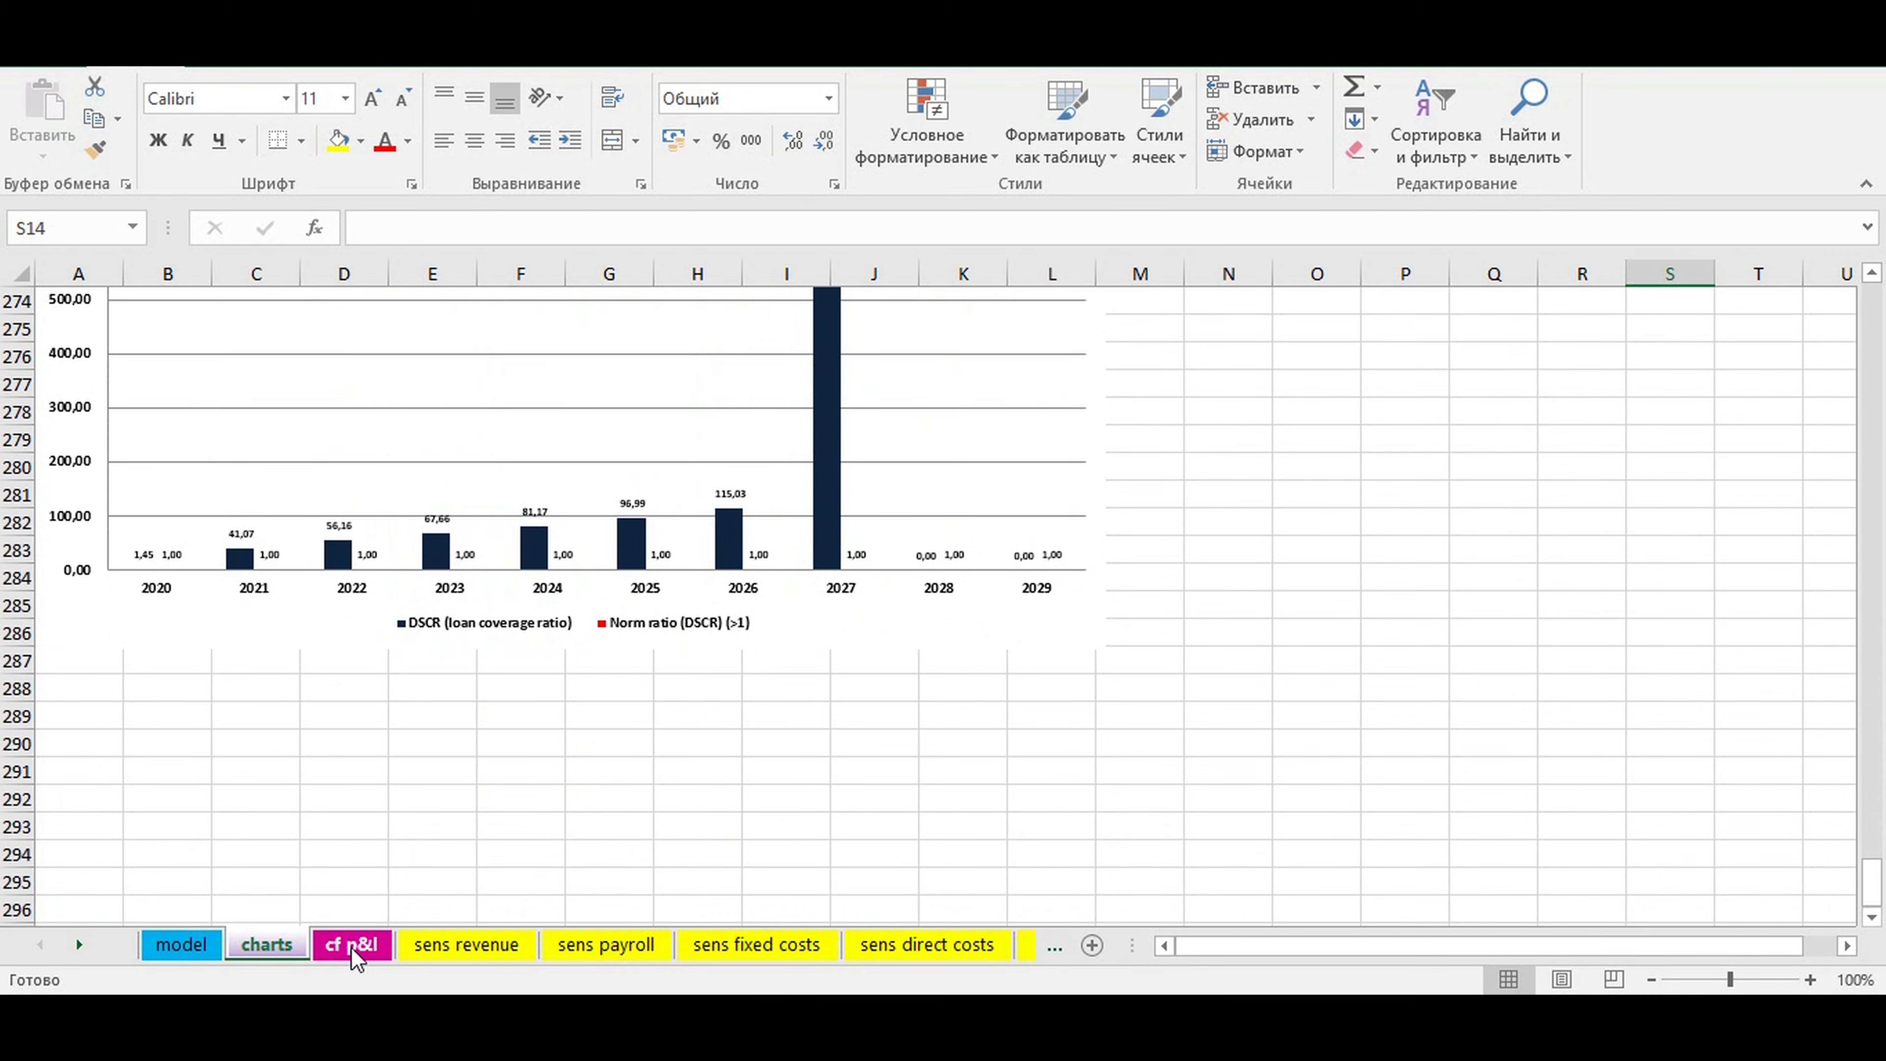
# Review the yearly cash flow and P&L statements on the cf p&l sheet.
pyautogui.click(350, 944)
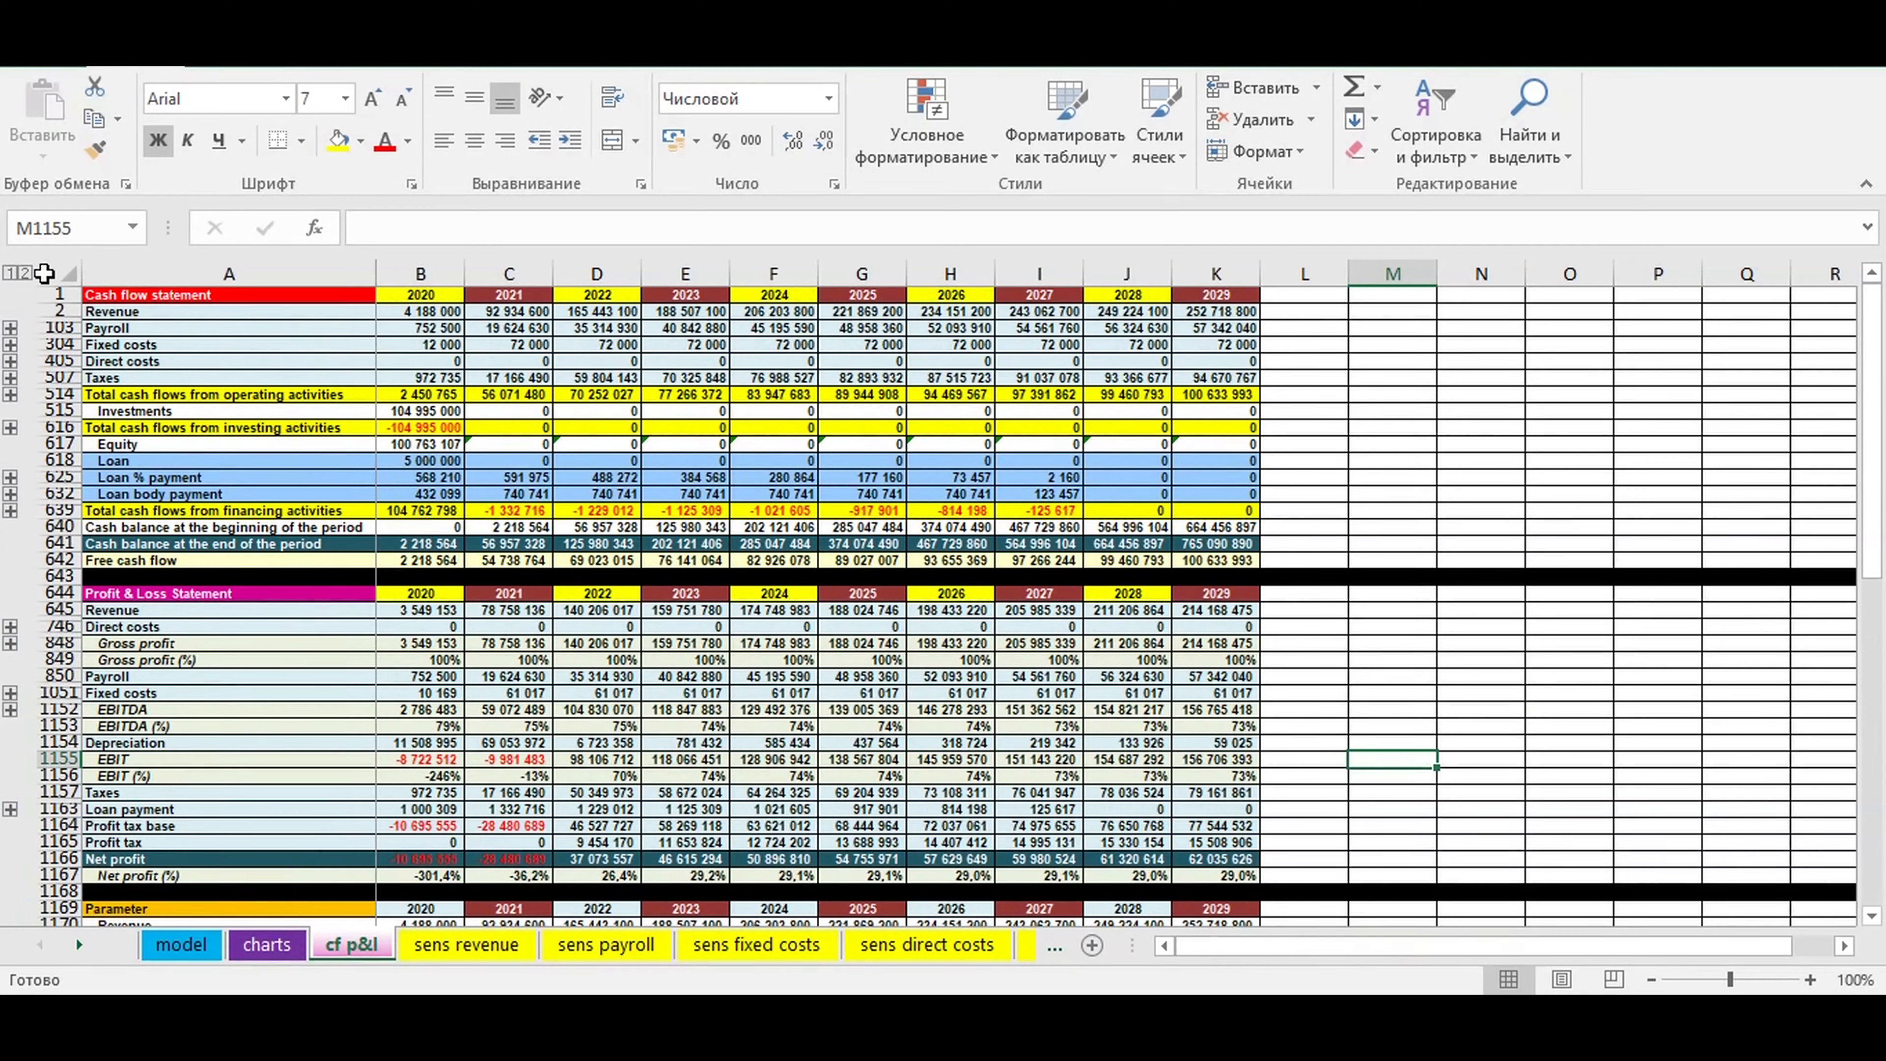
pyautogui.click(57, 295)
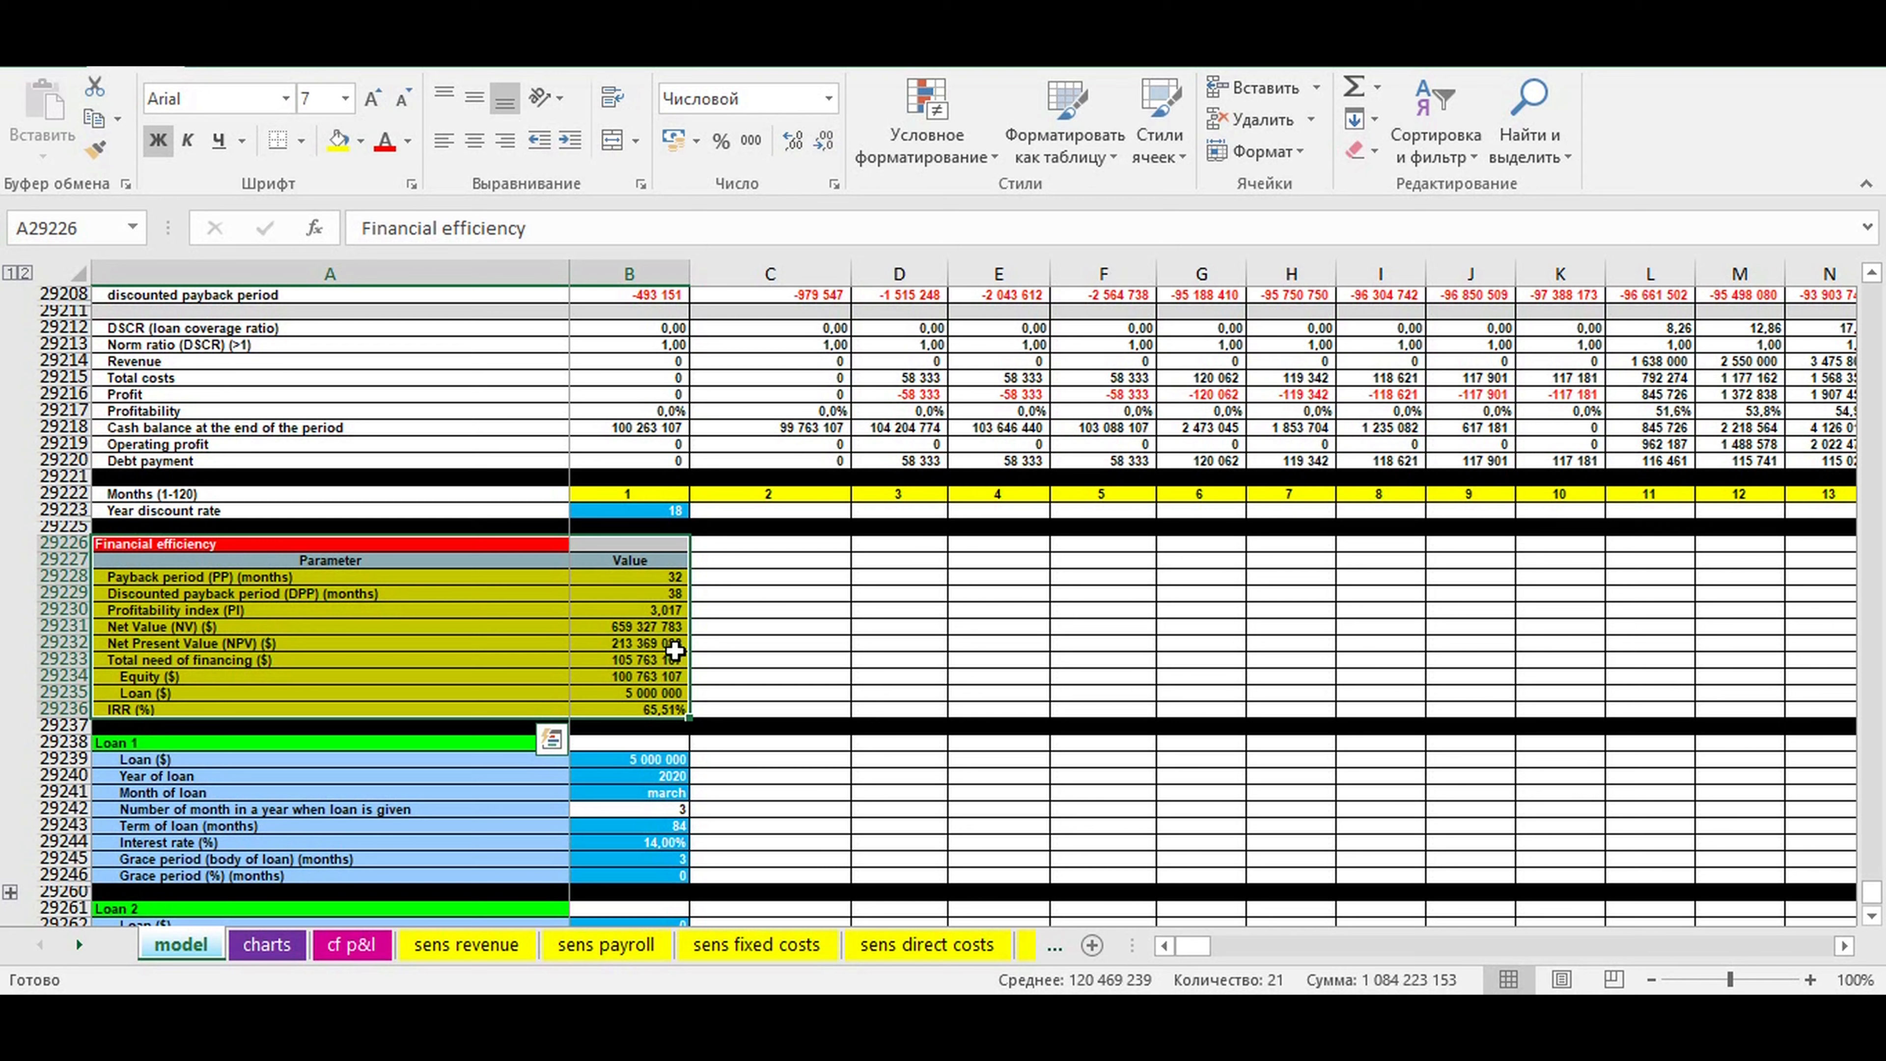
pyautogui.moveTo(527, 634)
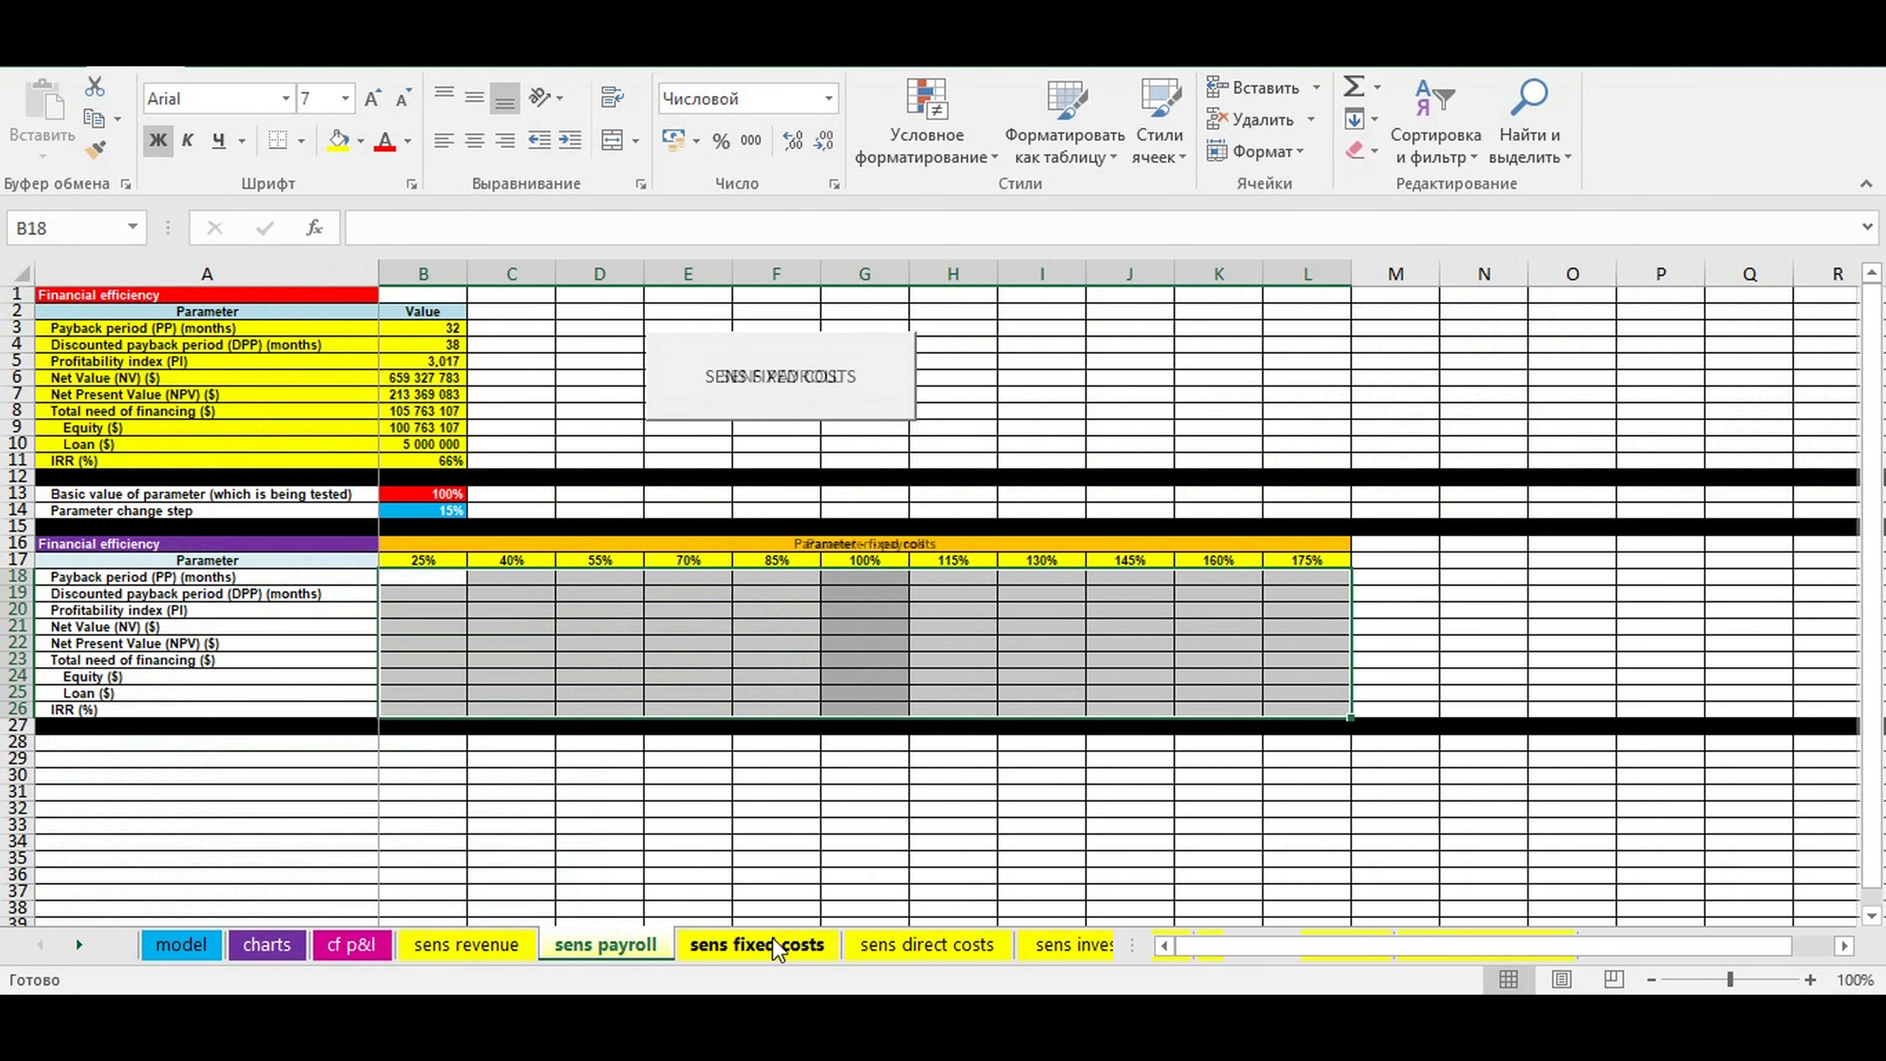
# Browse the fixed costs and direct costs sensitivity sheets, then land on the empty revenue sensitivity sheet.
pyautogui.click(798, 944)
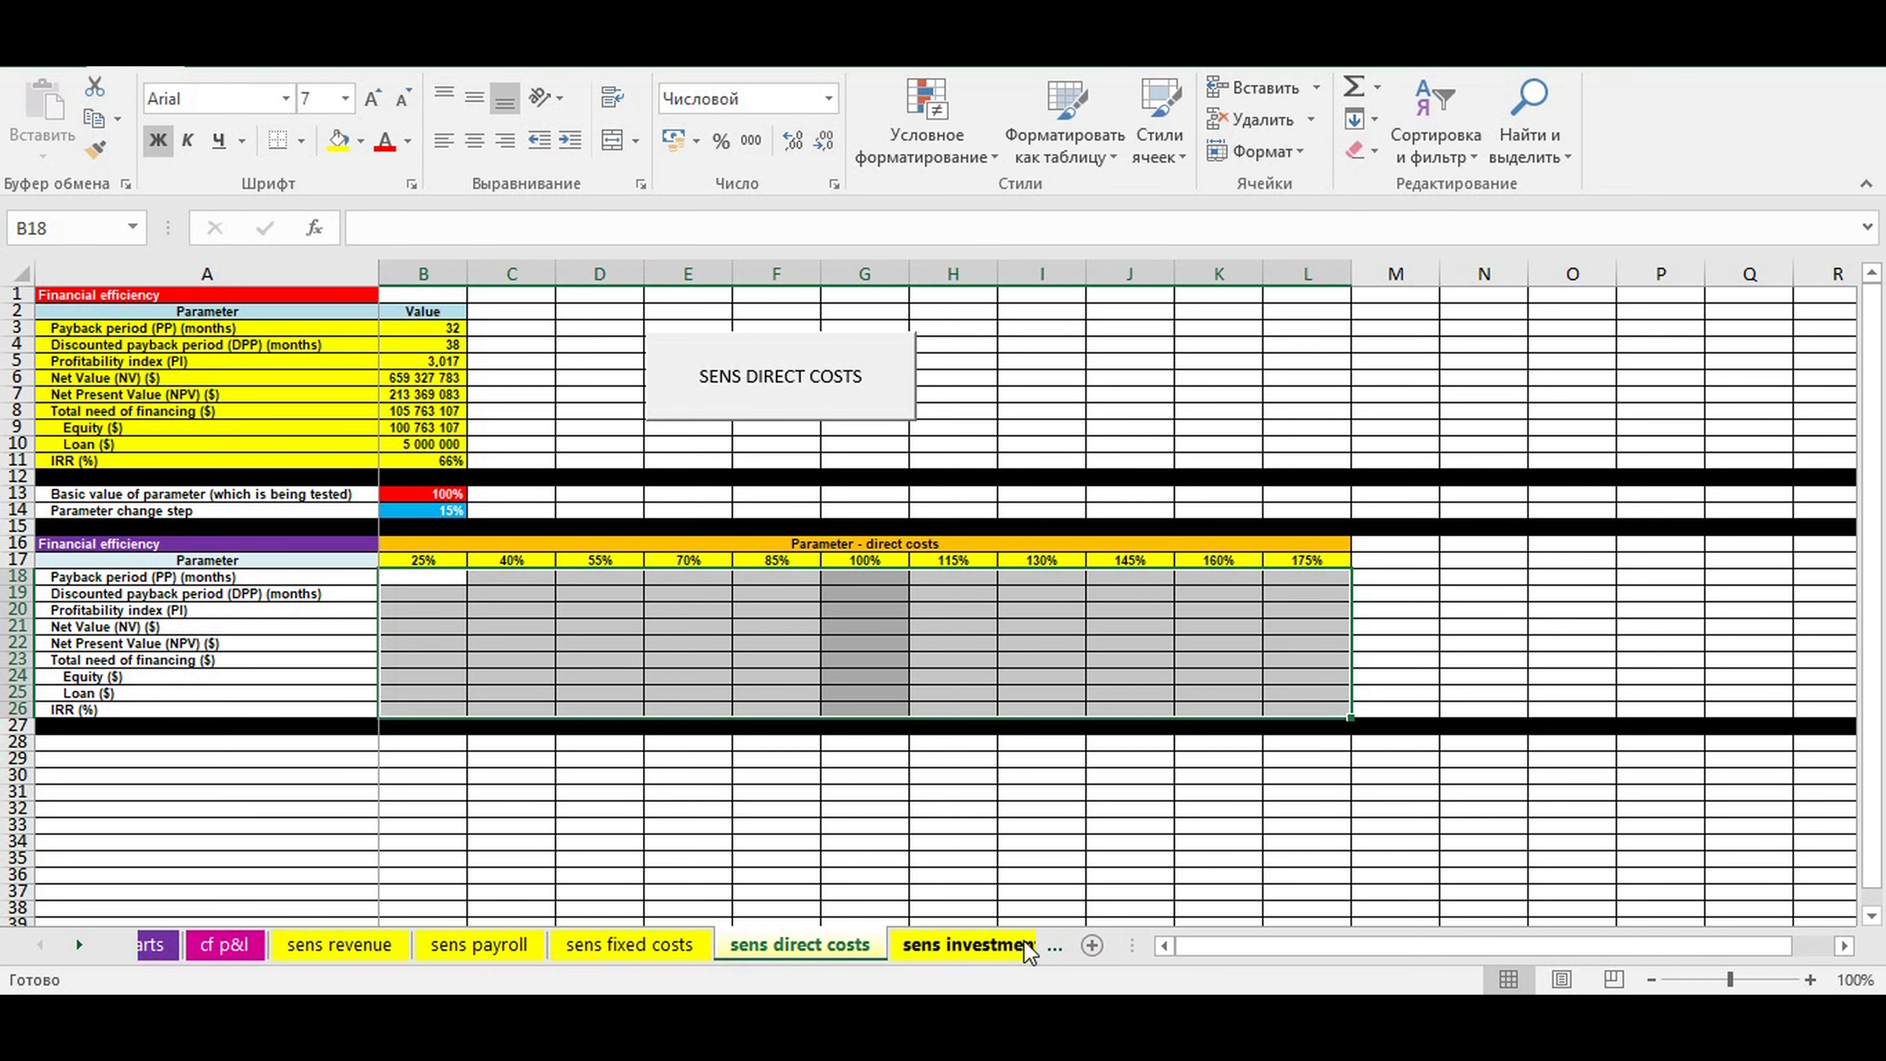
pyautogui.click(891, 945)
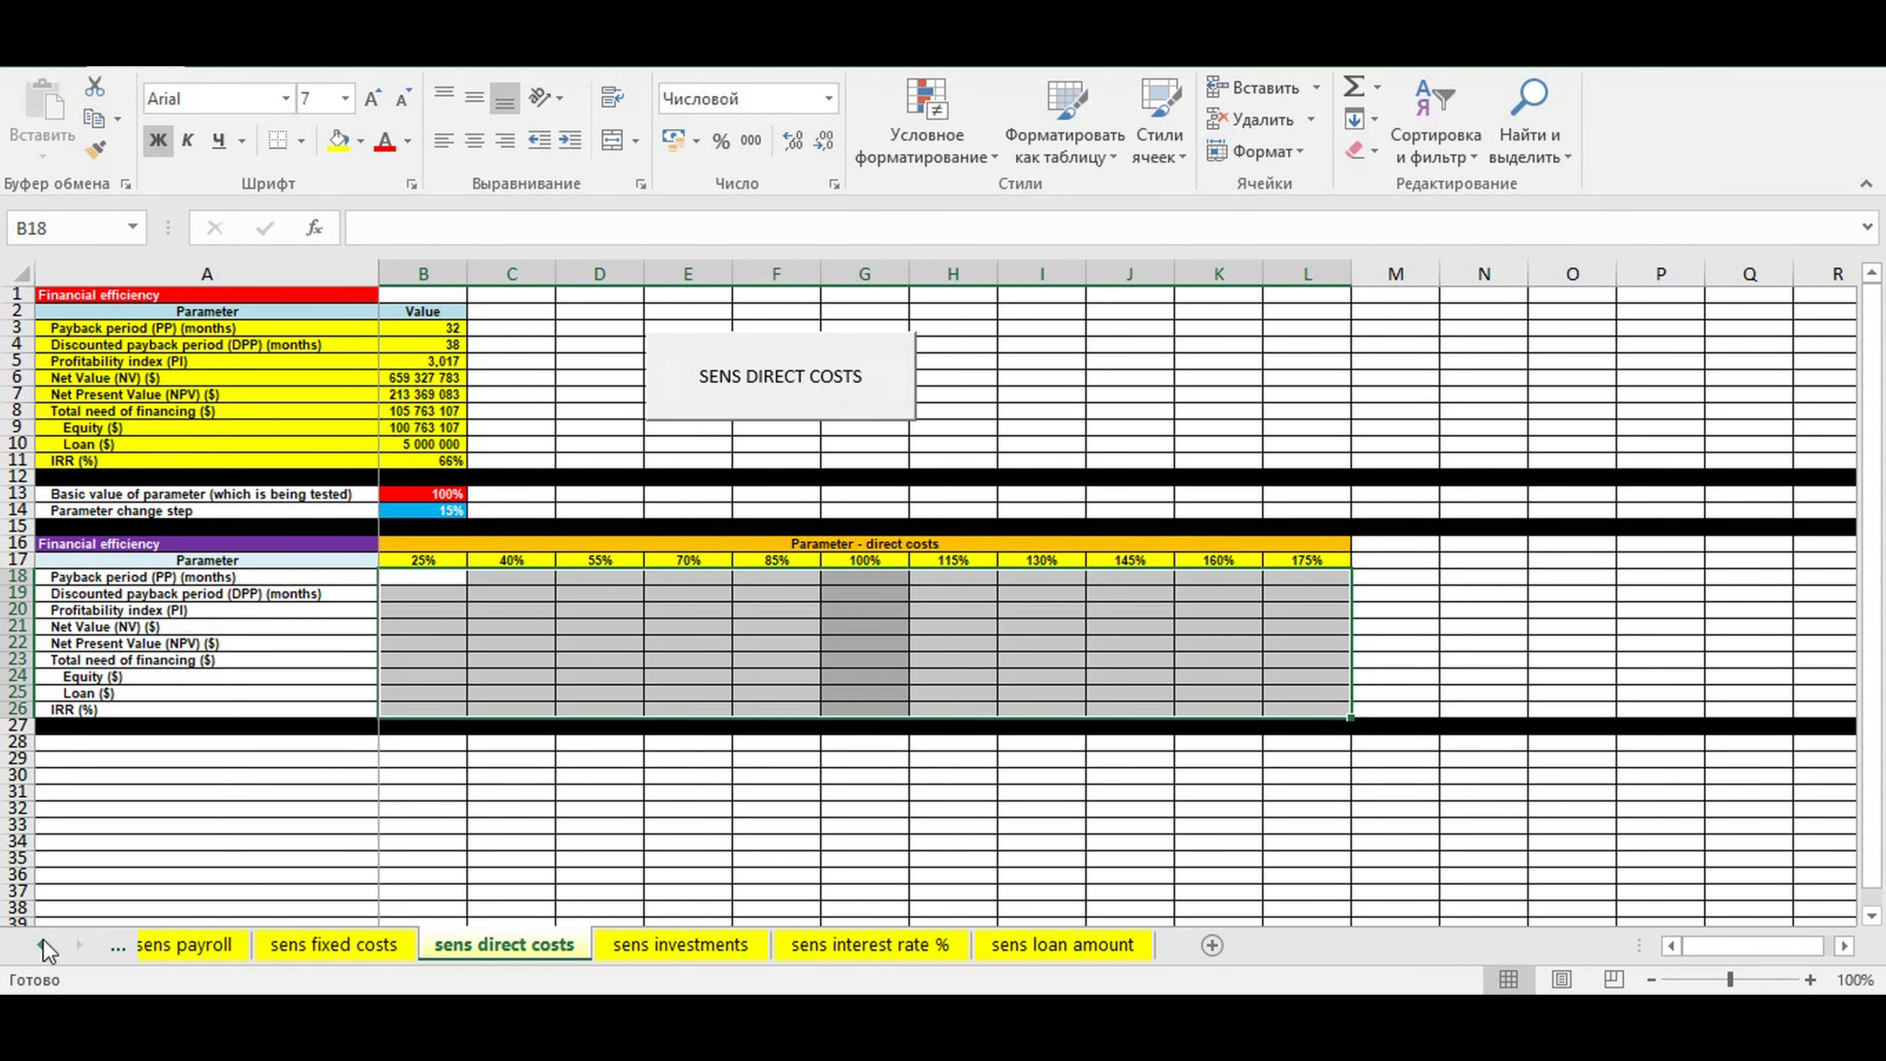
pyautogui.click(758, 944)
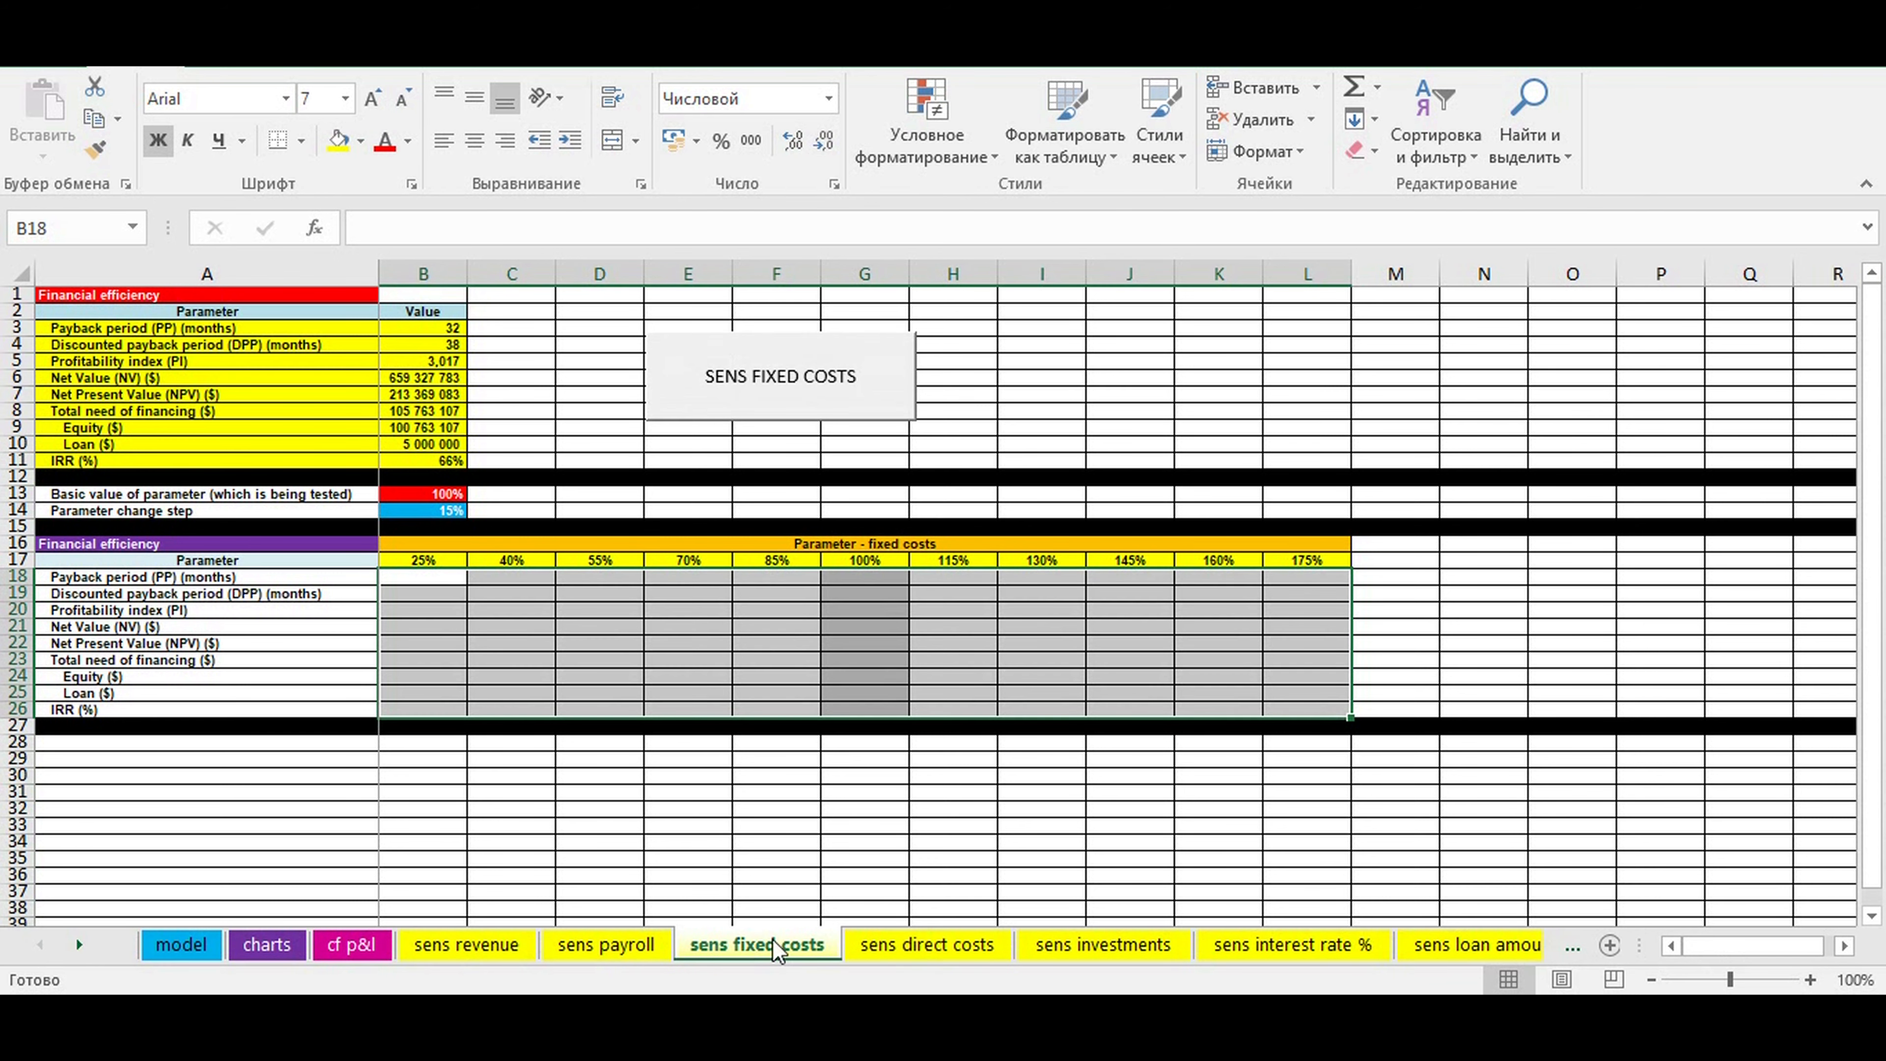
pyautogui.click(466, 944)
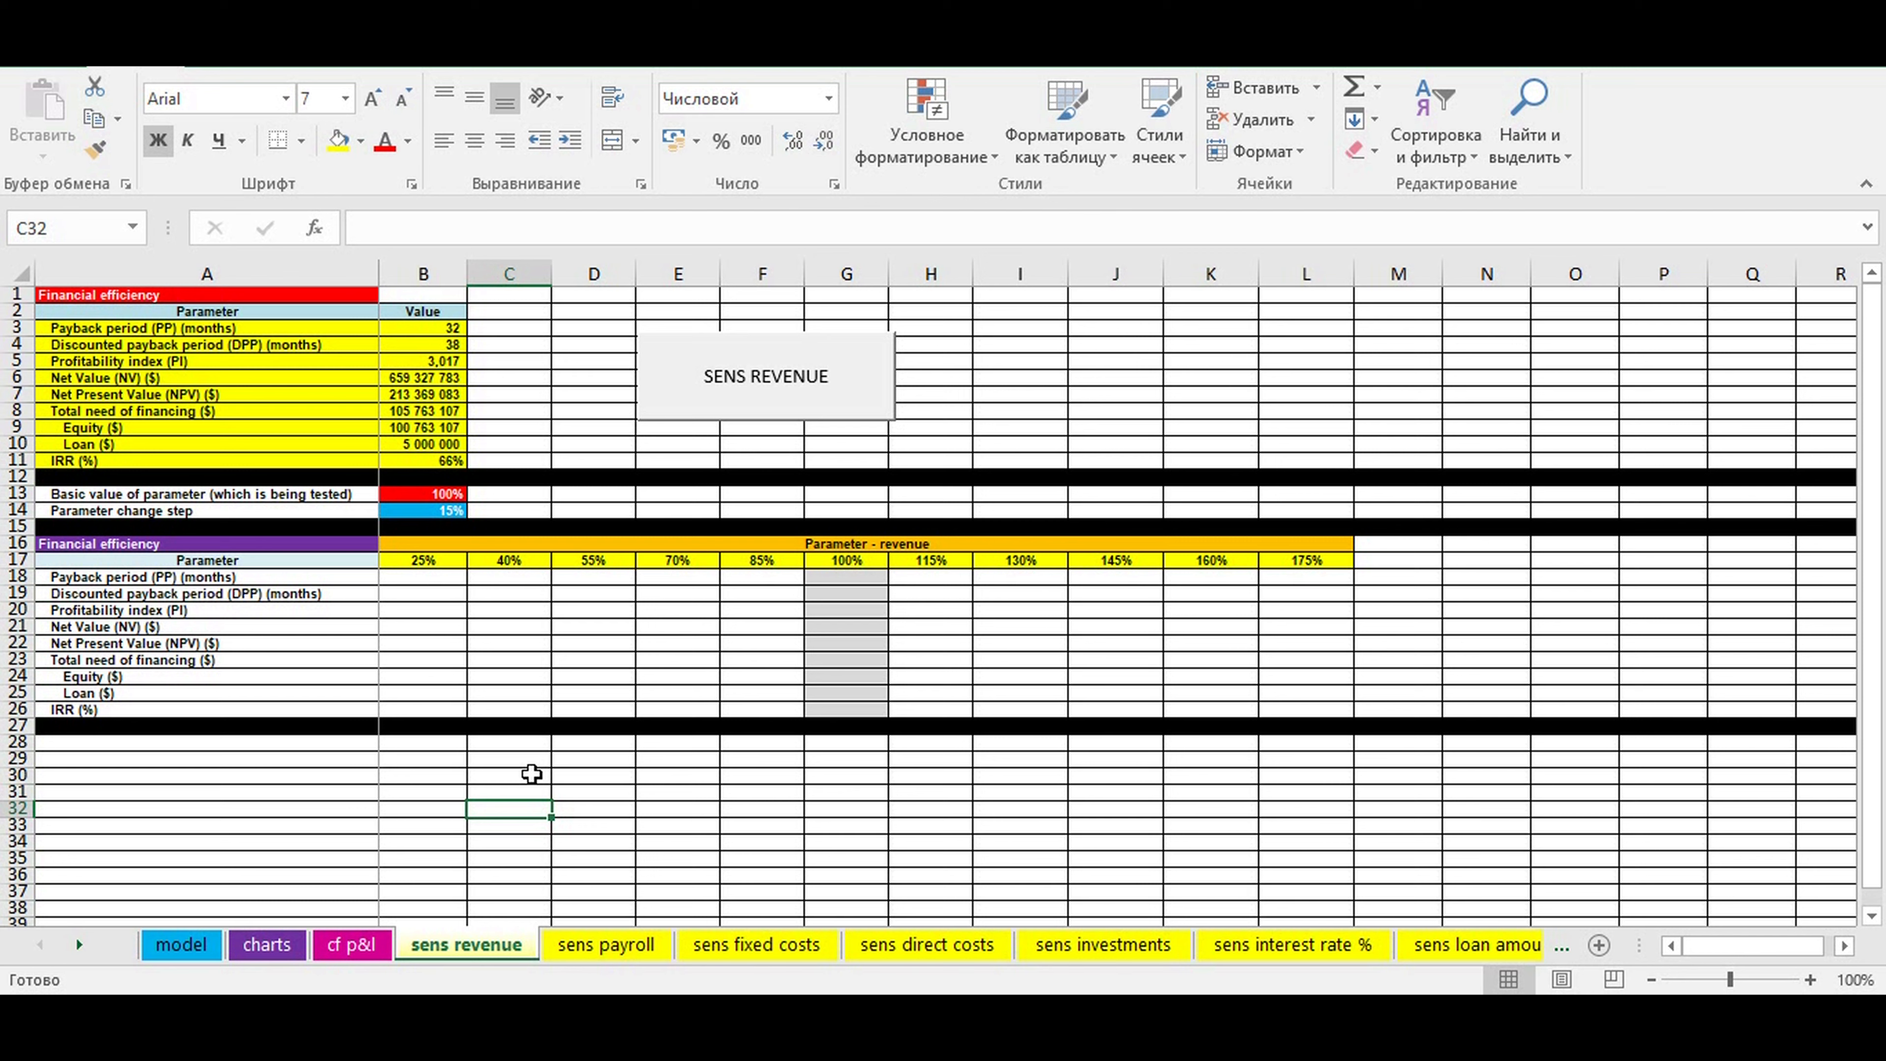
pyautogui.moveTo(514, 740)
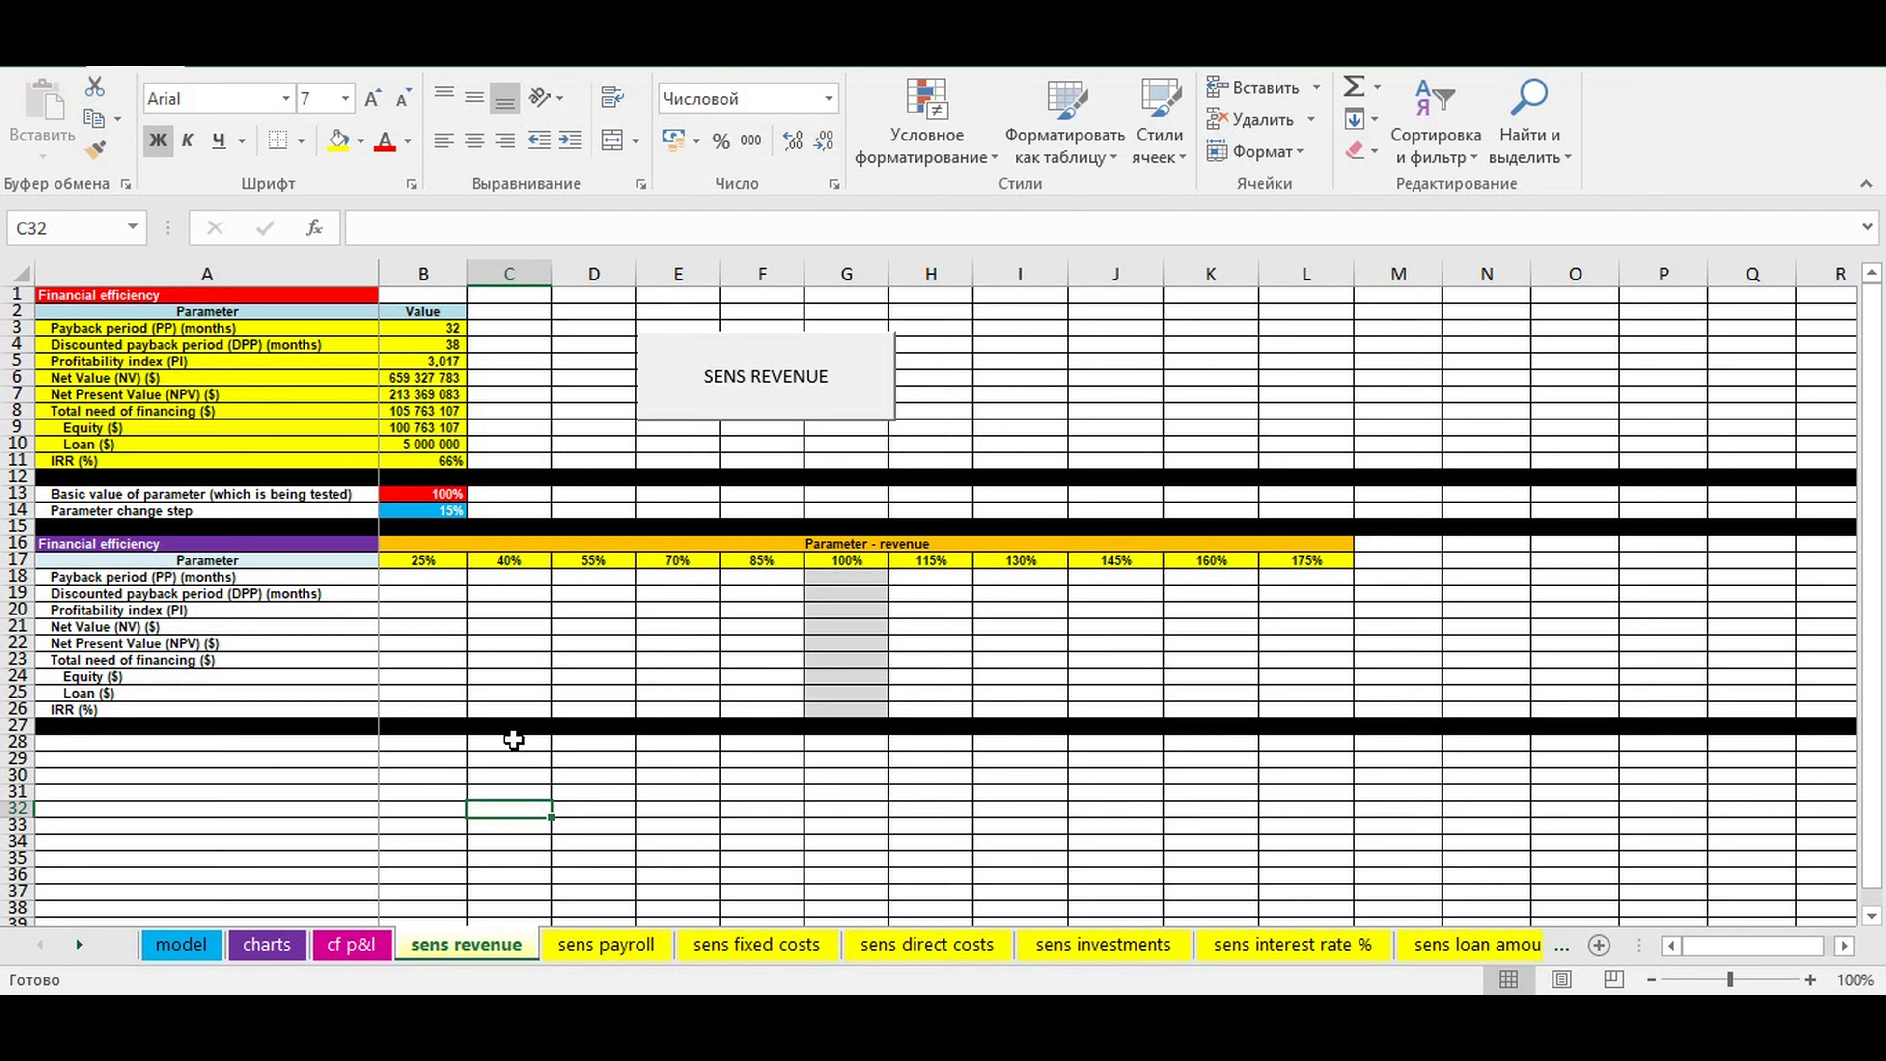
# Review the revenue step value and negative net results, then move to the payroll sensitivity sheet.
pyautogui.click(423, 510)
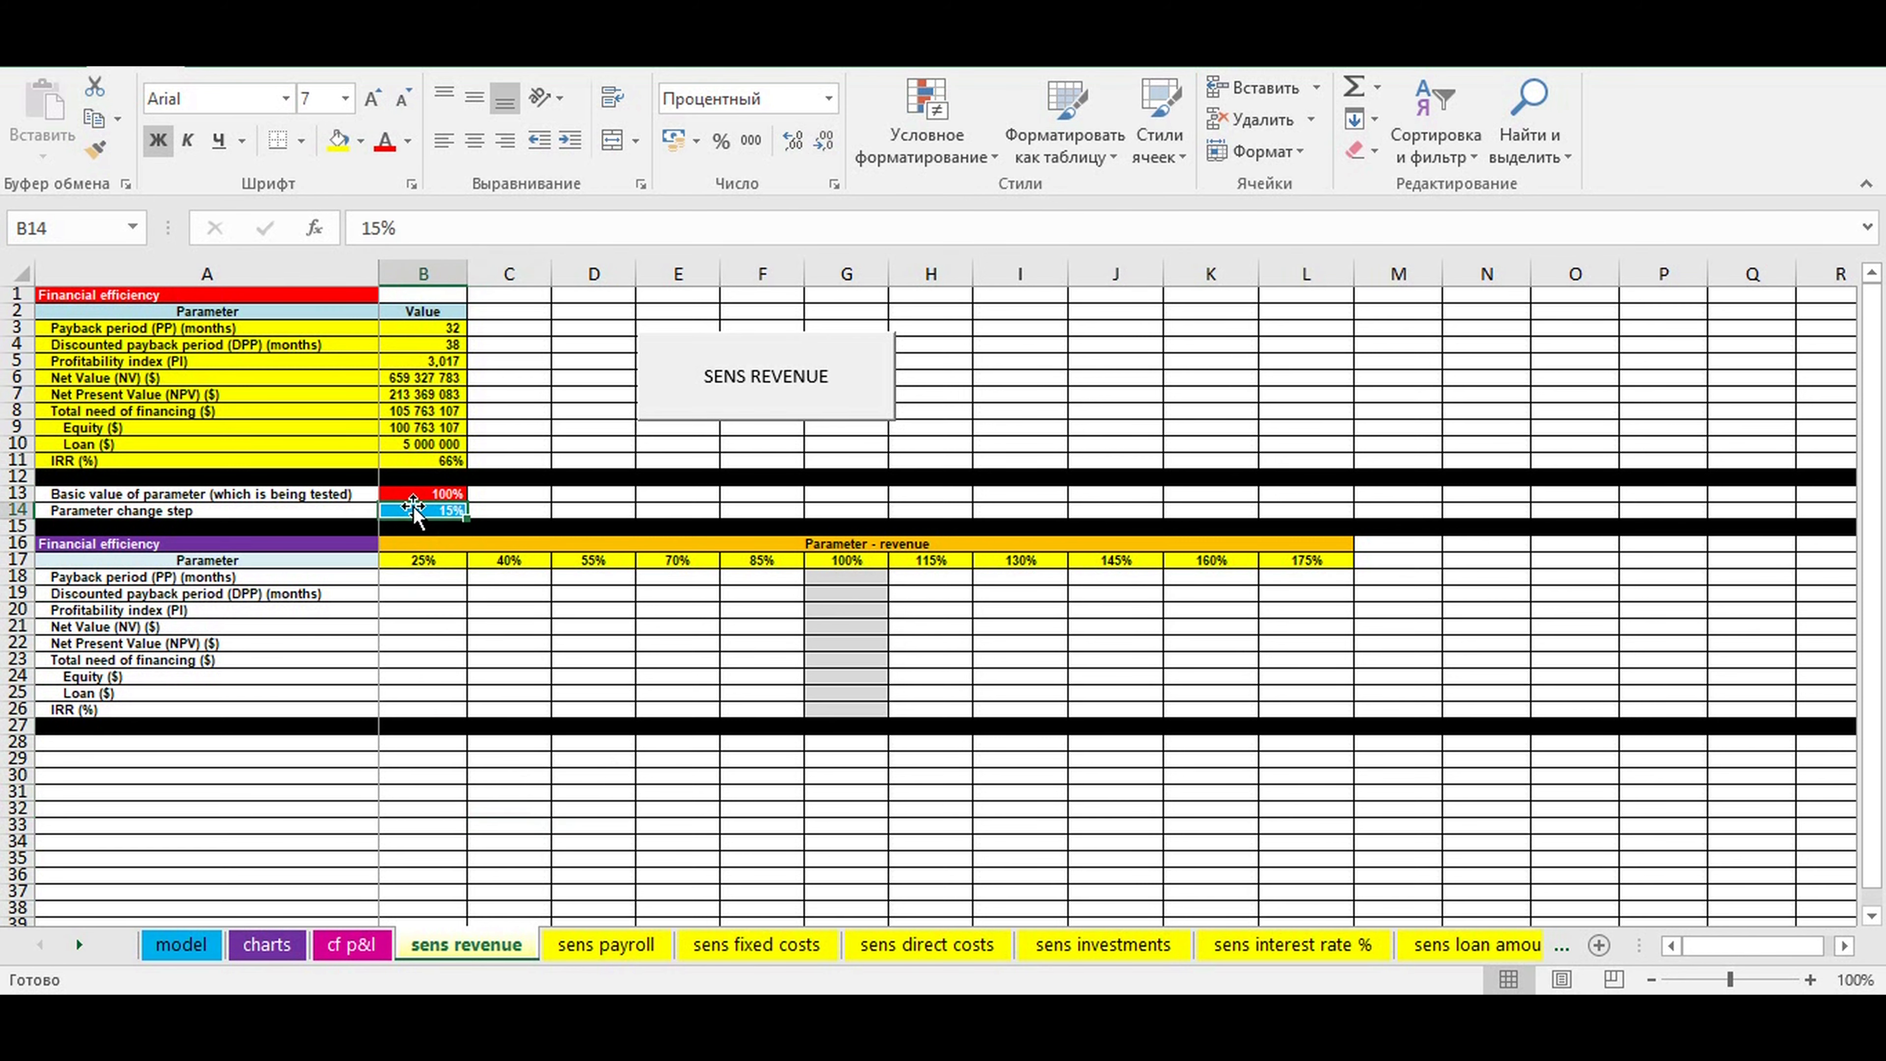
pyautogui.moveTo(409, 590)
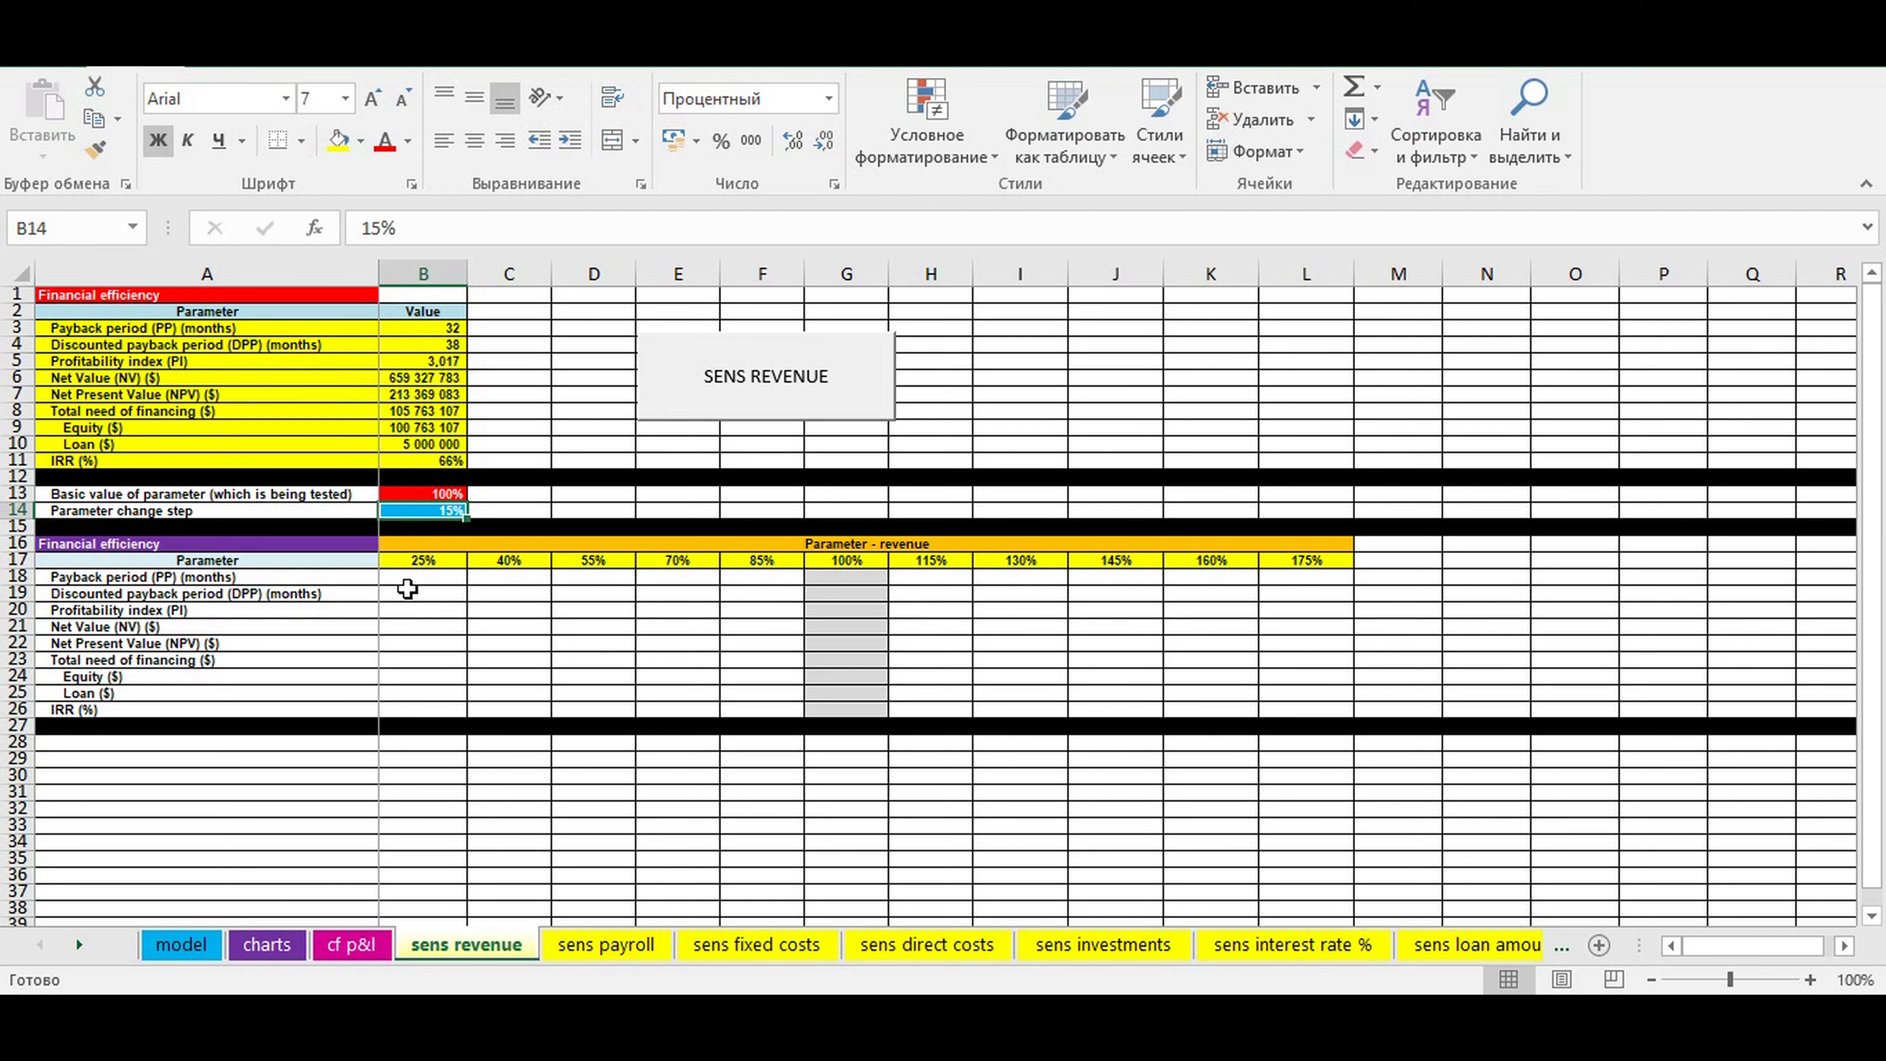
pyautogui.moveTo(423, 559); pyautogui.dragTo(1210, 559)
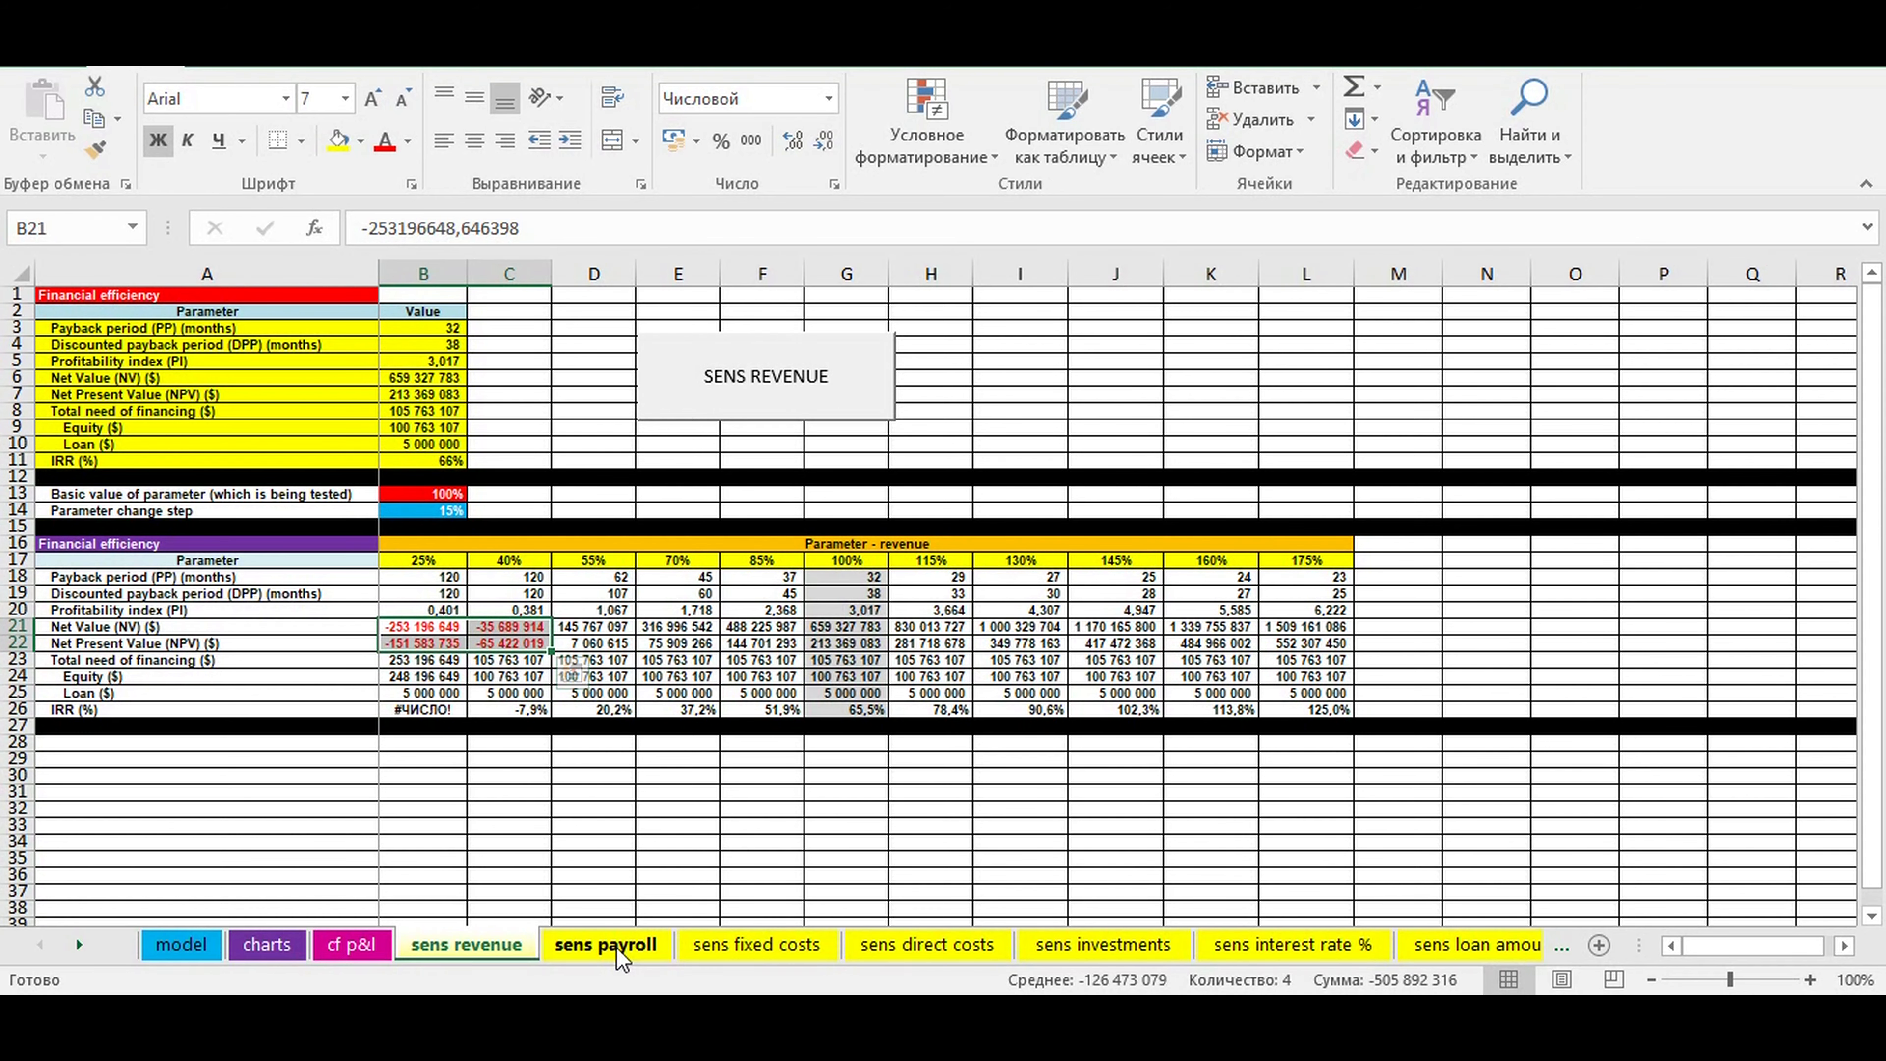
pyautogui.click(605, 944)
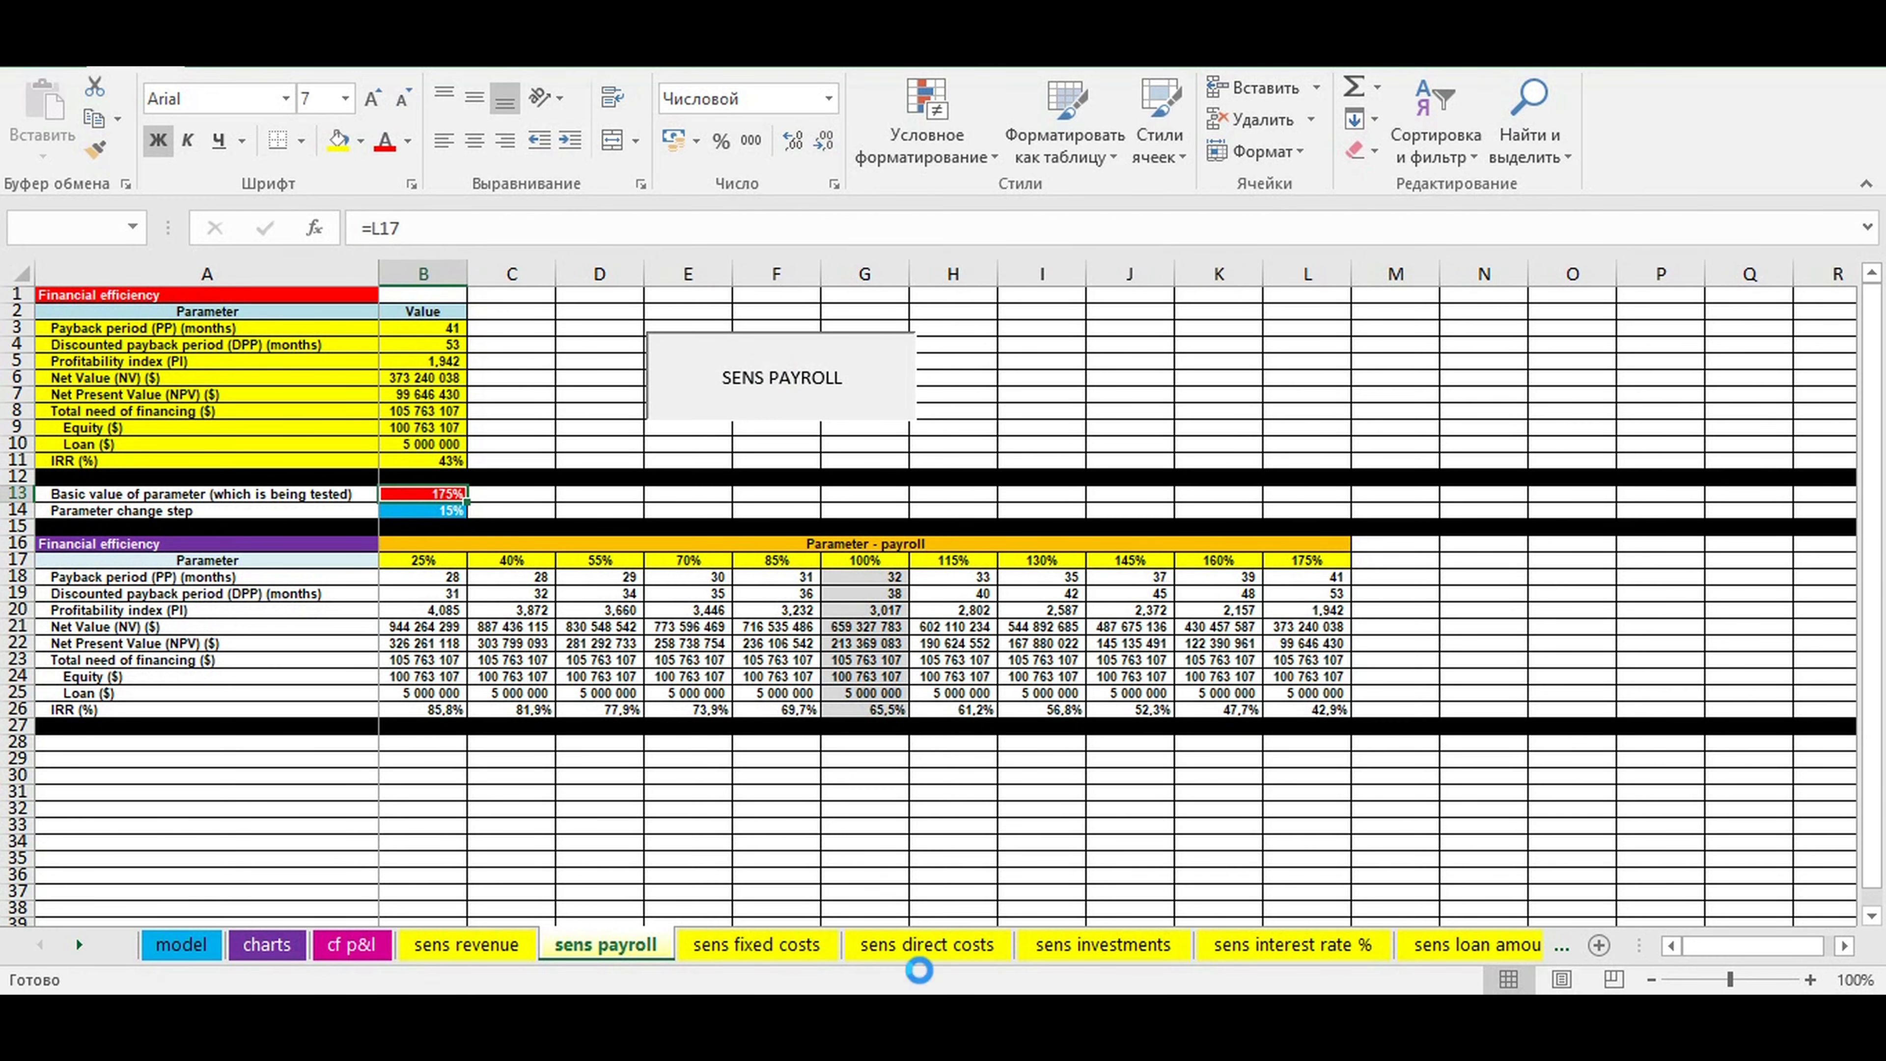
# Run the fixed costs, direct costs and investments sensitivity tables, then open the interest rate sheet.
pyautogui.click(758, 944)
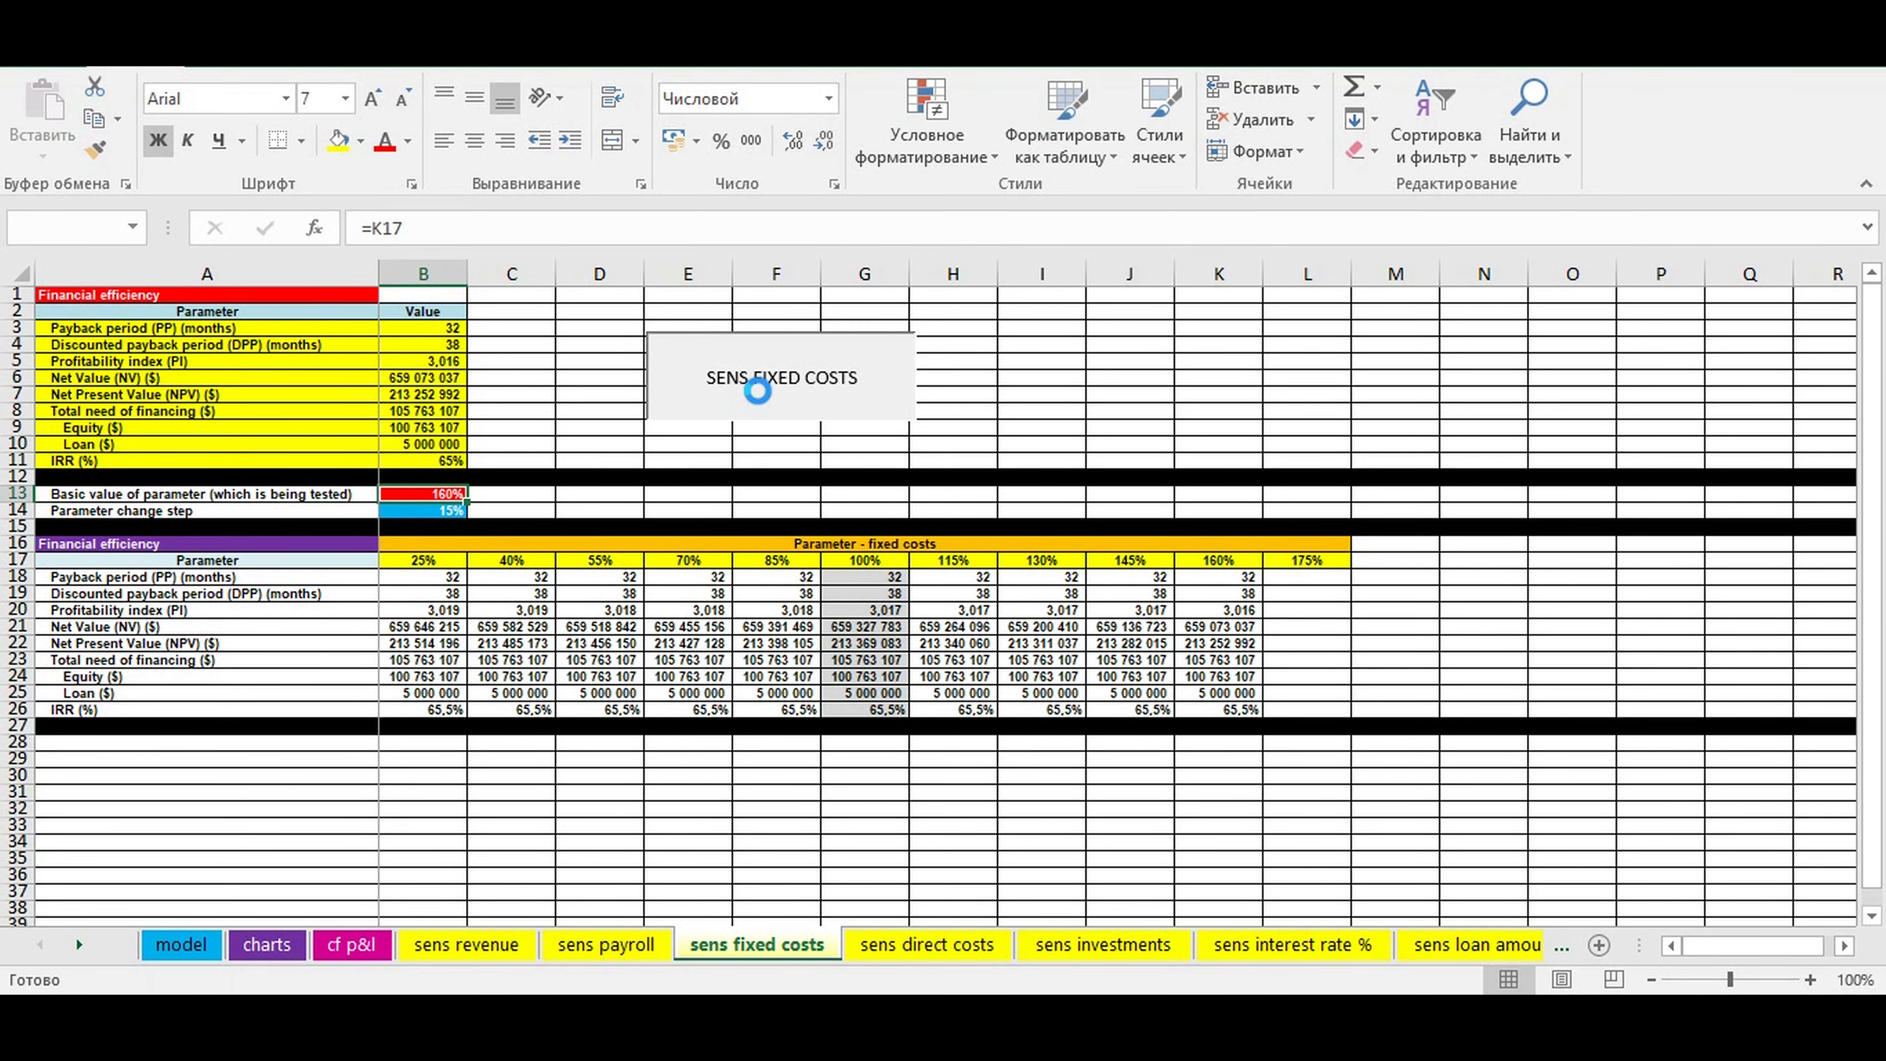
pyautogui.click(926, 944)
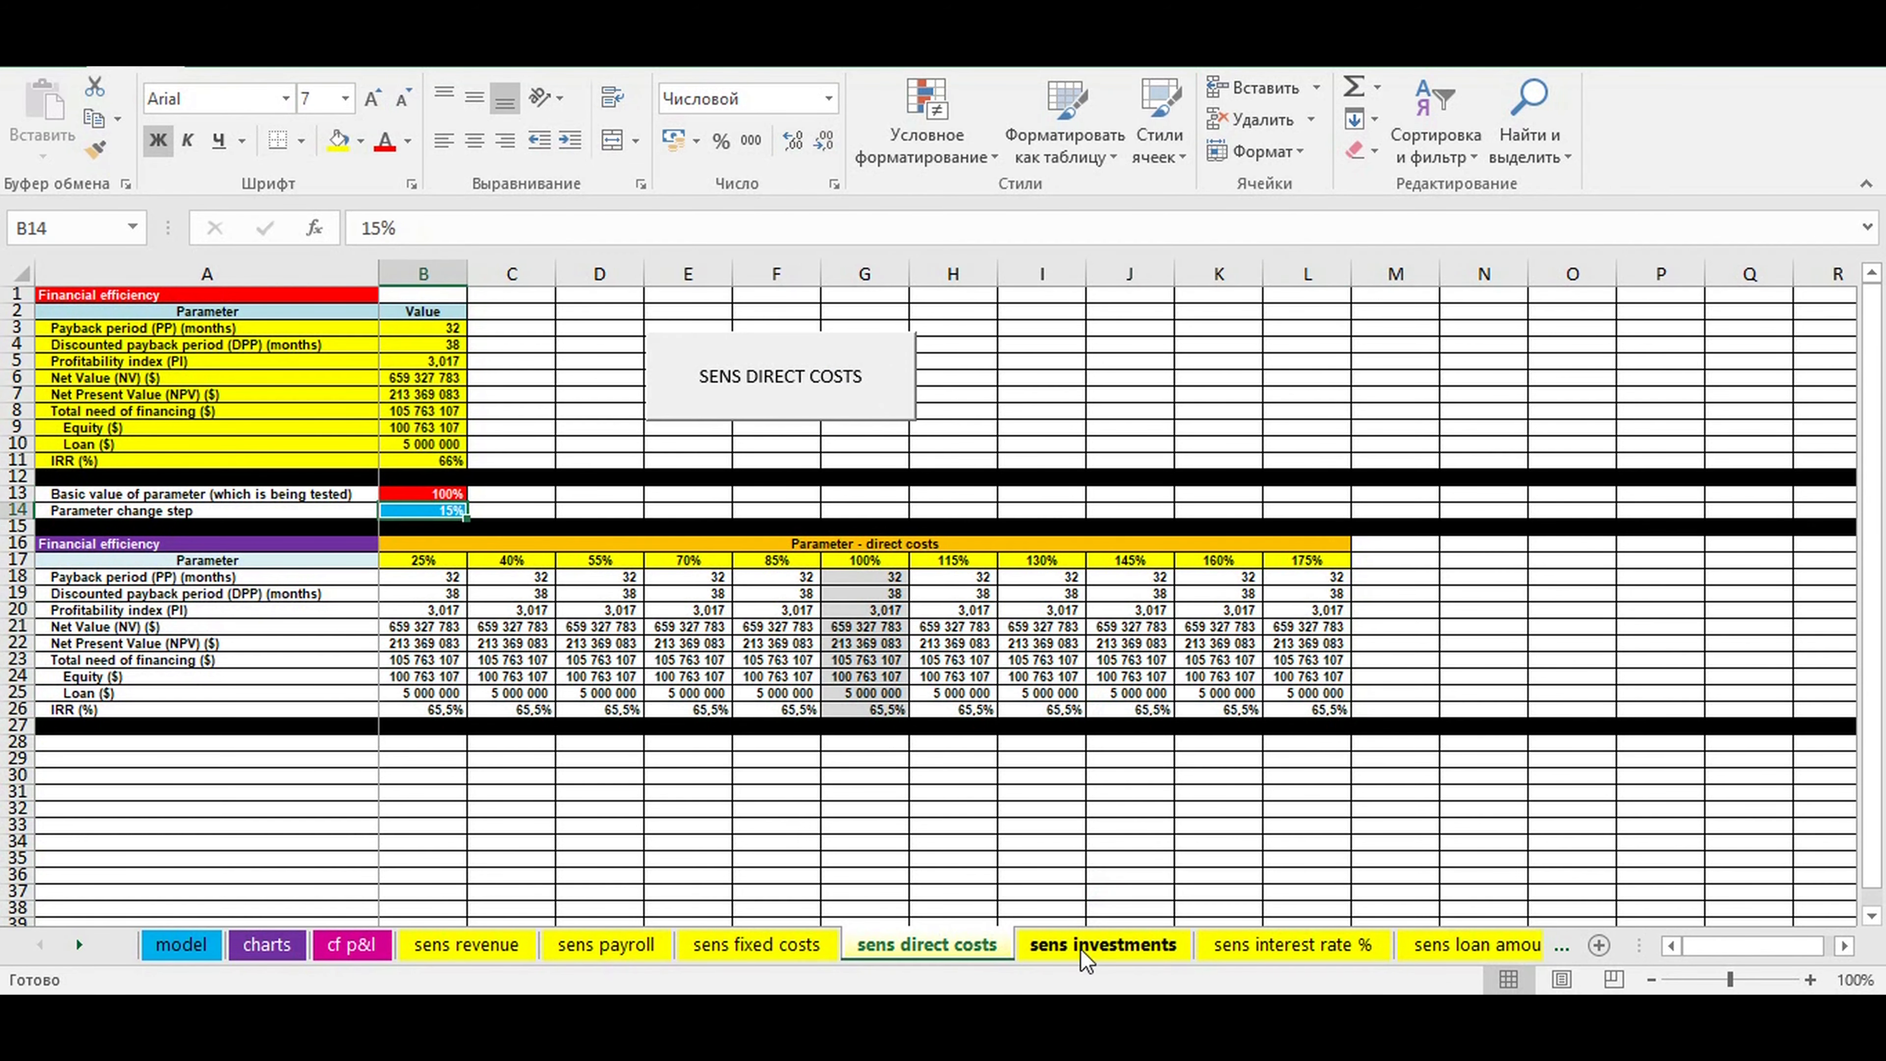
pyautogui.click(1100, 944)
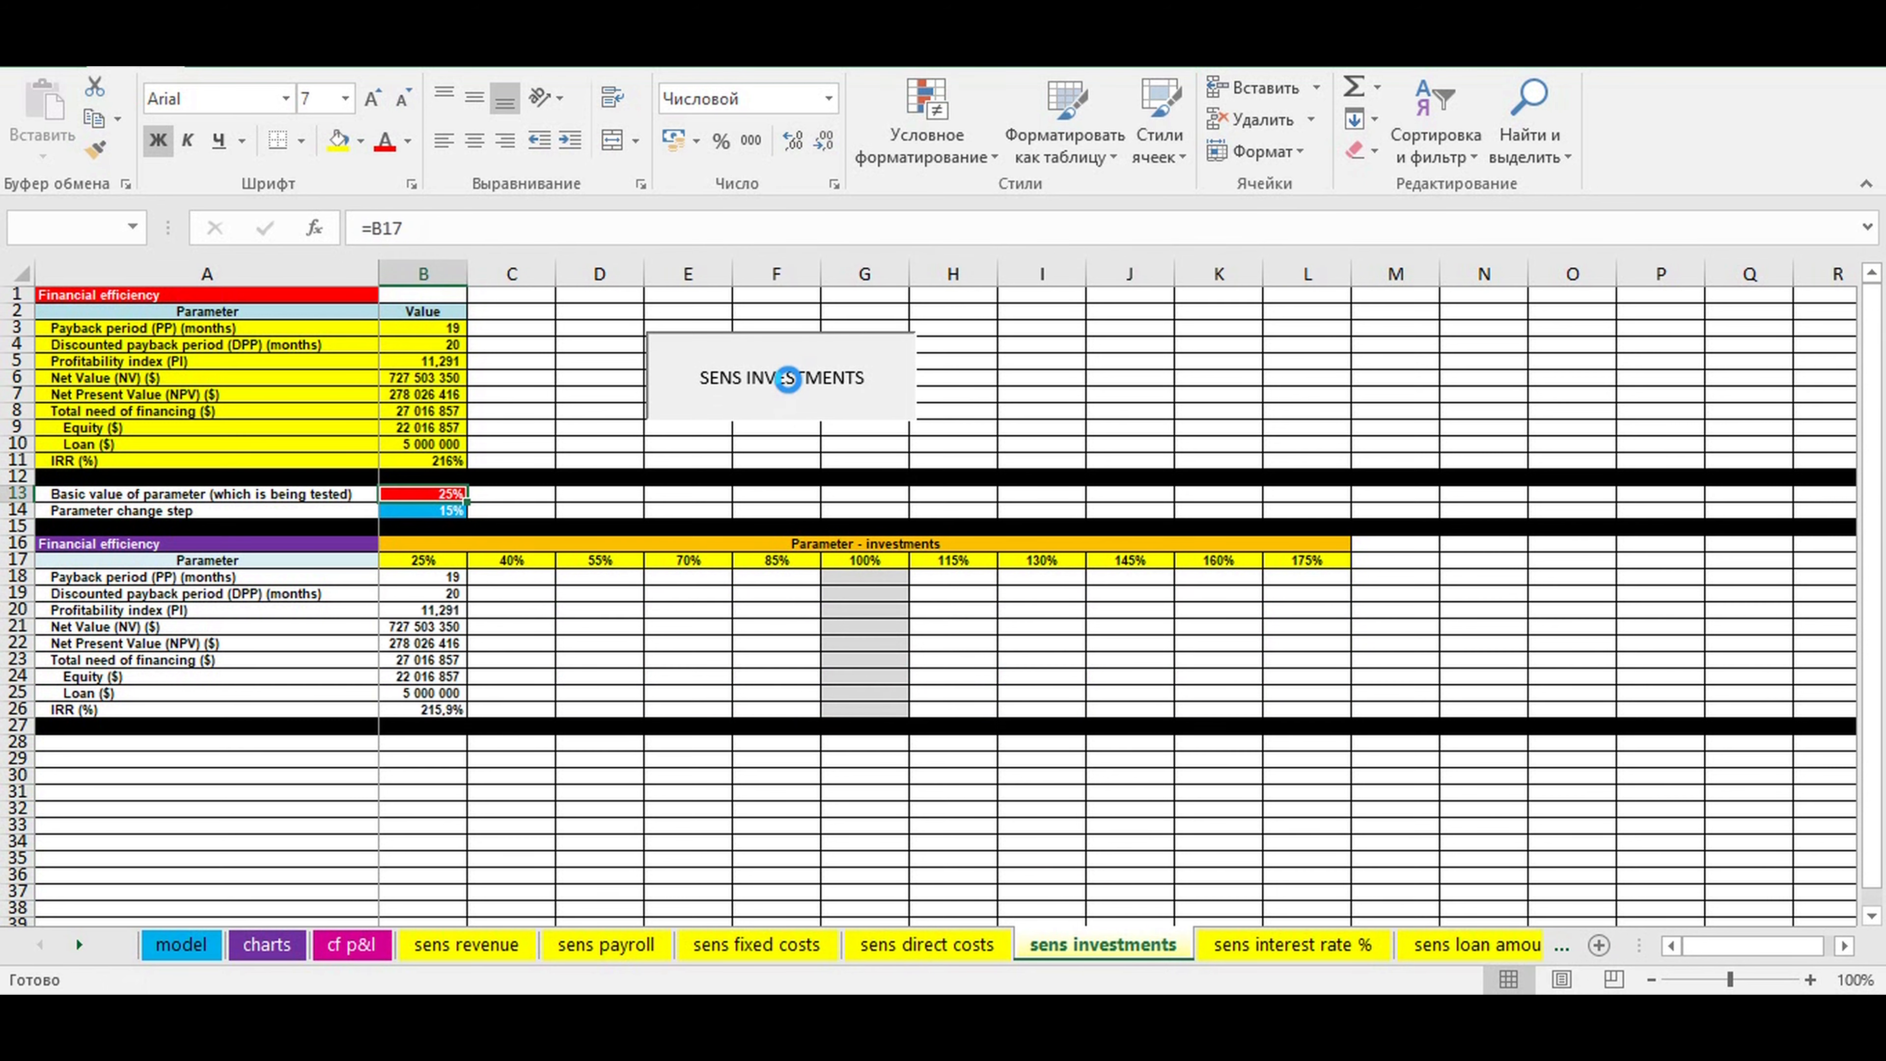
pyautogui.click(598, 559)
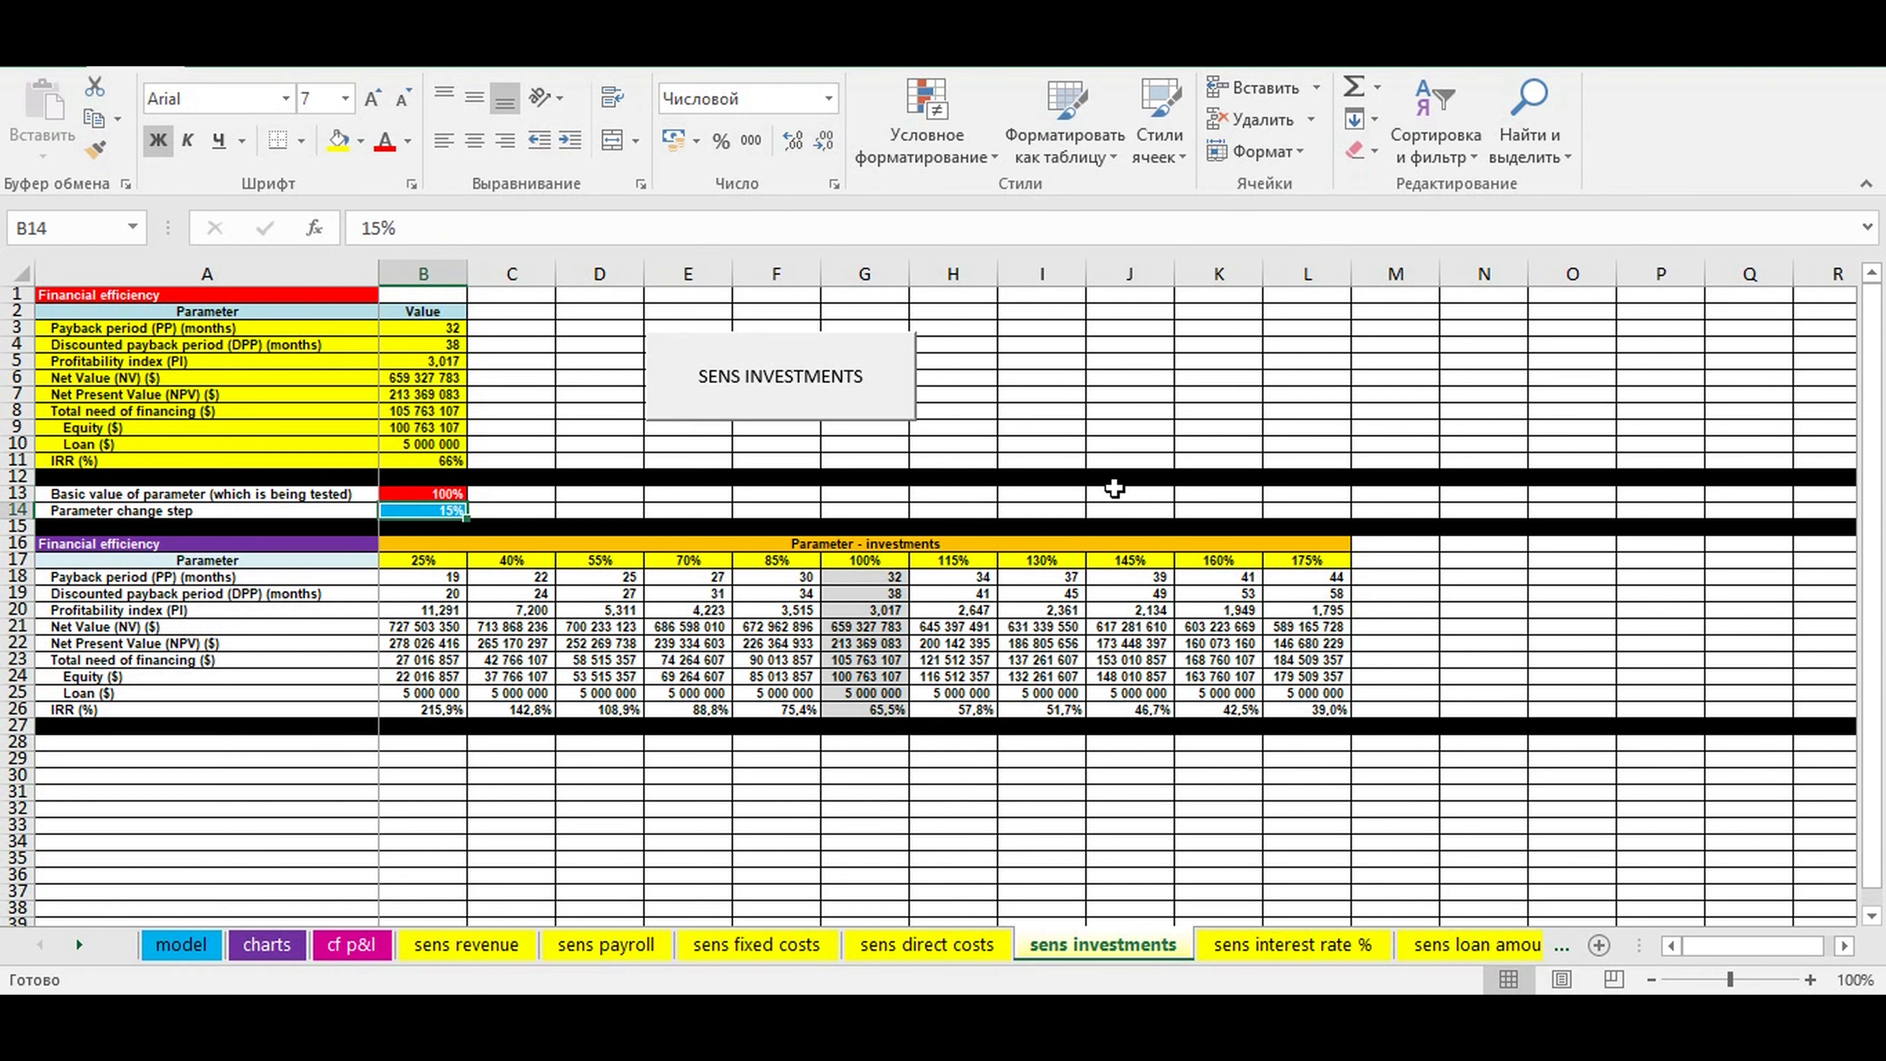
pyautogui.click(1289, 944)
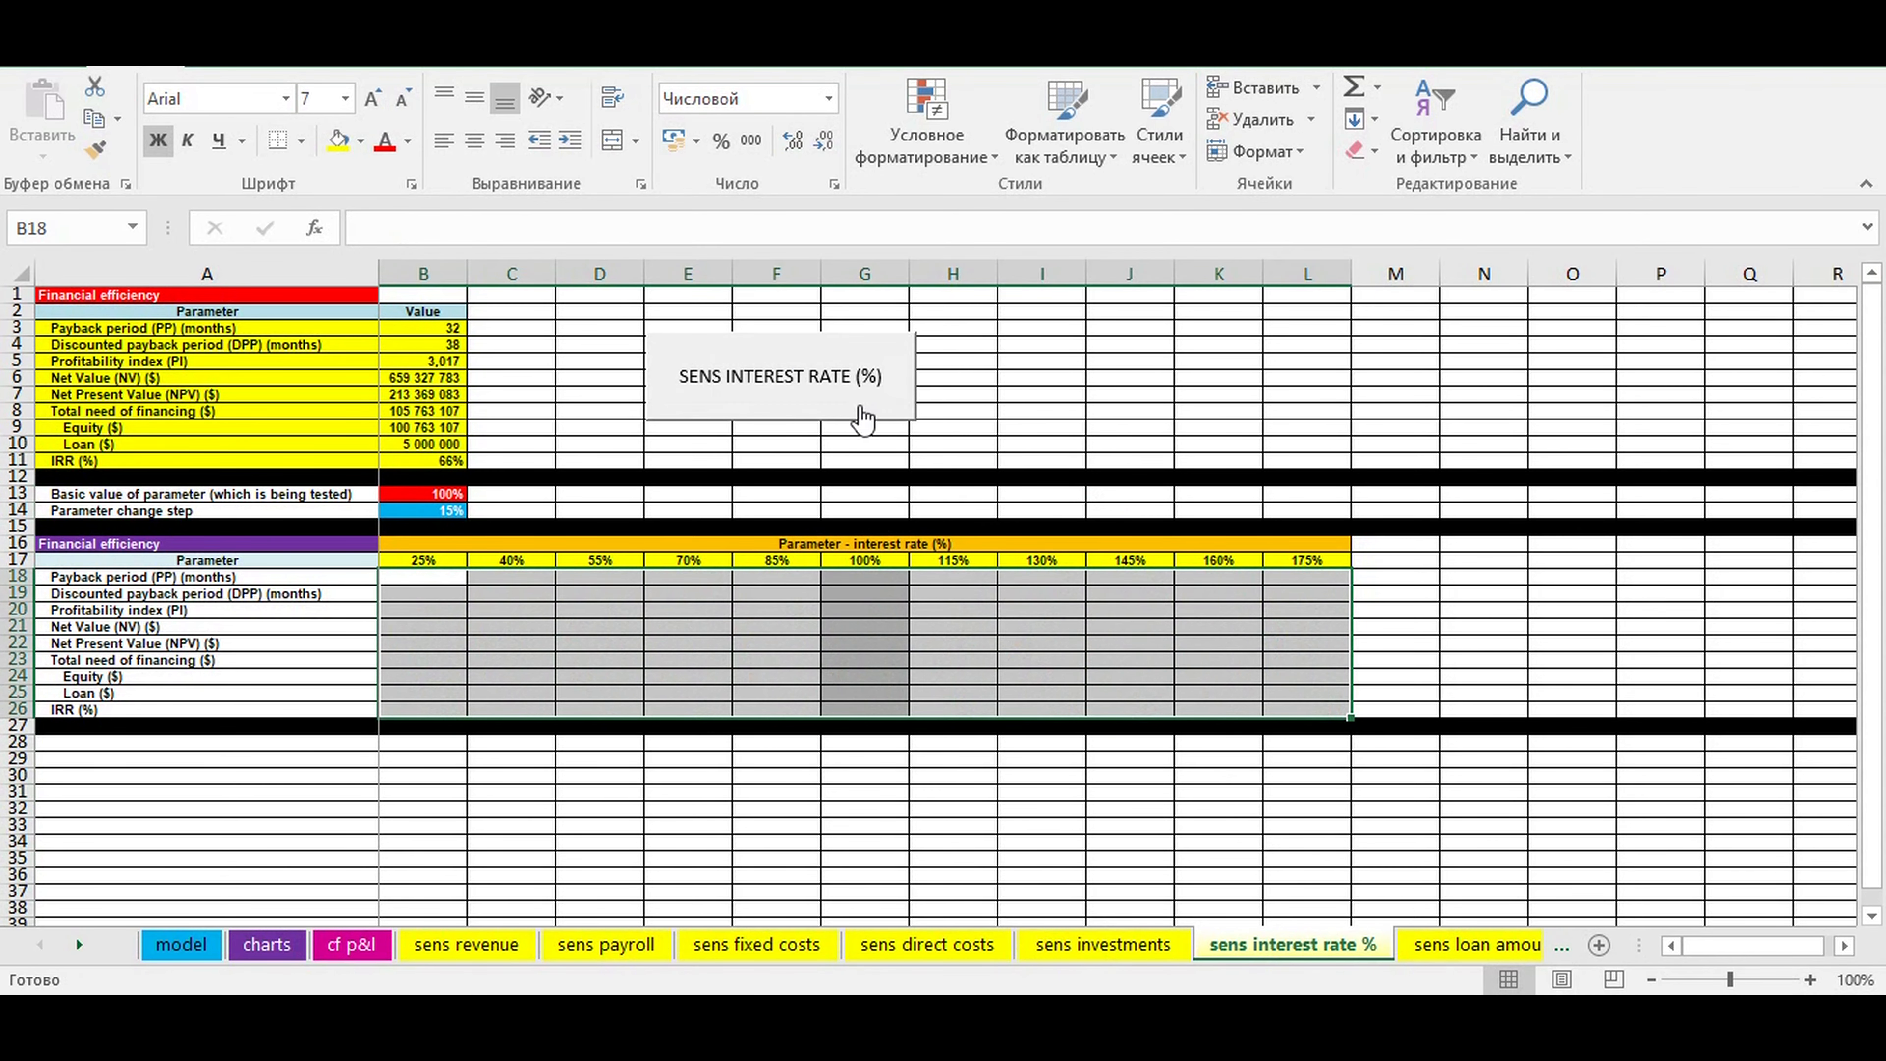